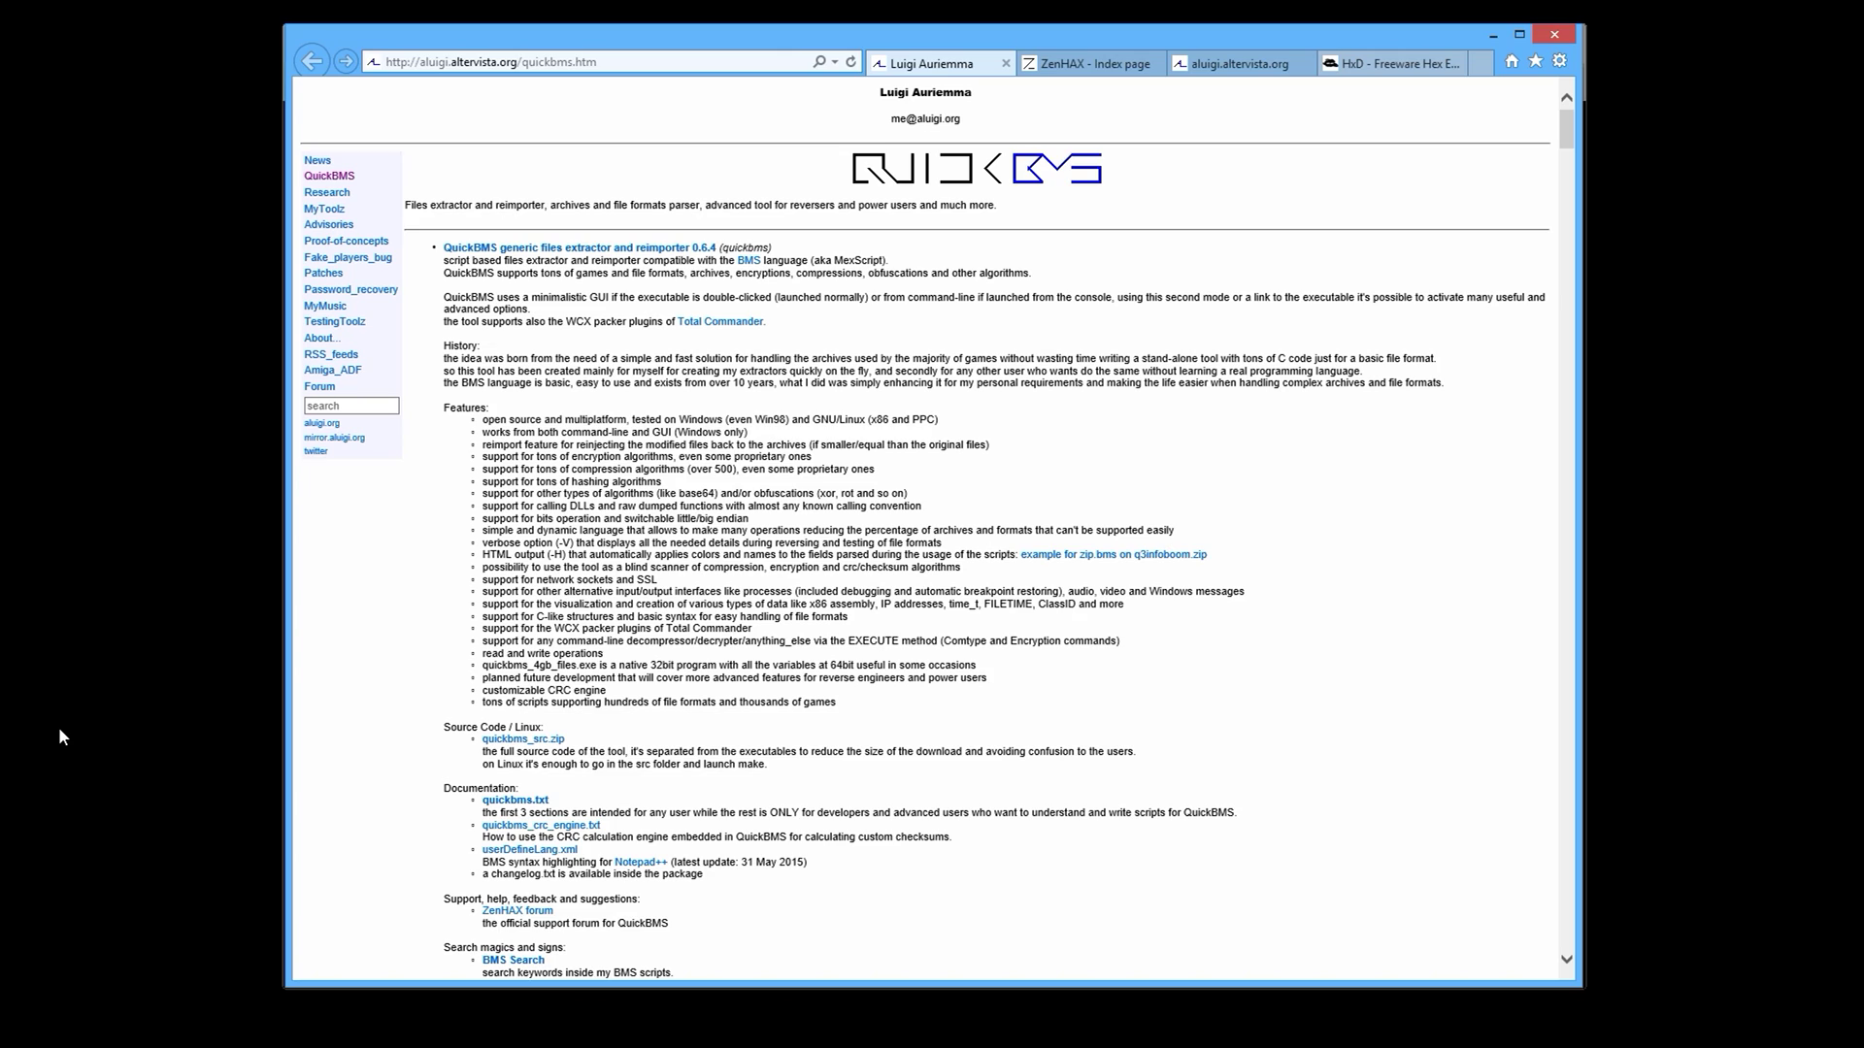
mouse_move(1017, 216)
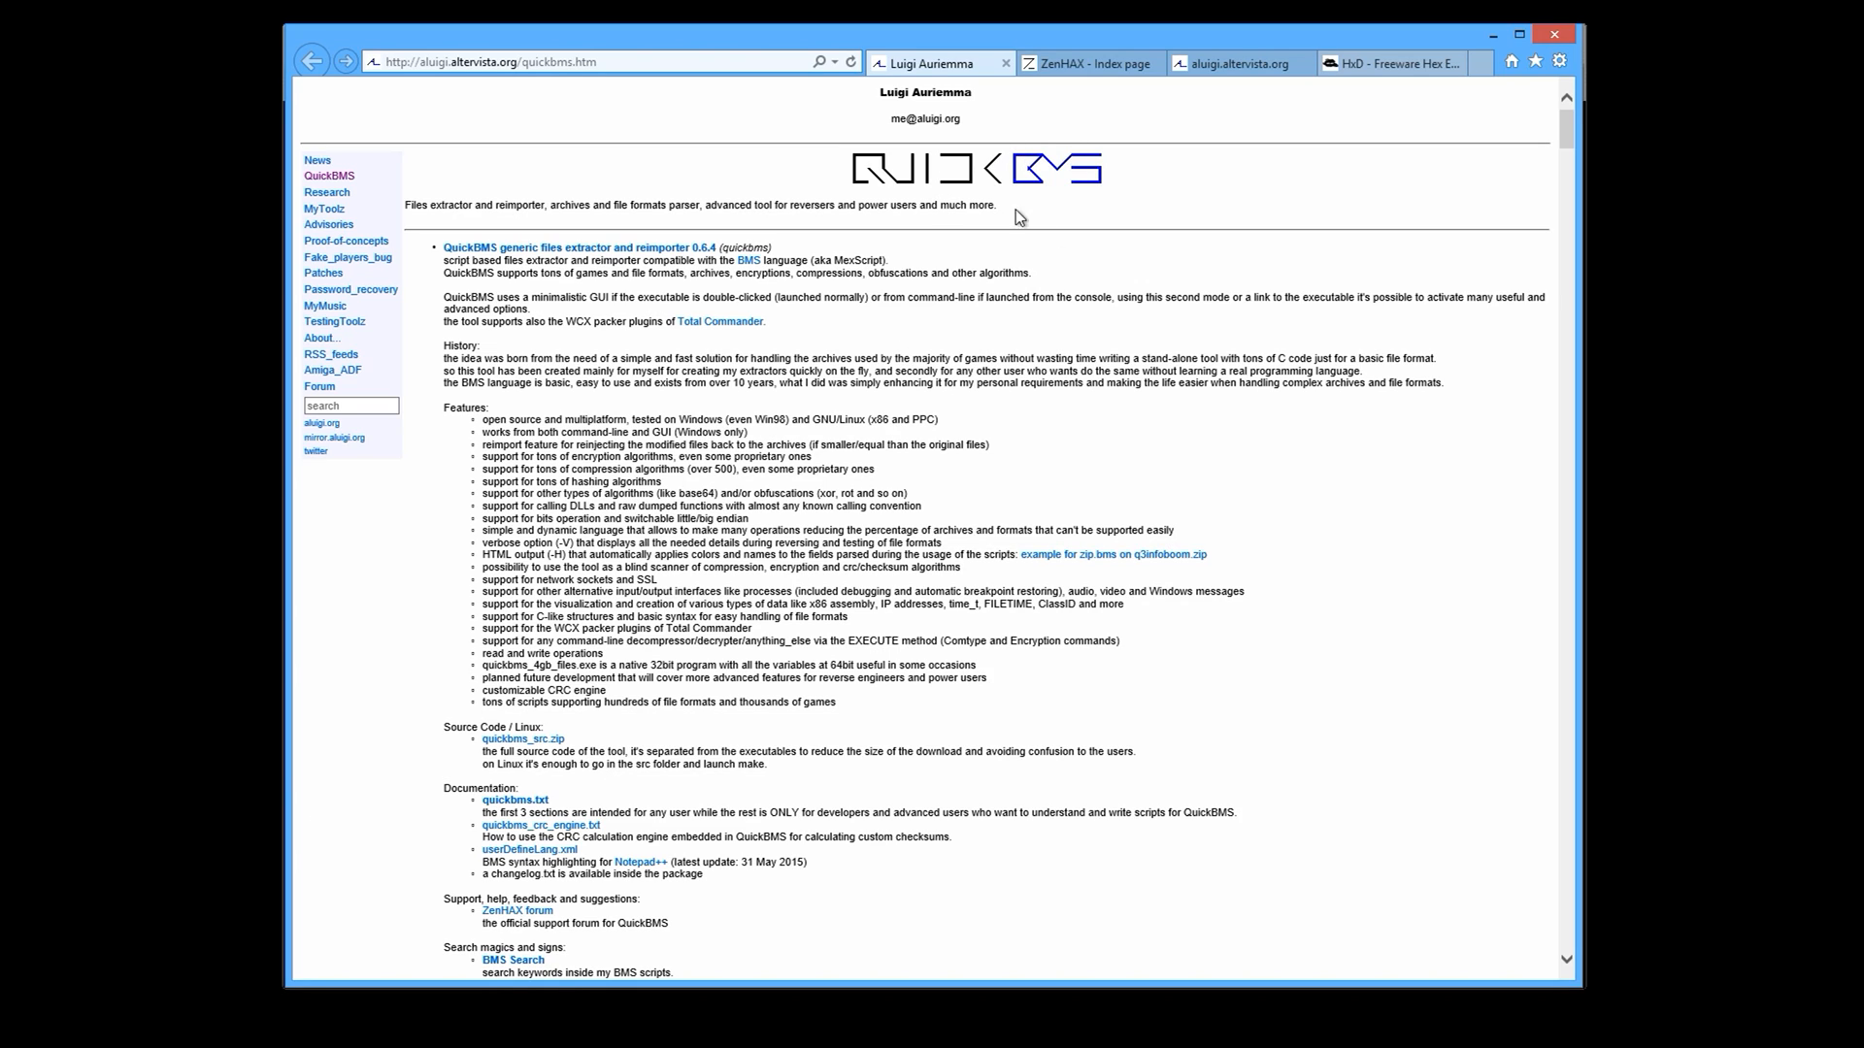
mouse_move(981, 244)
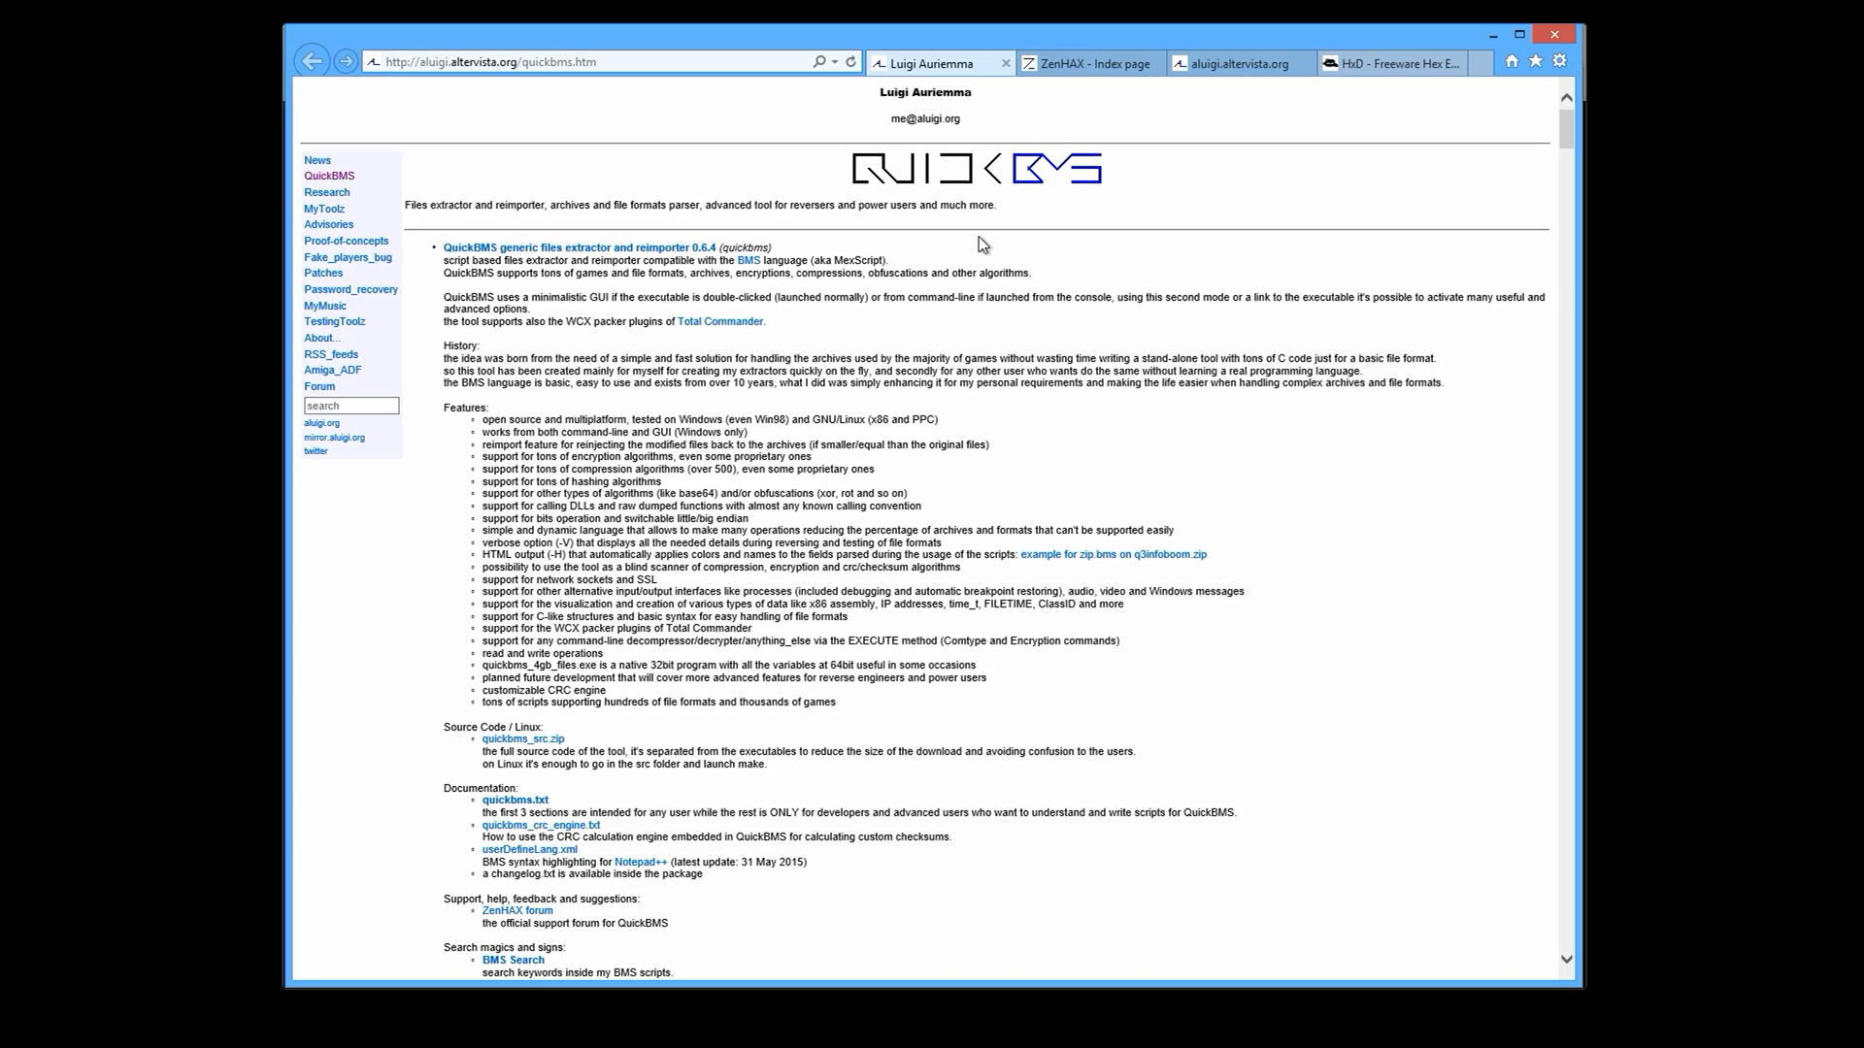
mouse_move(1084, 326)
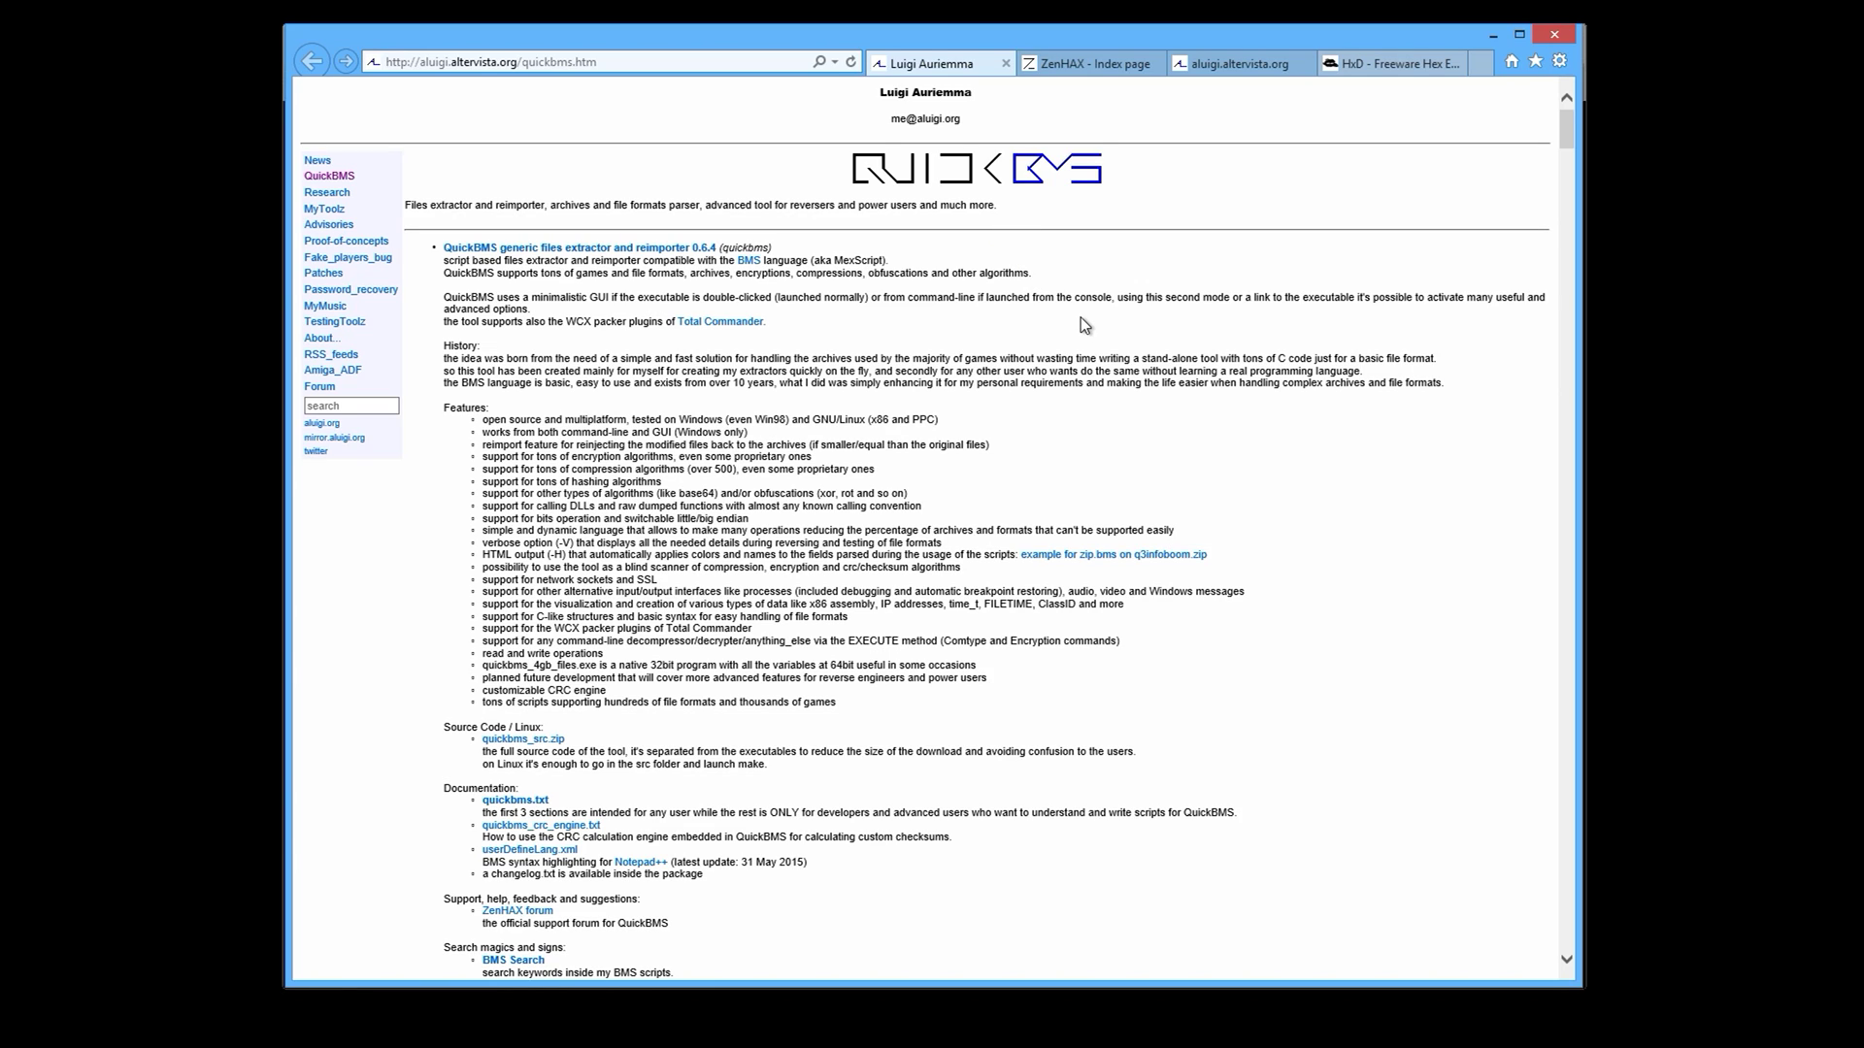
mouse_move(1082, 197)
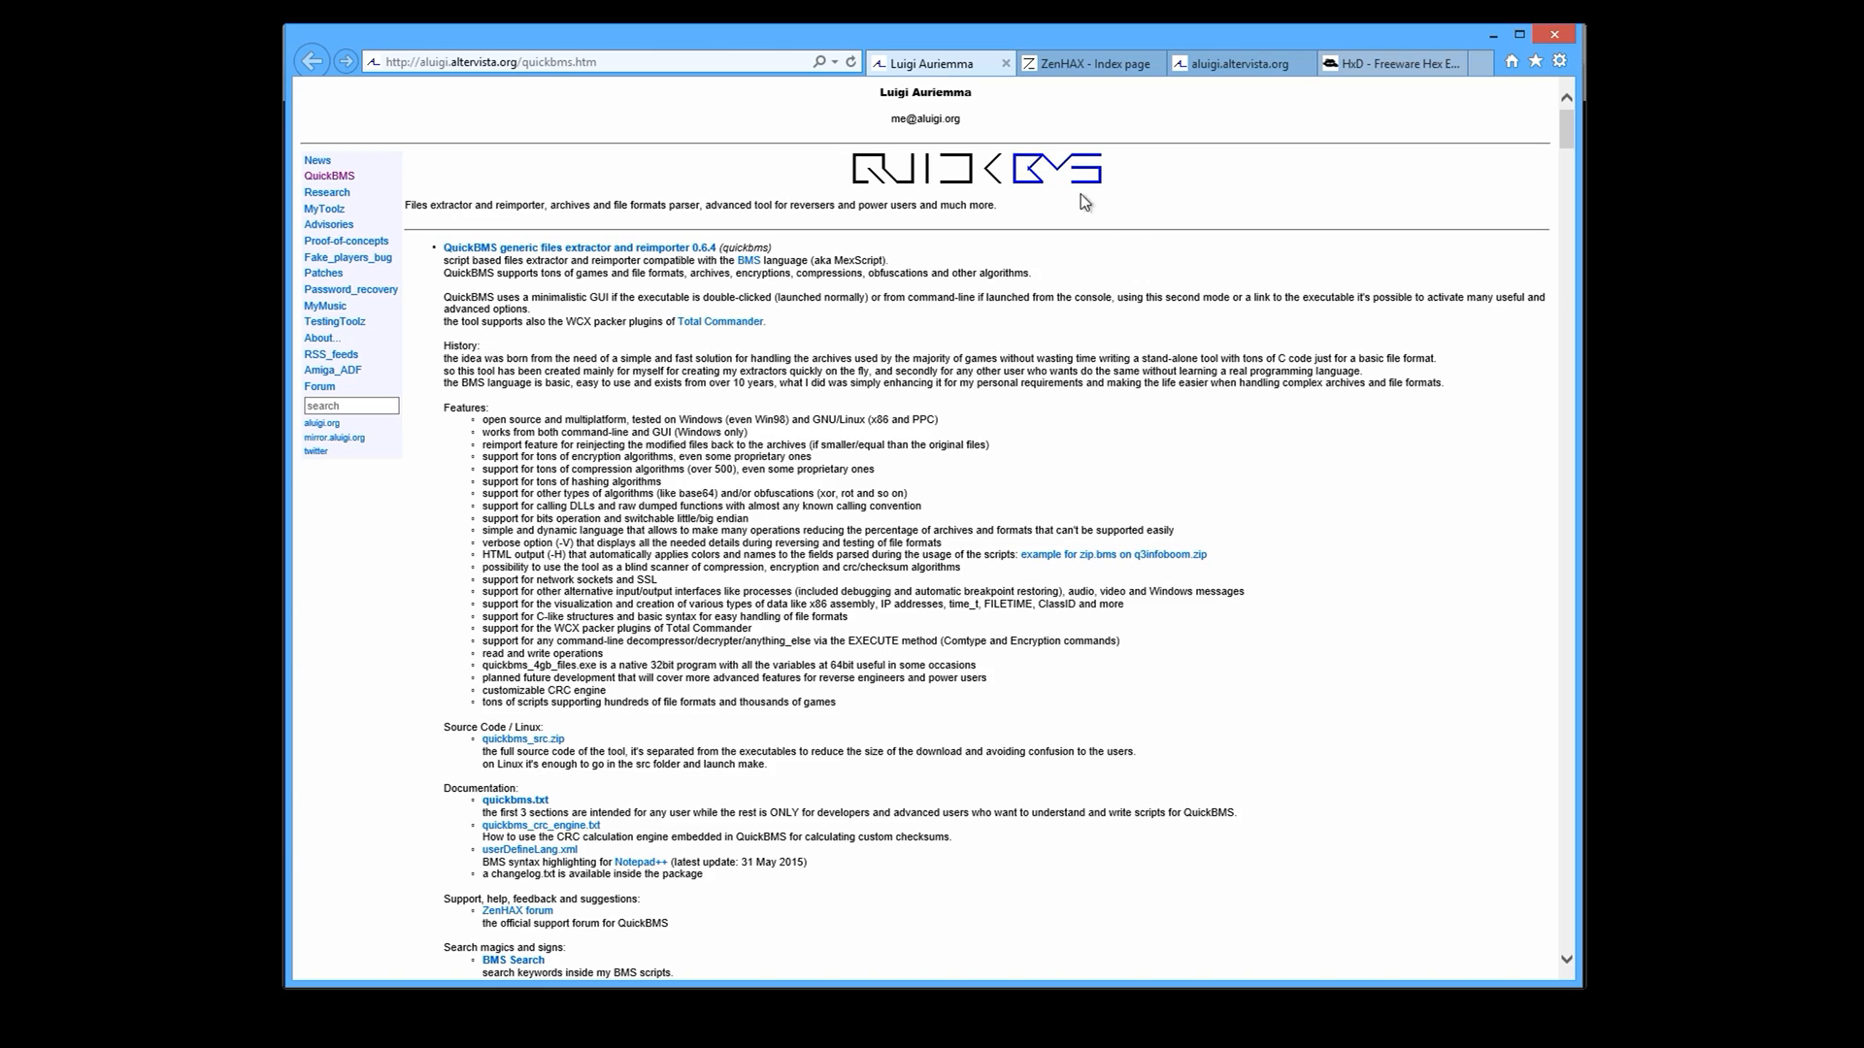
mouse_move(1066, 338)
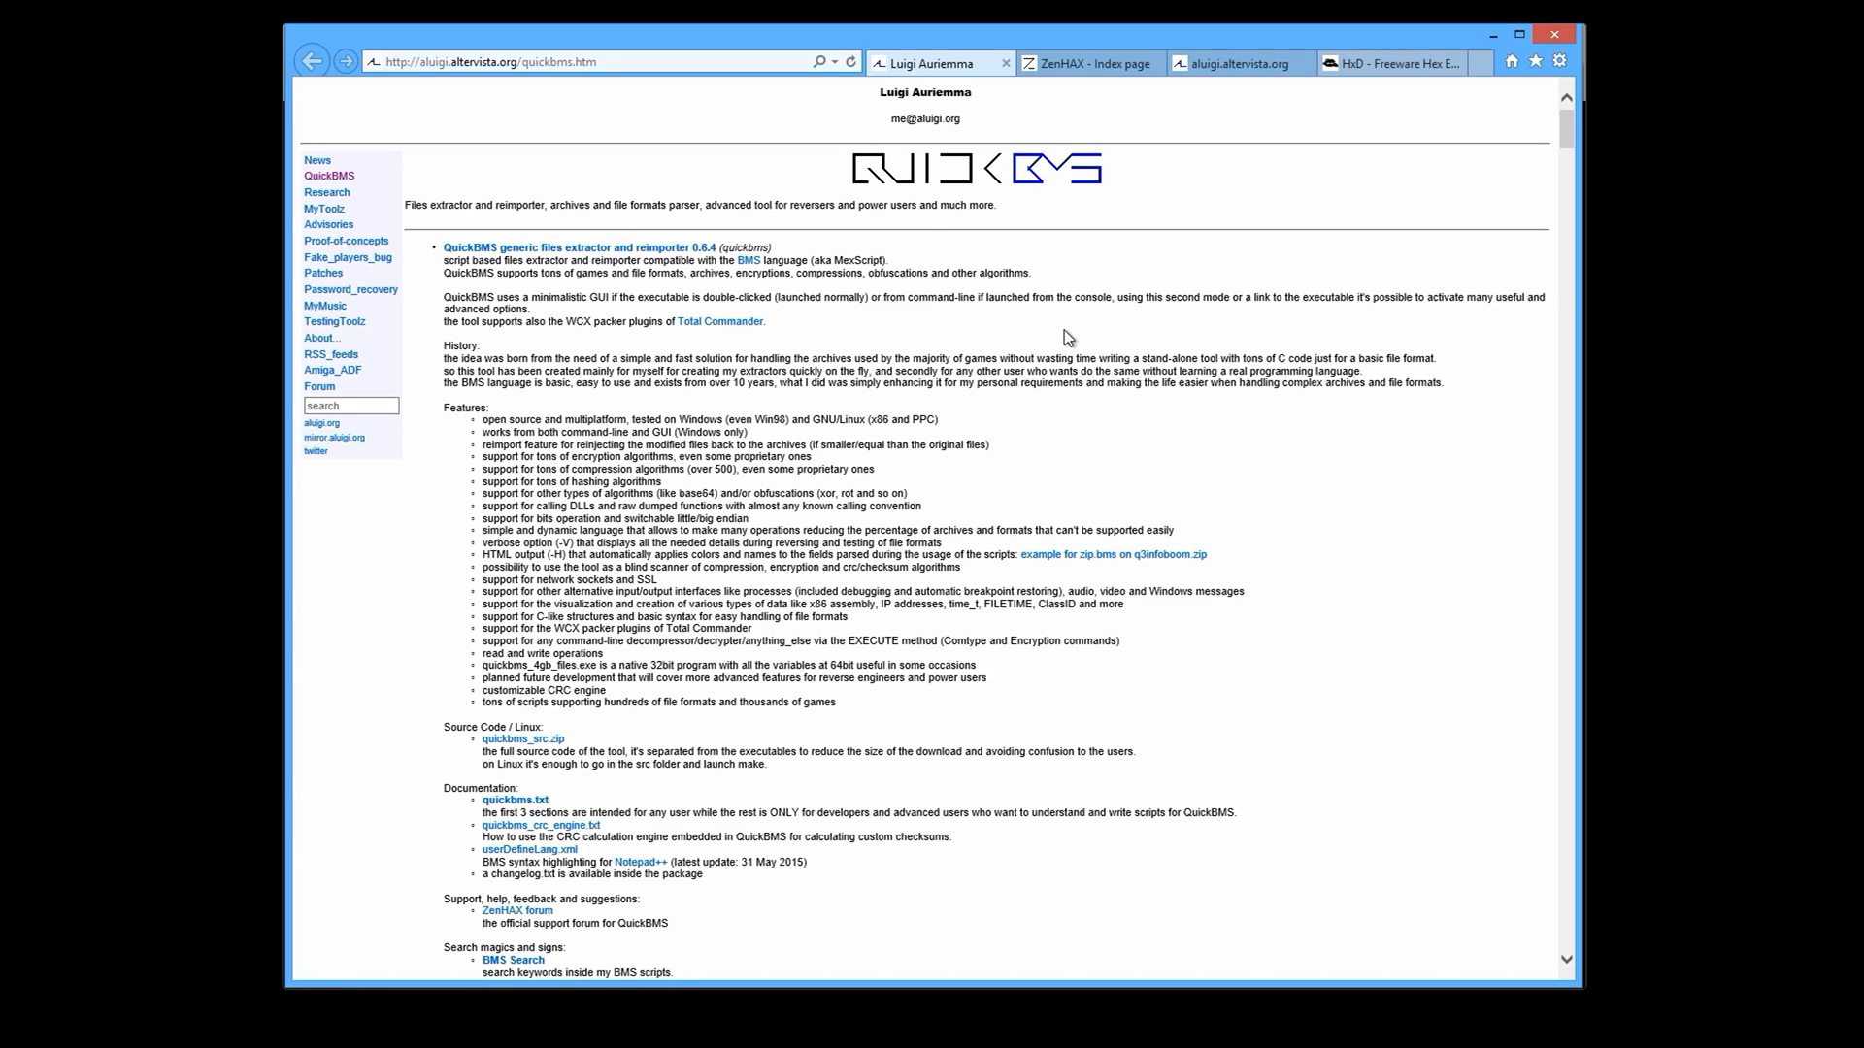
mouse_move(1158, 419)
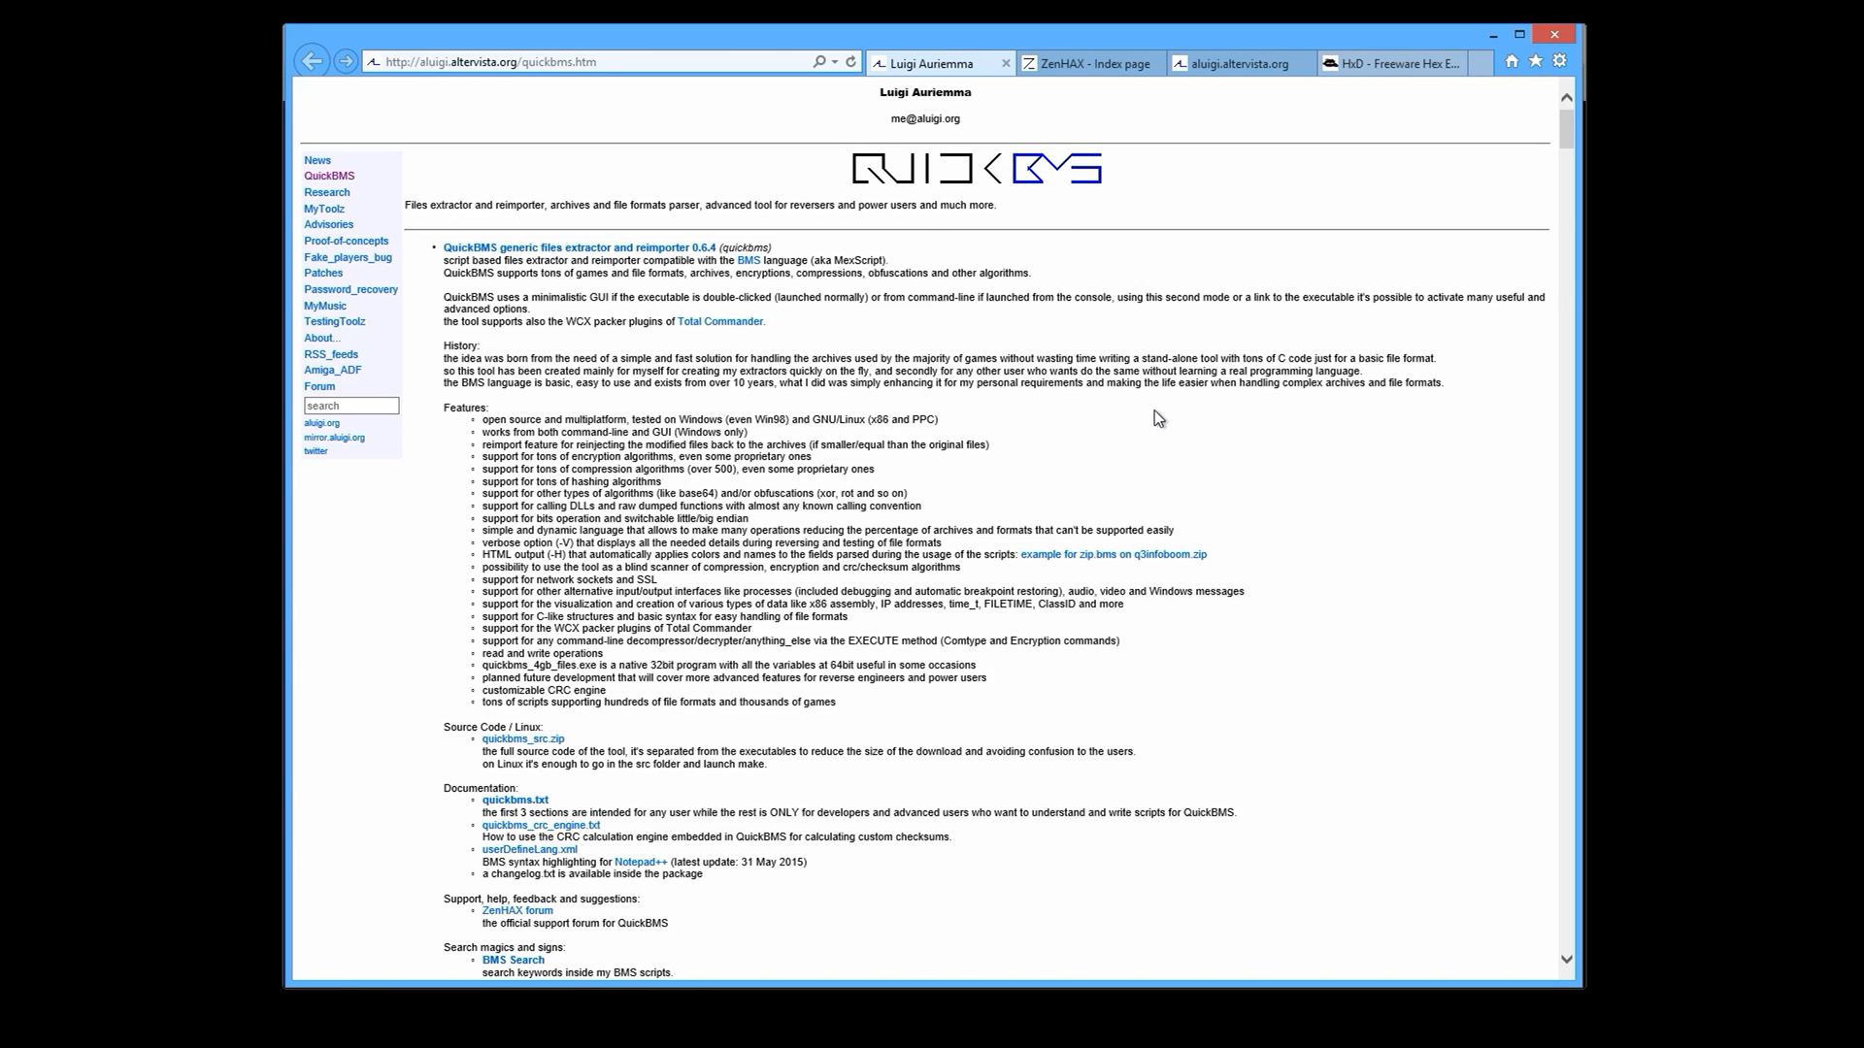
mouse_move(1111, 361)
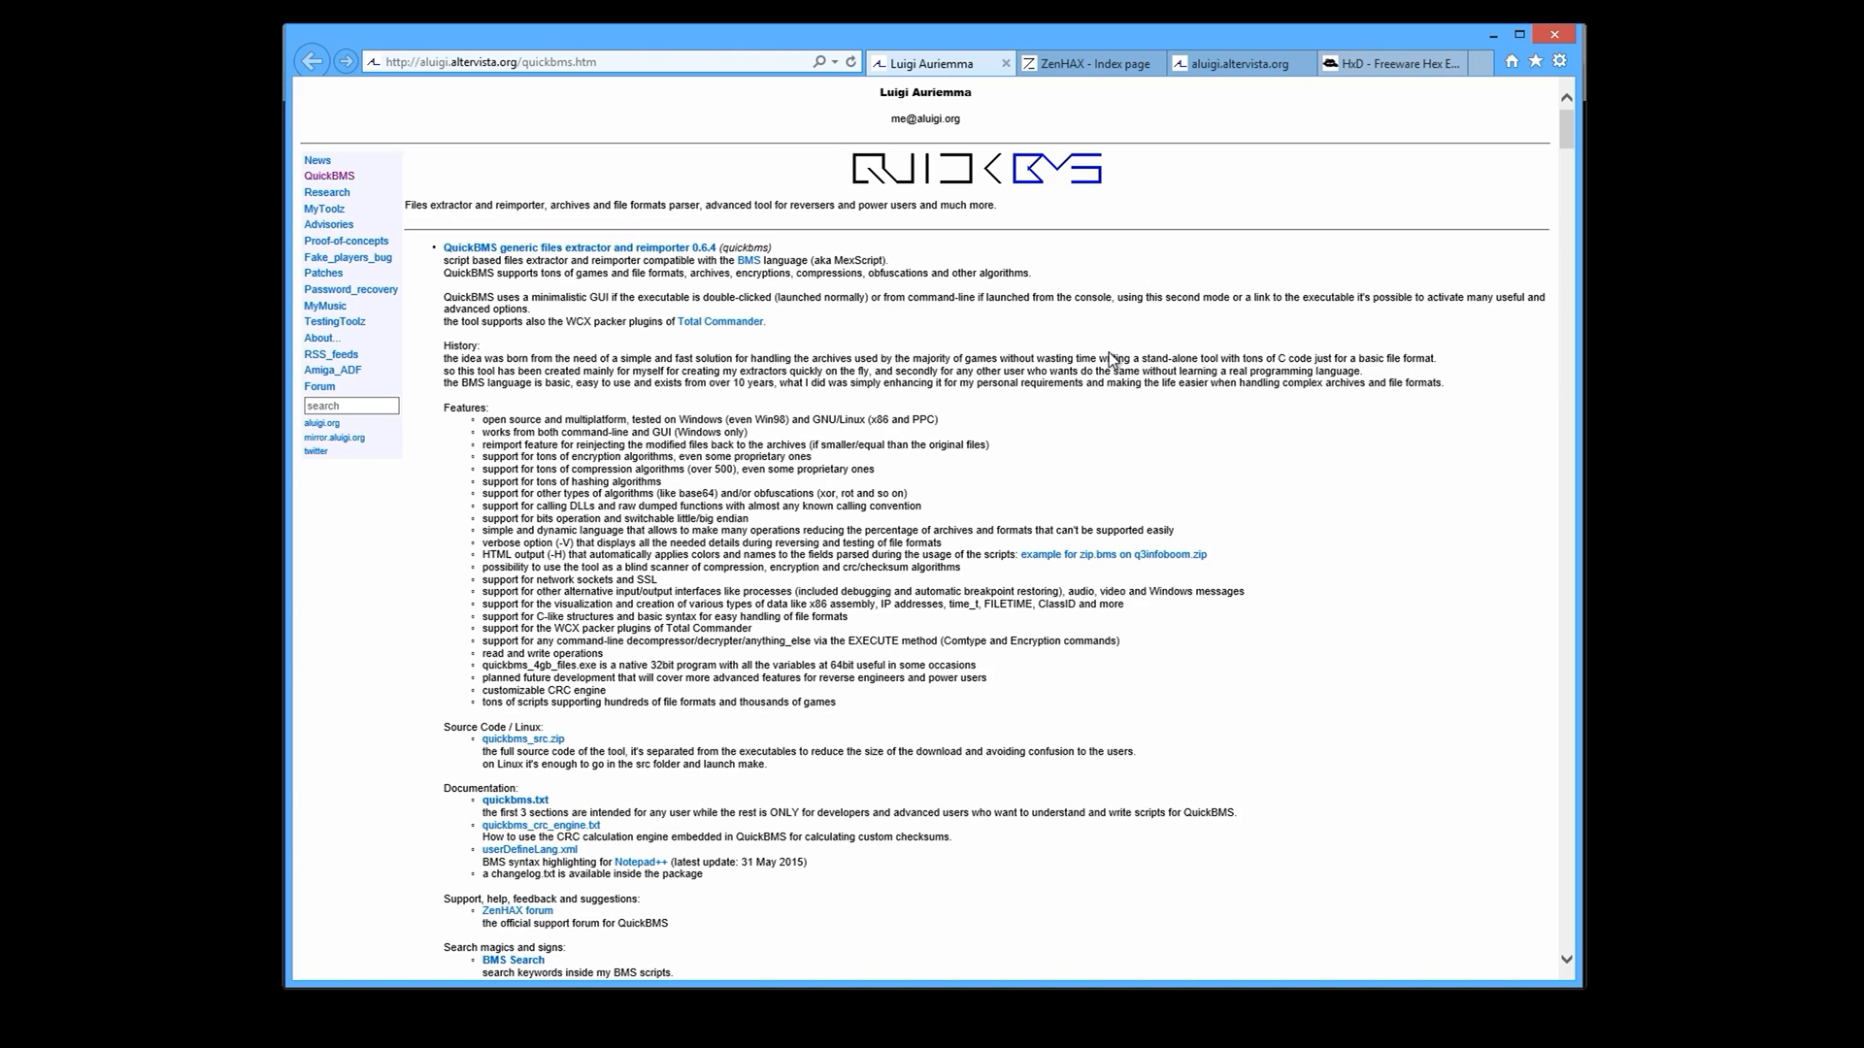
mouse_move(985, 384)
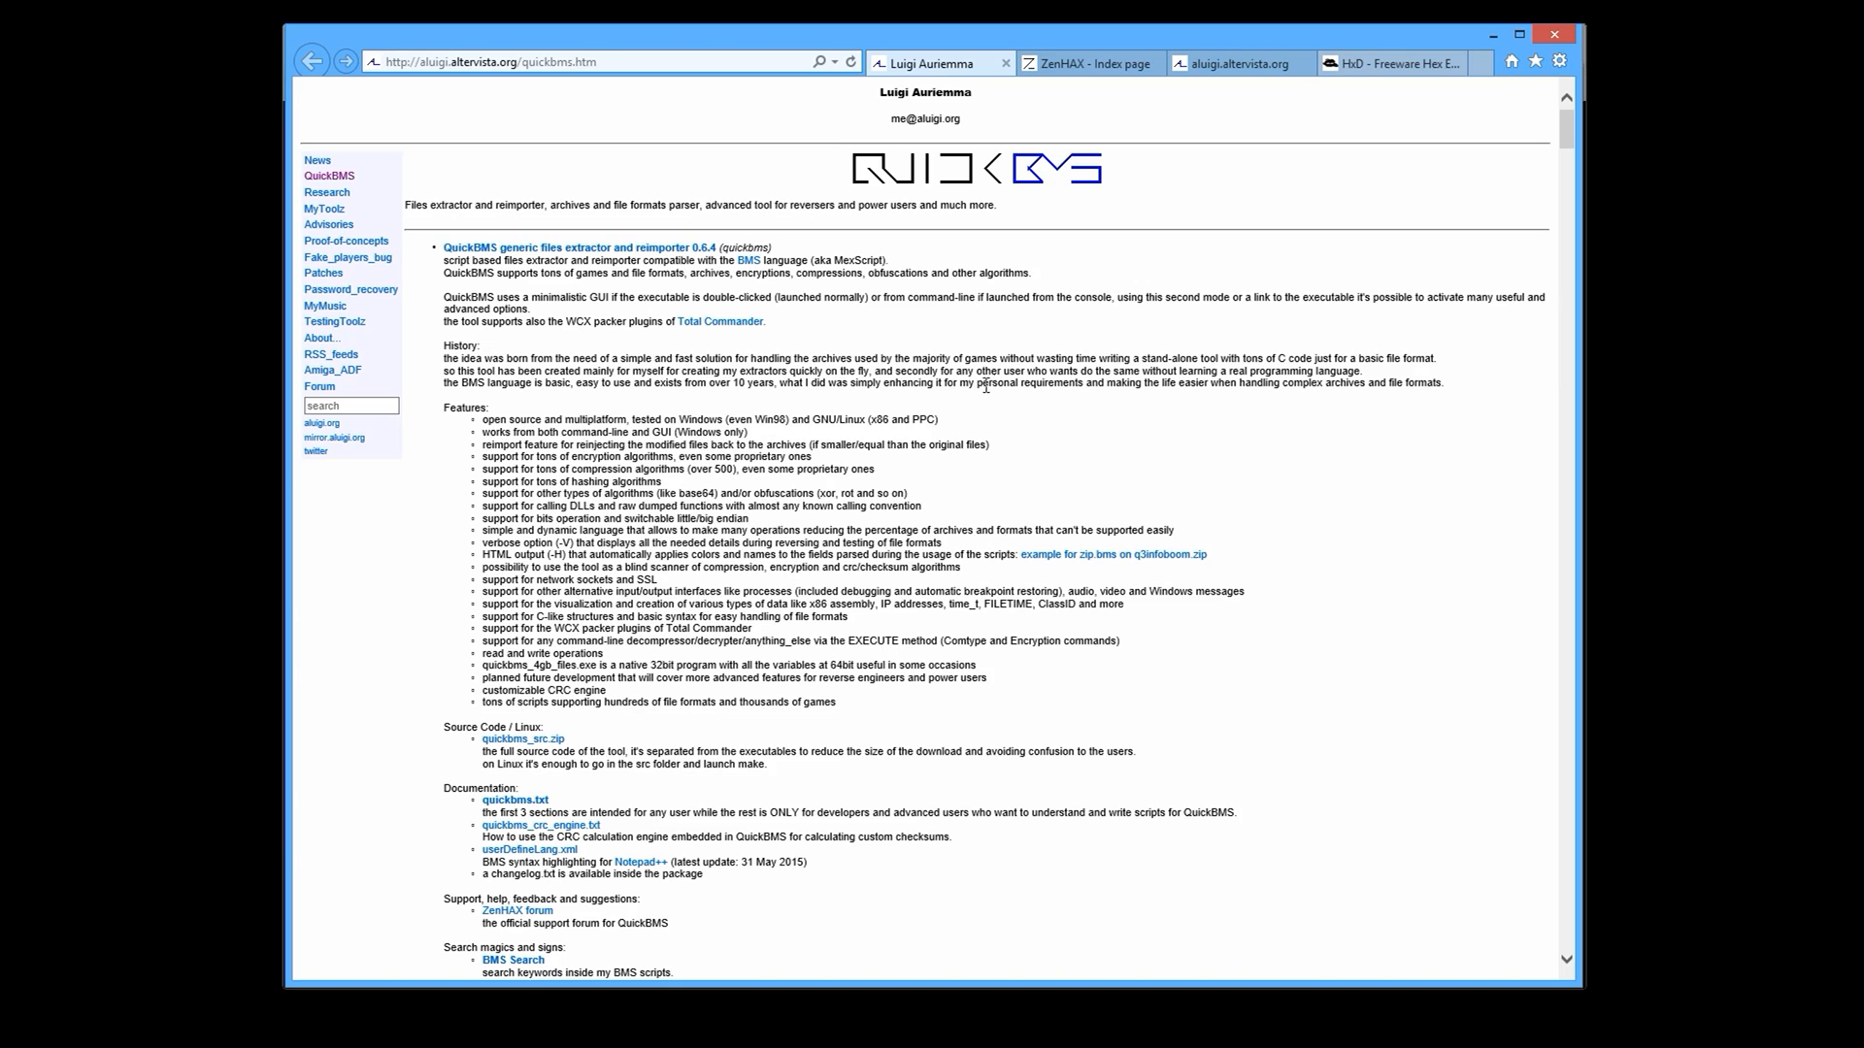
mouse_move(937, 404)
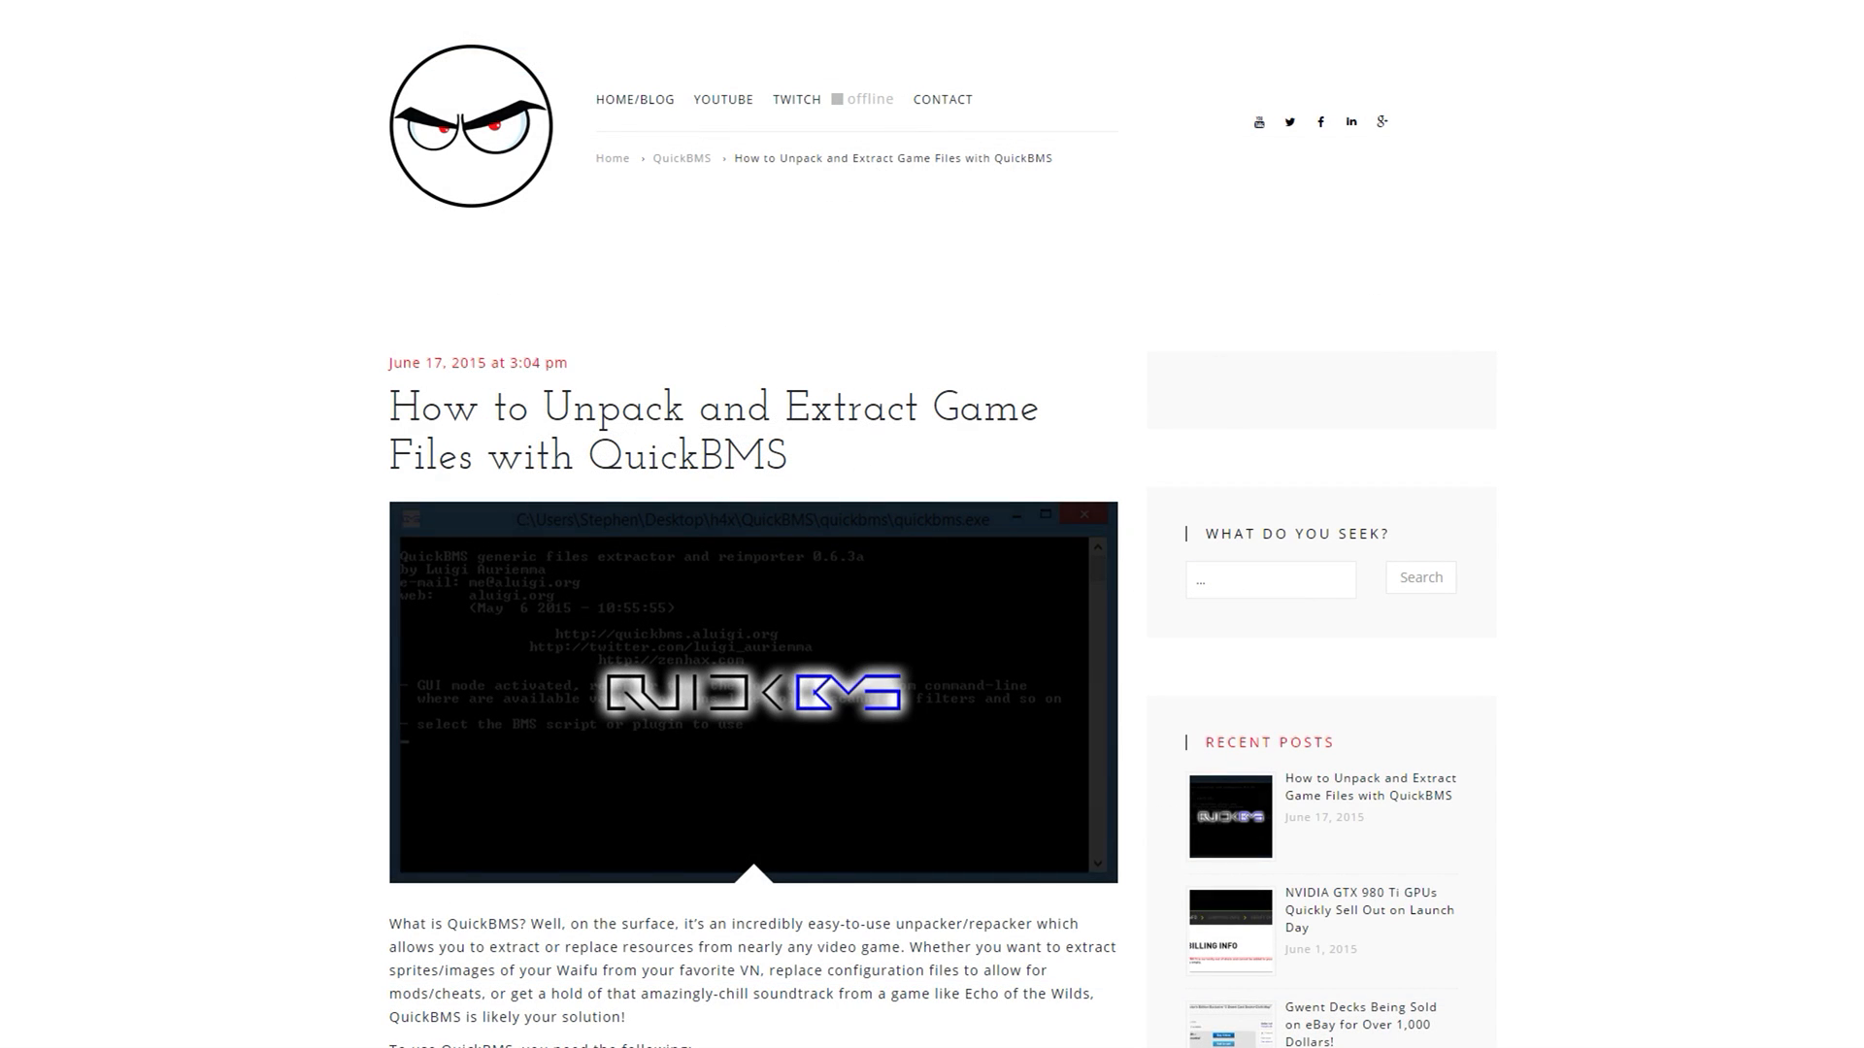
Scroll through the pages, view the ZenHAX forum index tab, then show the QuickBMS folder window.
scroll(down, 3)
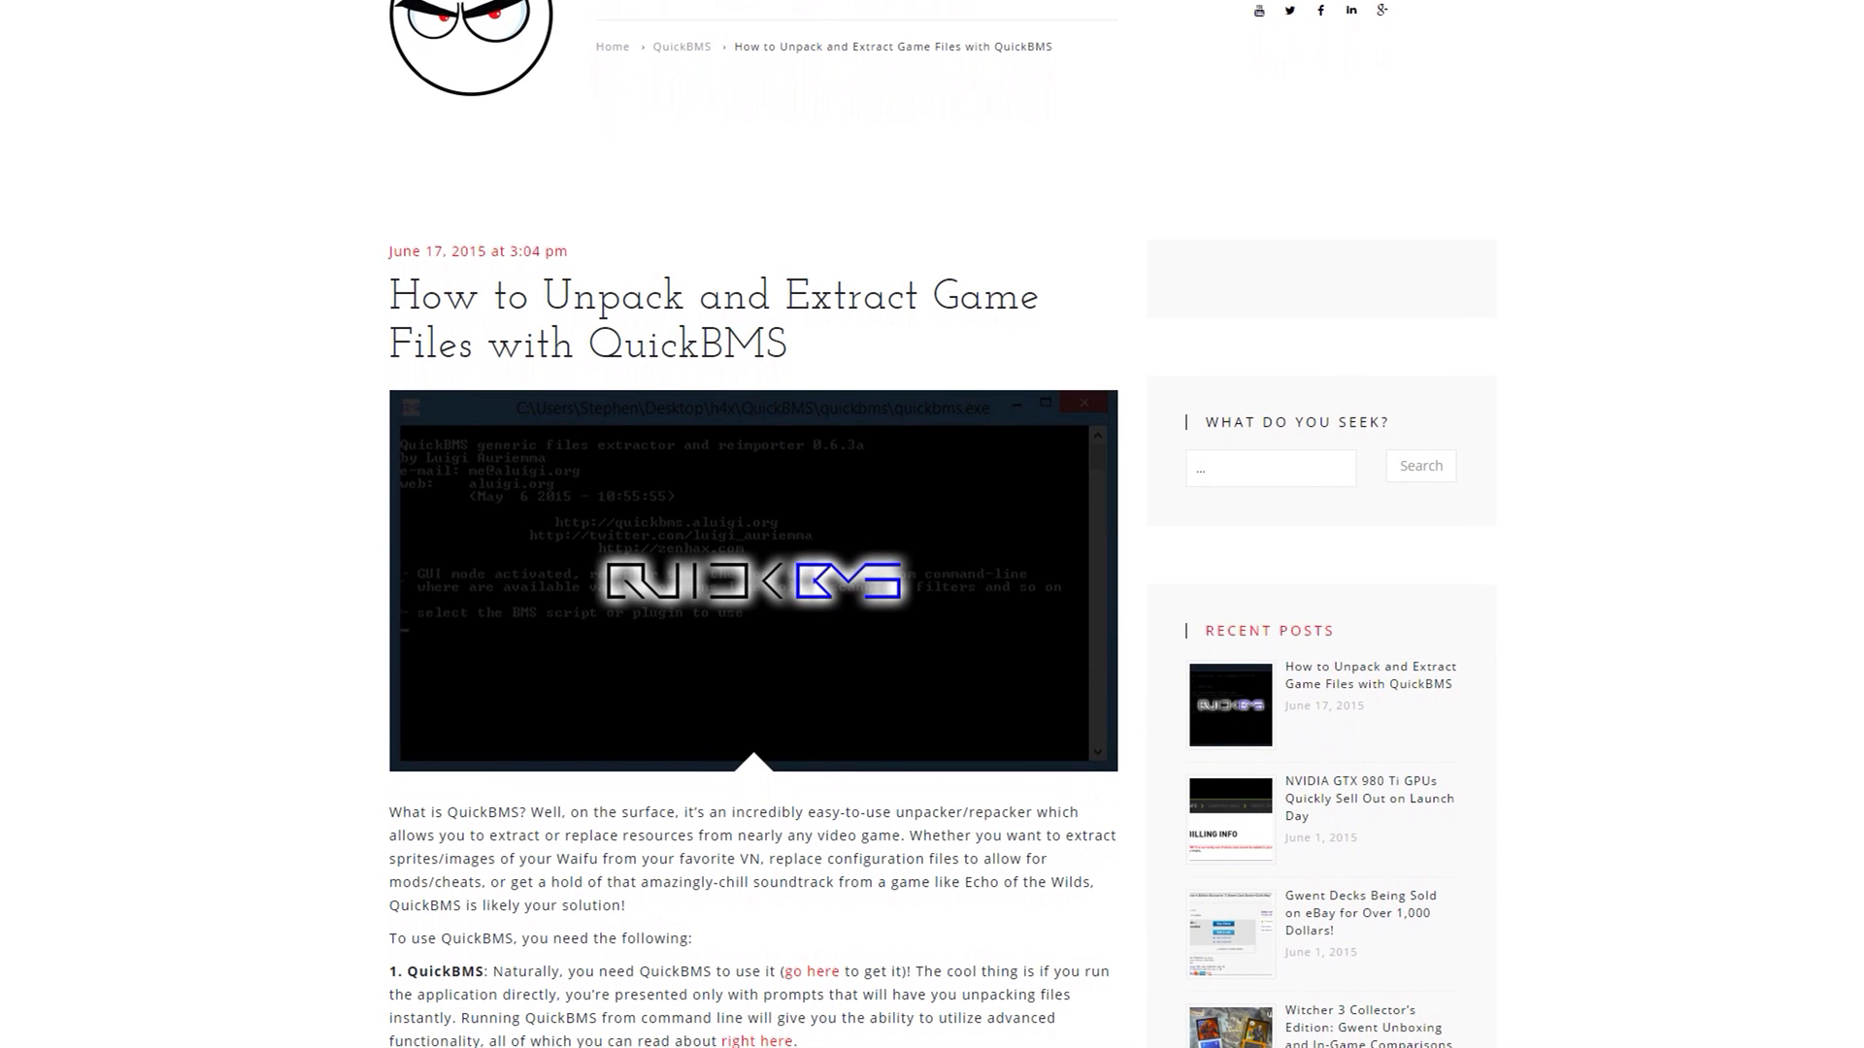
scroll(down, 3)
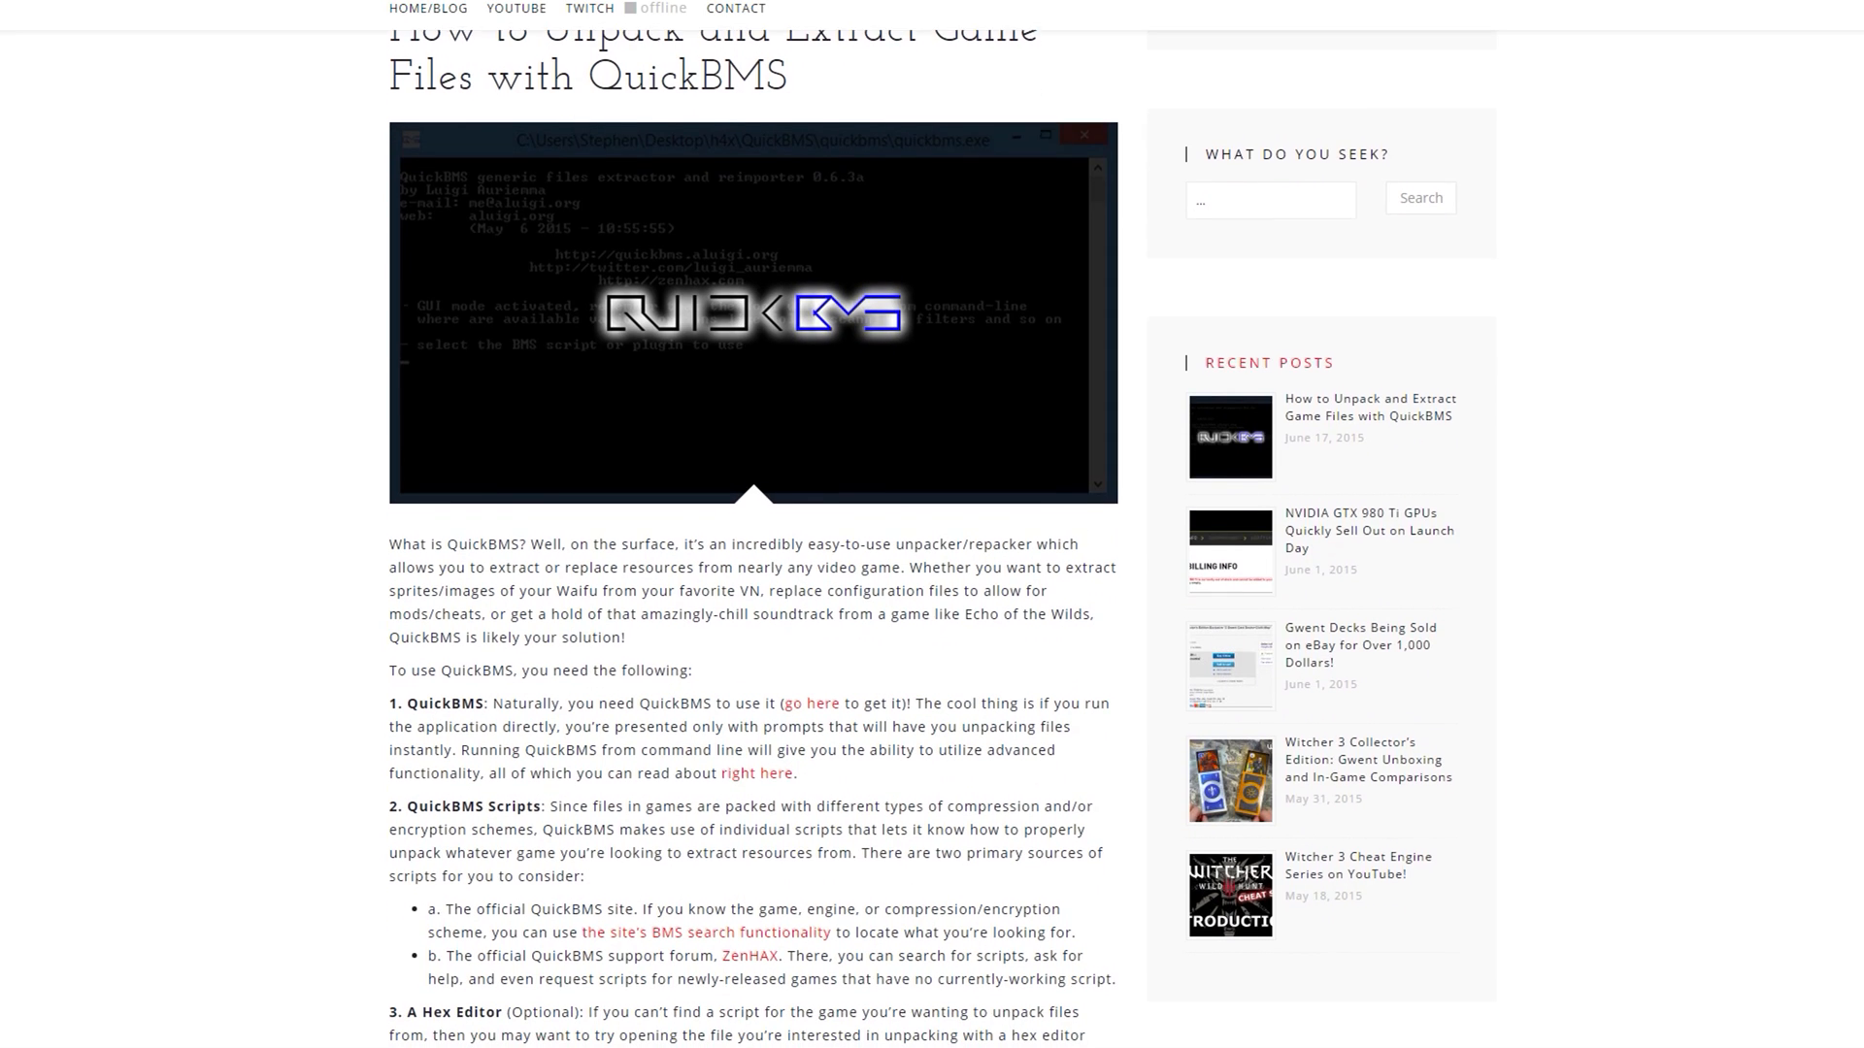
scroll(down, 3)
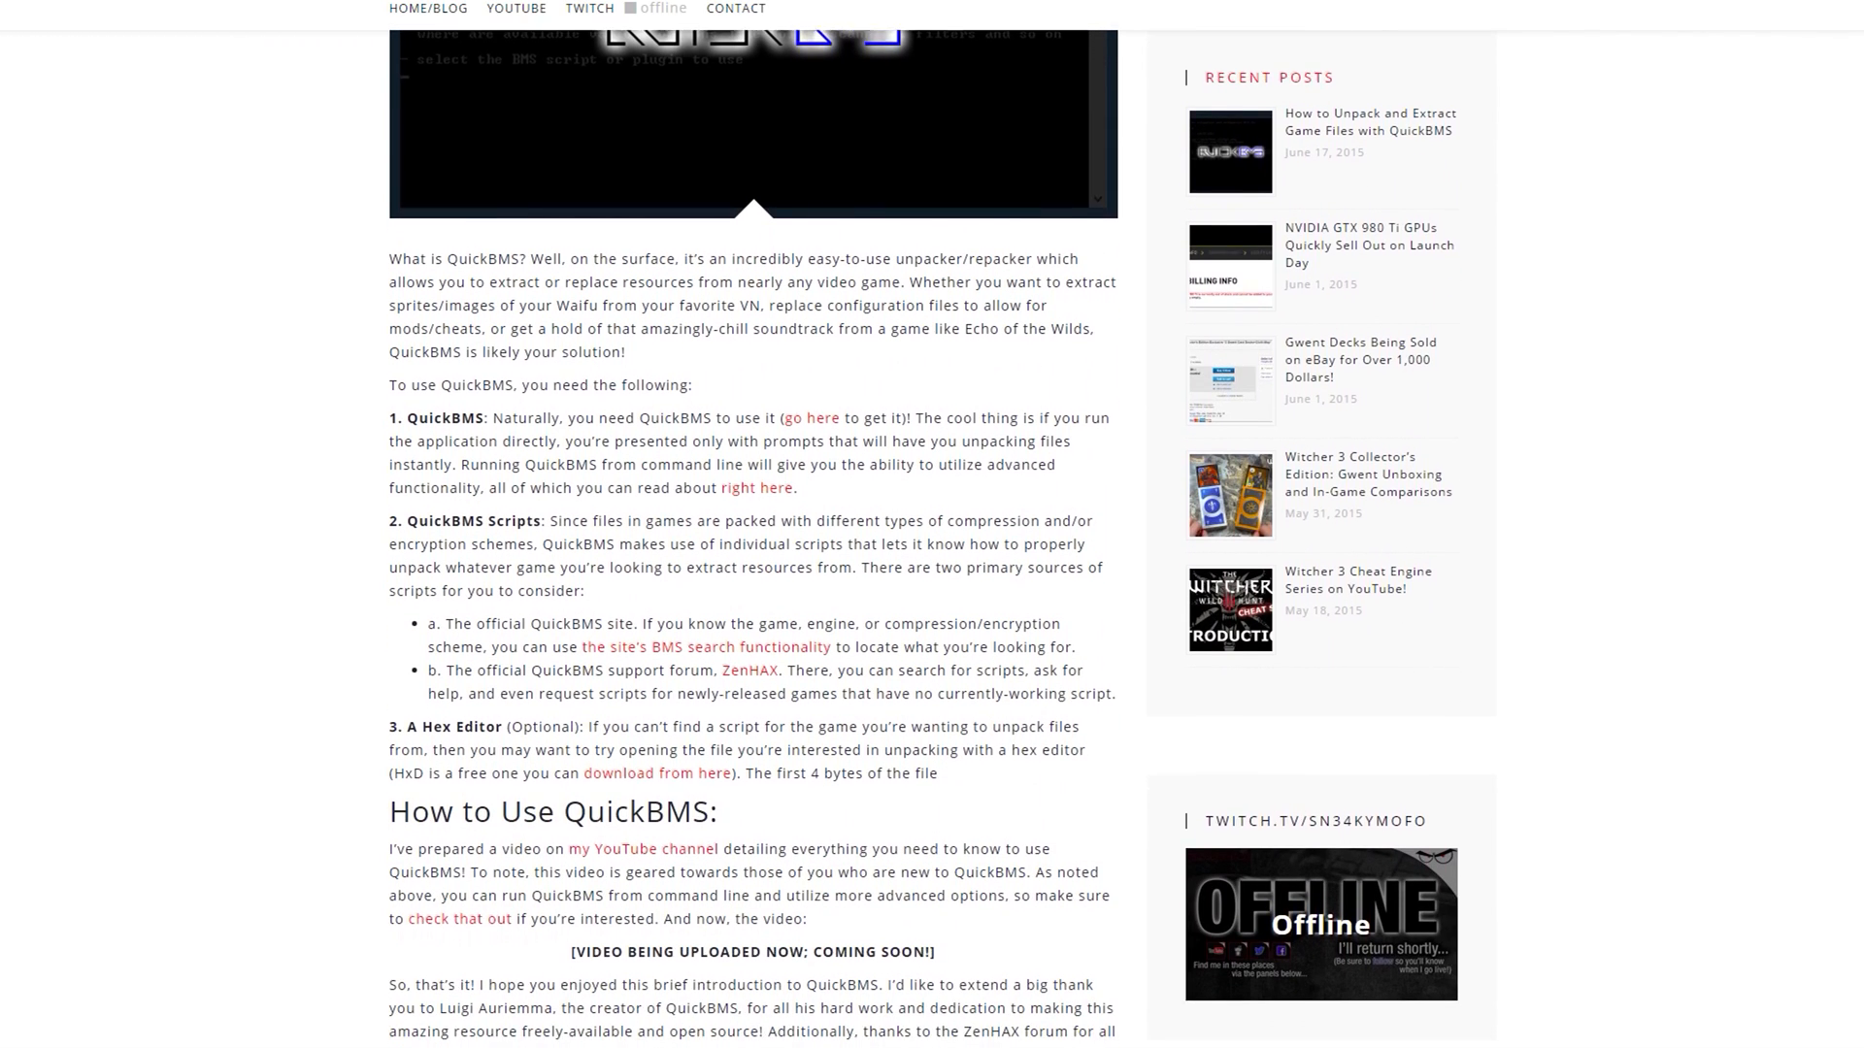
scroll(down, 3)
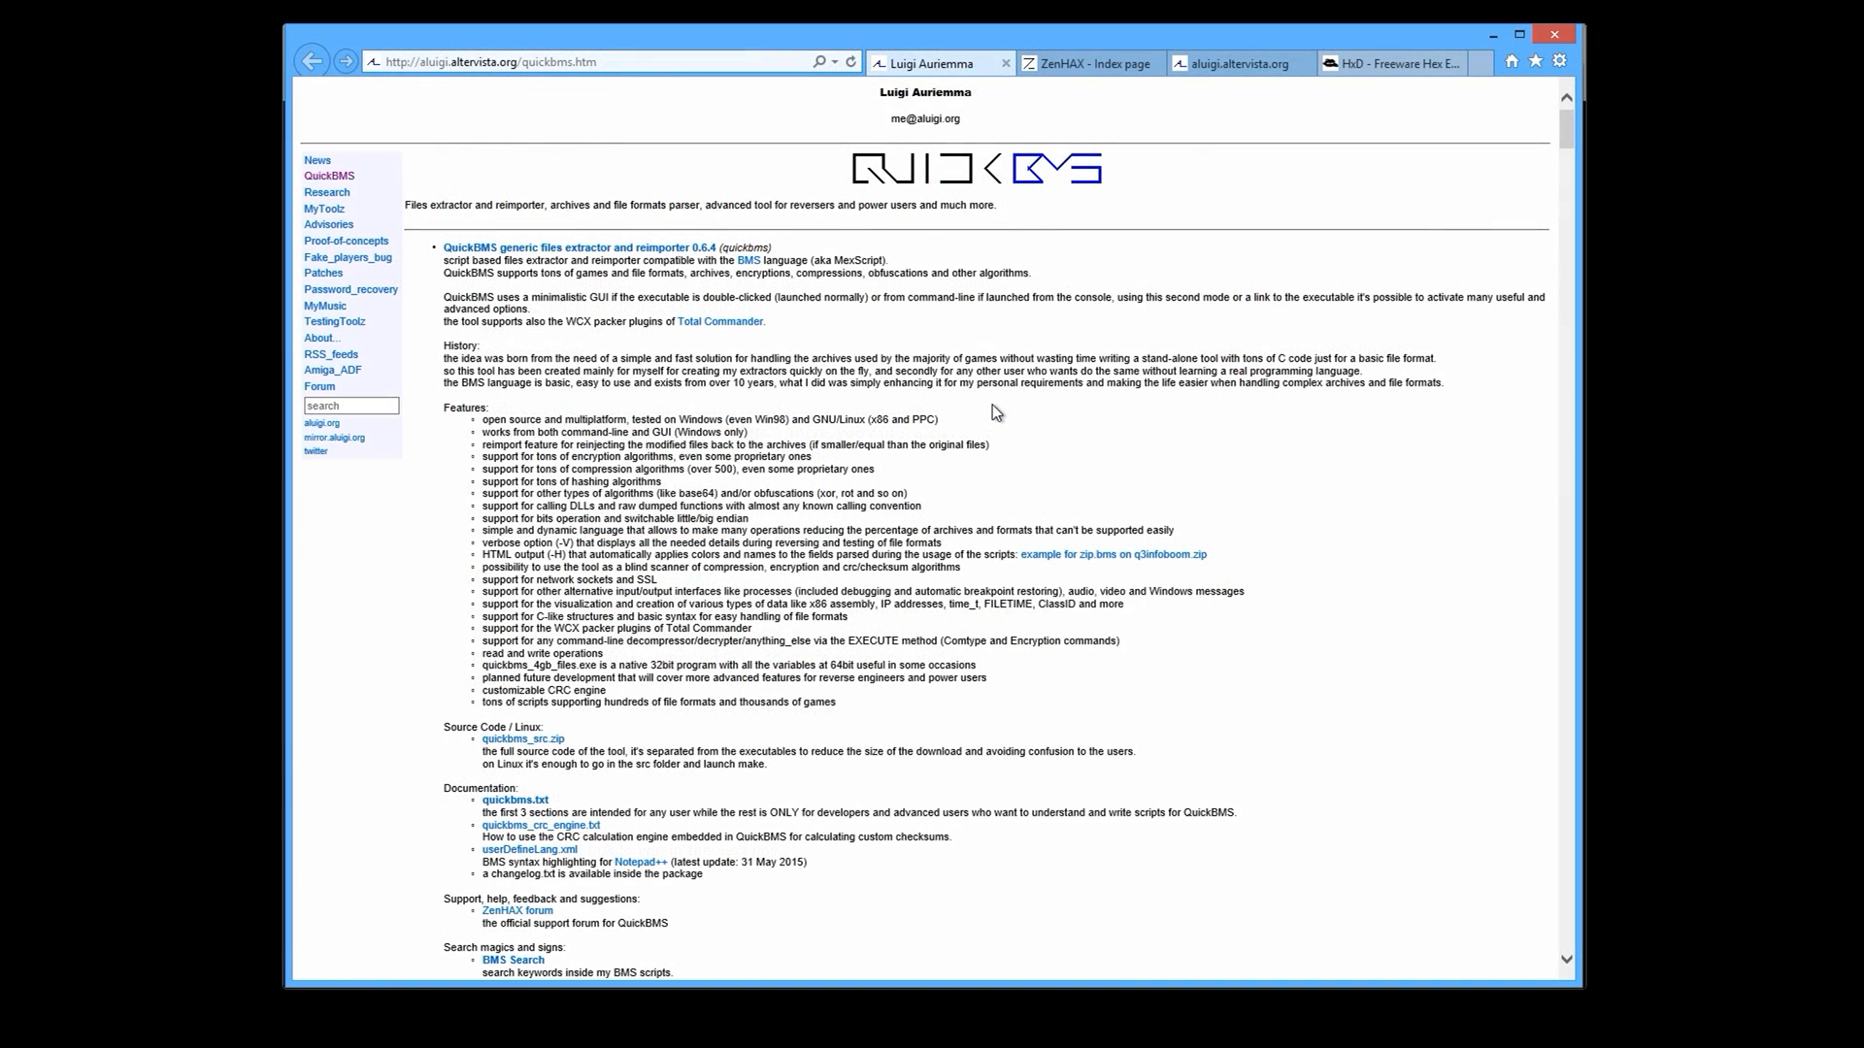
mouse_move(828, 154)
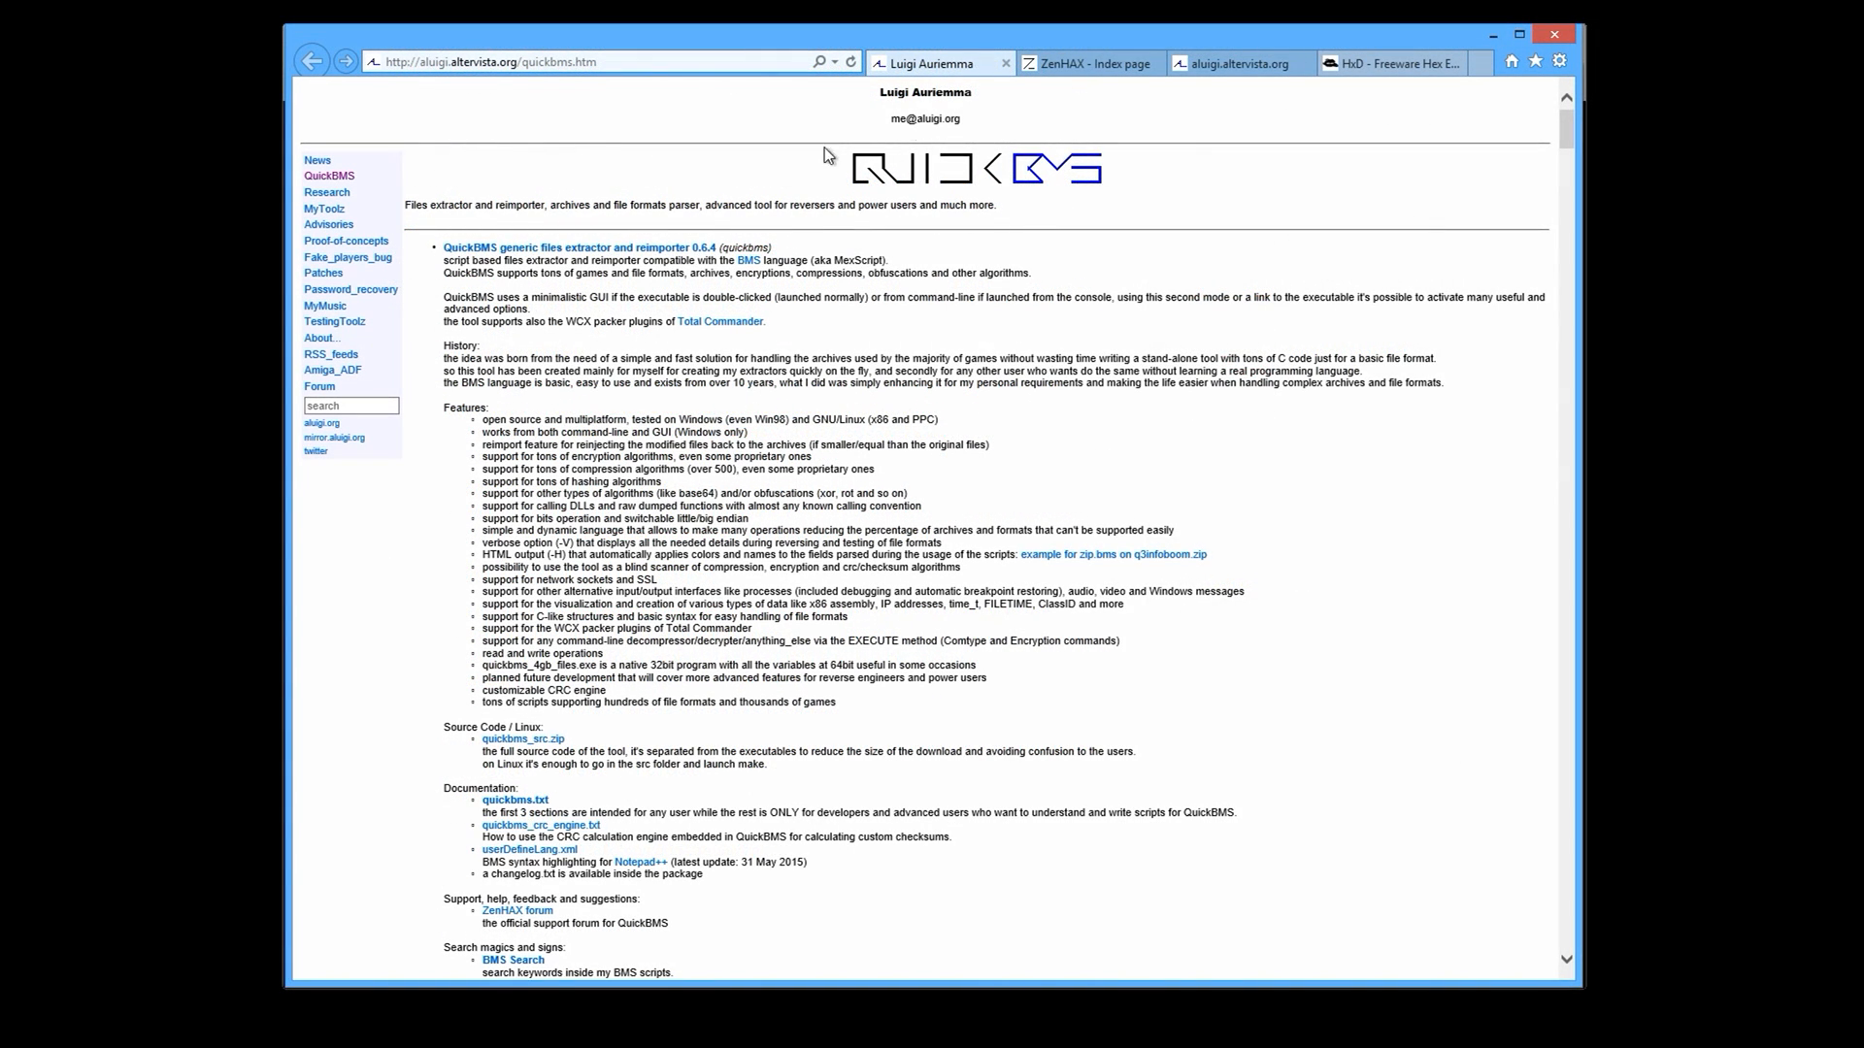
mouse_move(1091, 321)
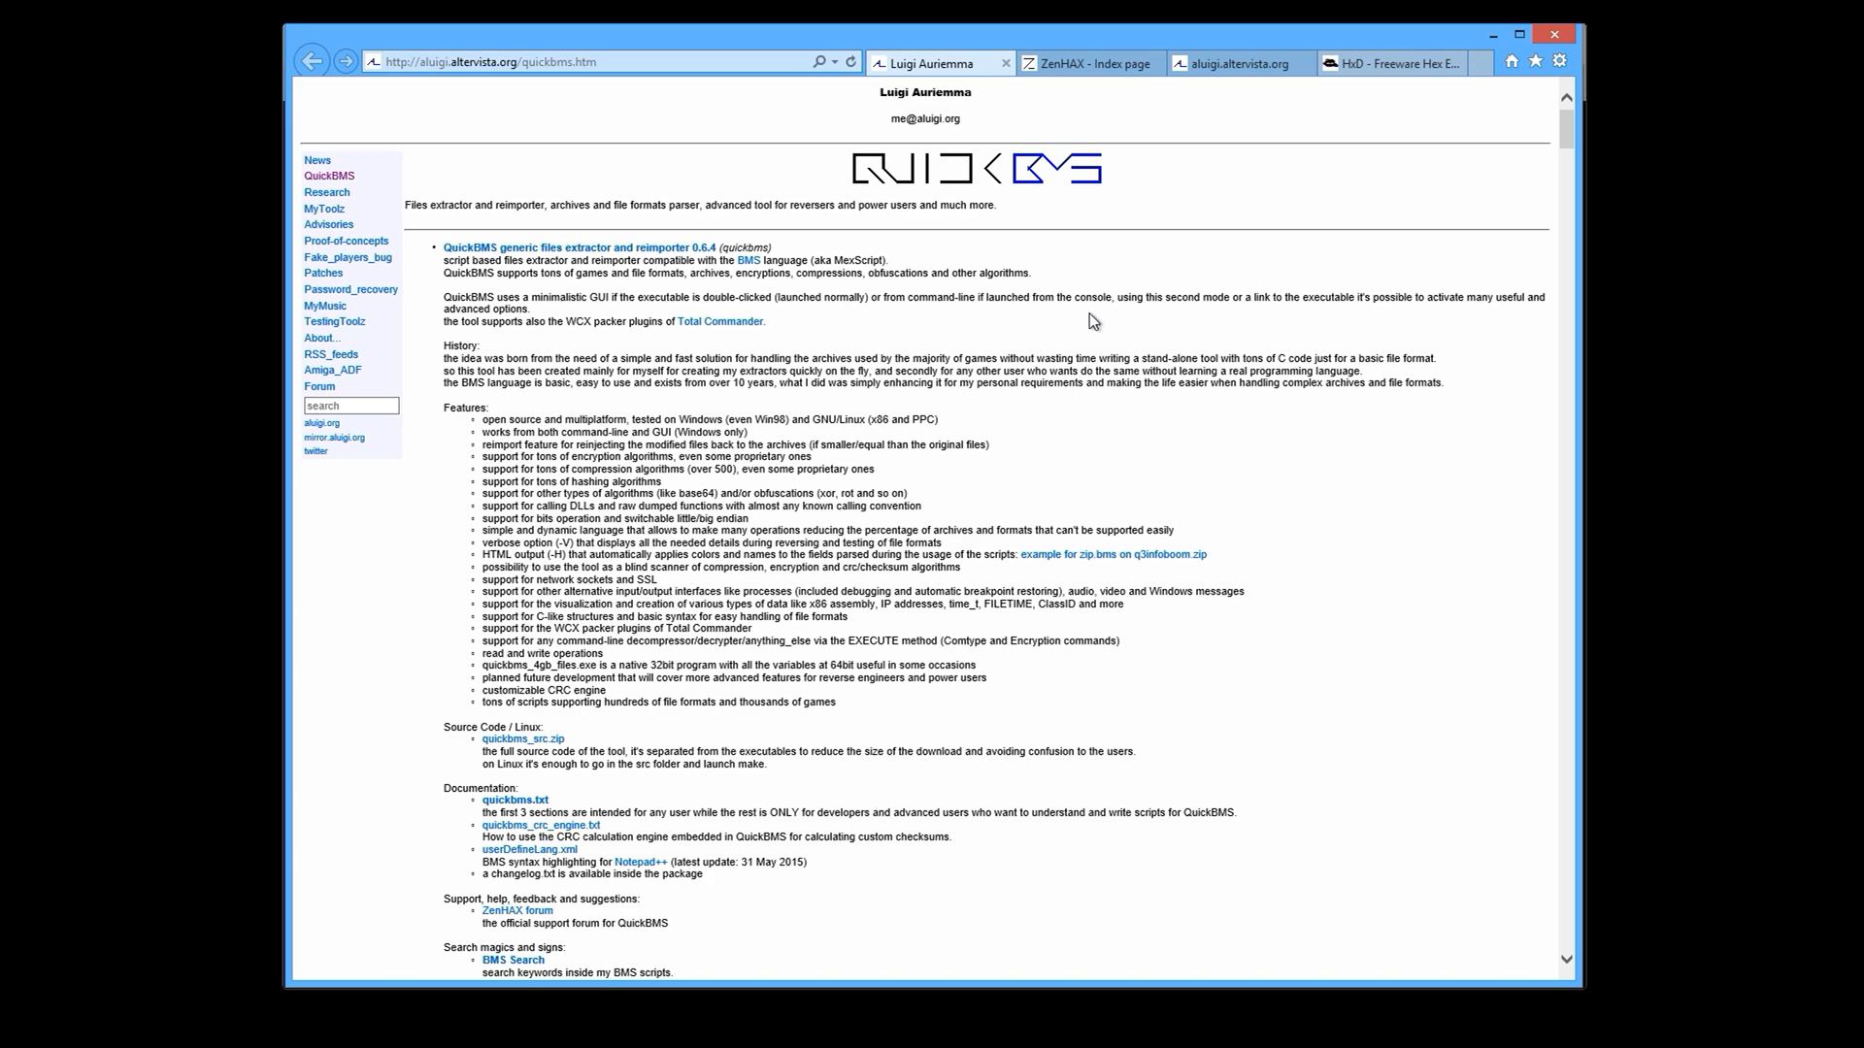
mouse_move(542, 260)
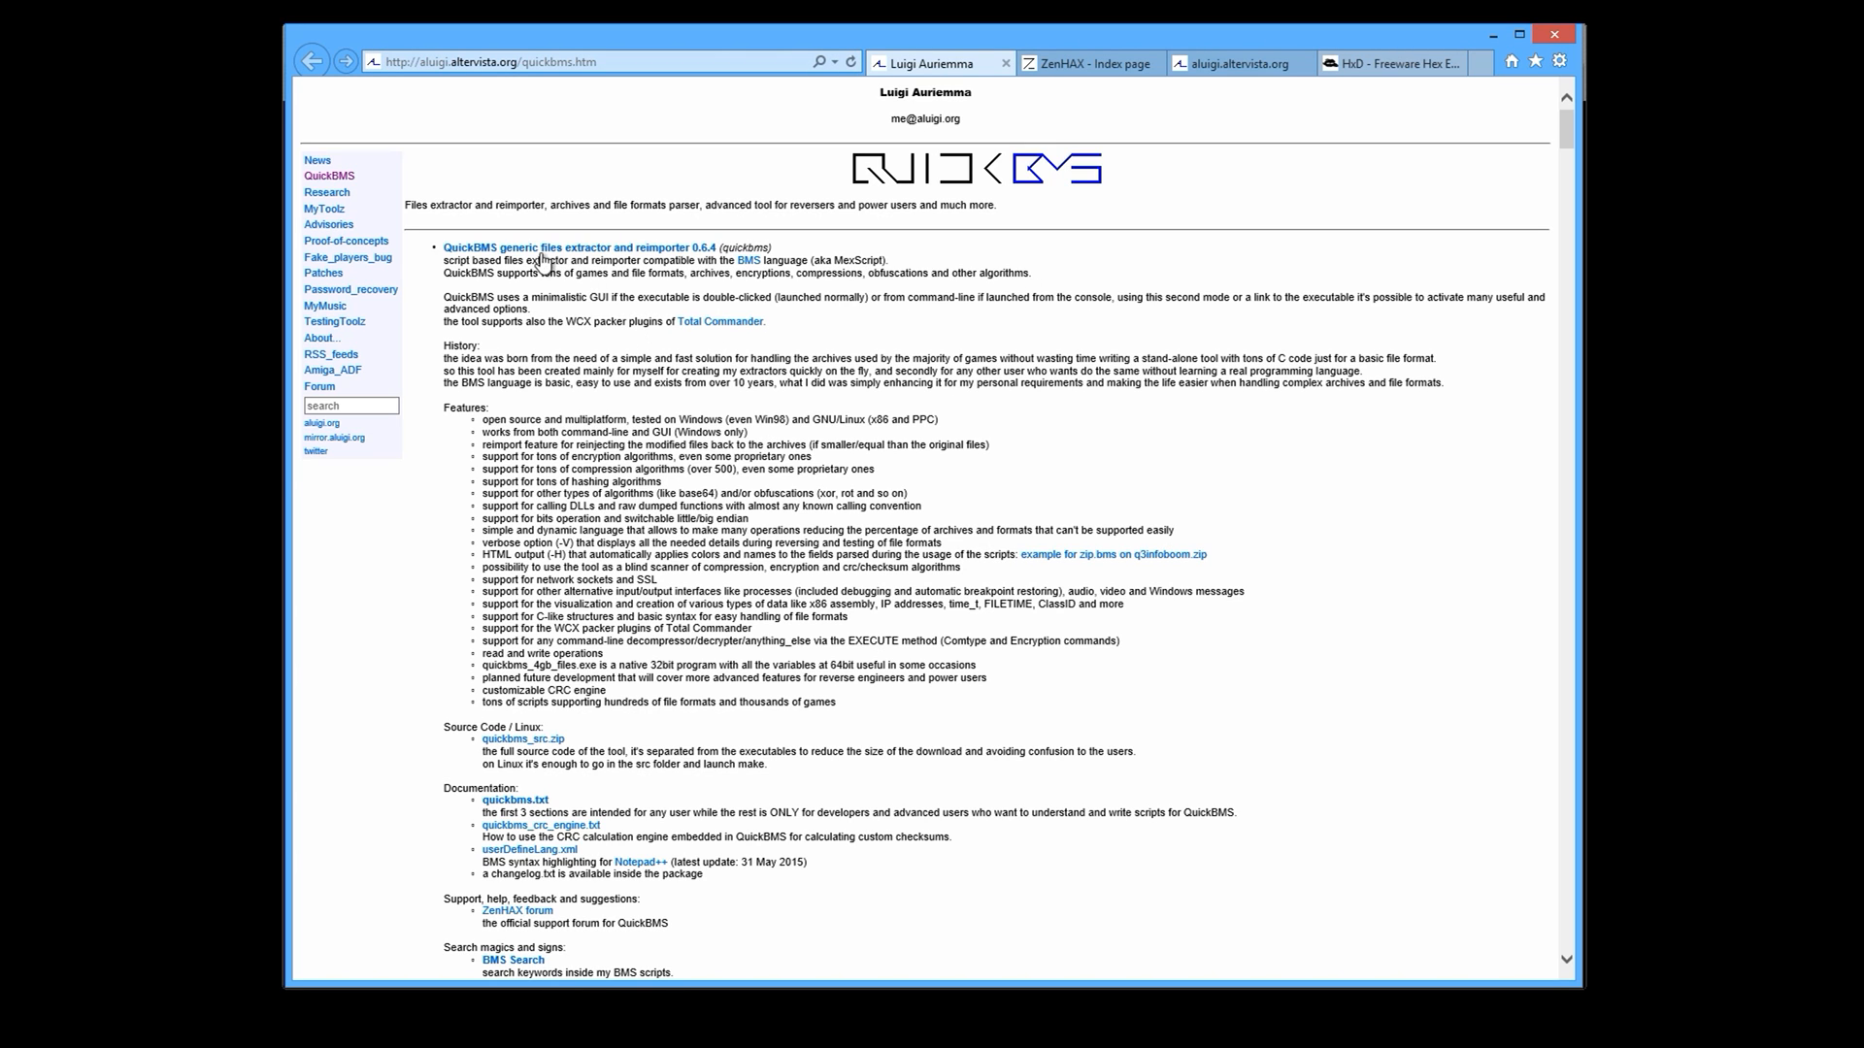
mouse_move(747, 505)
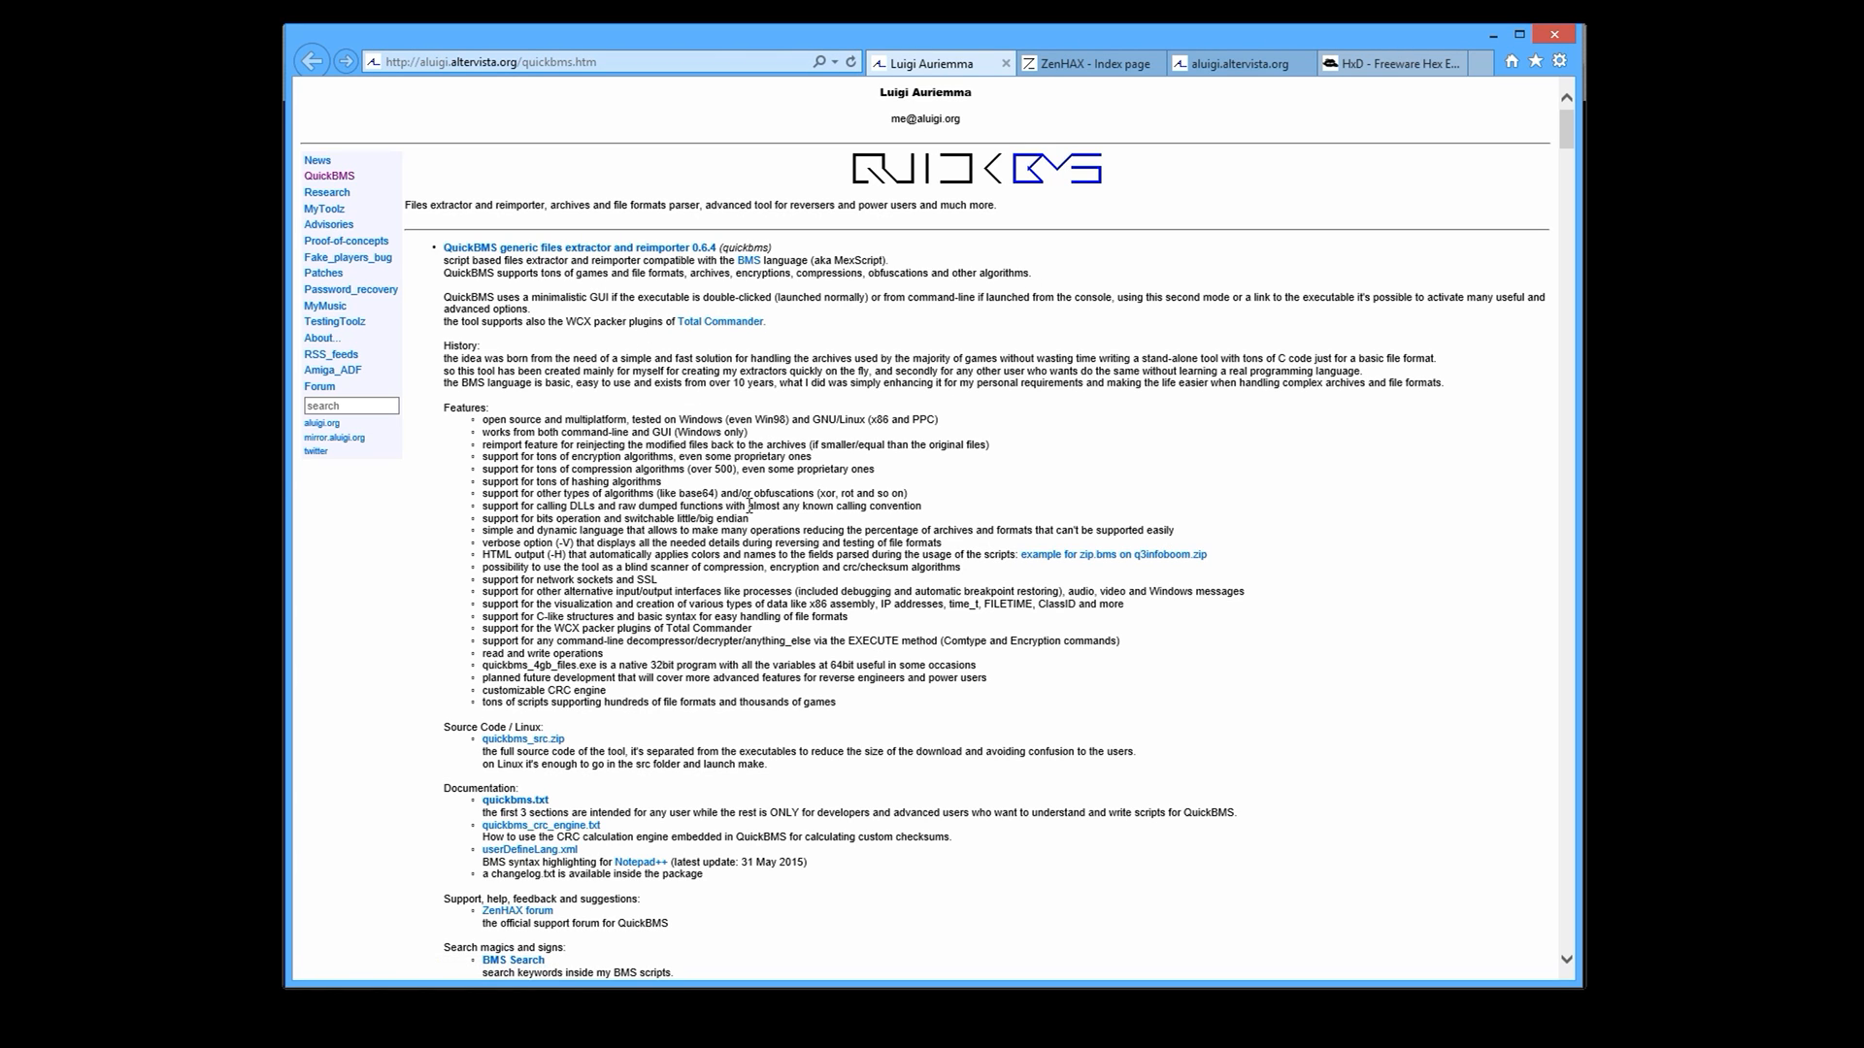
scroll(down, 3)
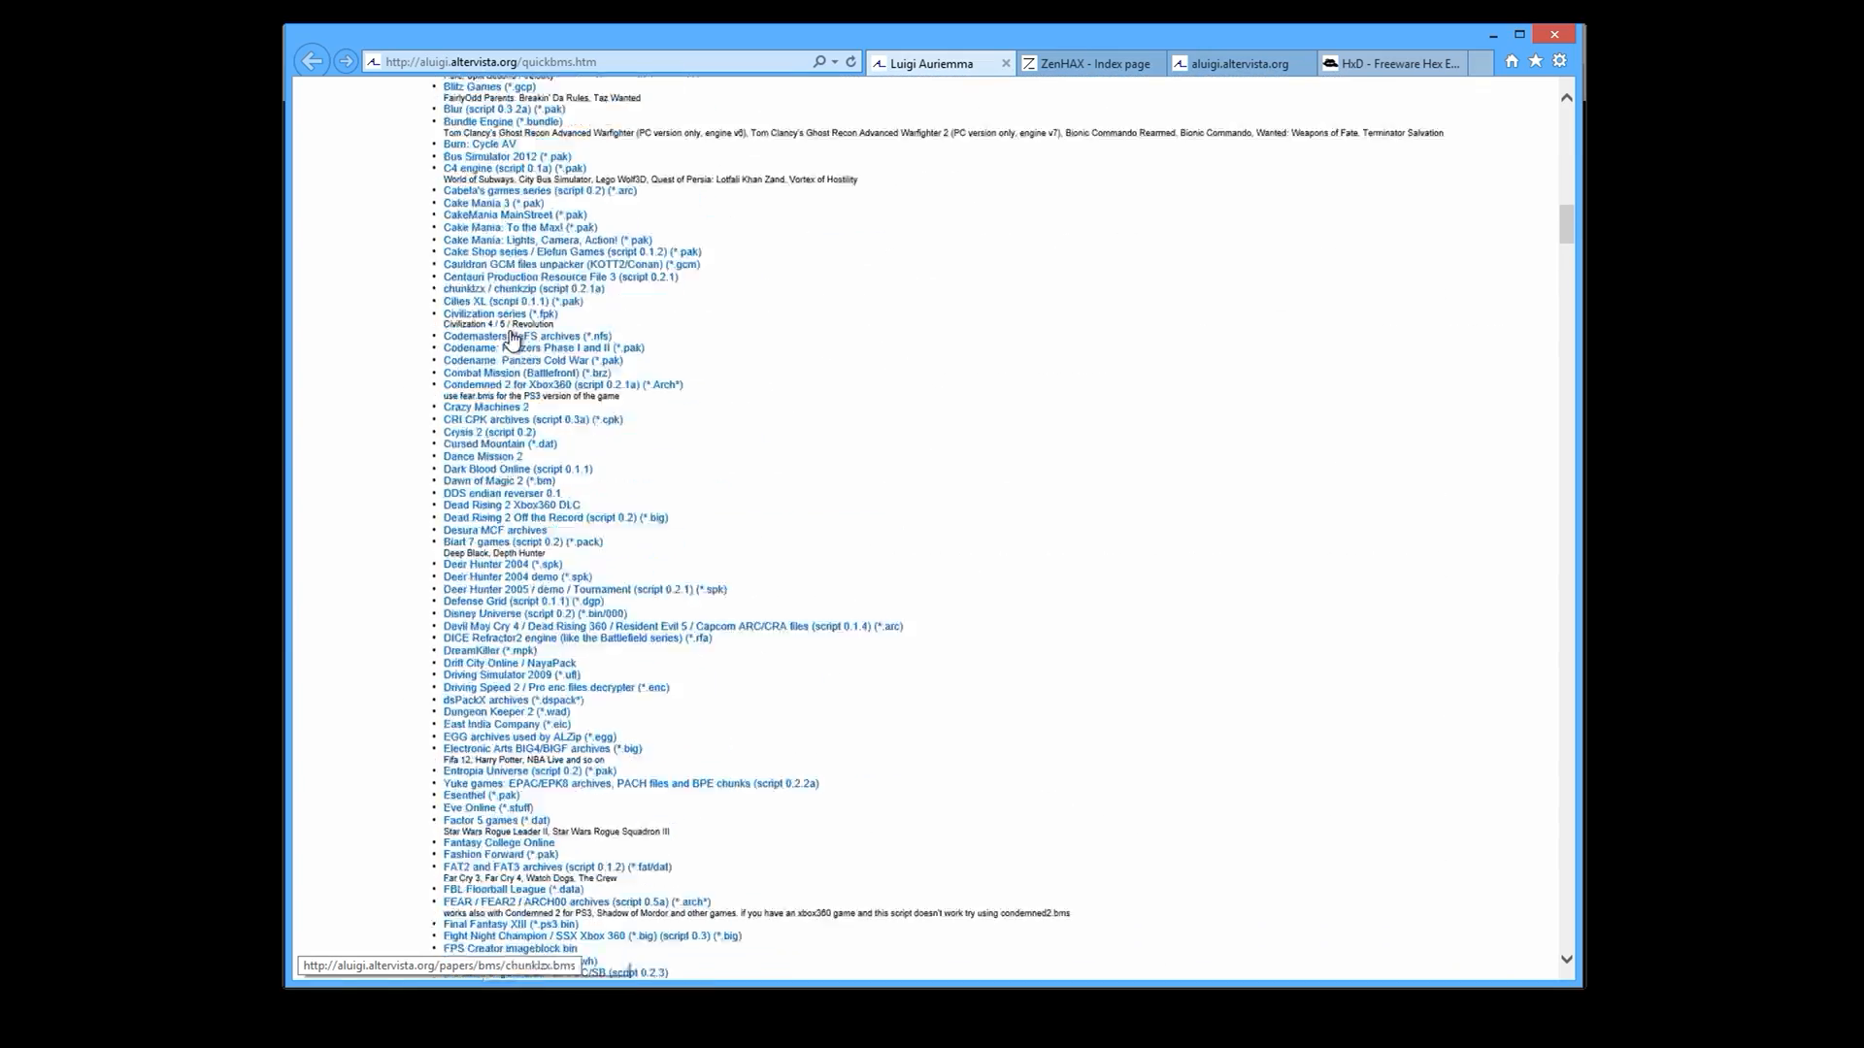
scroll(down, 3)
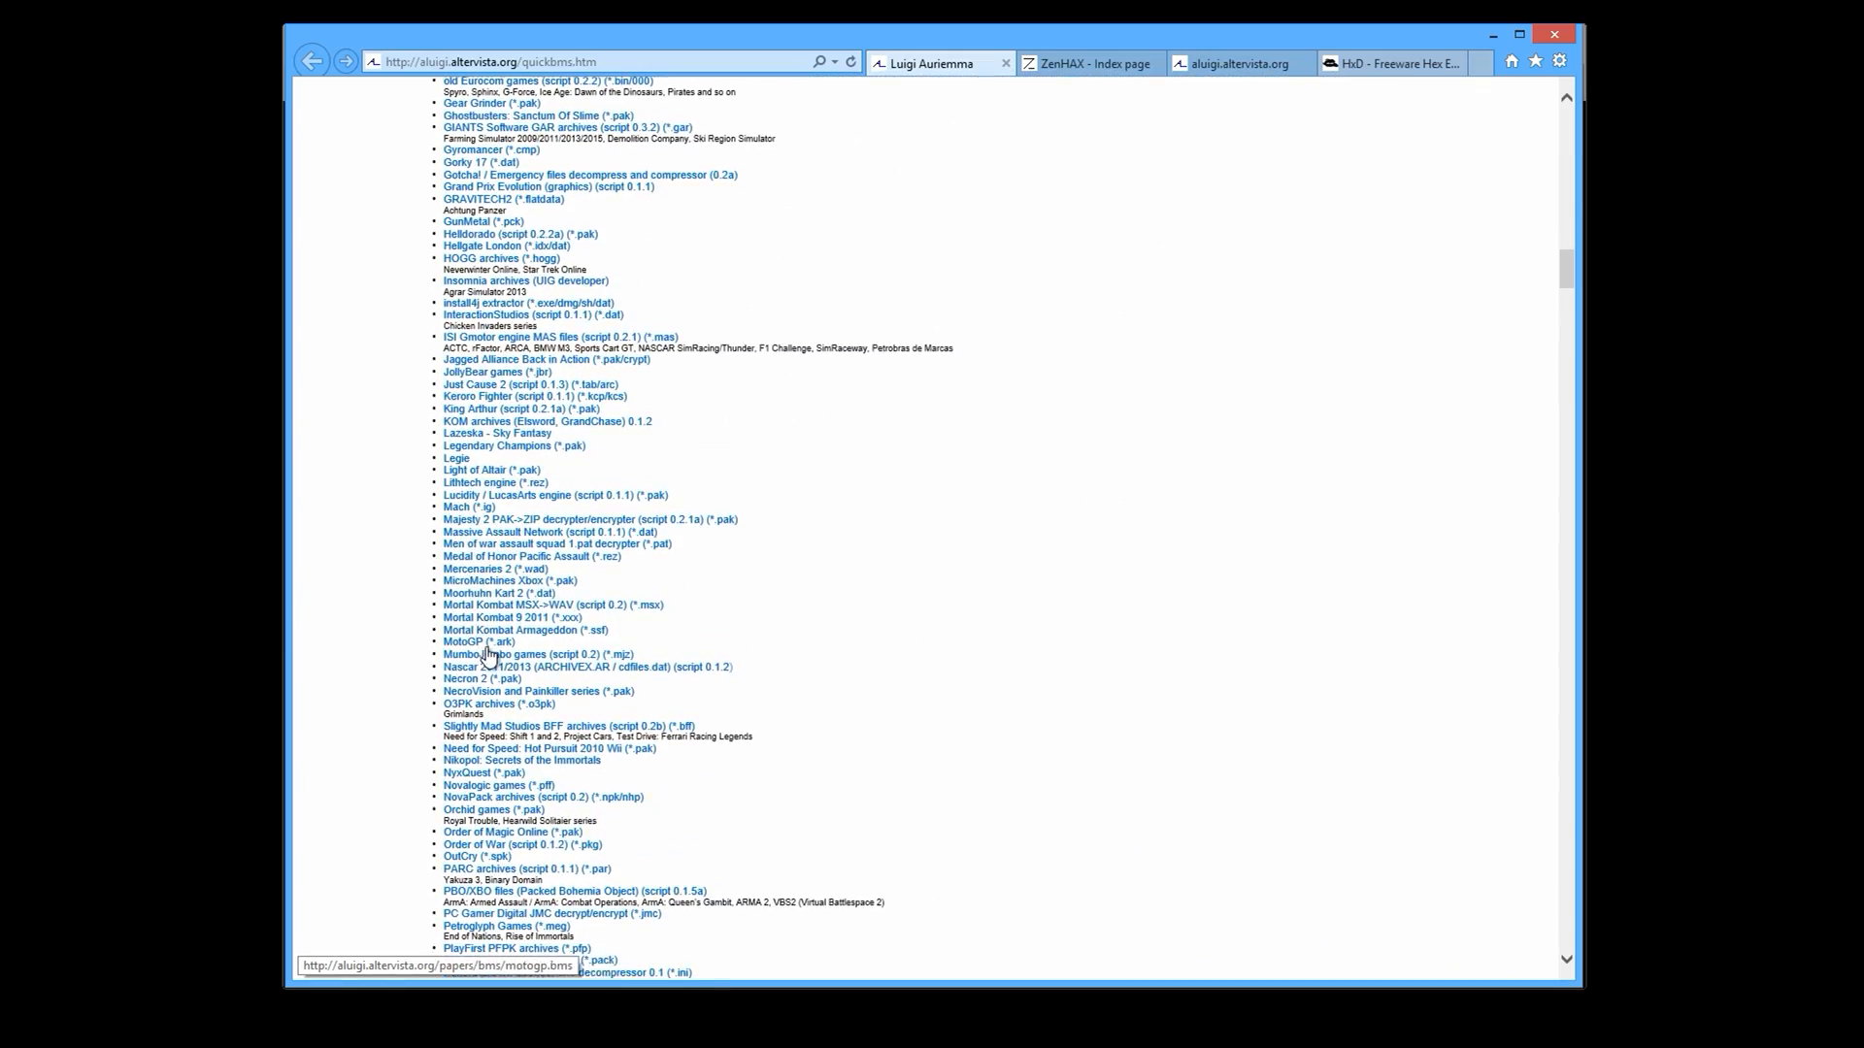
scroll(down, 3)
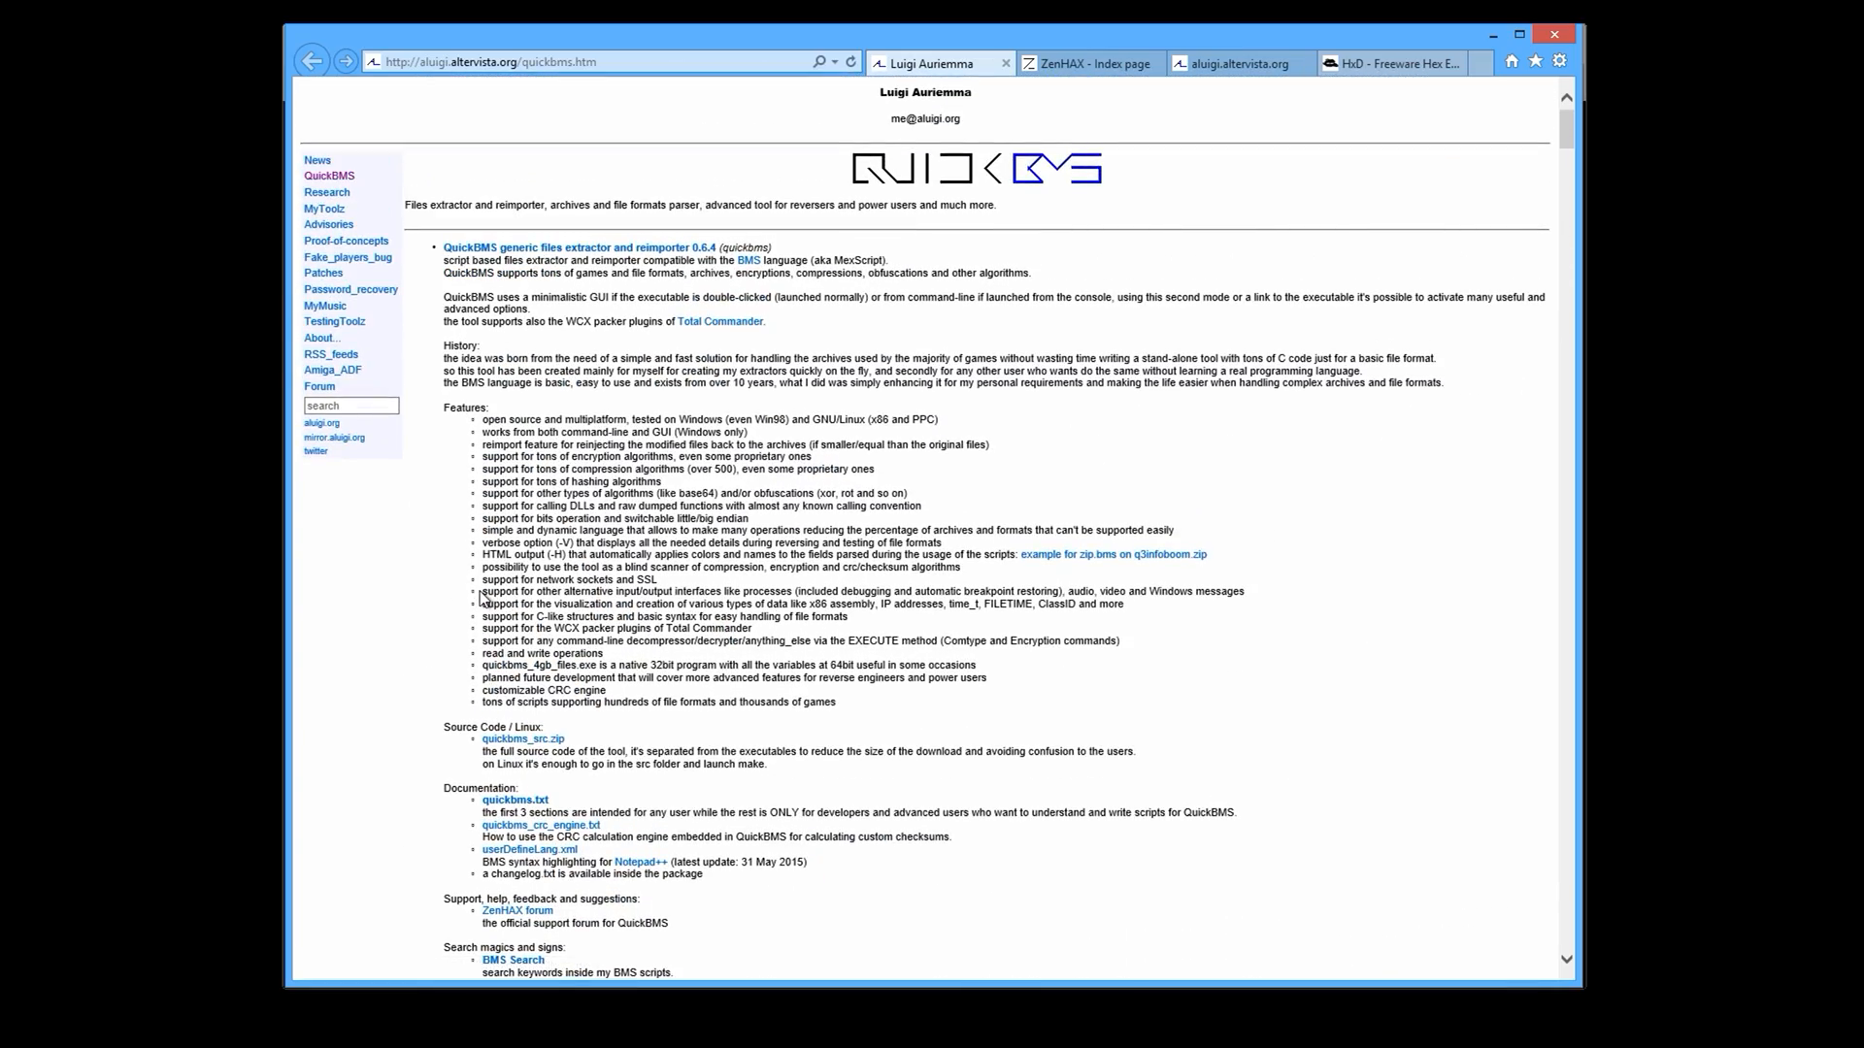
mouse_move(1129, 76)
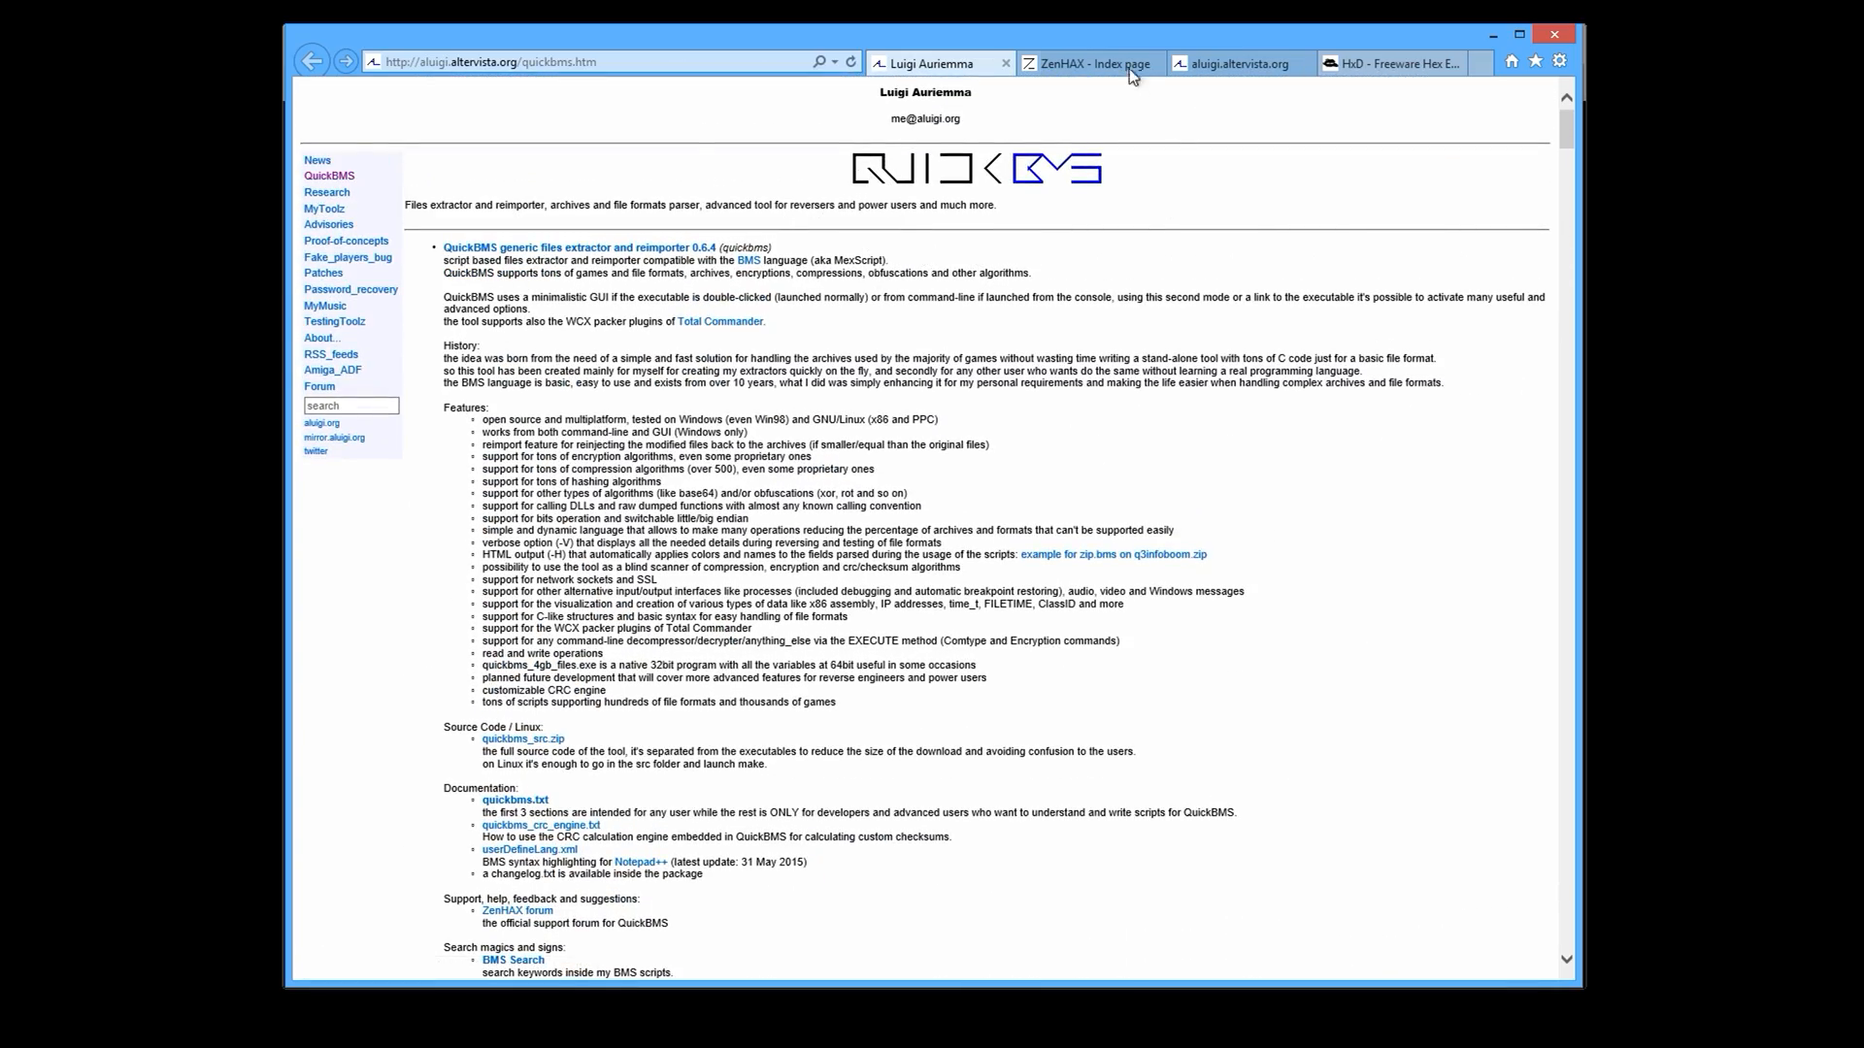
click(1087, 63)
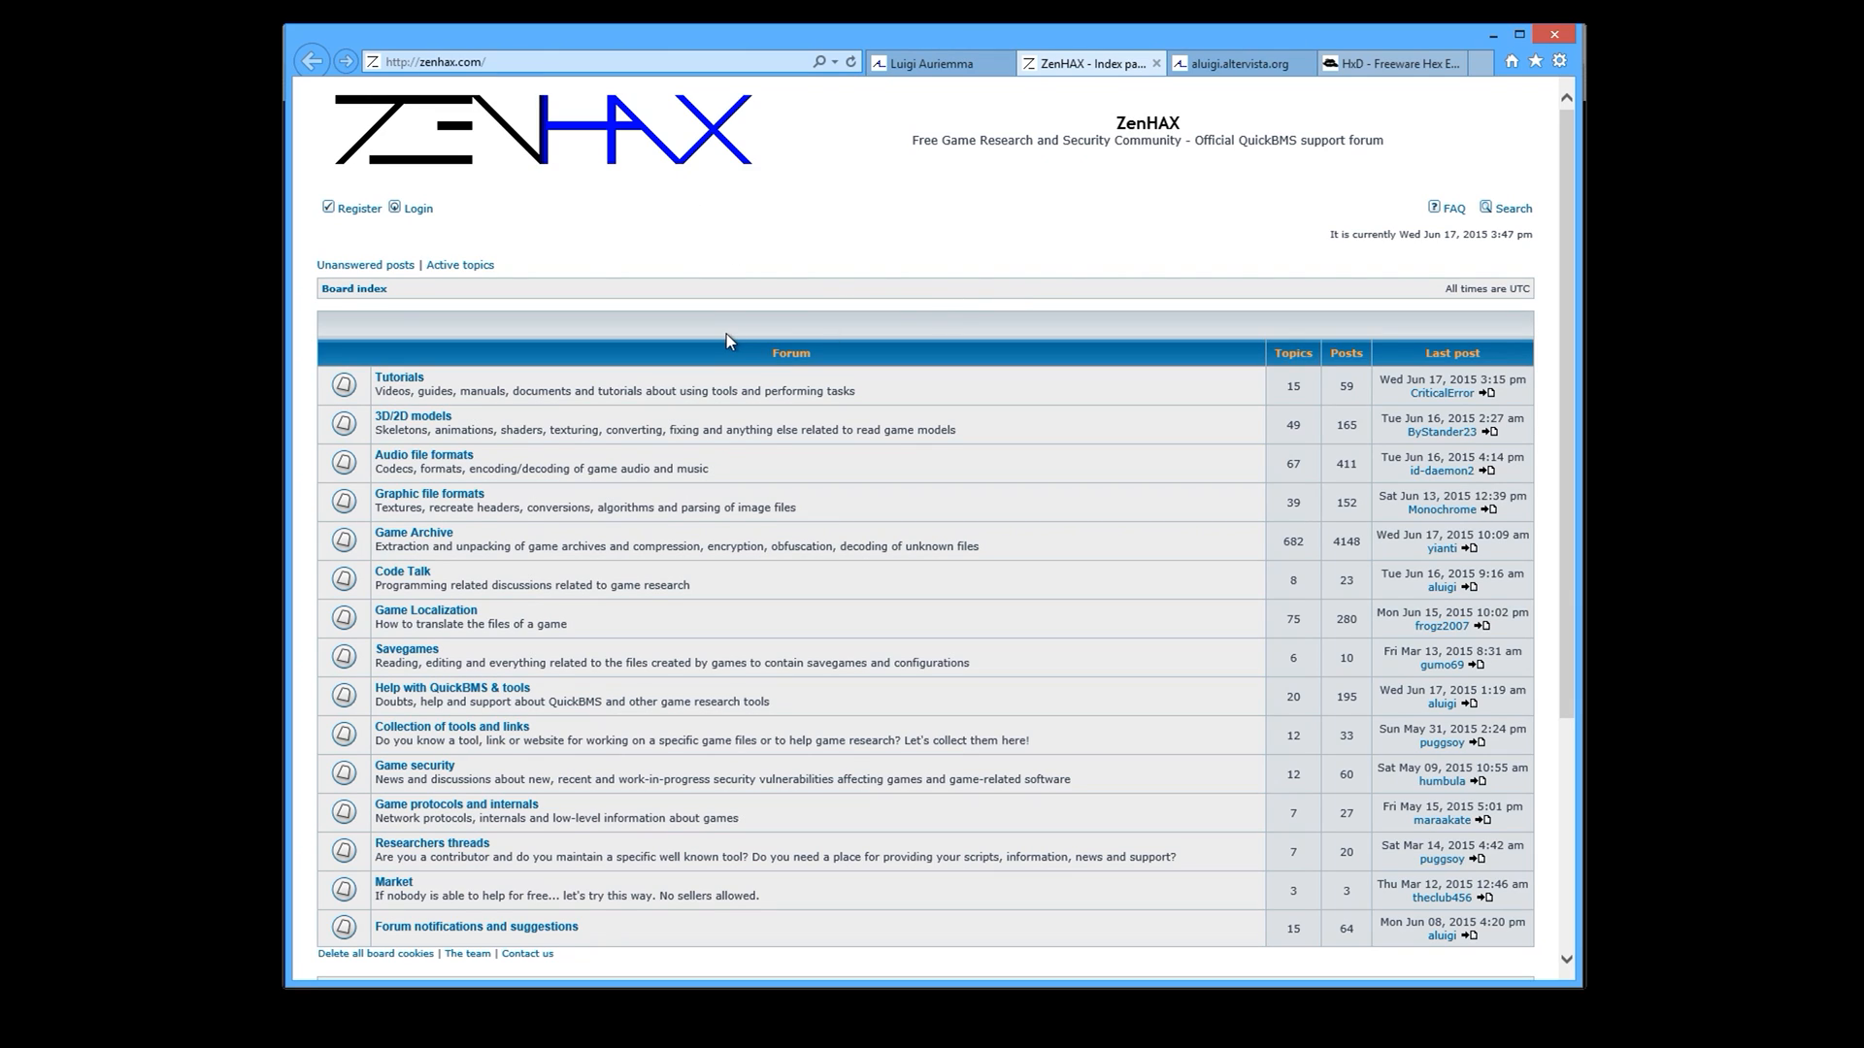
mouse_move(1386, 144)
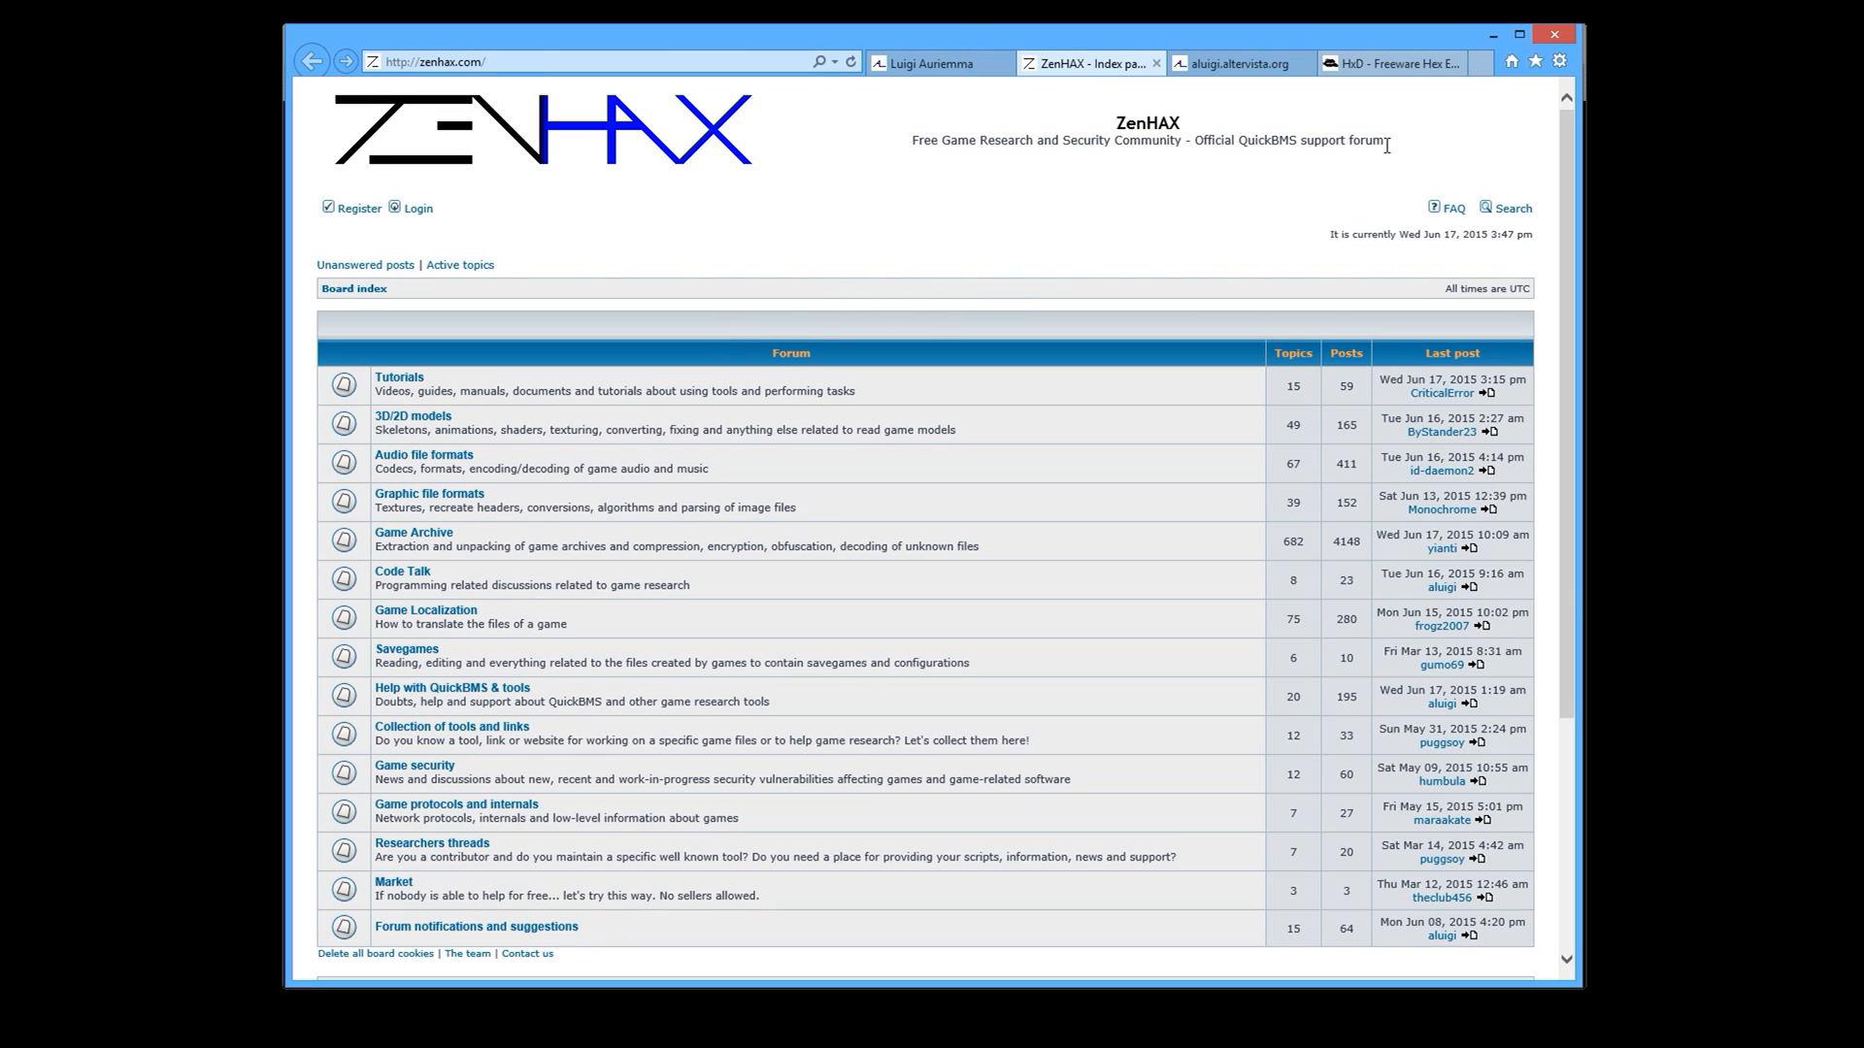
mouse_move(918, 494)
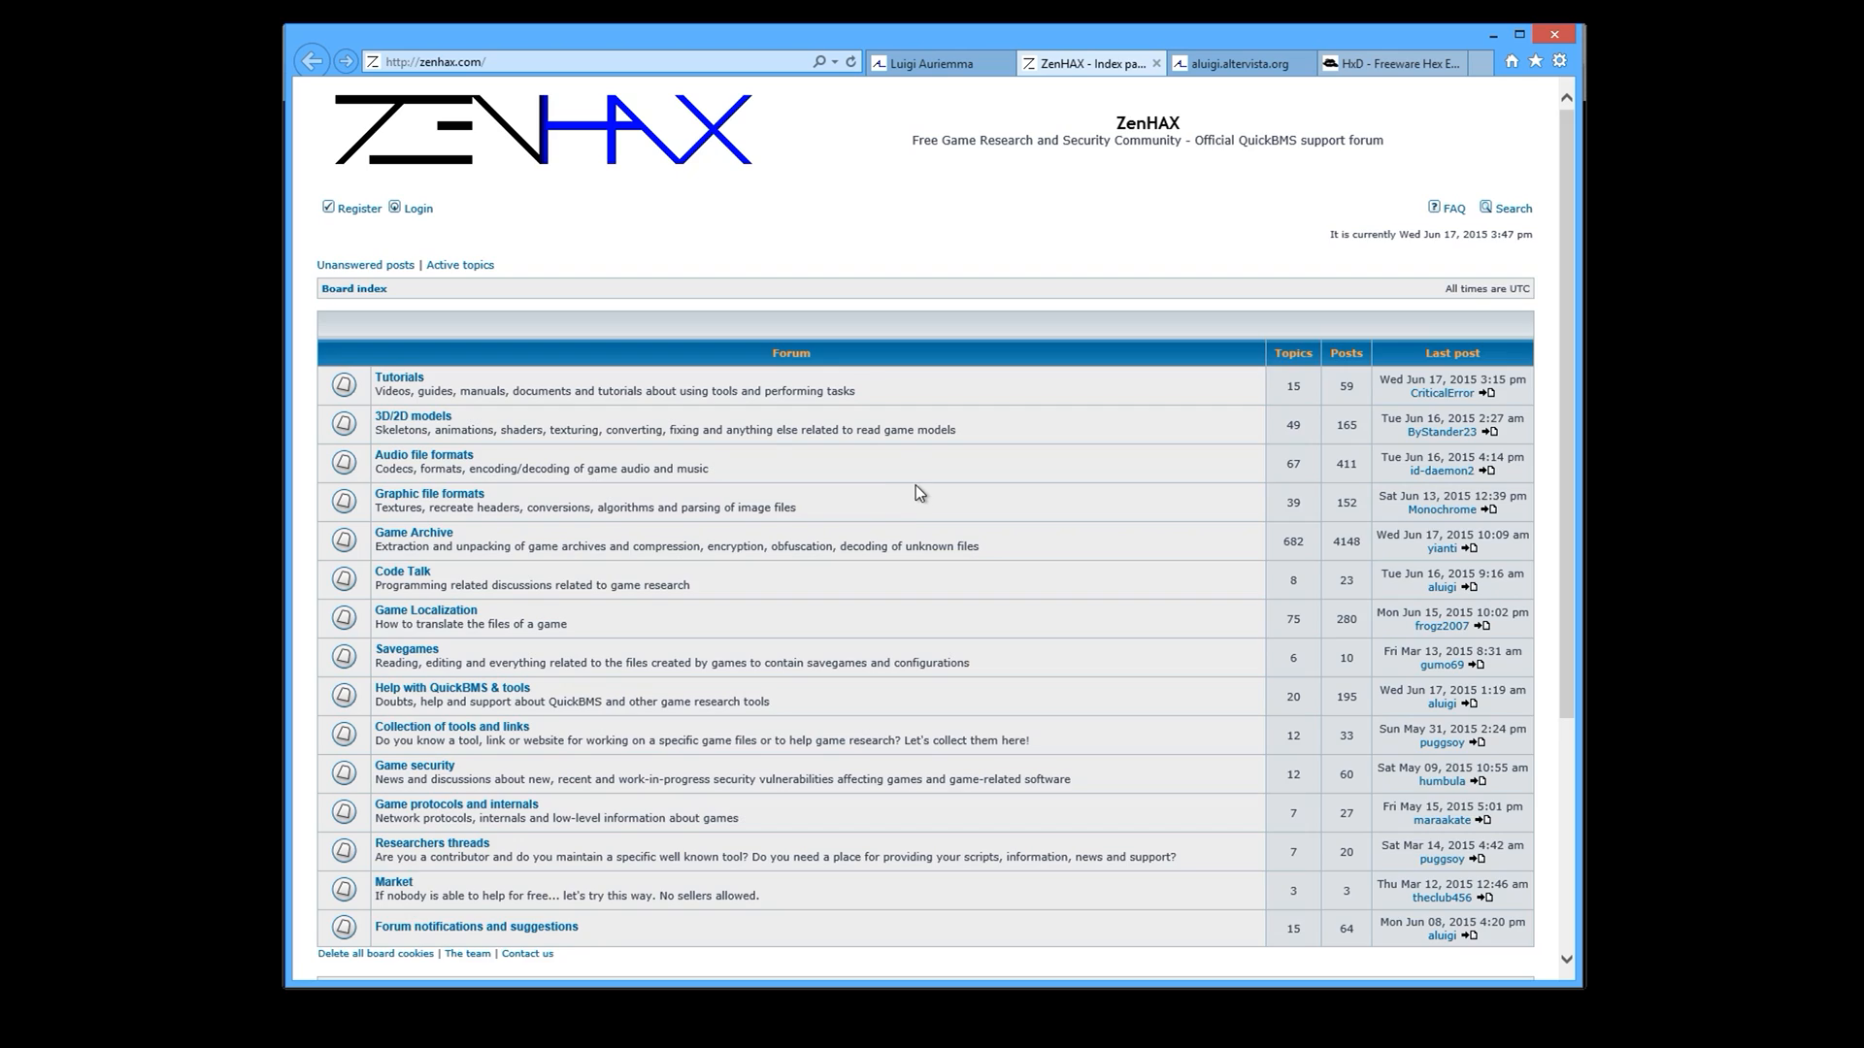
mouse_move(443, 358)
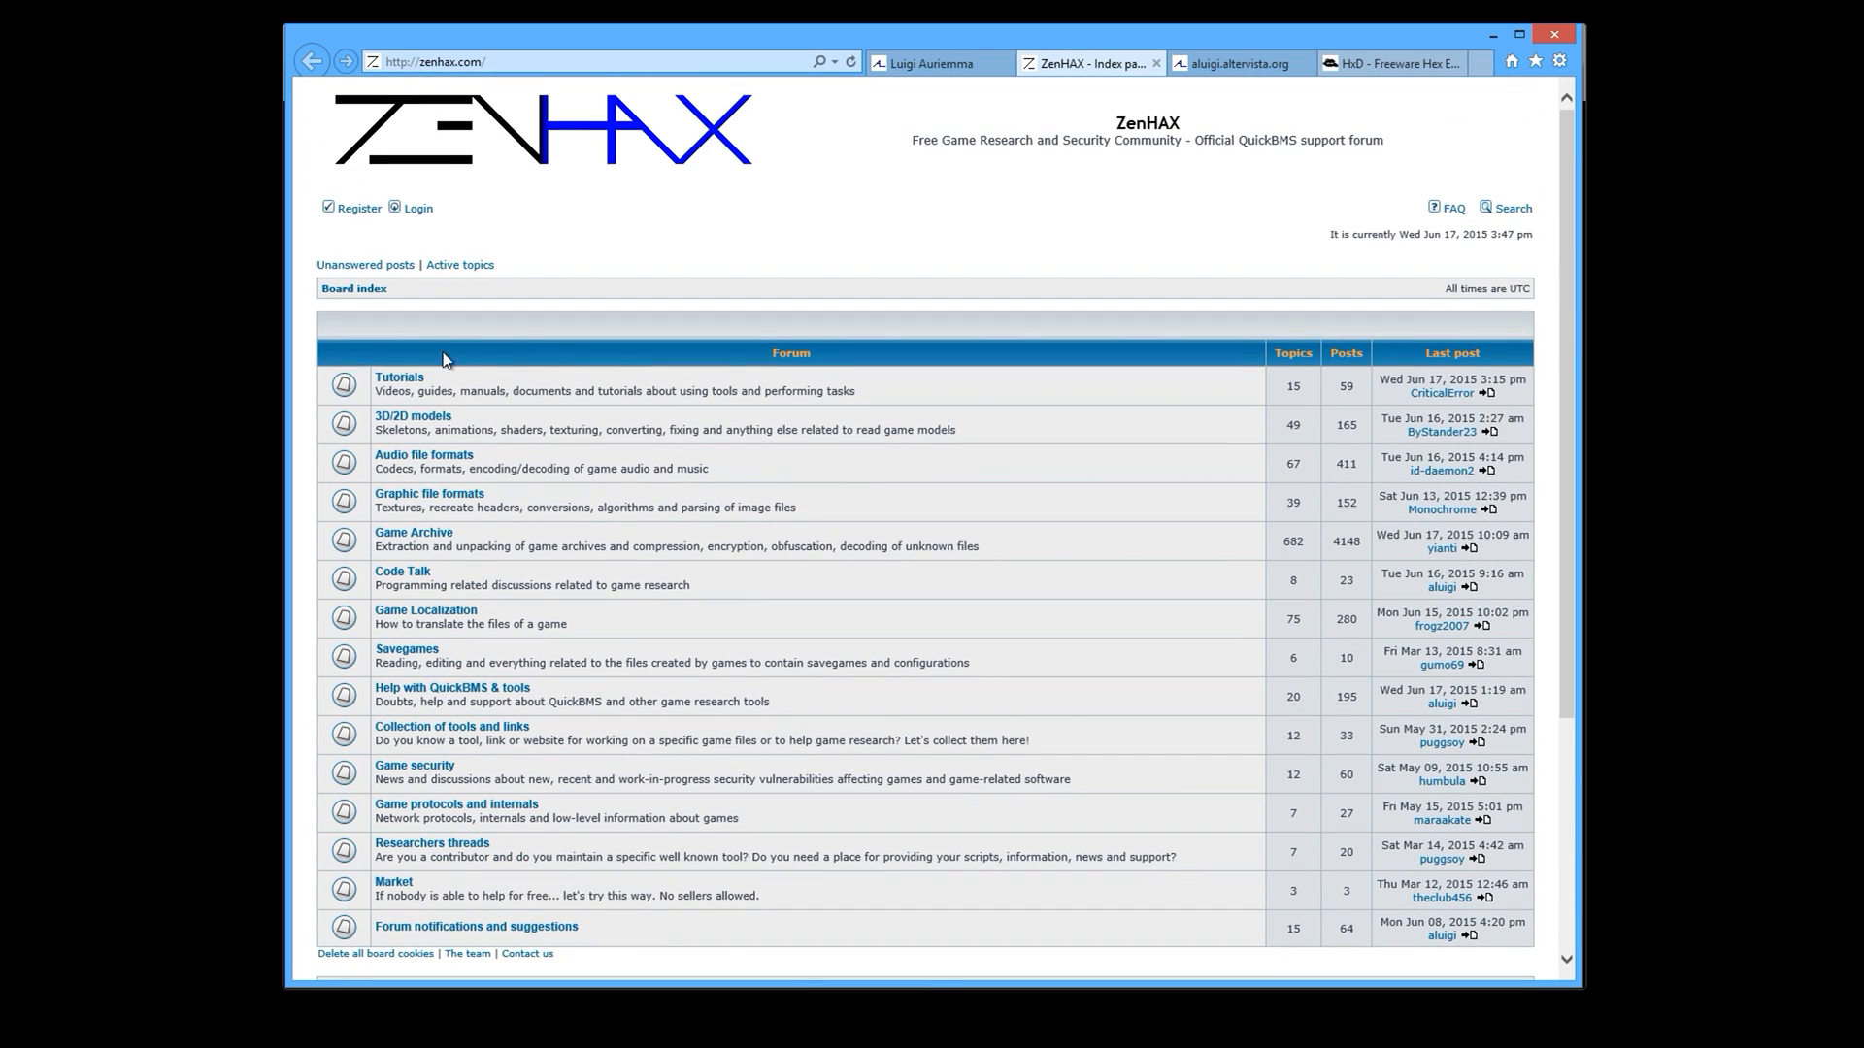
mouse_move(875, 408)
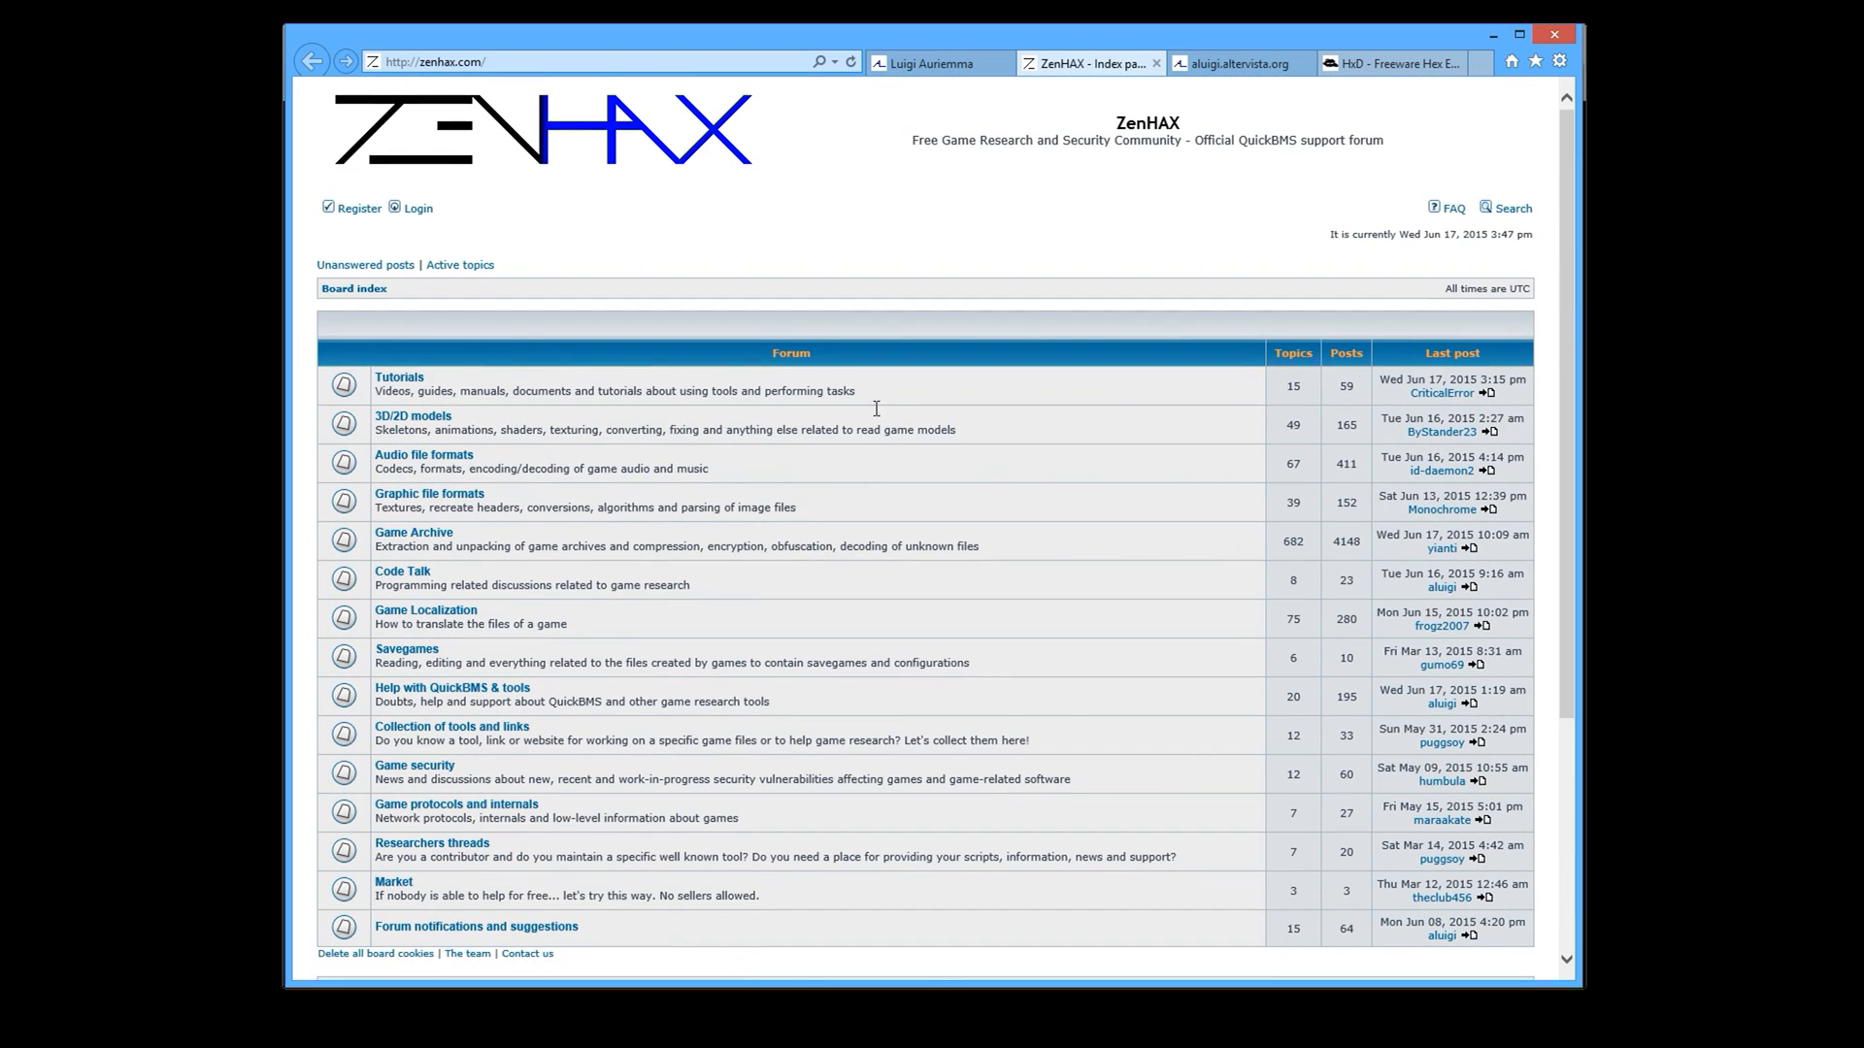
mouse_move(1054, 444)
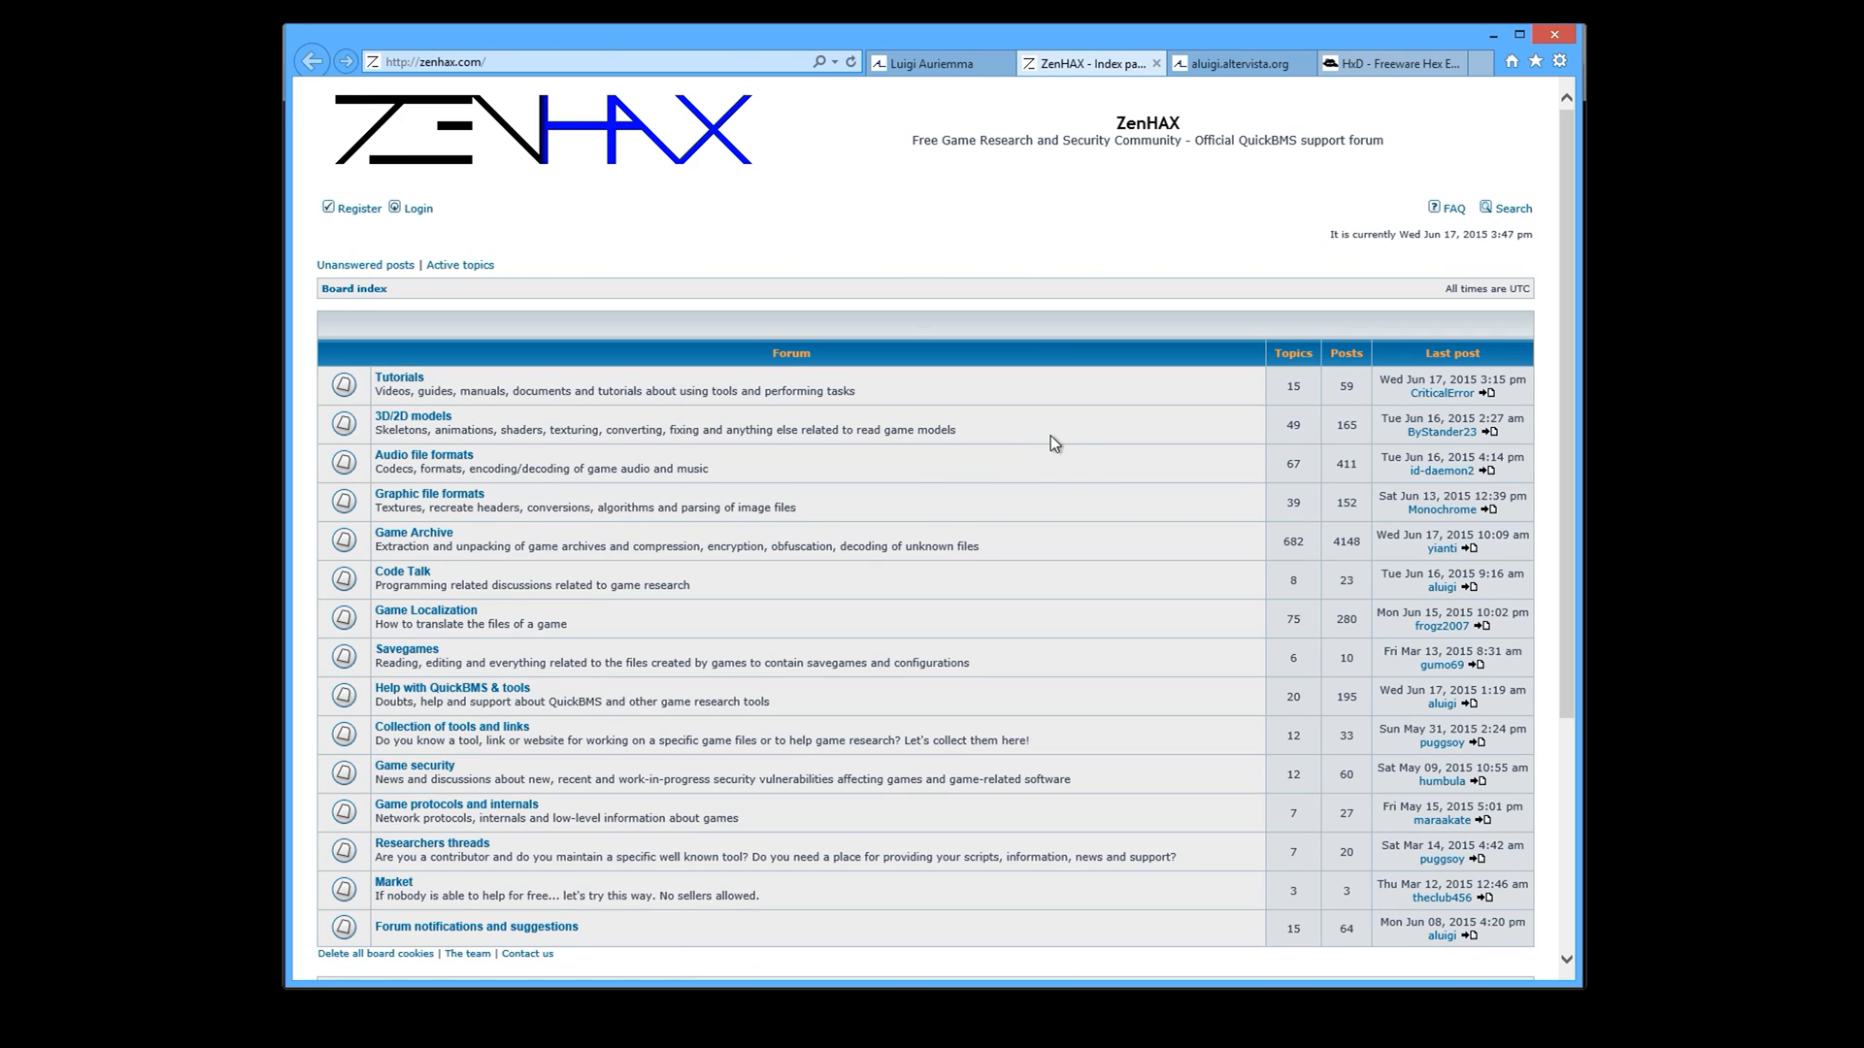
click(938, 63)
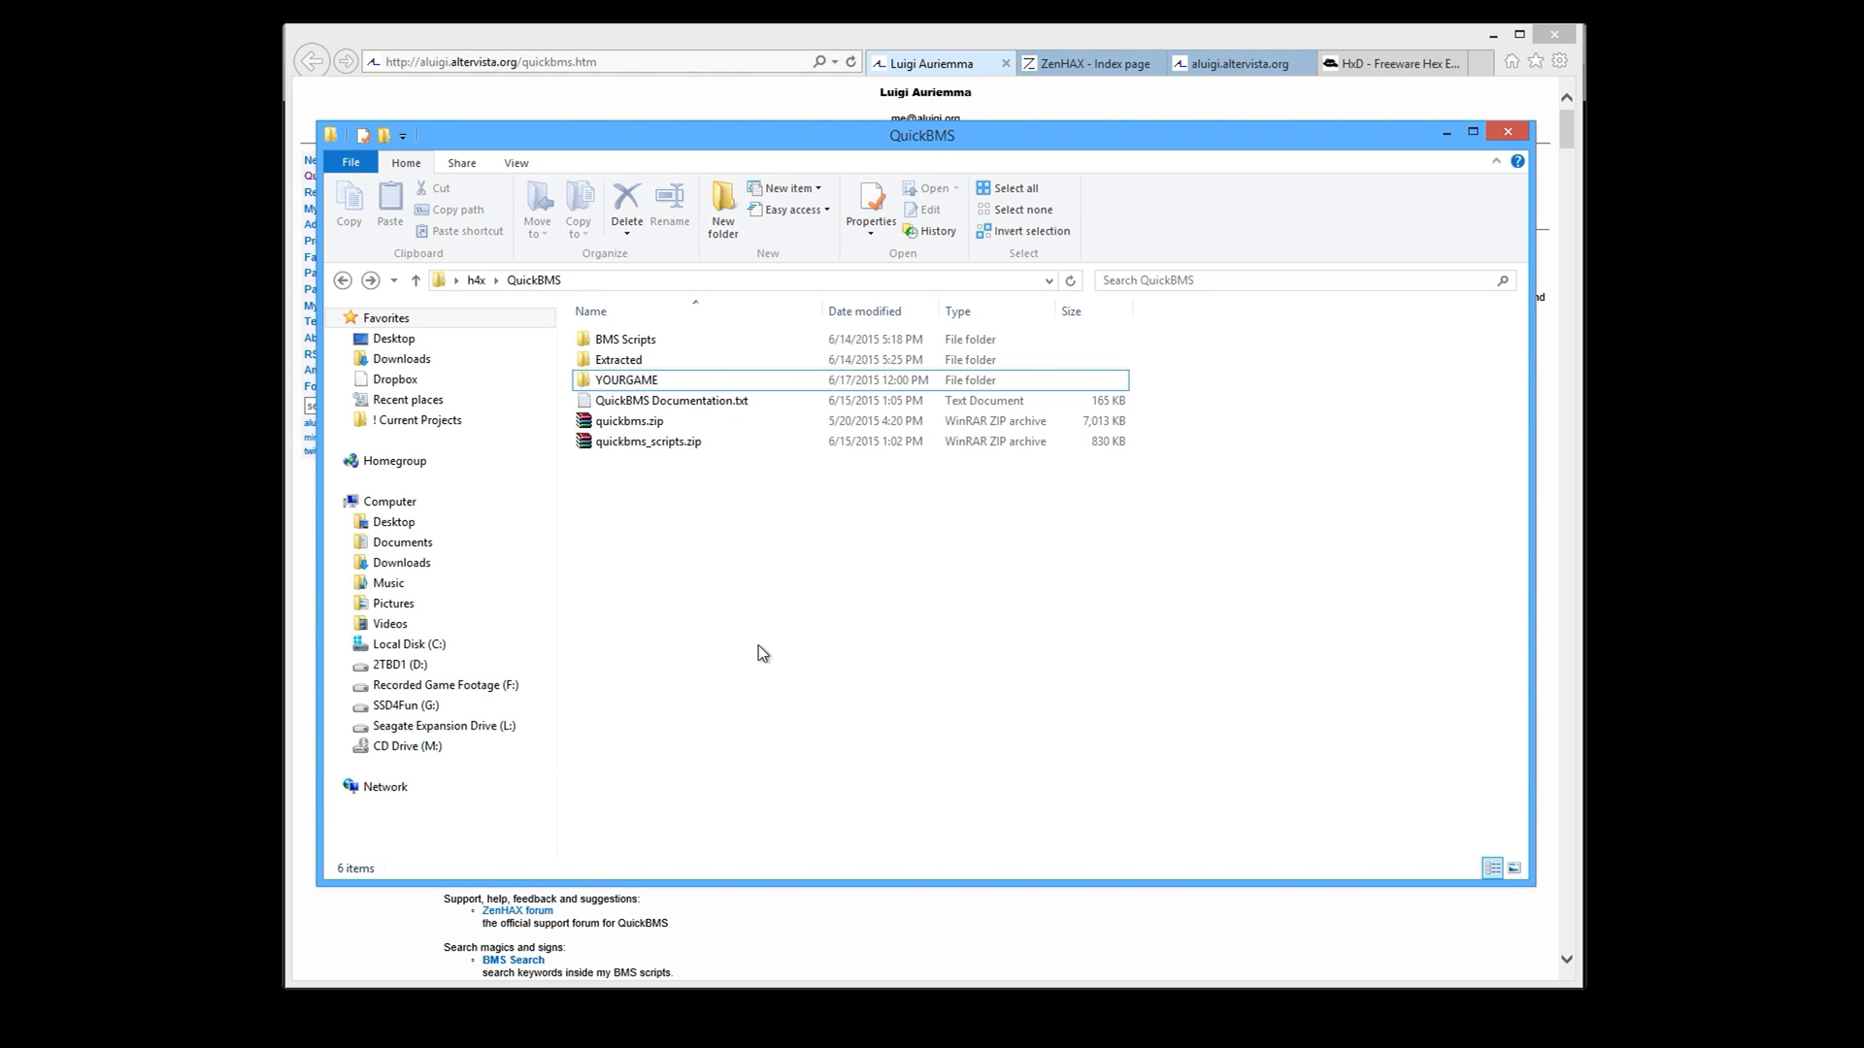
Open quickbms.zip in WinRAR to check its five files, close it, and right-click the zip.
click(628, 421)
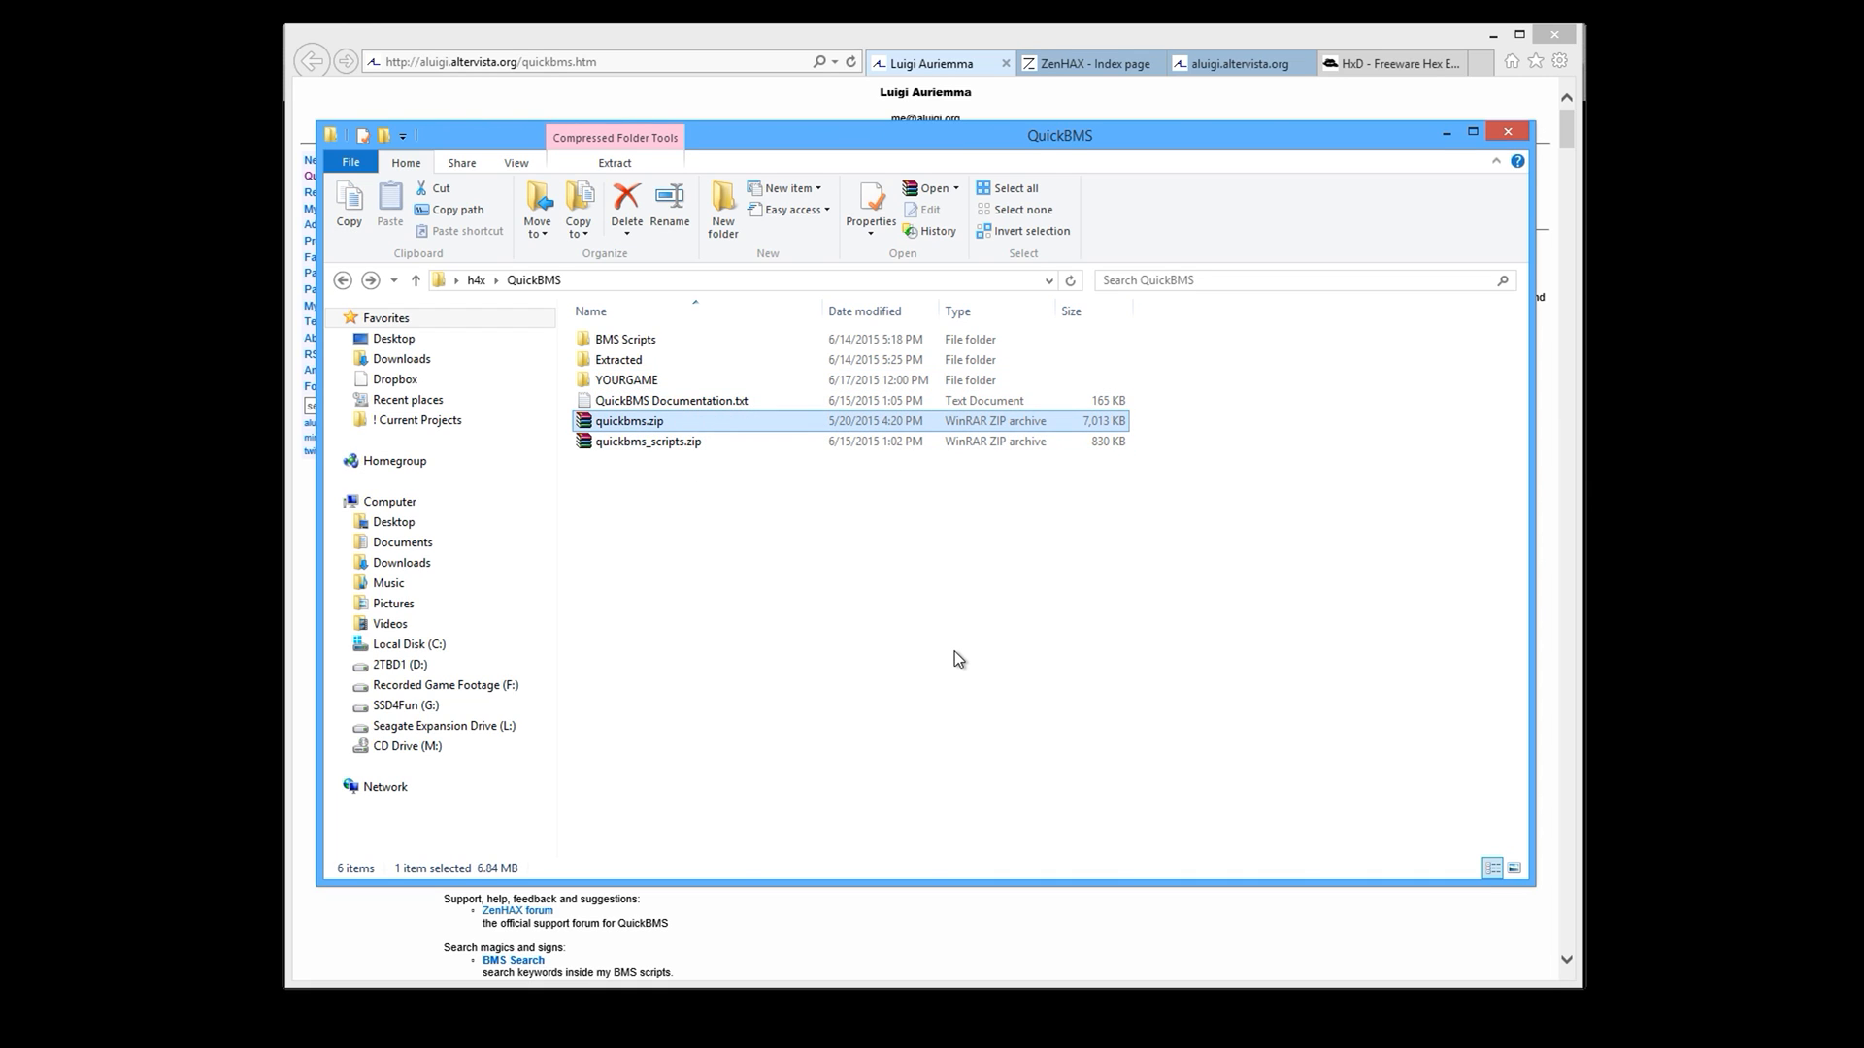
double_click(629, 420)
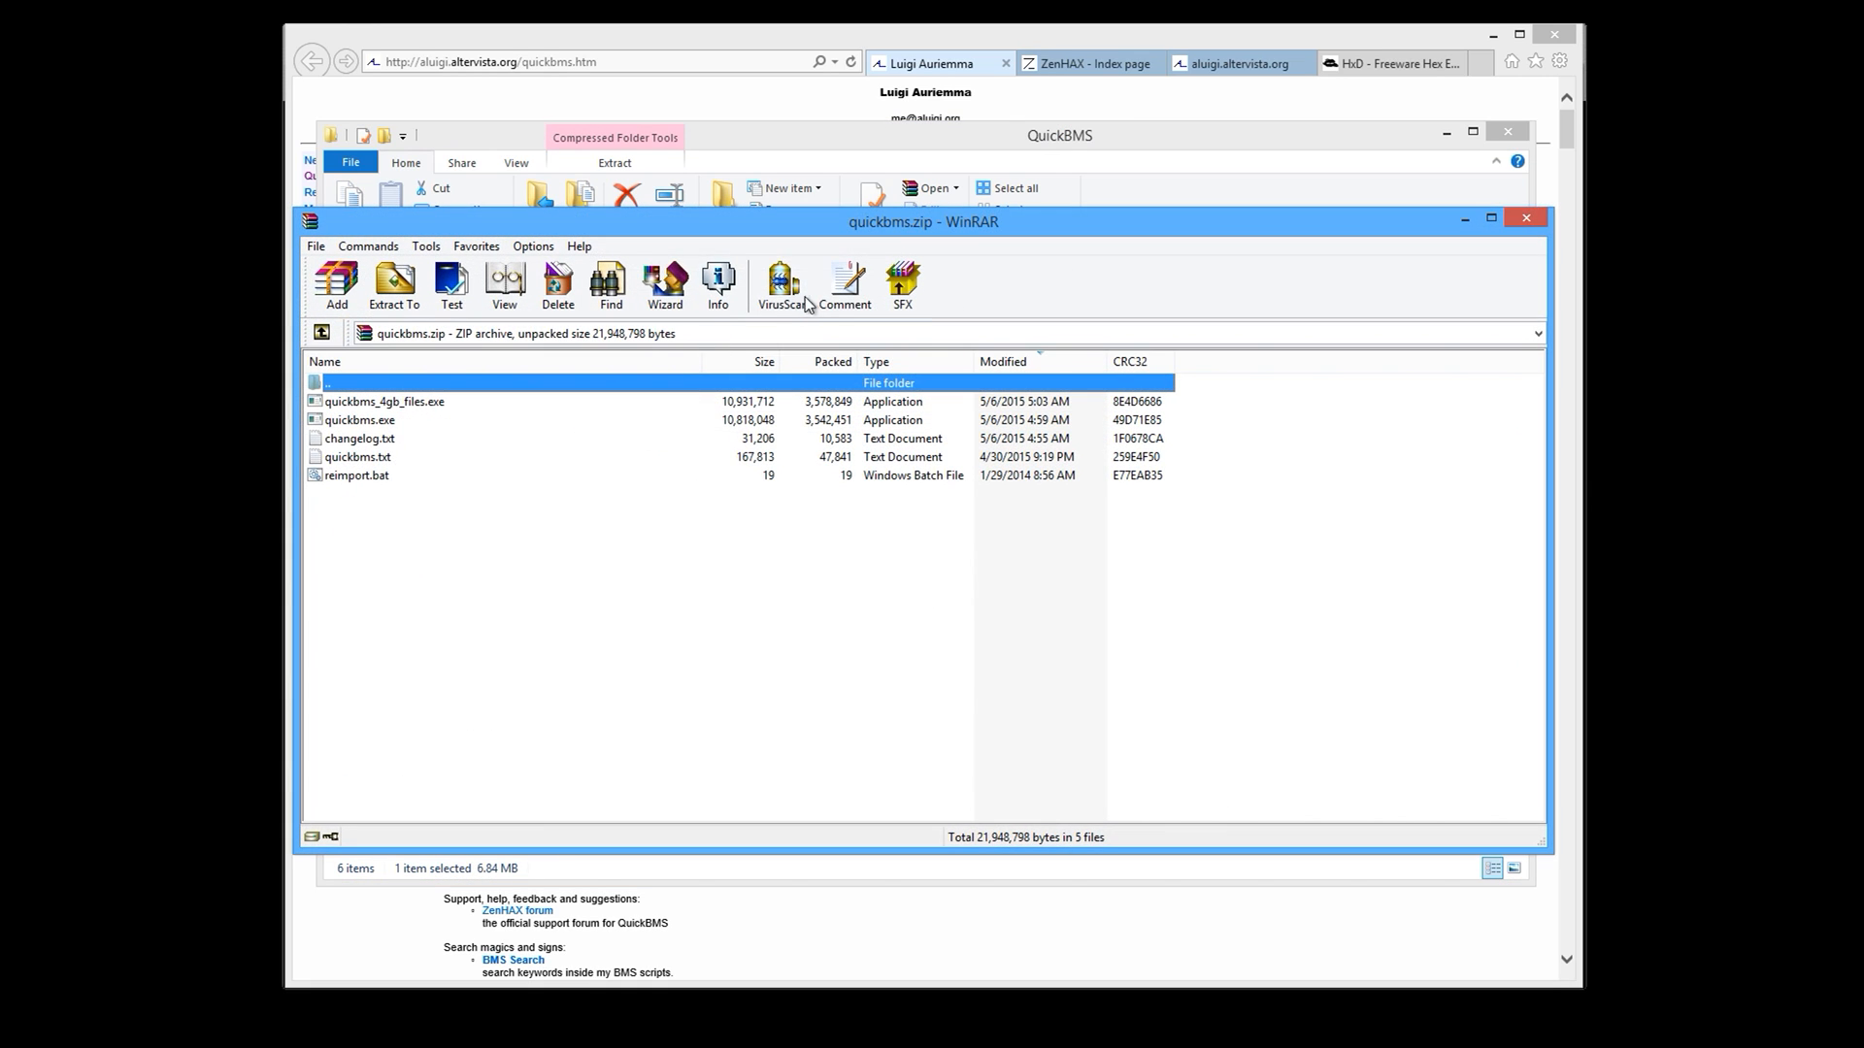
click(356, 457)
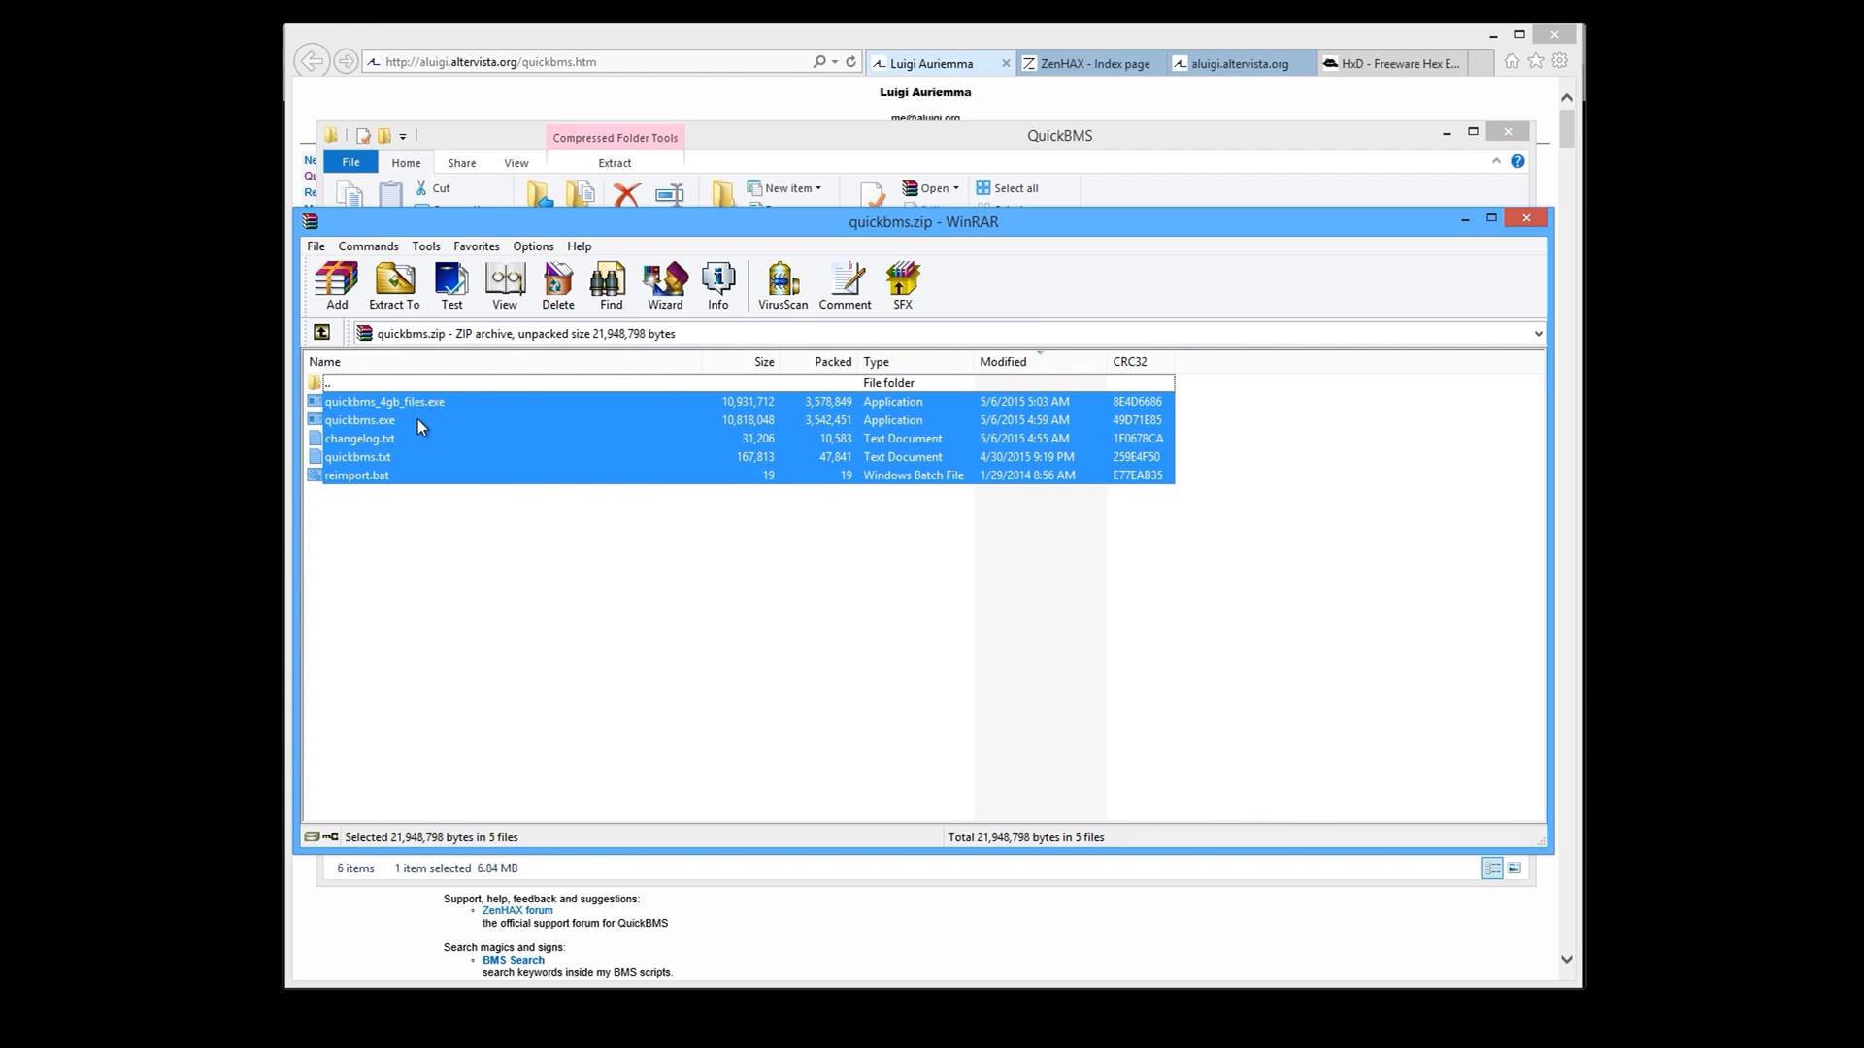
right_click(631, 421)
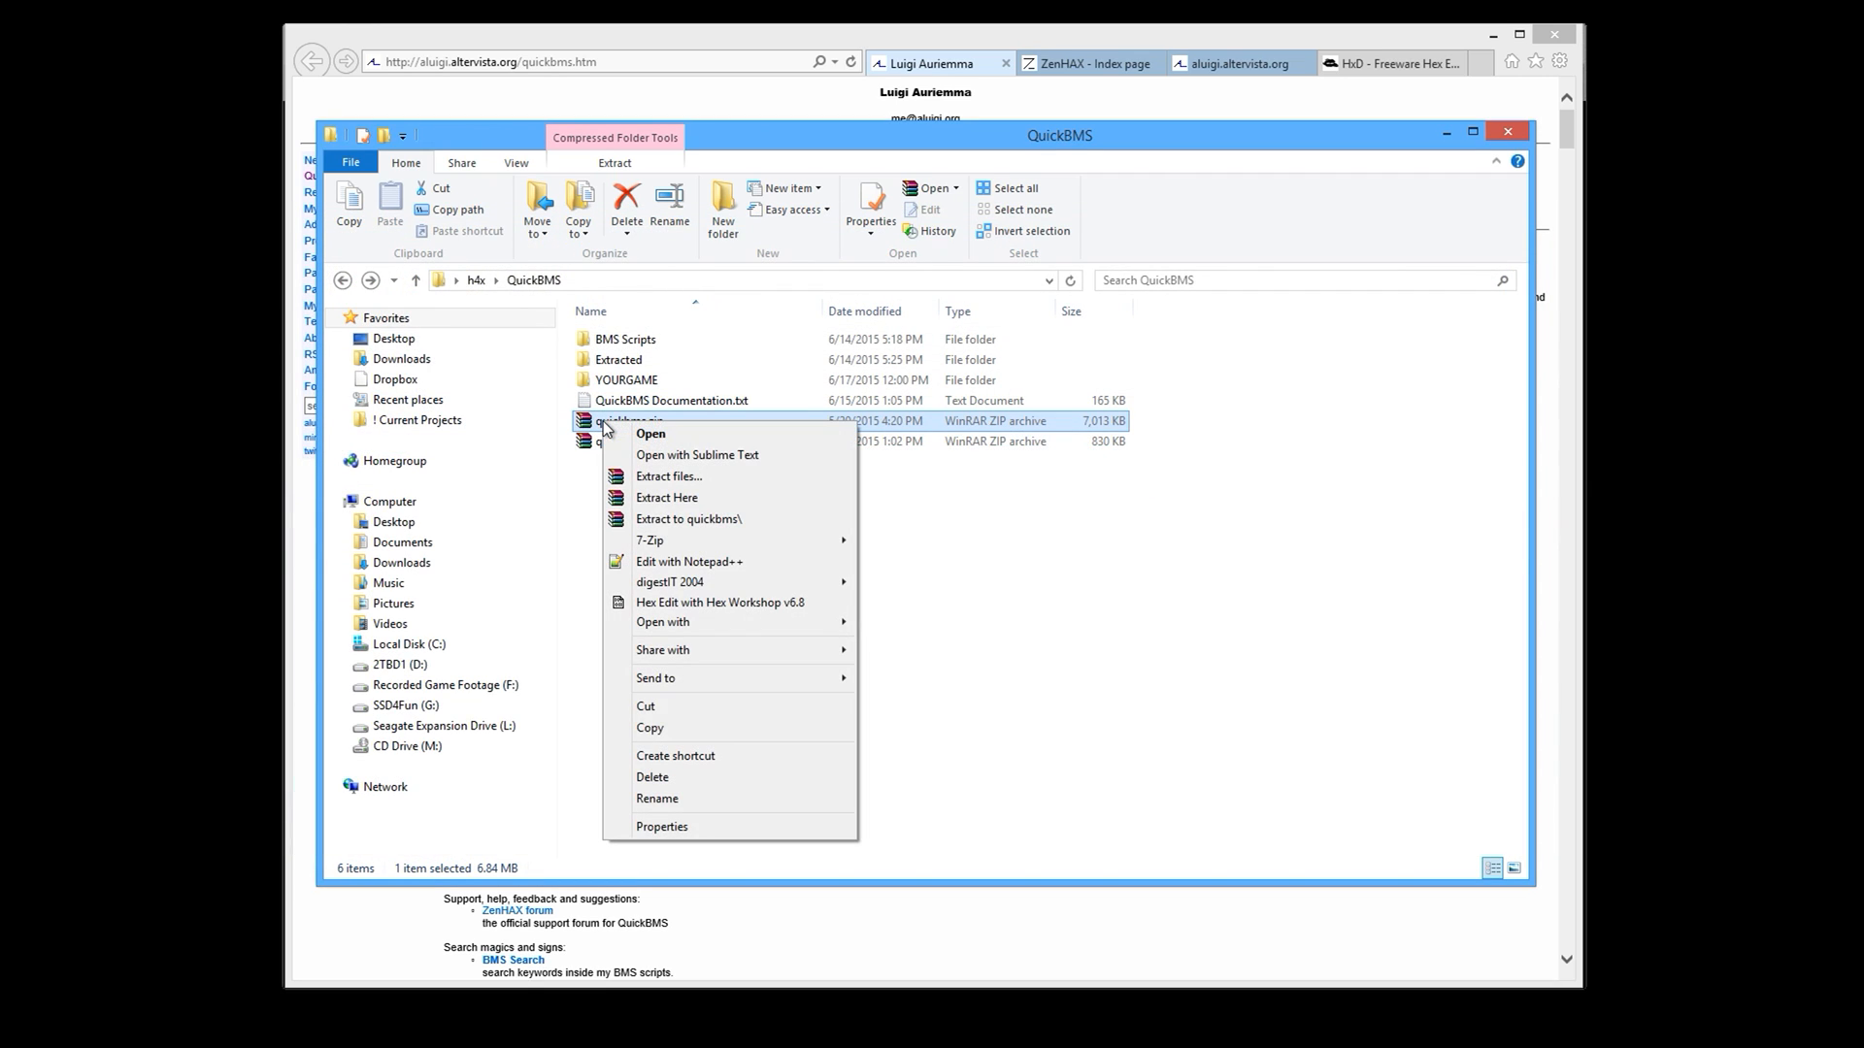
Extract quickbms.zip to 'quickbms\', select quickbms.exe, and switch to the aluigi.altervista.org documentation tab.
click(713, 529)
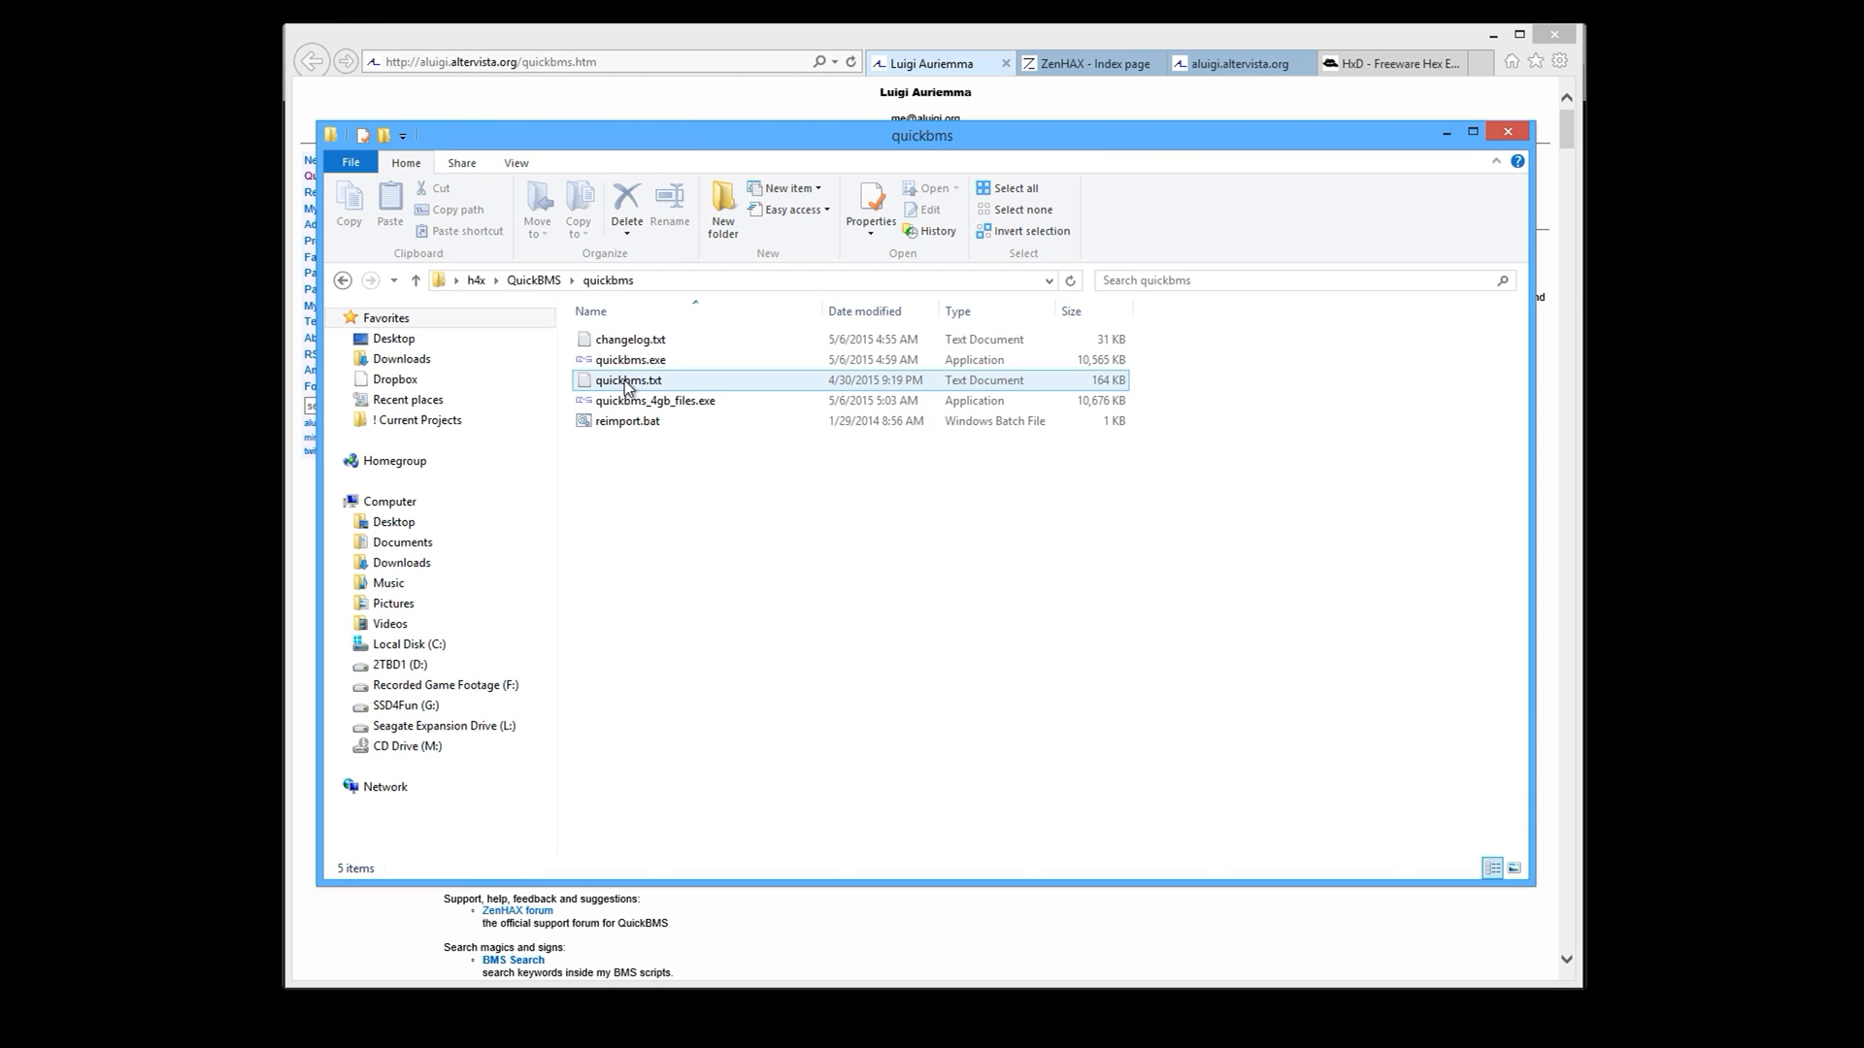
click(630, 359)
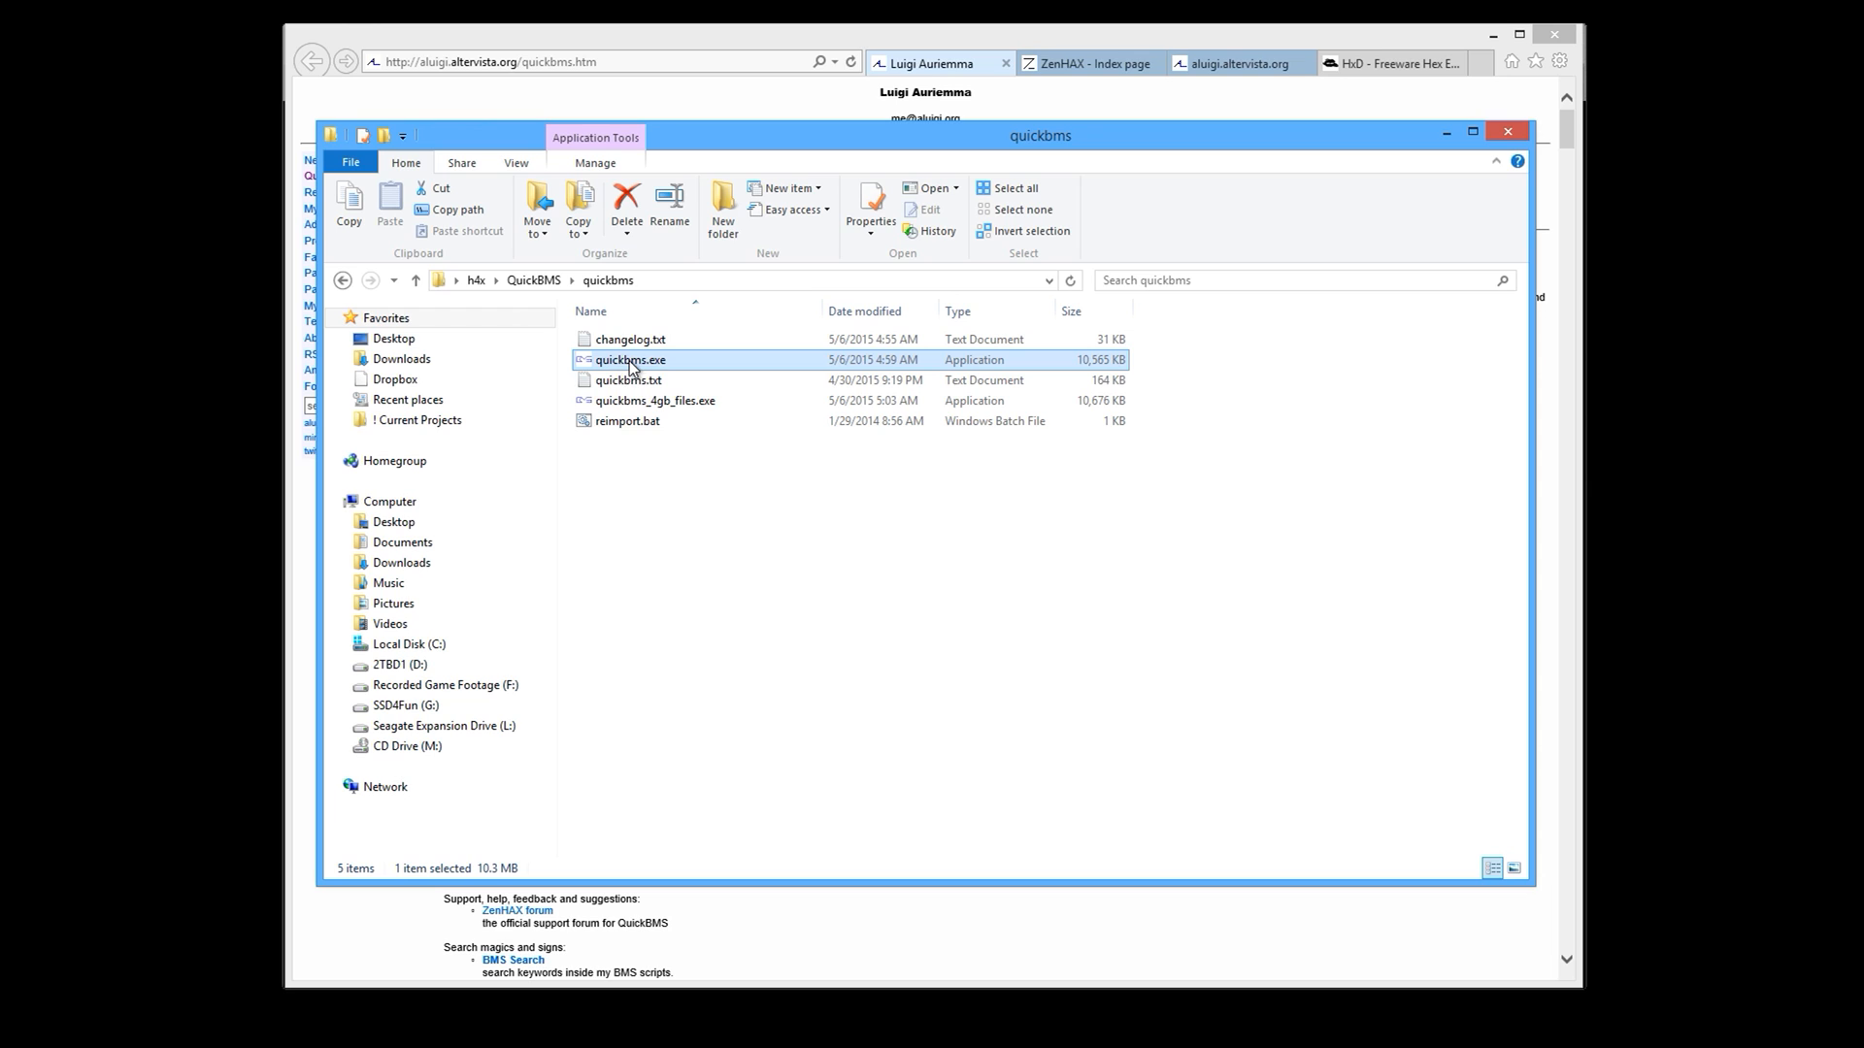
mouse_move(630, 363)
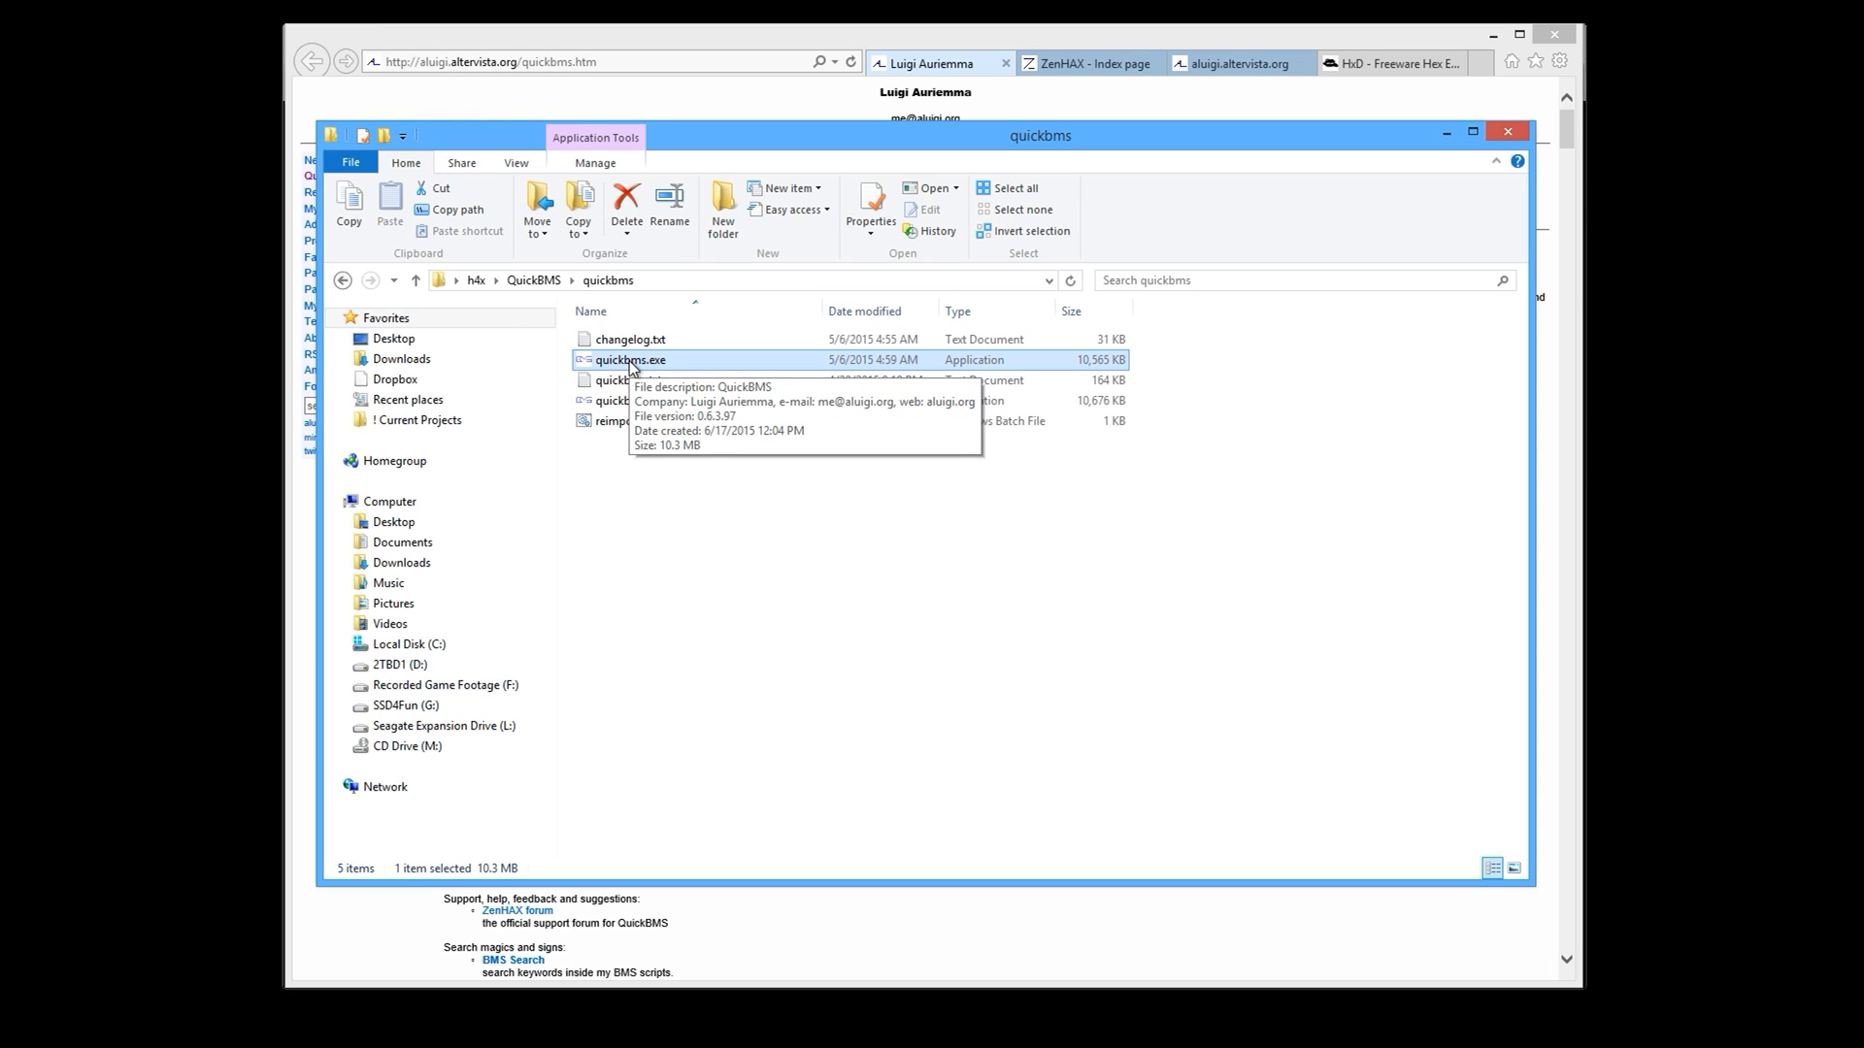
click(1238, 63)
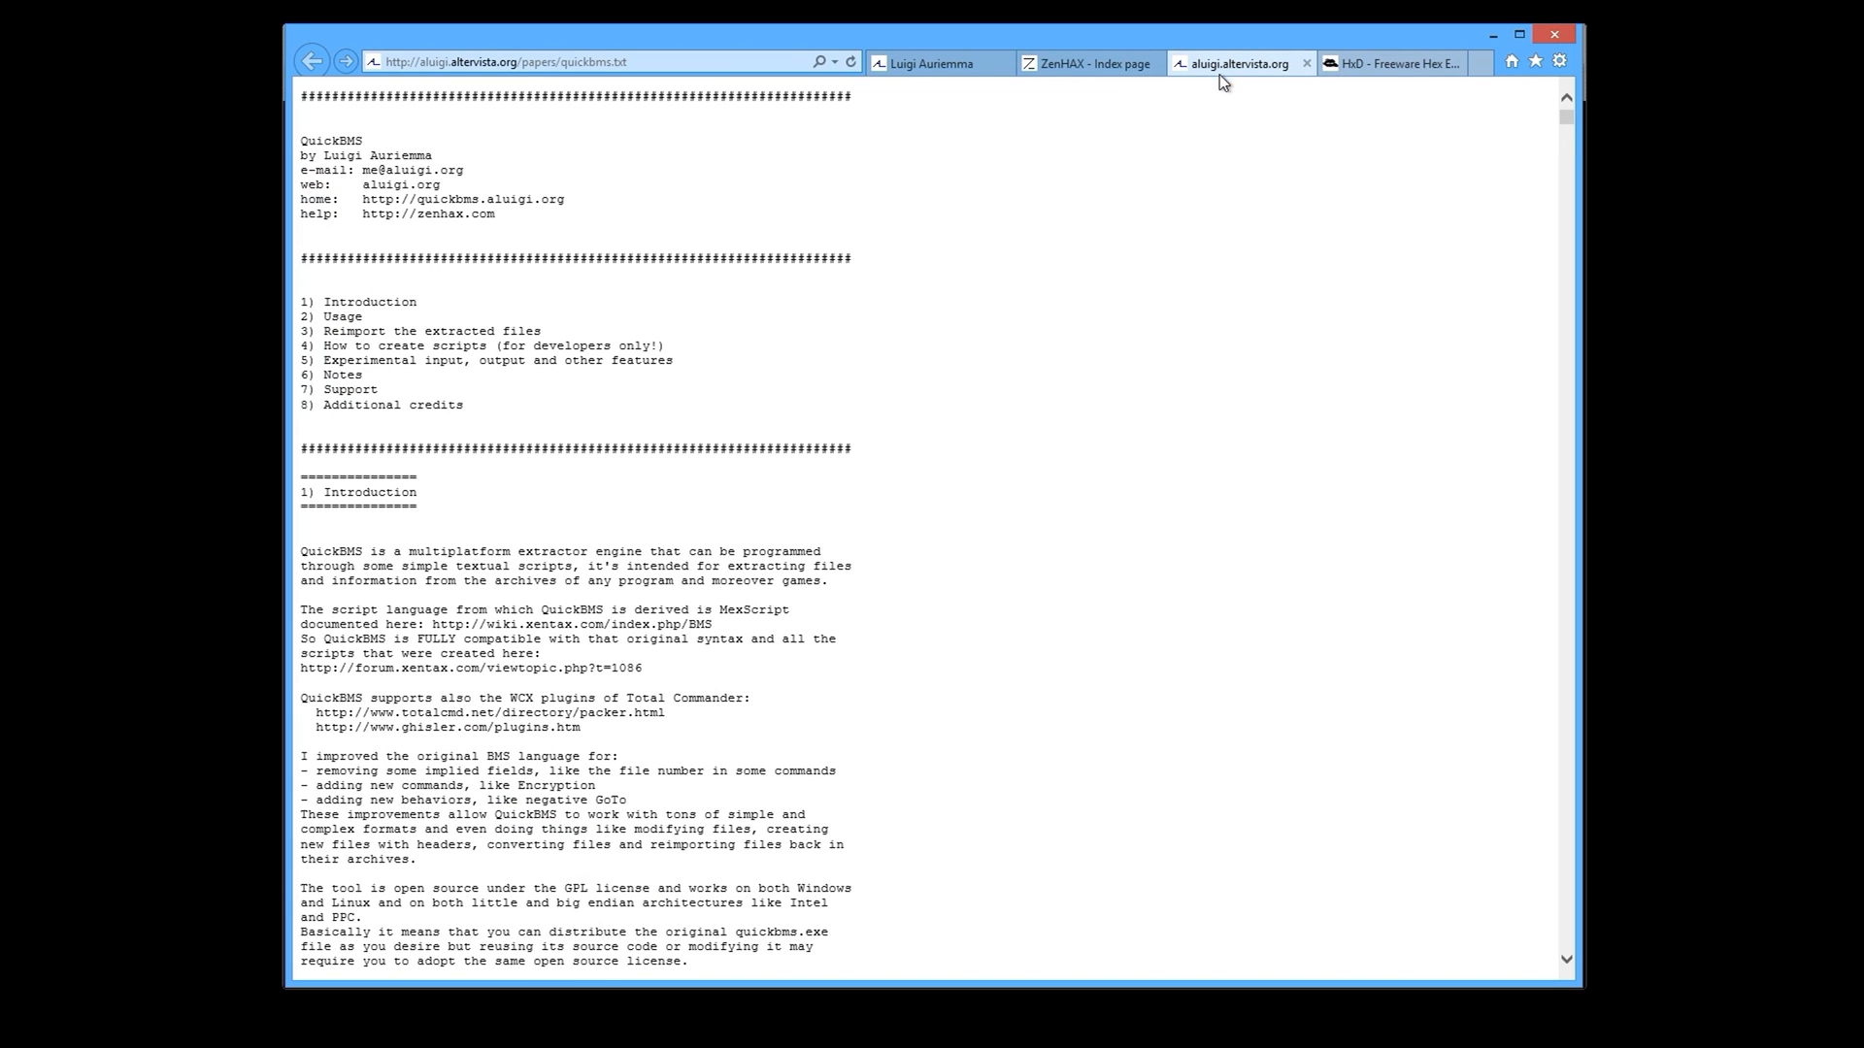
mouse_move(1217, 301)
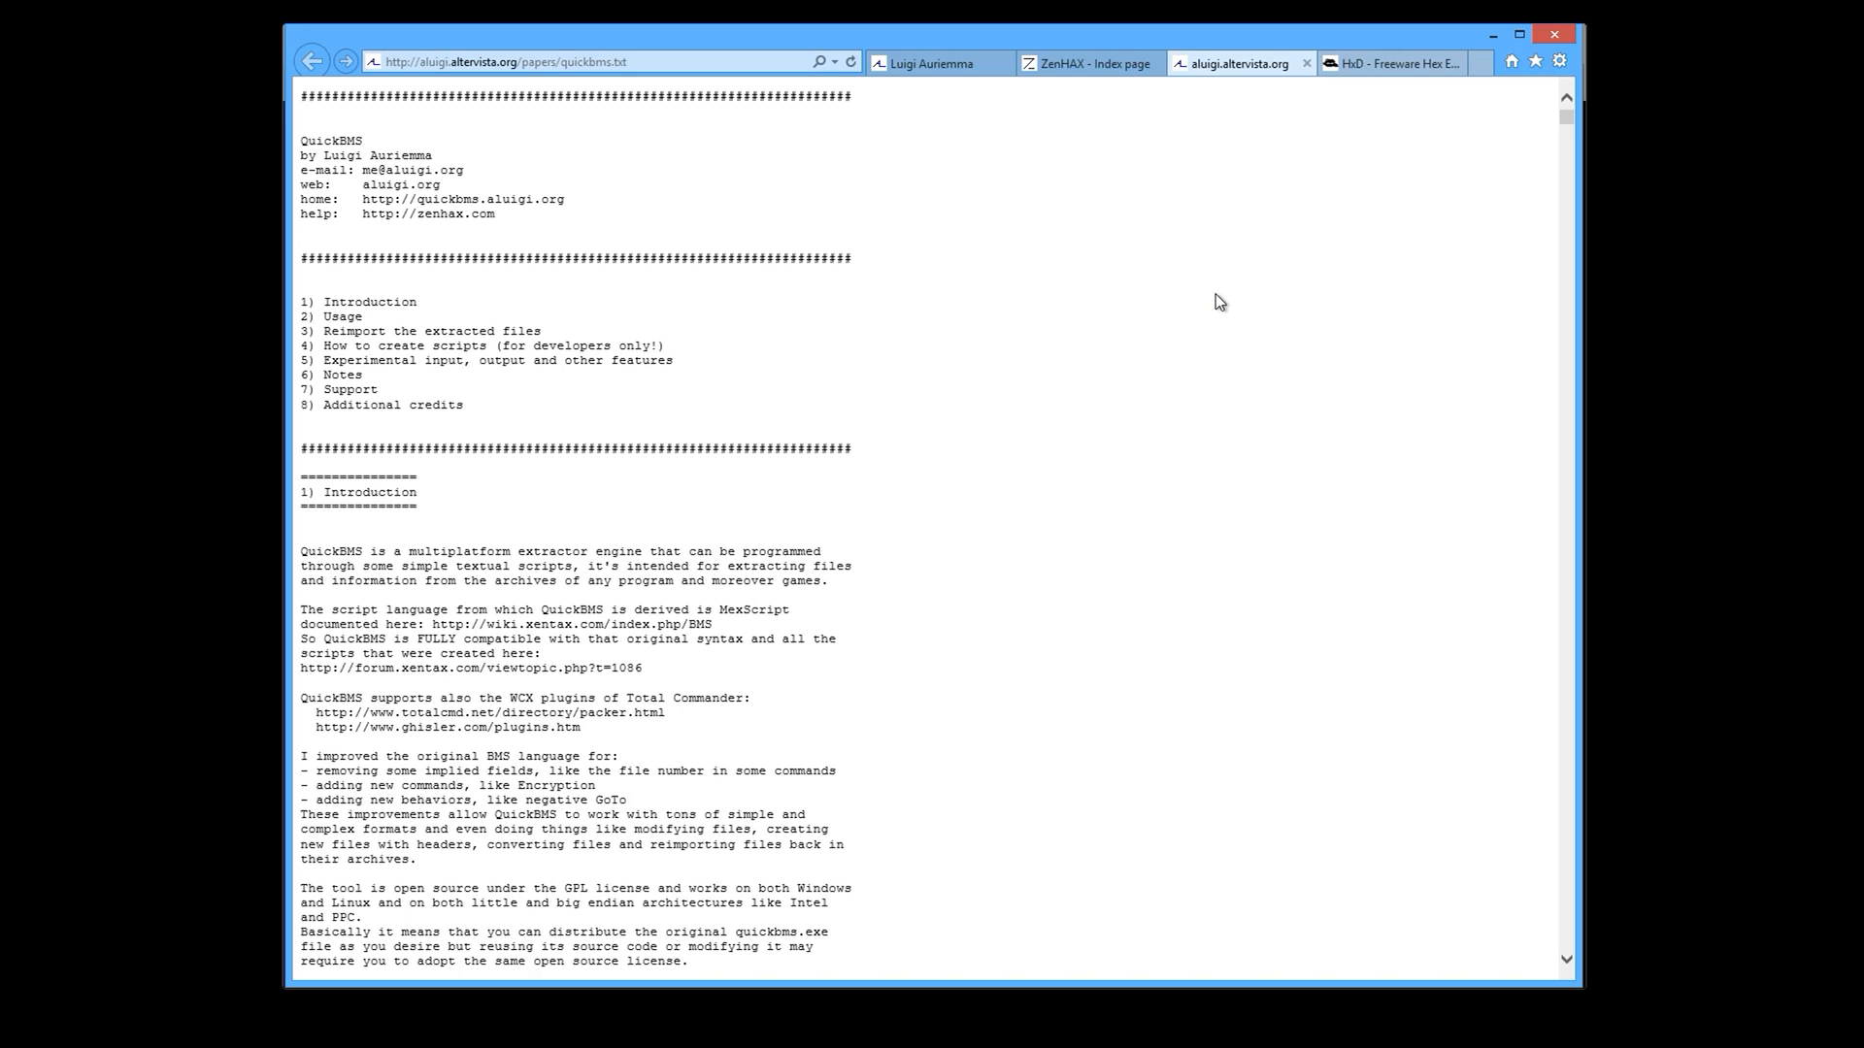
Scroll through quickbms.txt covering the introduction, usage and command-line options.
scroll(down, 3)
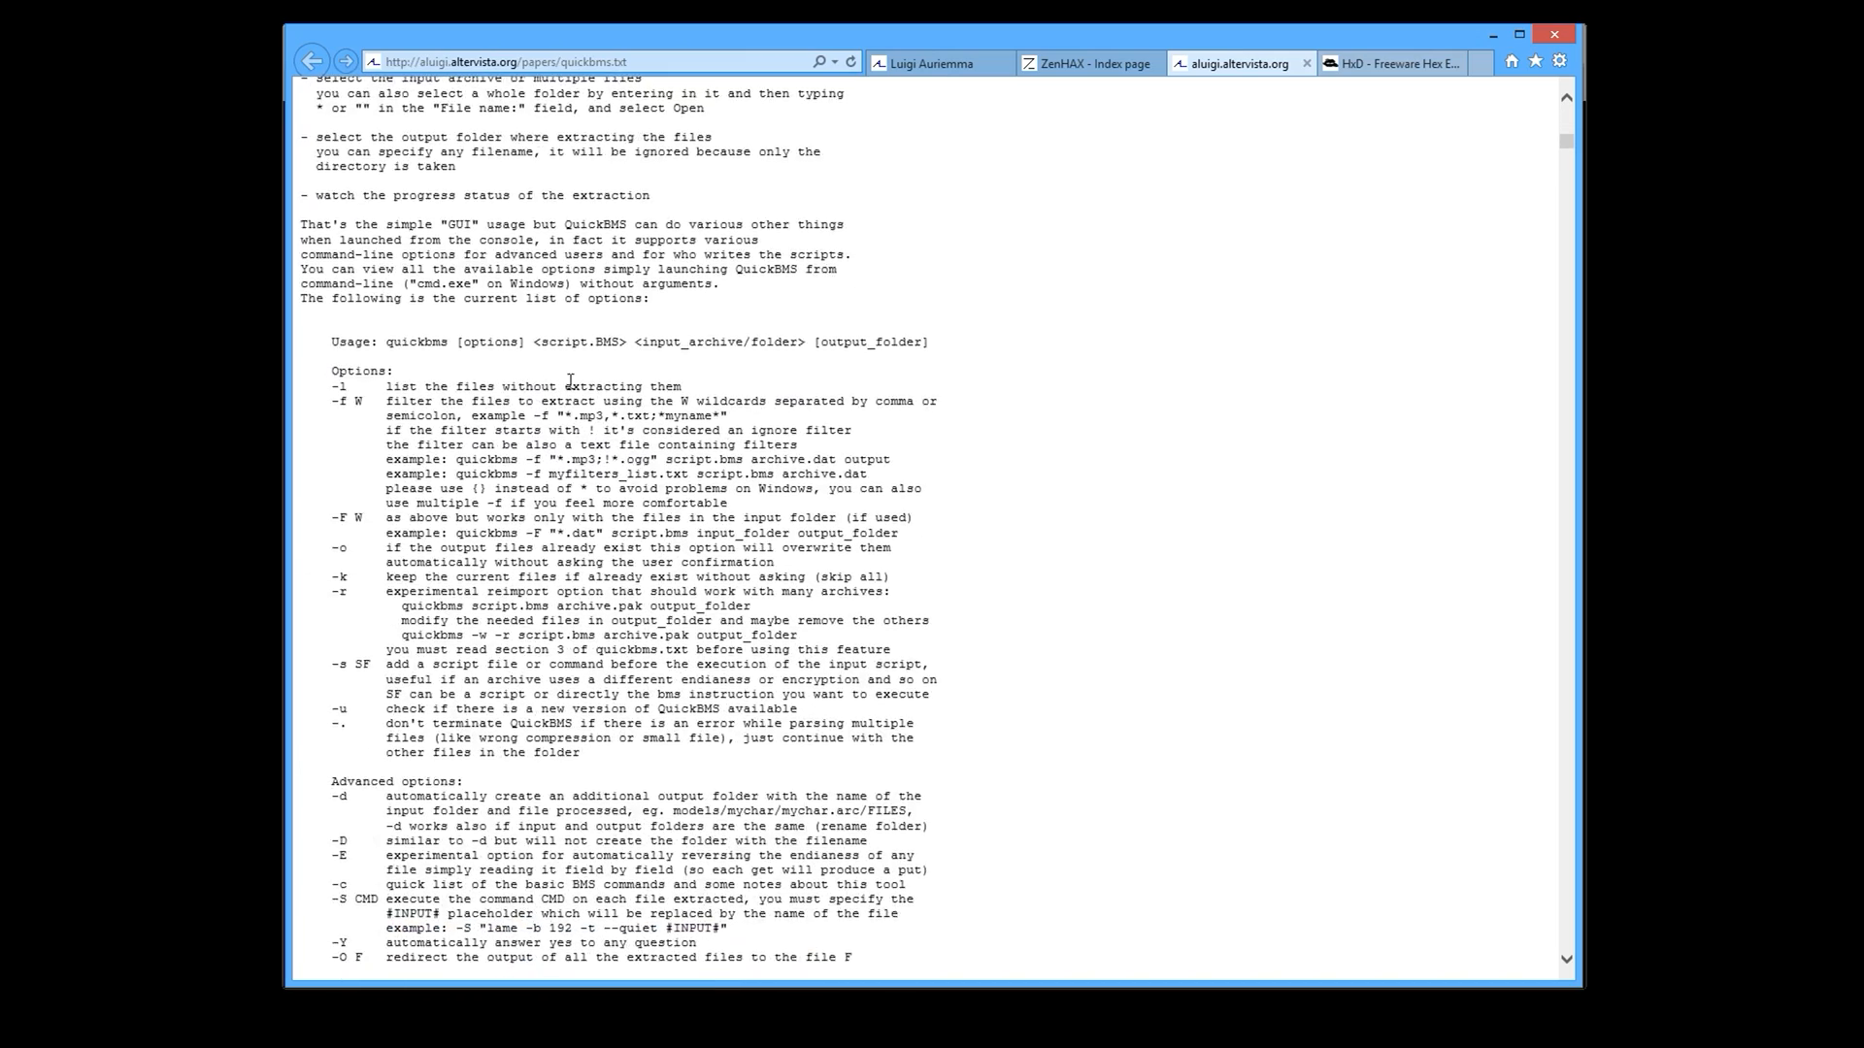
scroll(down, 3)
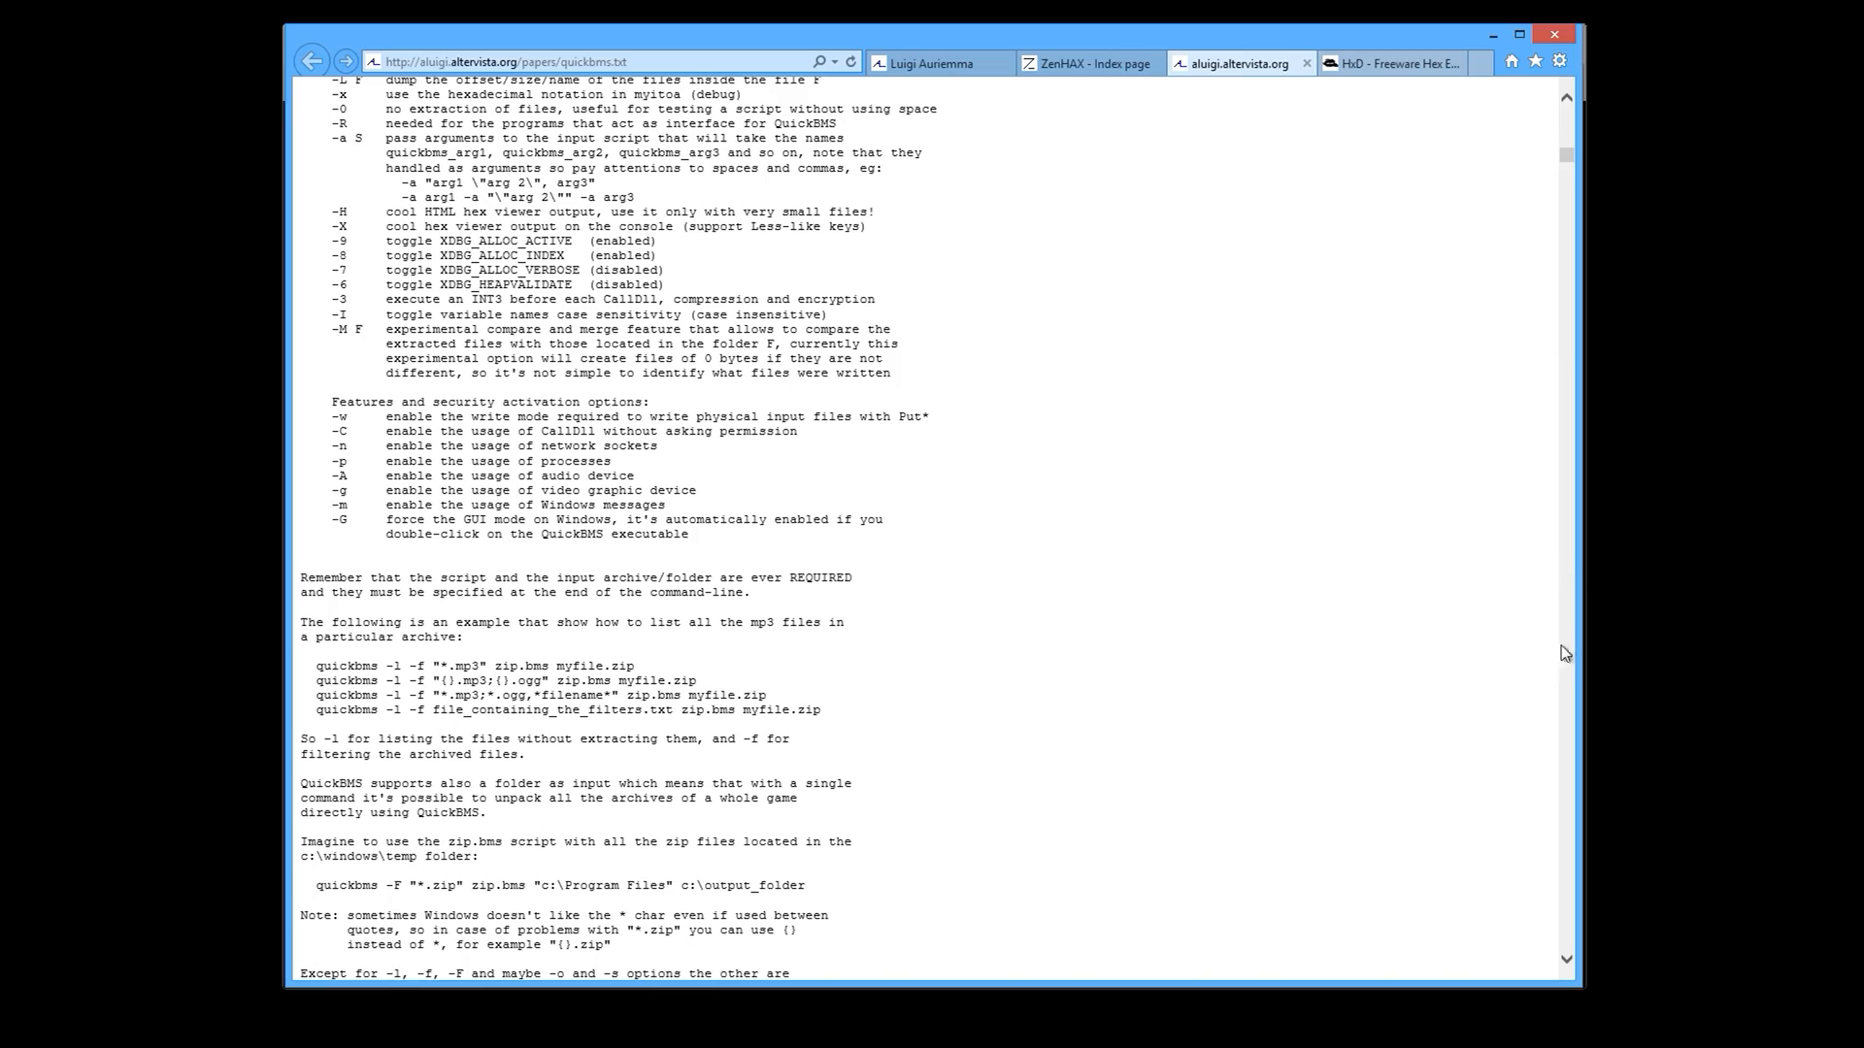
scroll(up, 3)
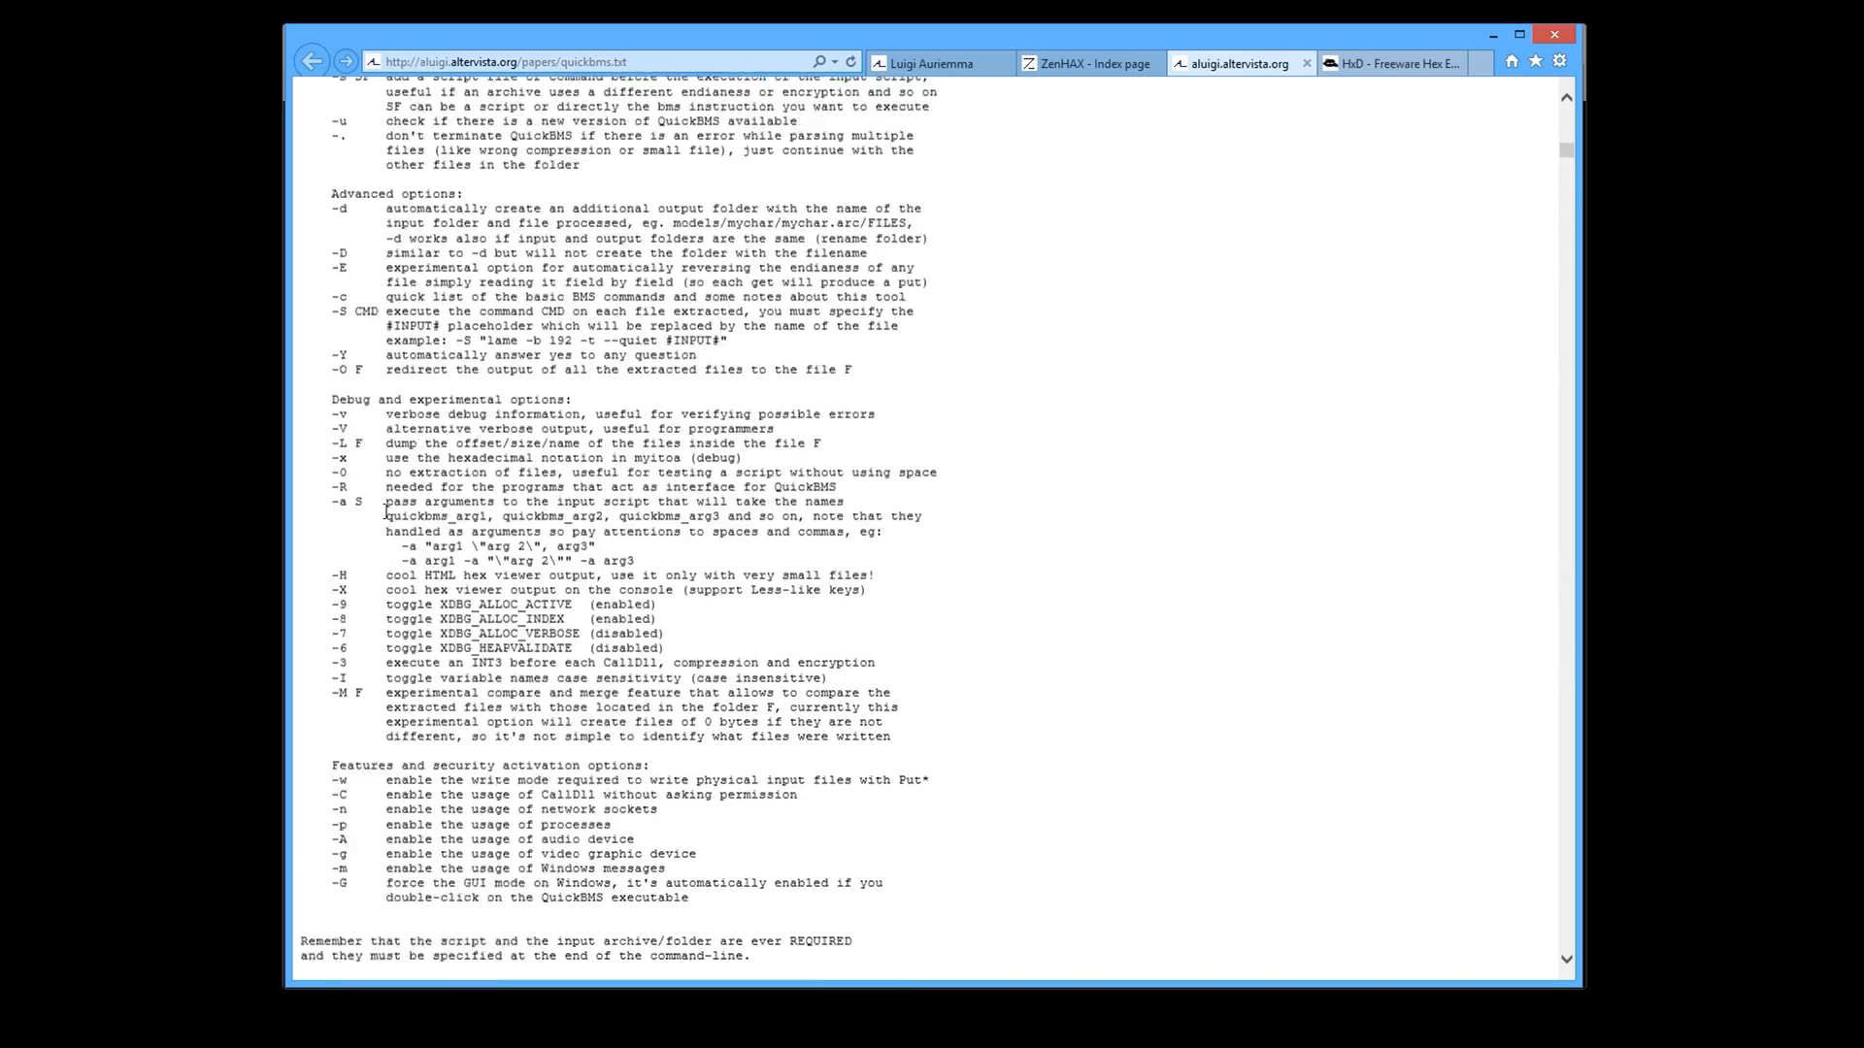
scroll(up, 3)
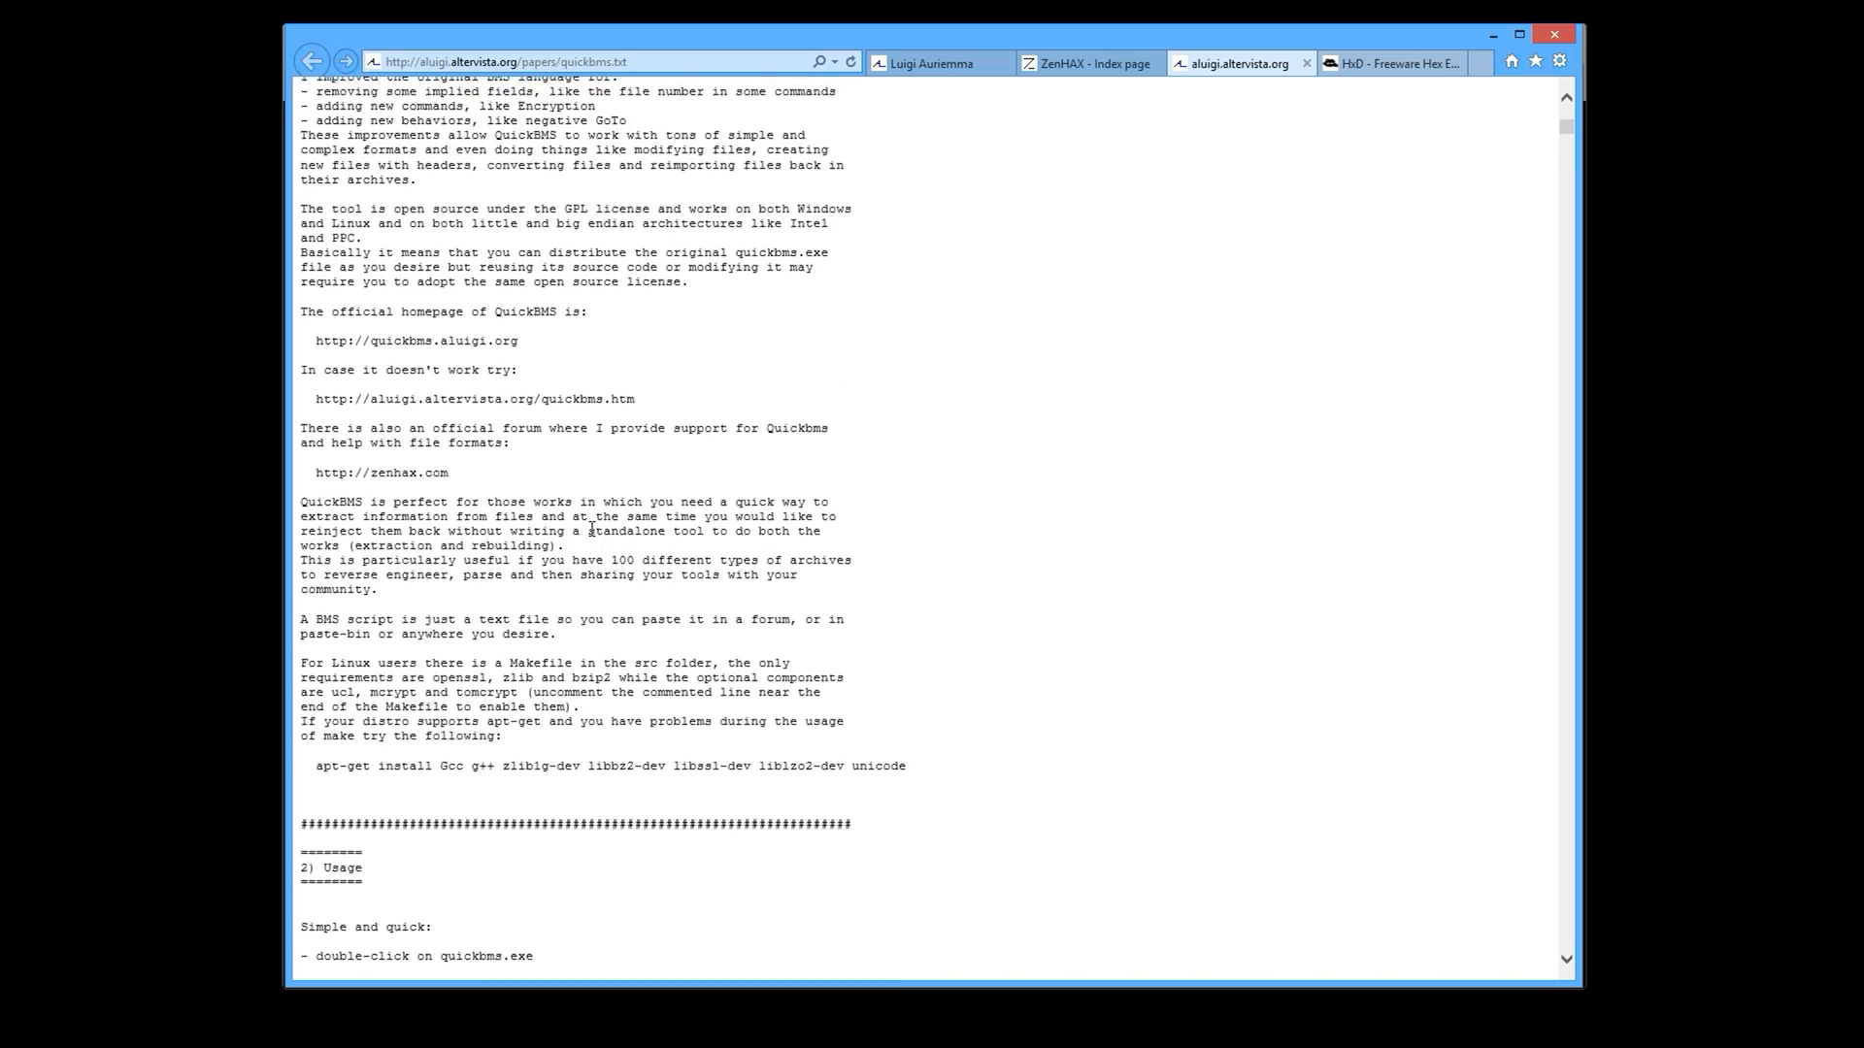
scroll(up, 3)
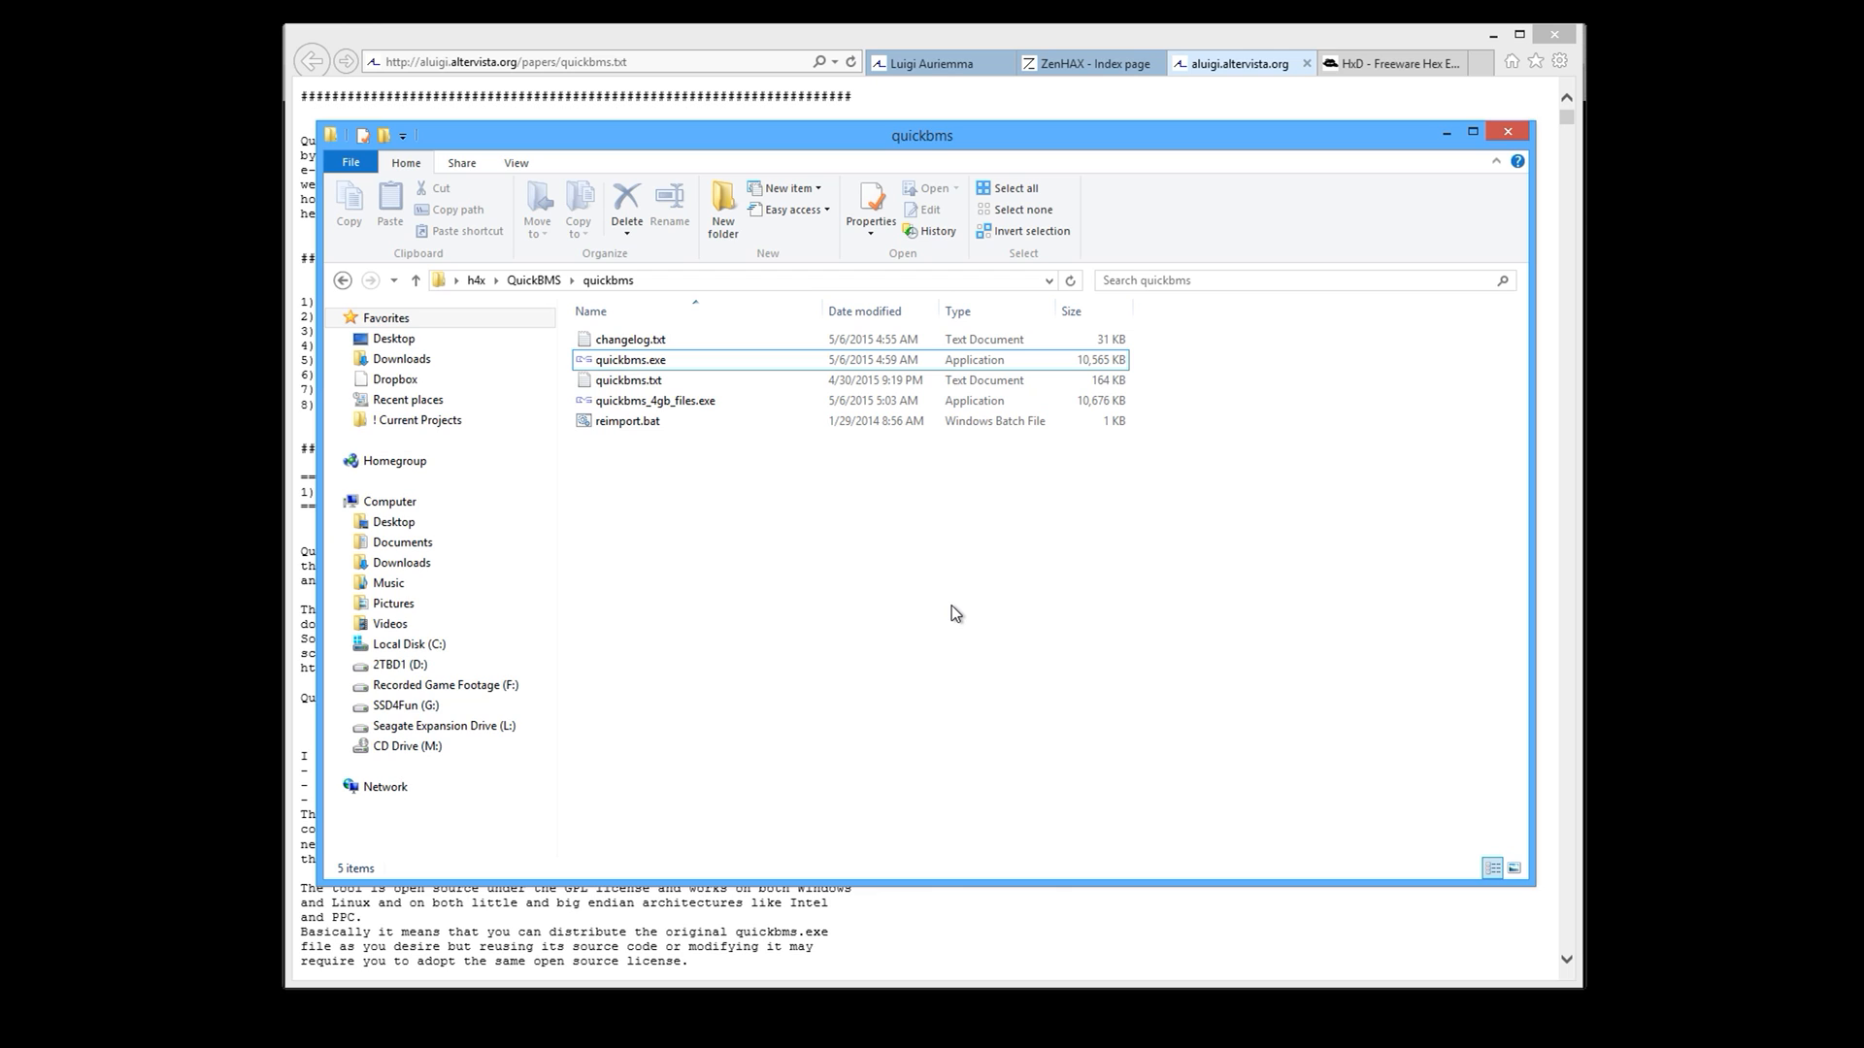
mouse_move(698, 526)
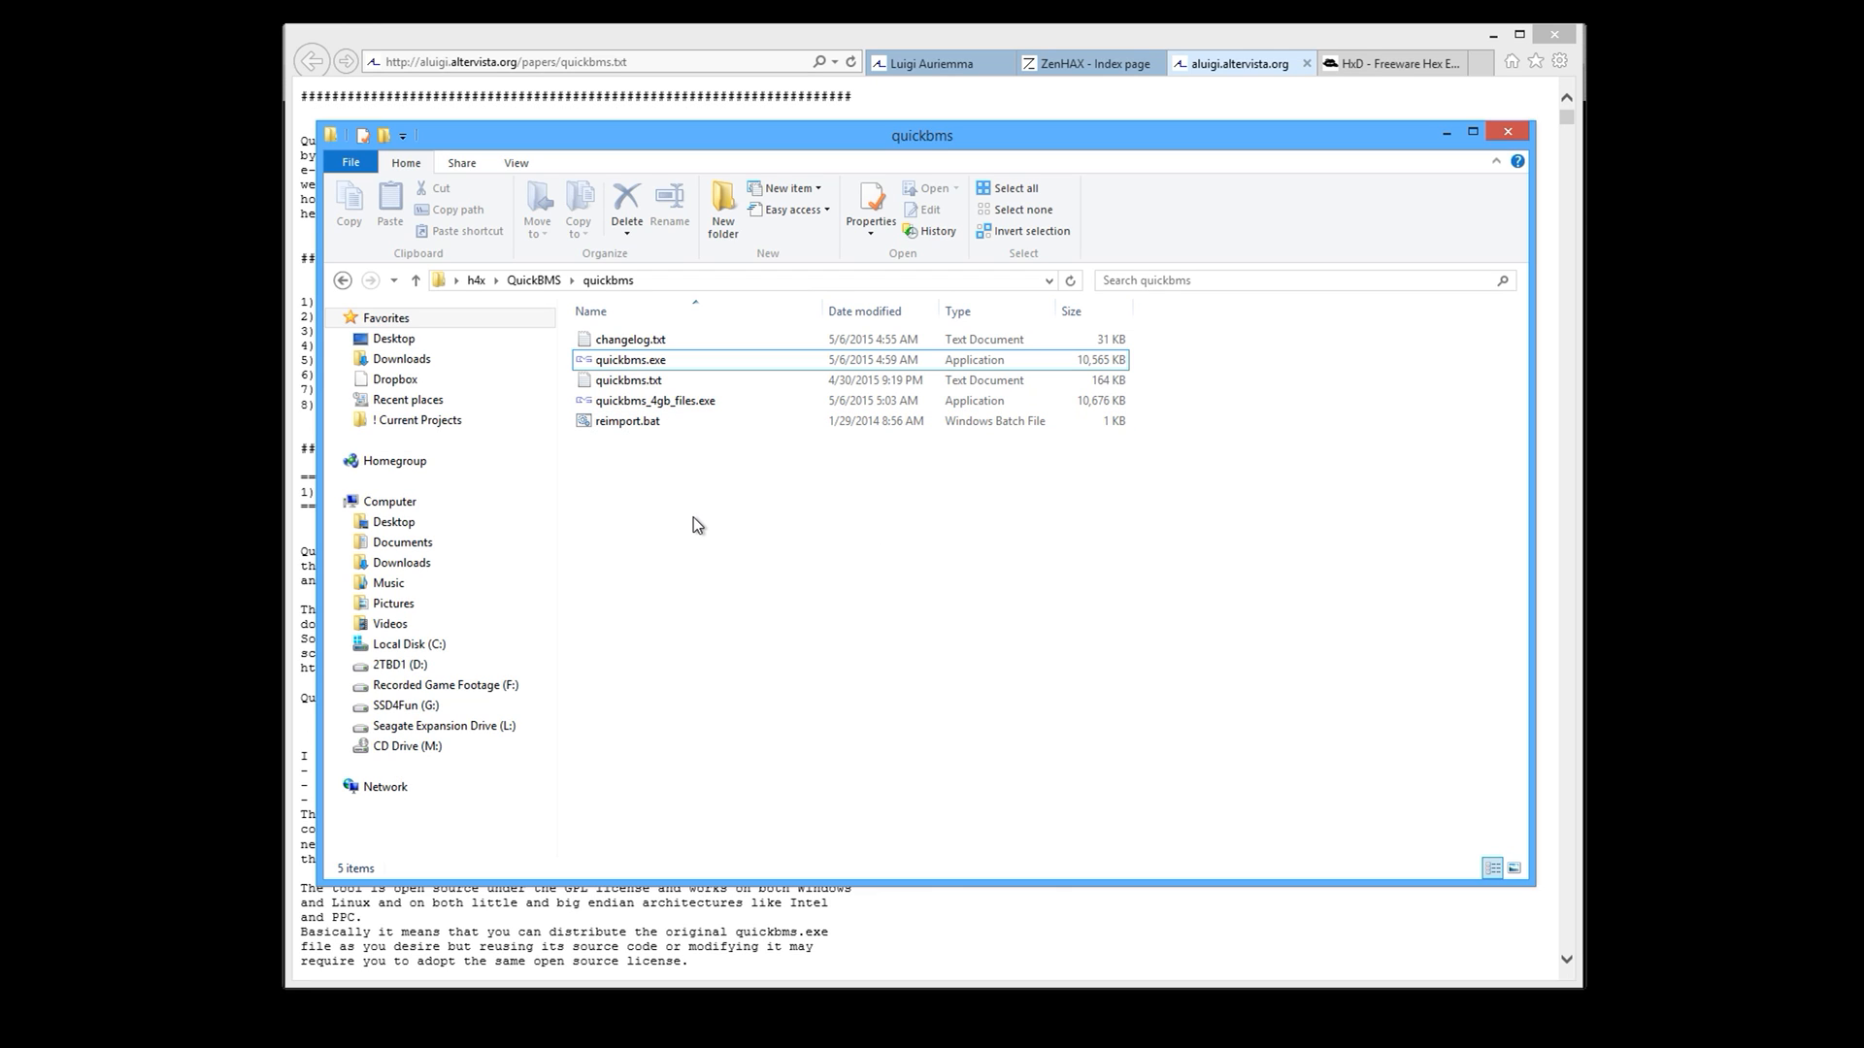
Launch quickbms.exe and choose yoyogames.bms from the BMS Scripts folder as the script.
click(630, 359)
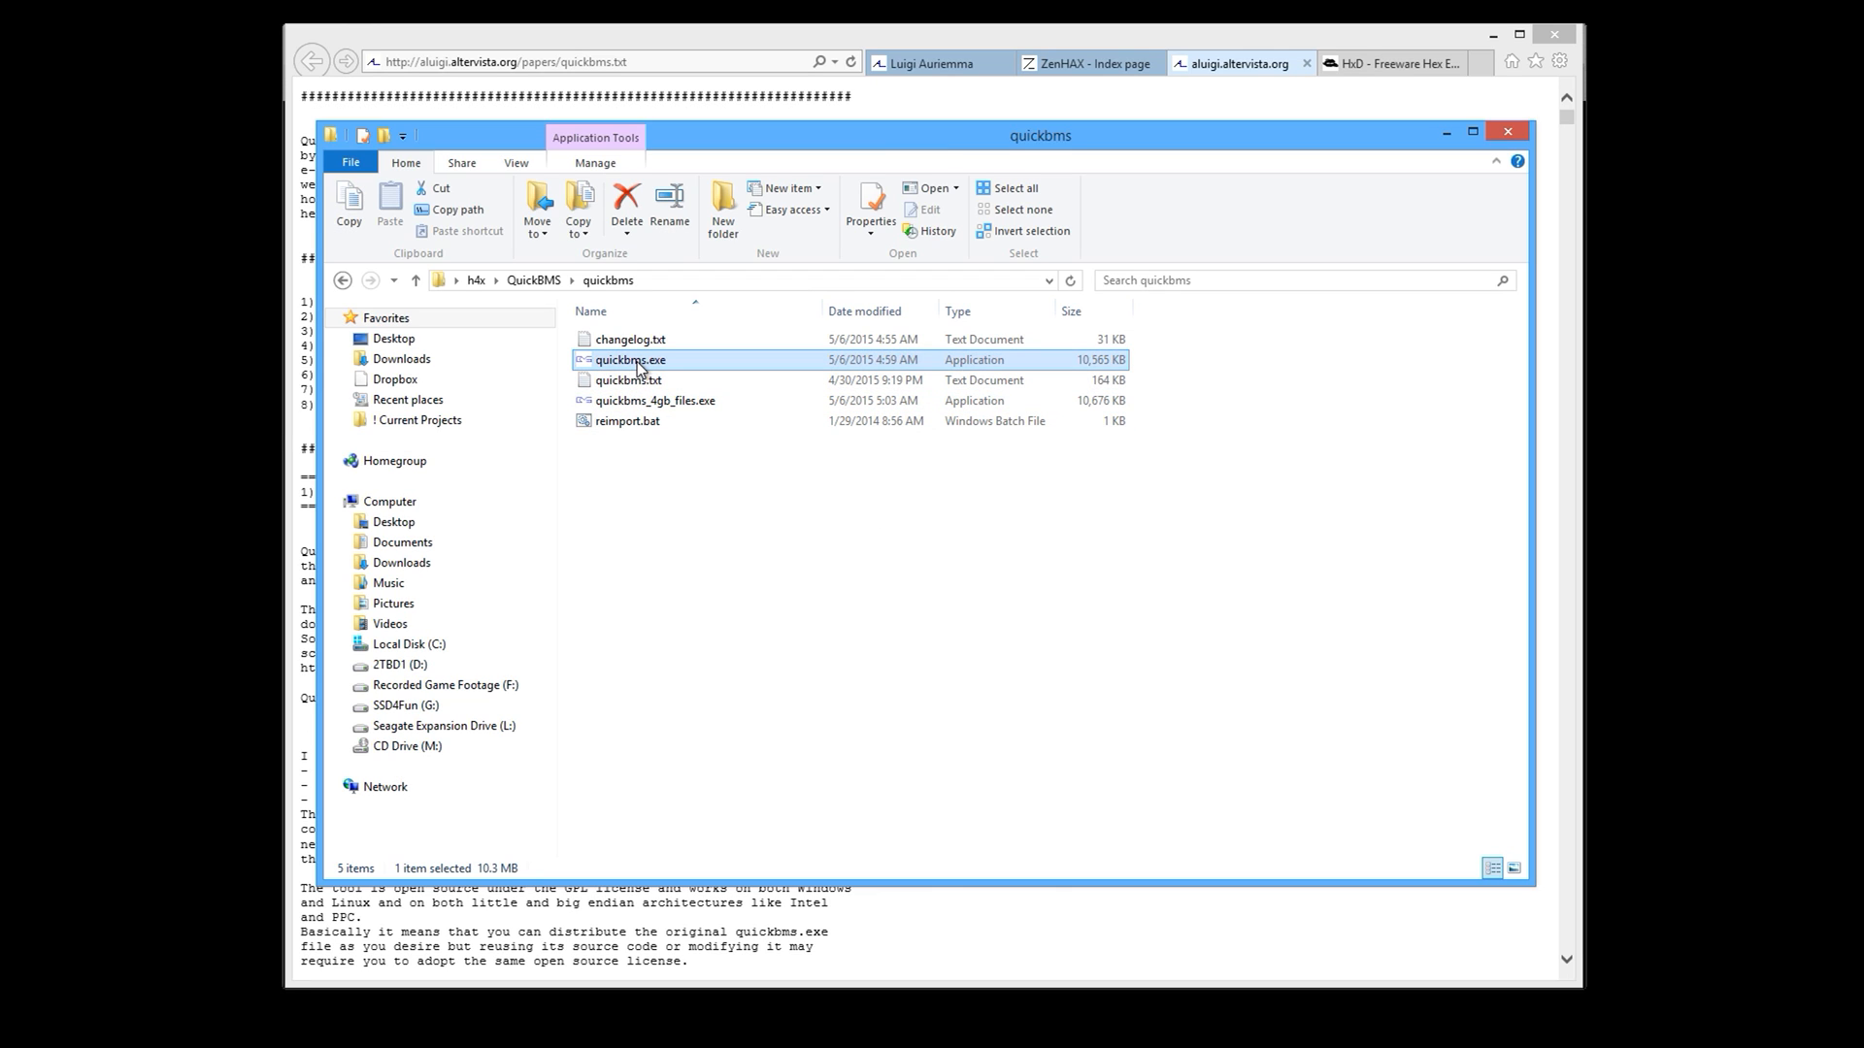
double_click(629, 359)
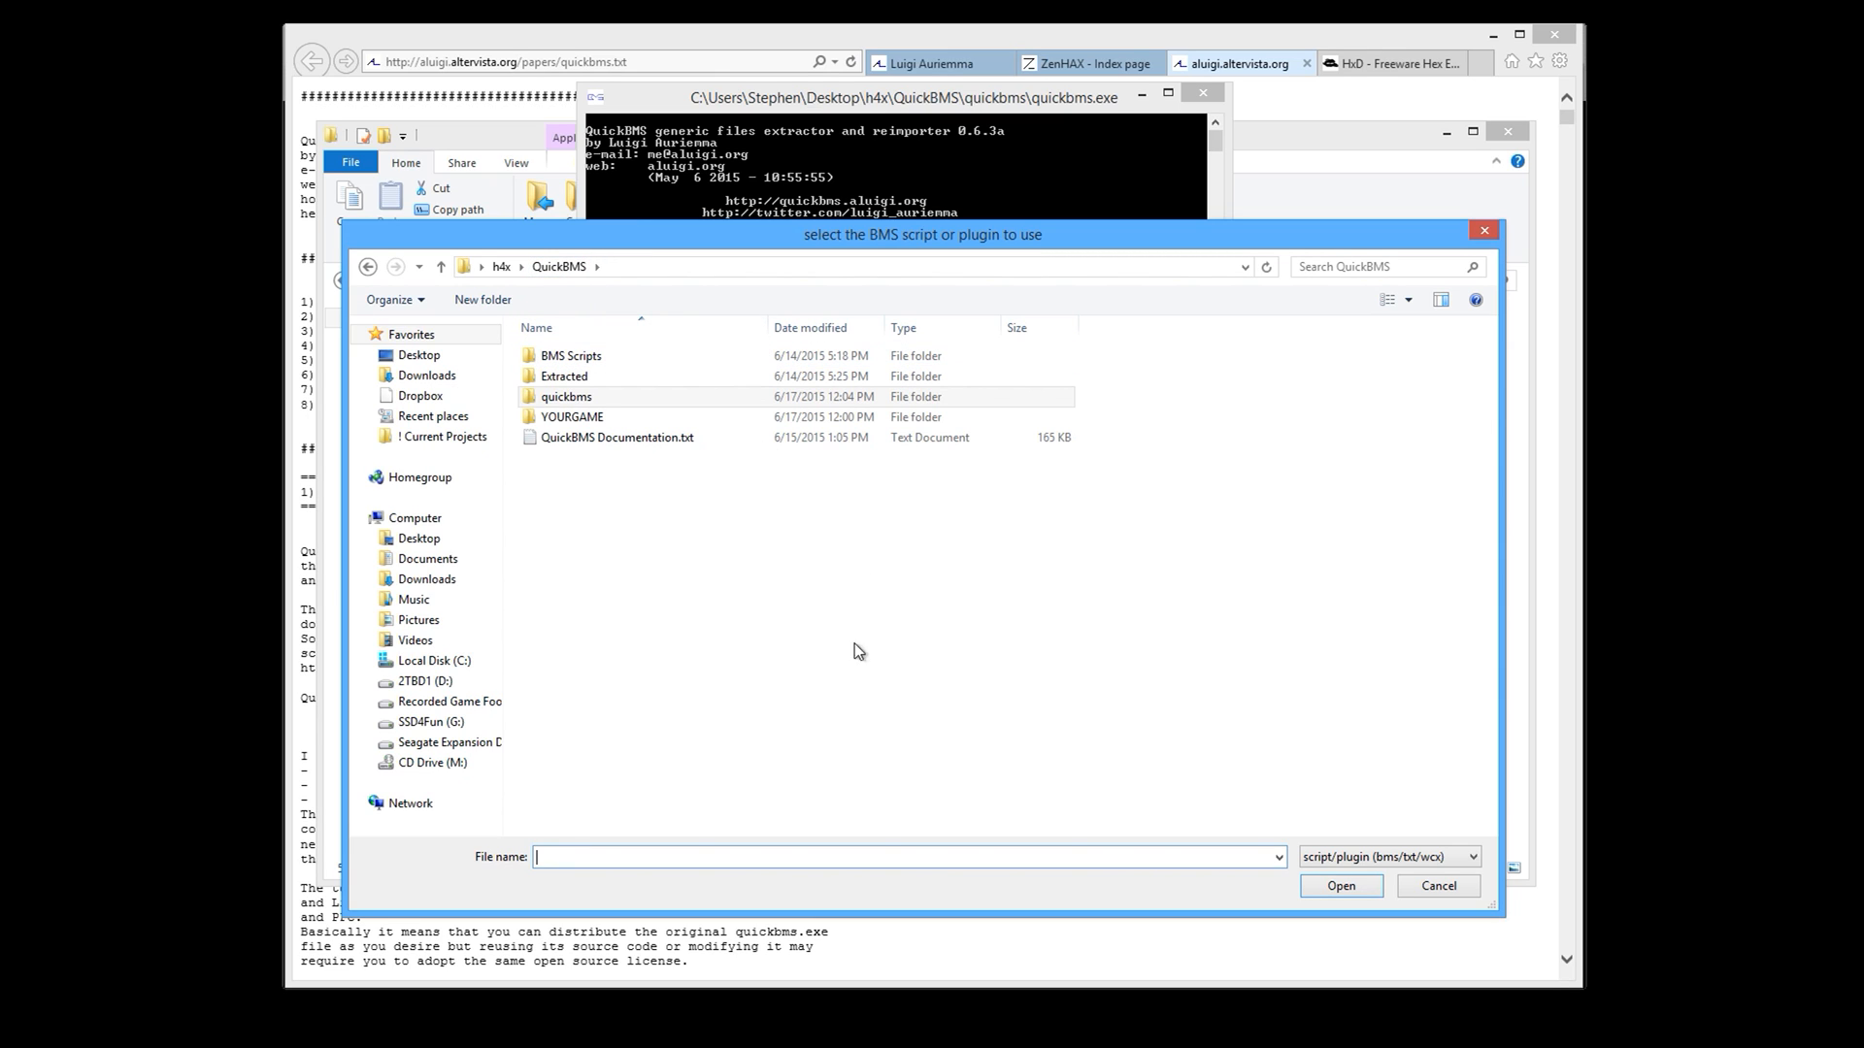
click(573, 417)
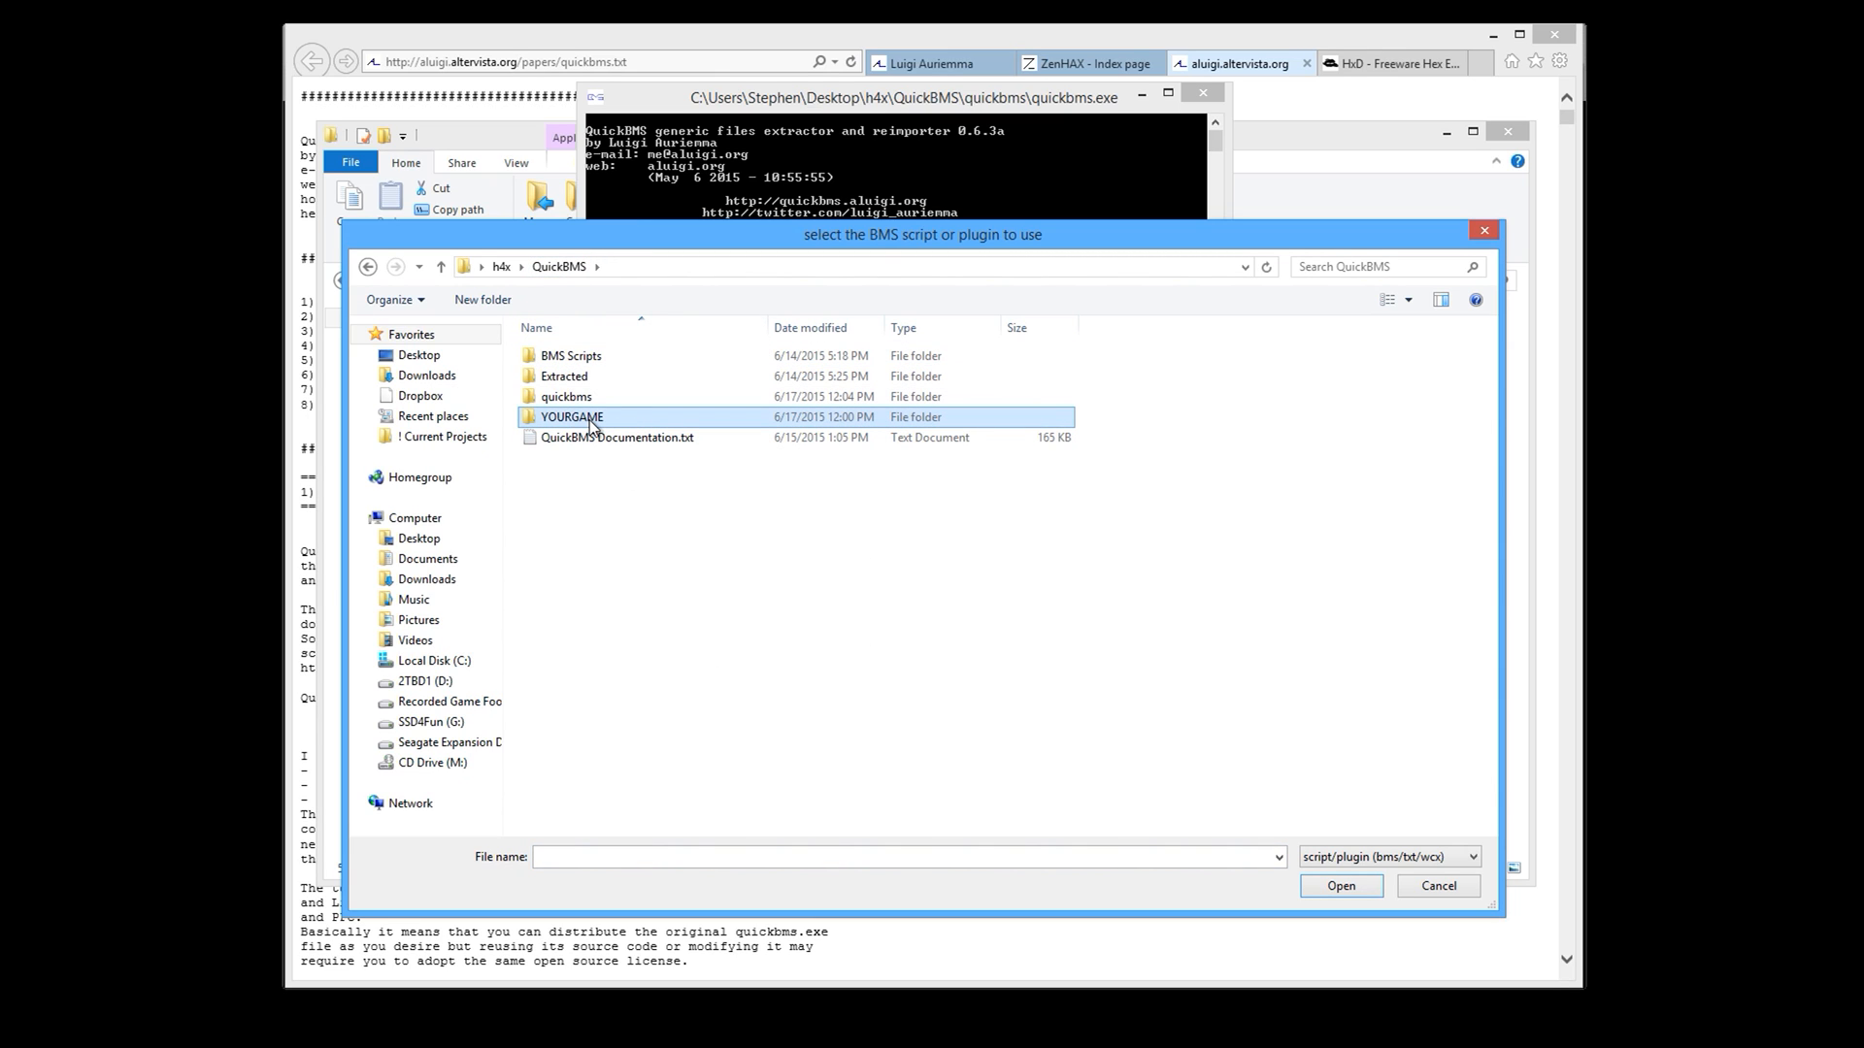
double_click(572, 416)
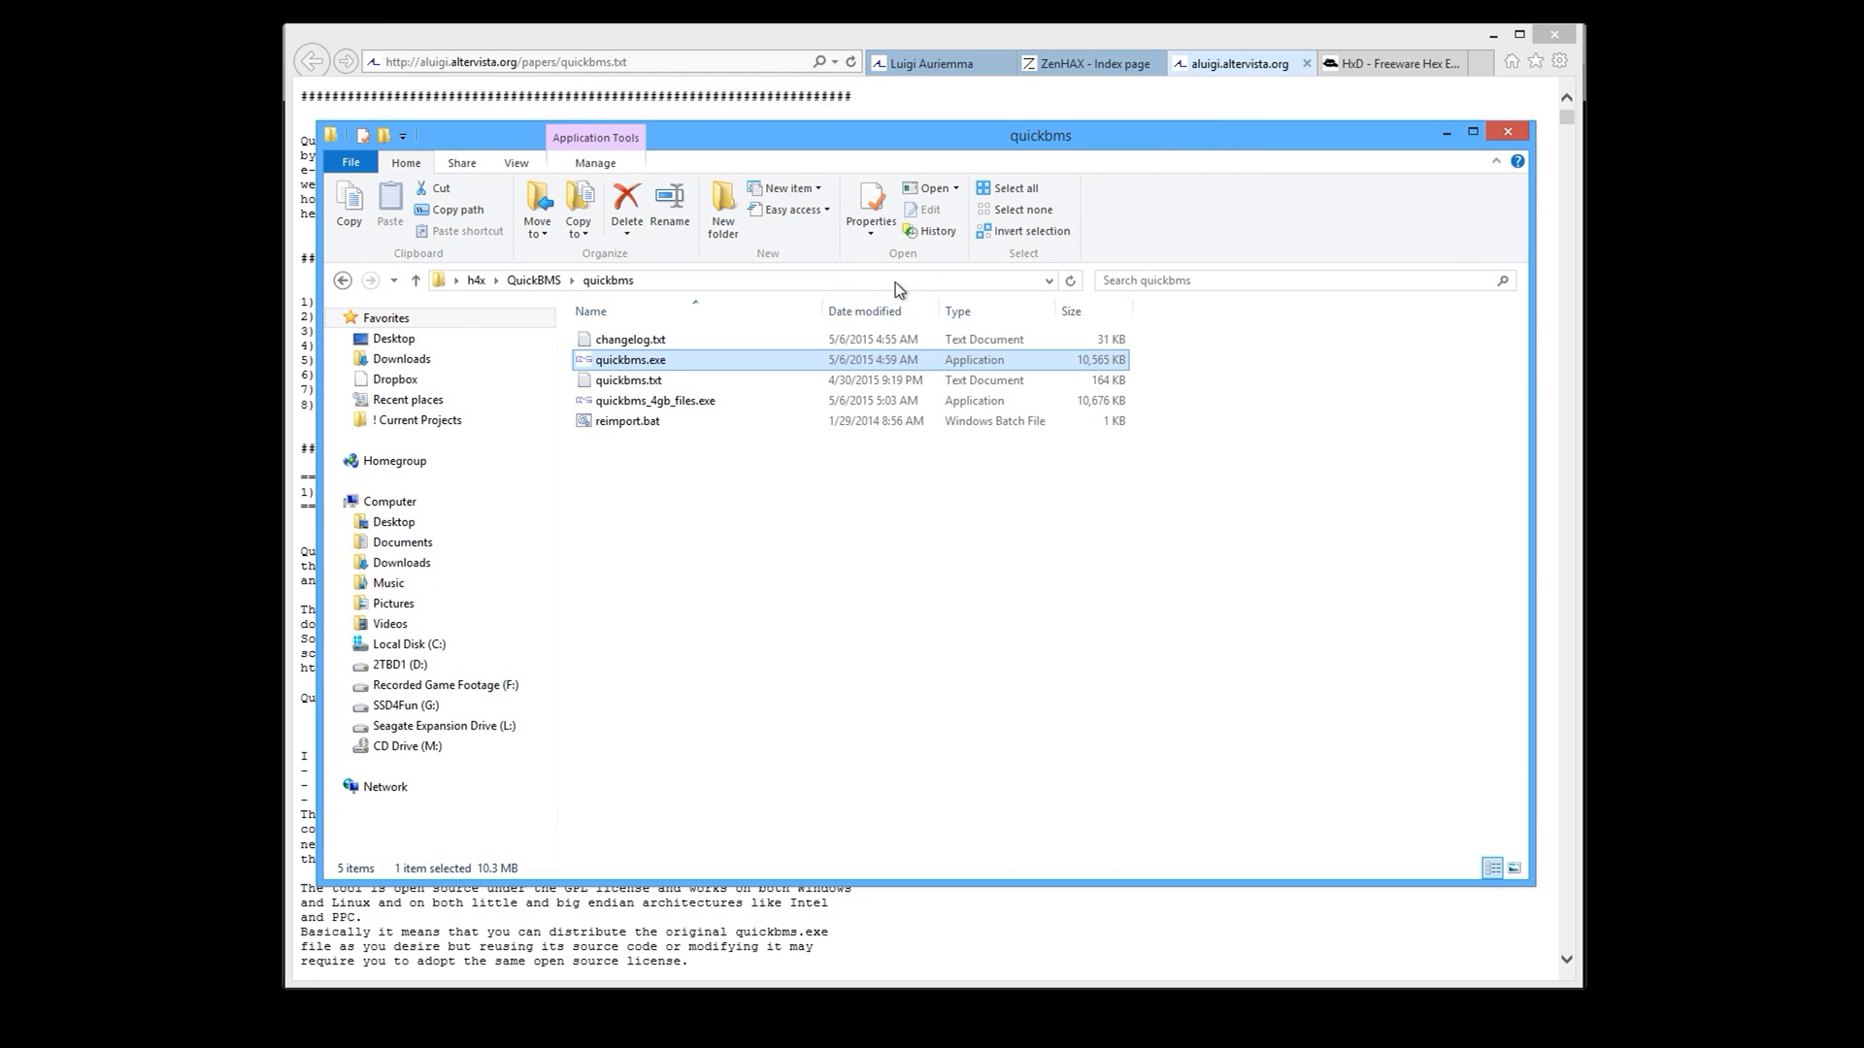
double_click(629, 359)
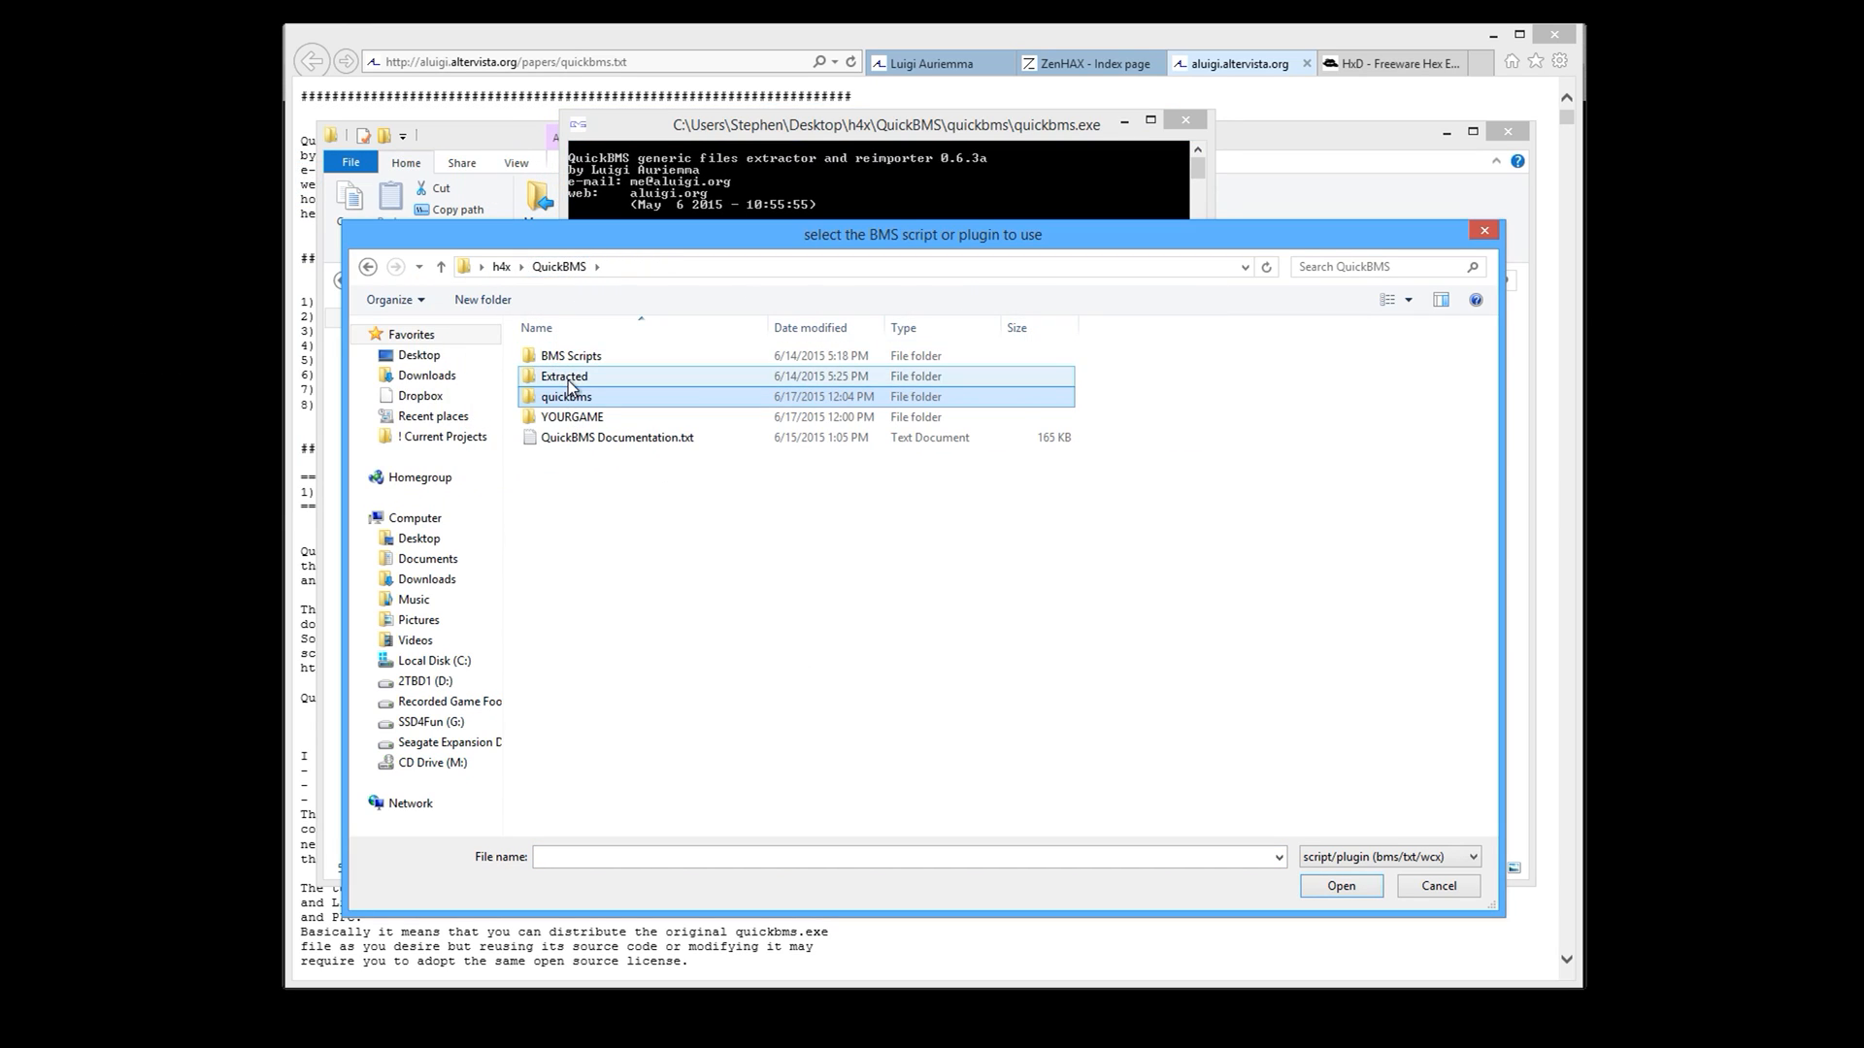
double_click(570, 354)
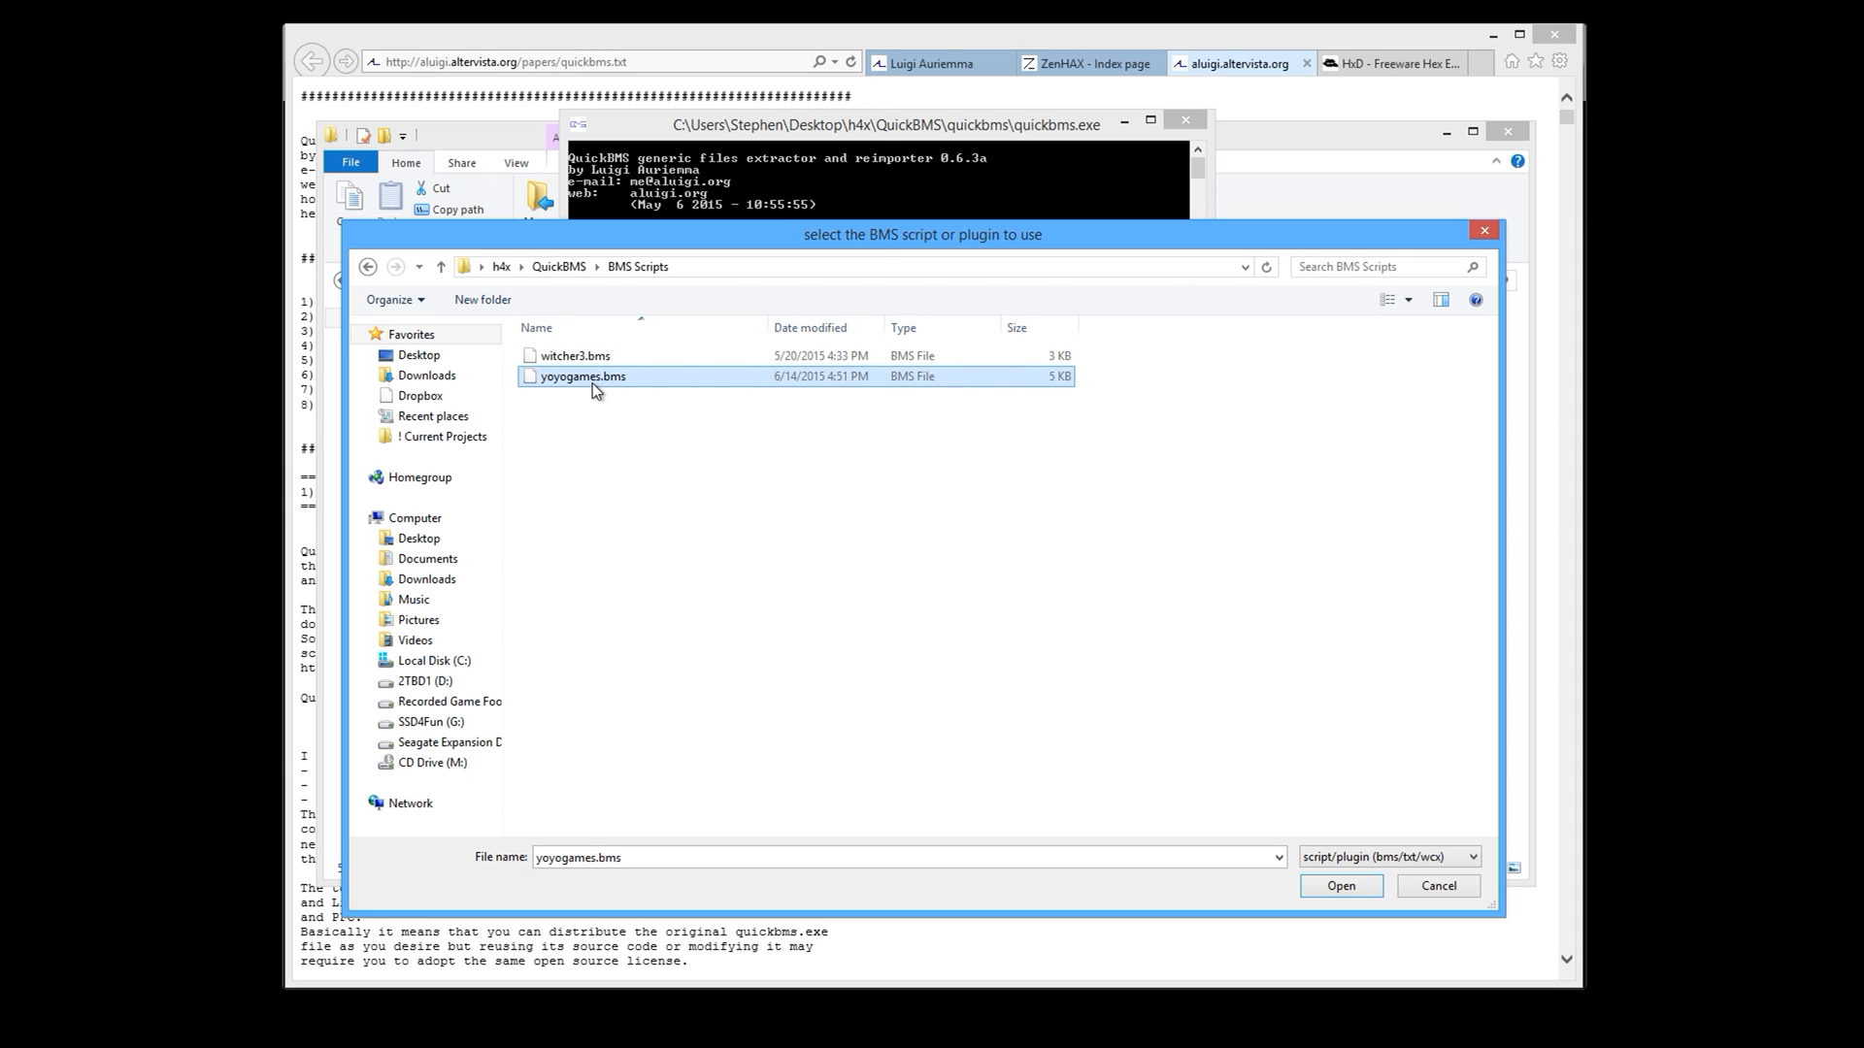
mouse_move(615, 489)
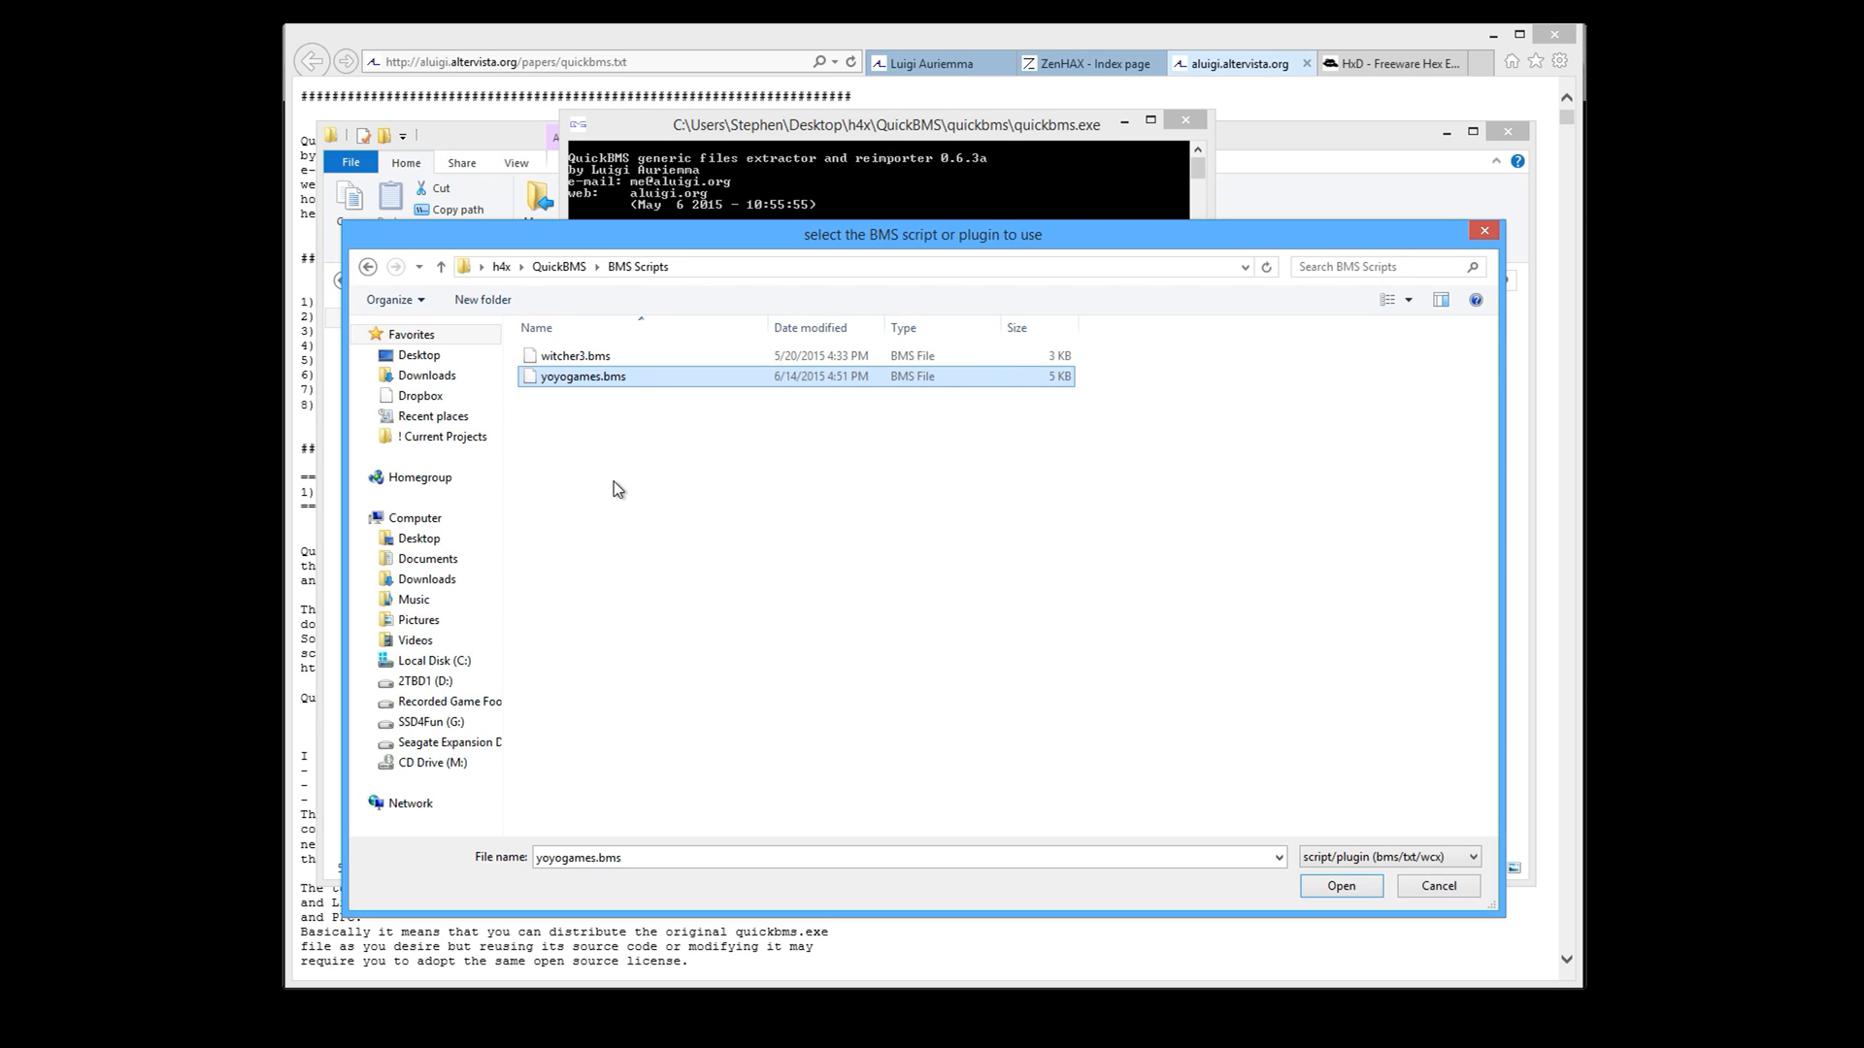
mouse_move(573, 389)
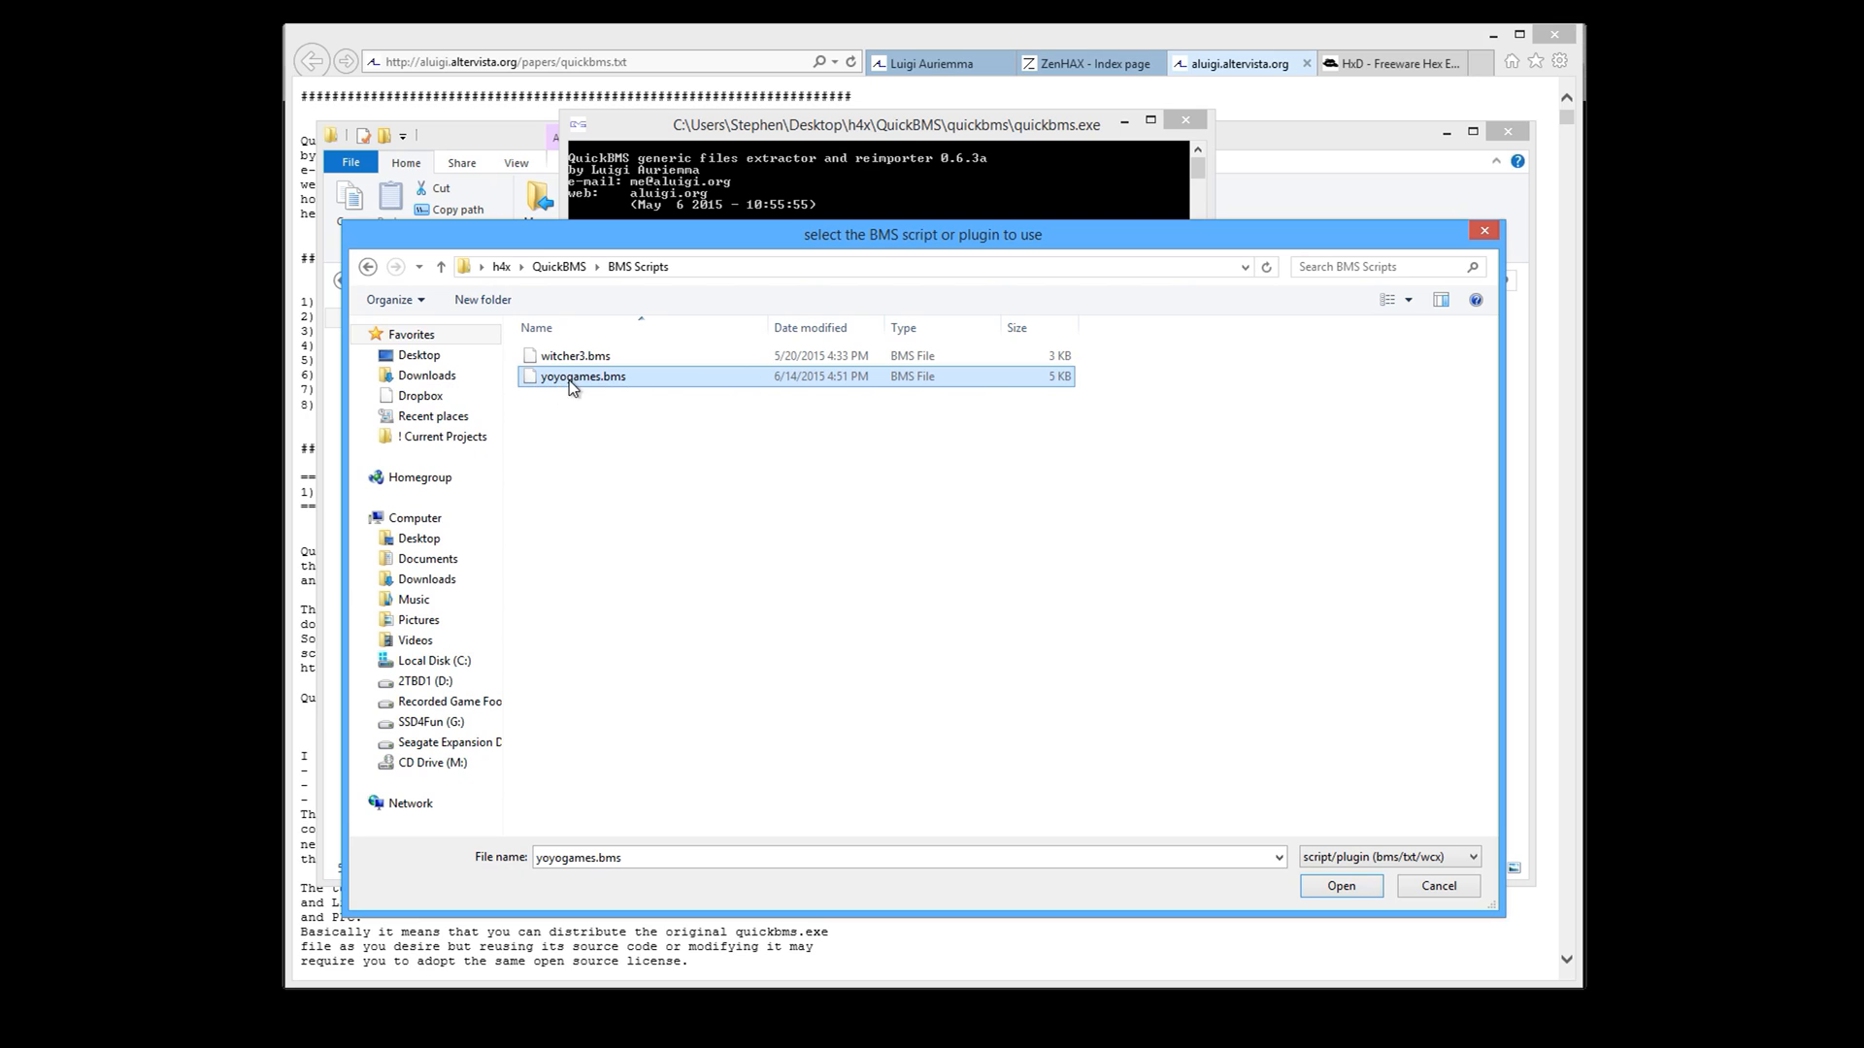
mouse_move(604, 380)
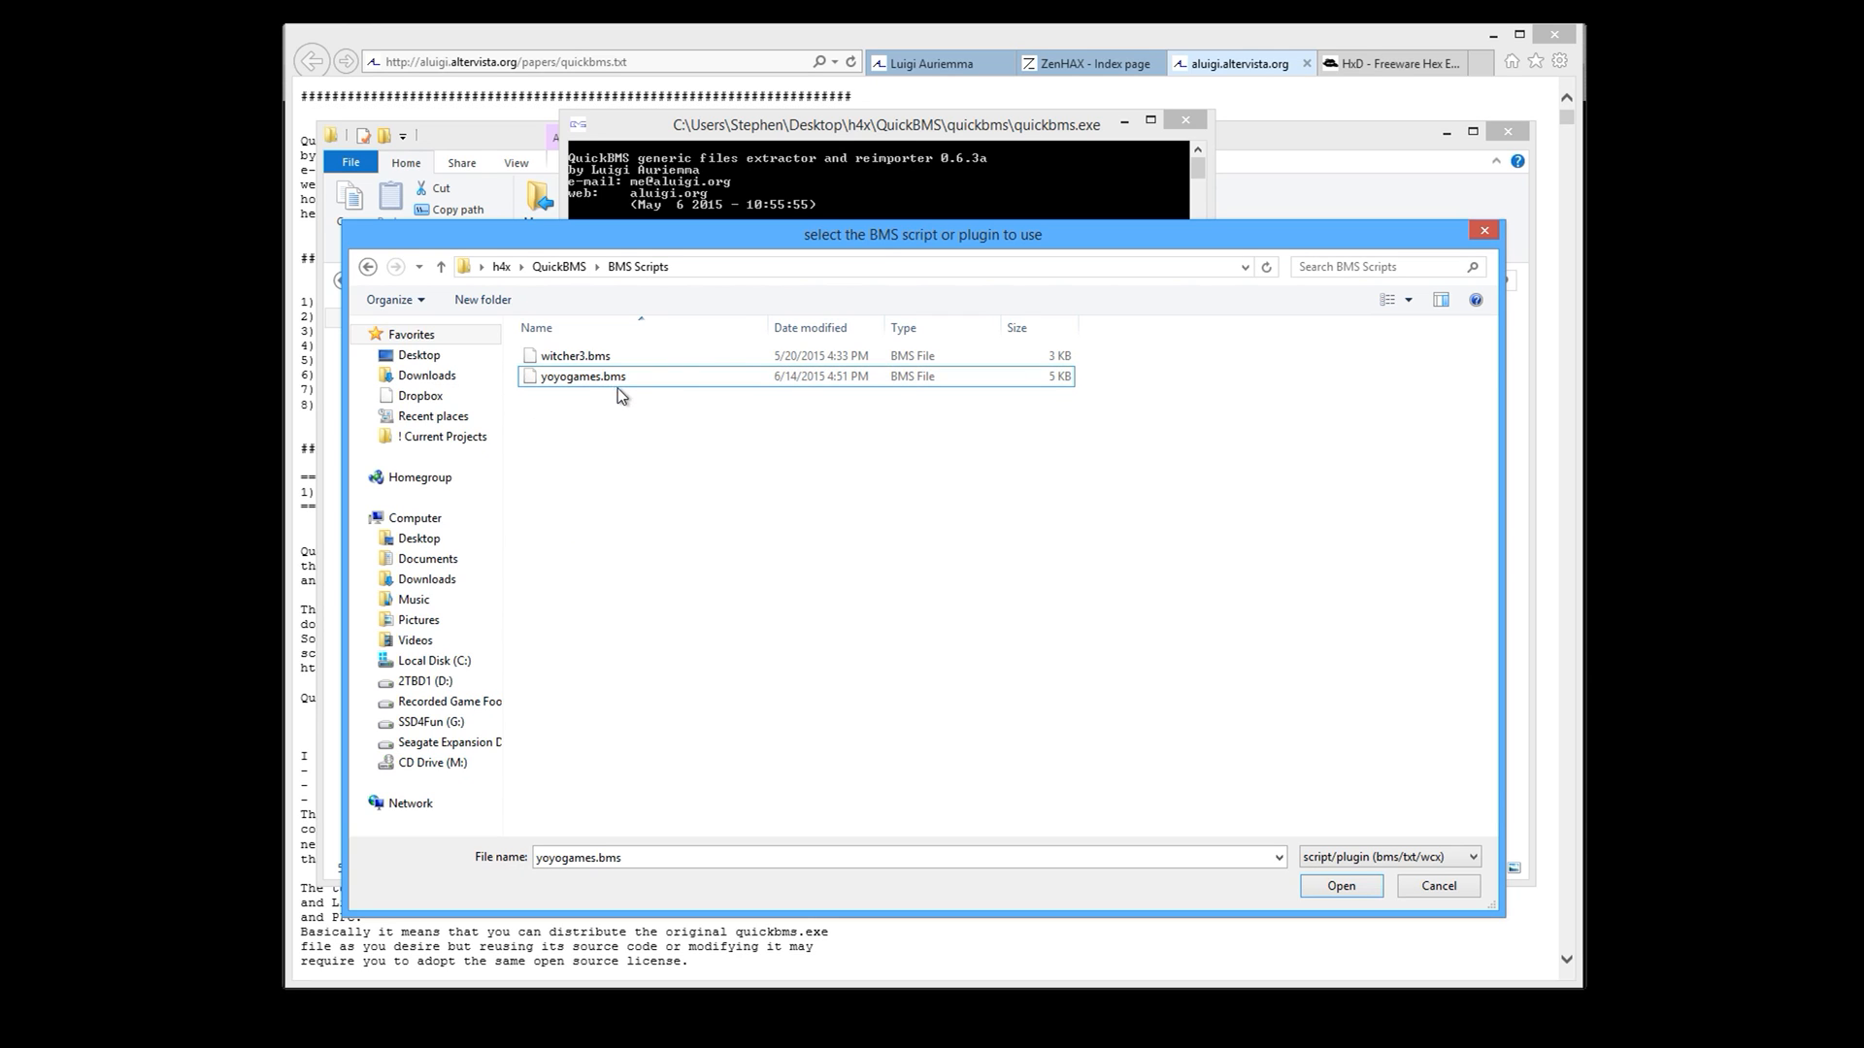
click(1339, 886)
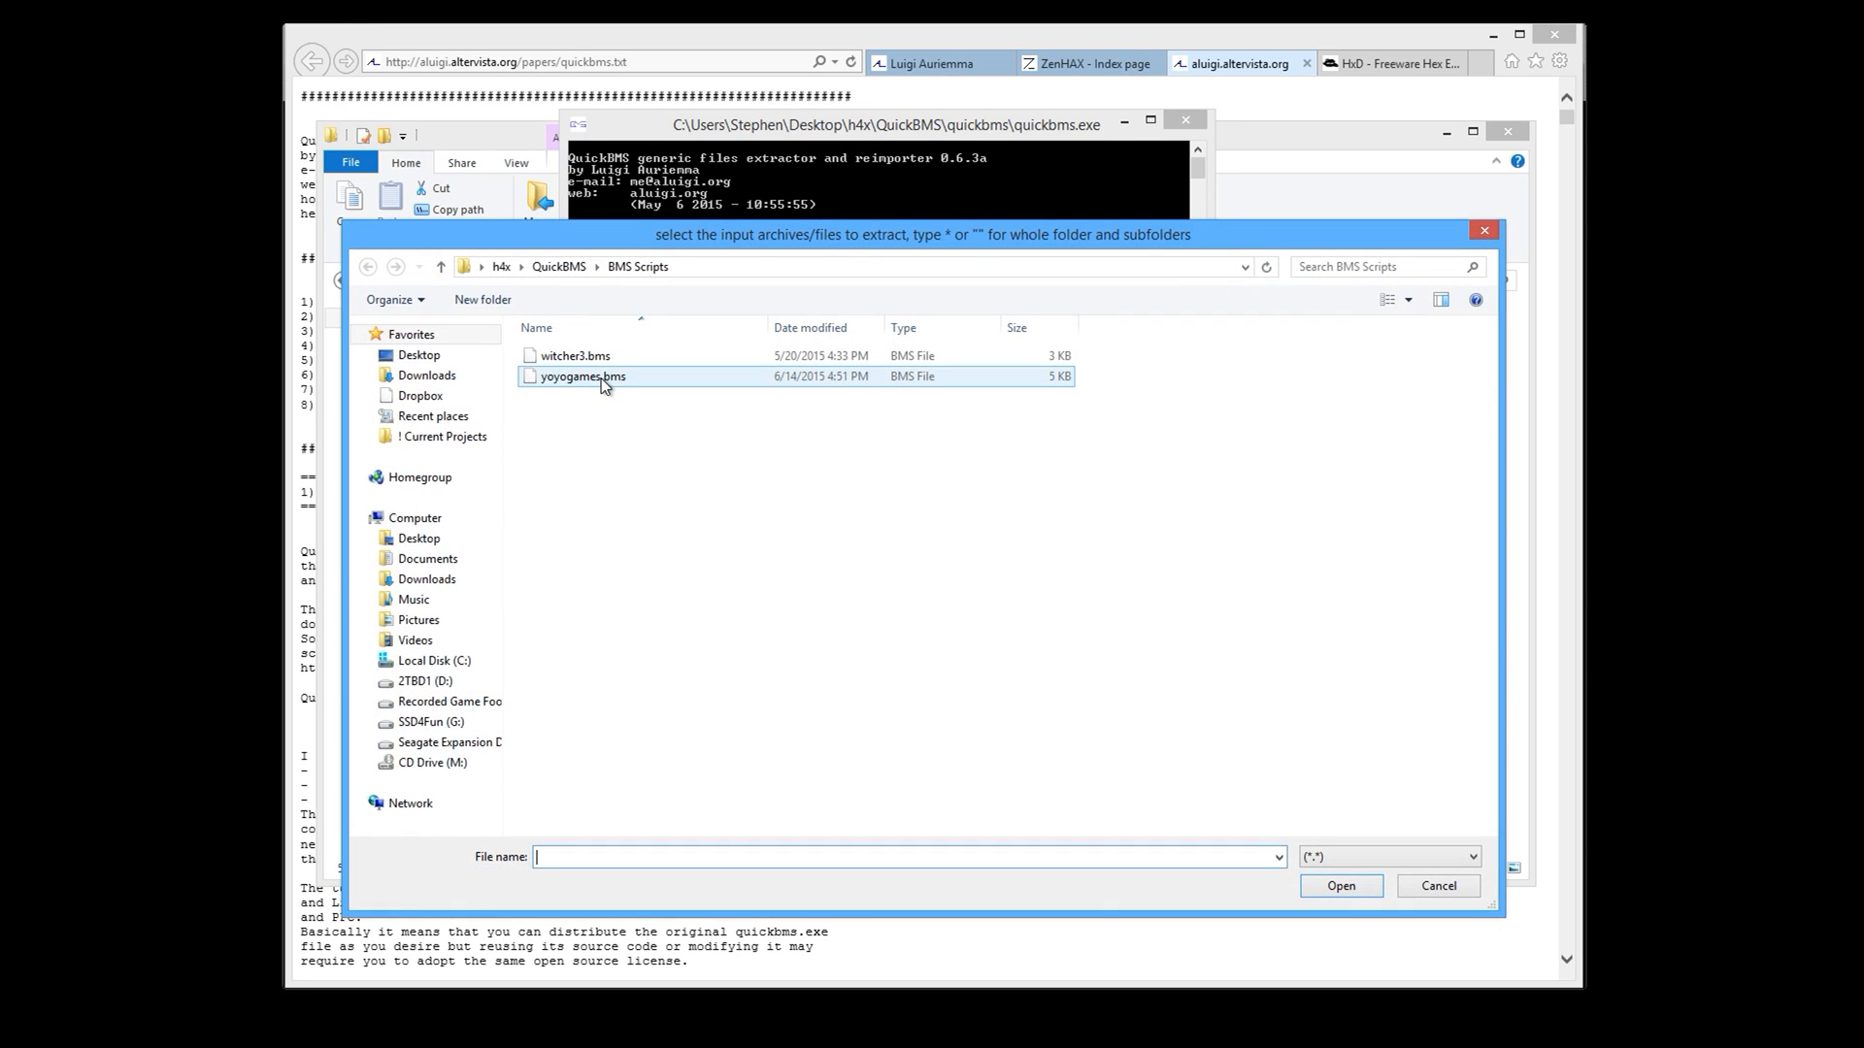
In the QuickBMS input picker, go back up to the QuickBMS folder and open YOURGAME to reach data.win.
click(790, 579)
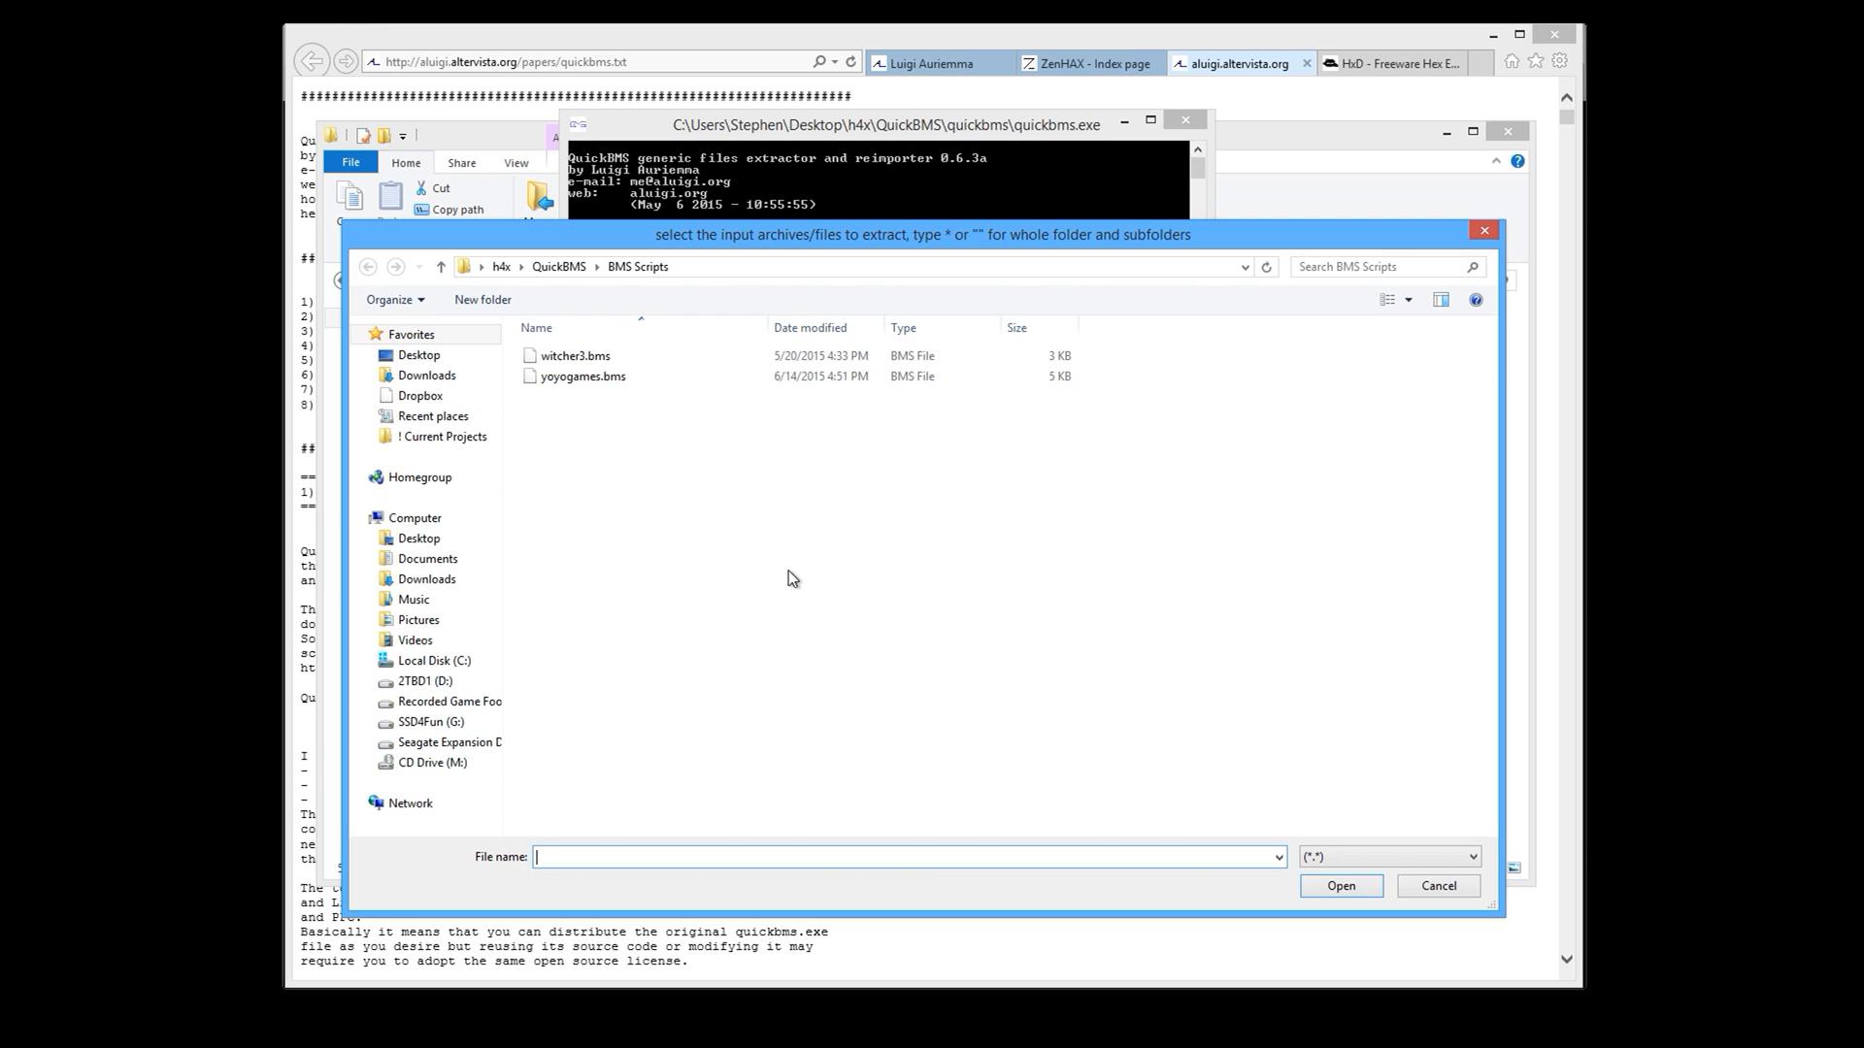
mouse_move(960, 46)
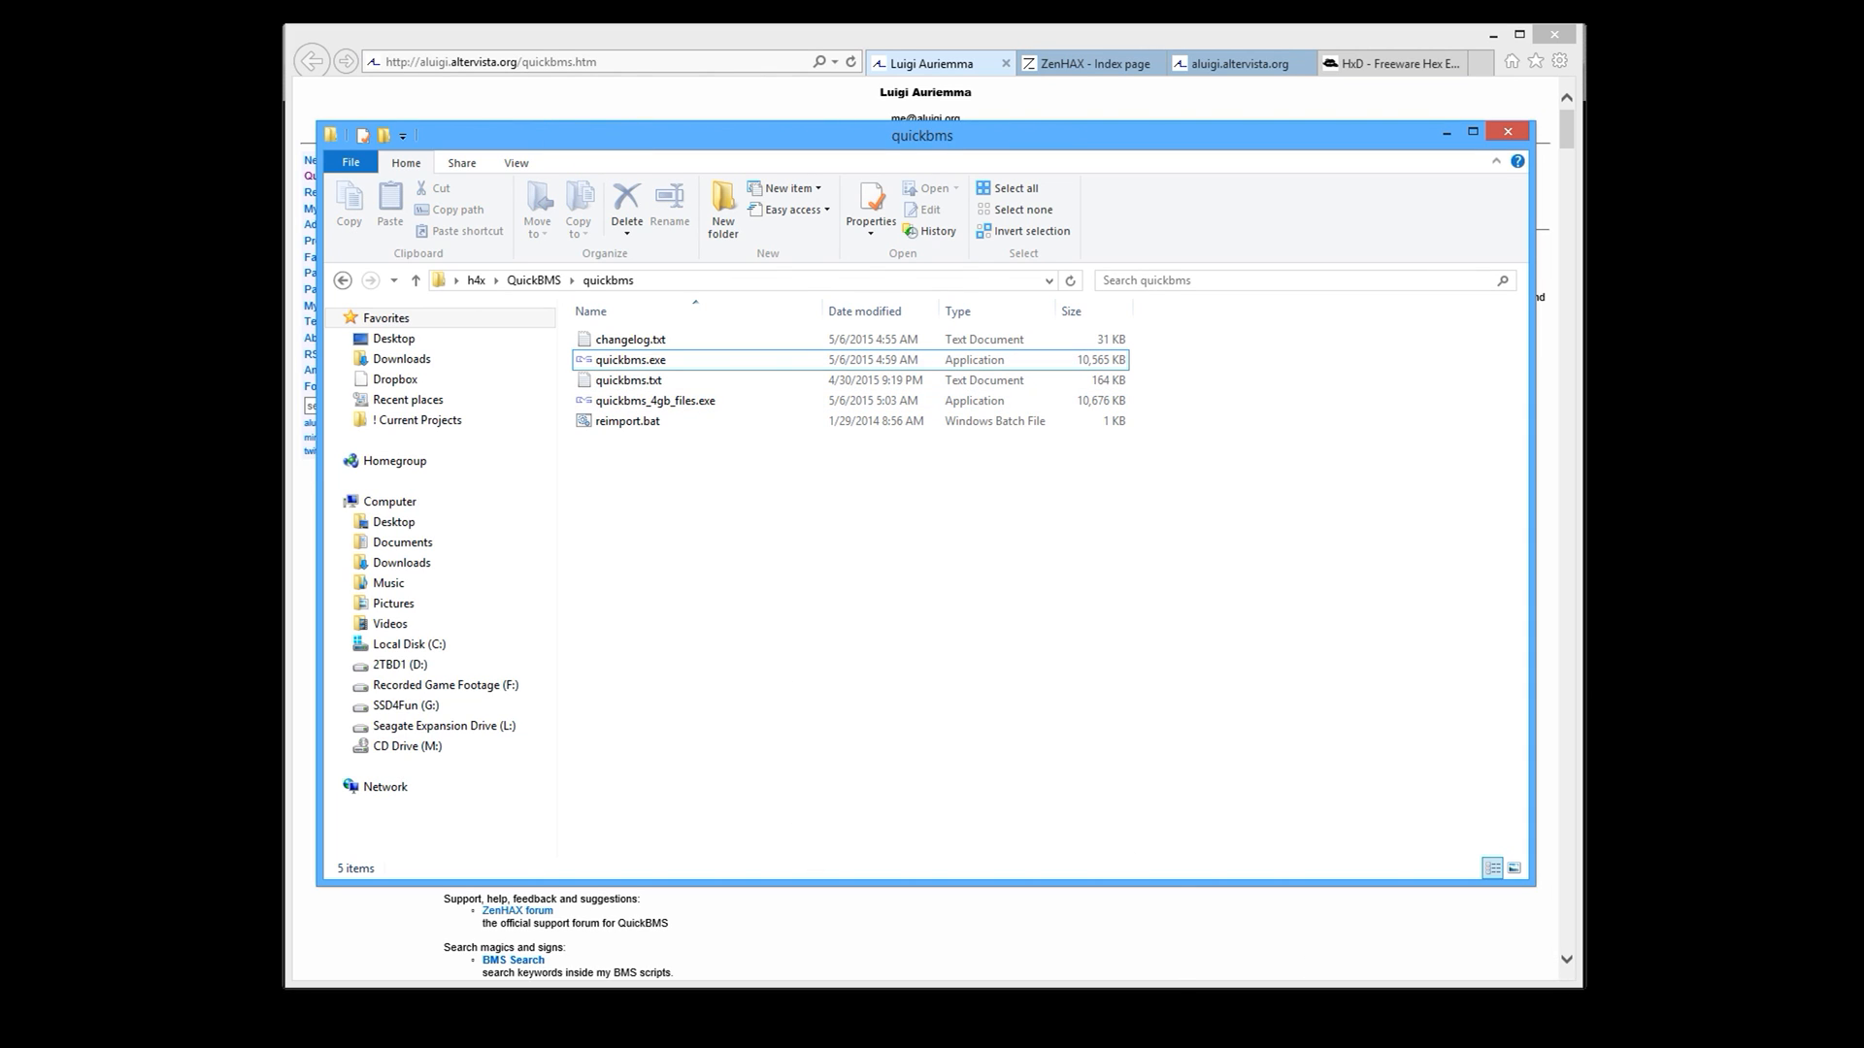
double_click(630, 359)
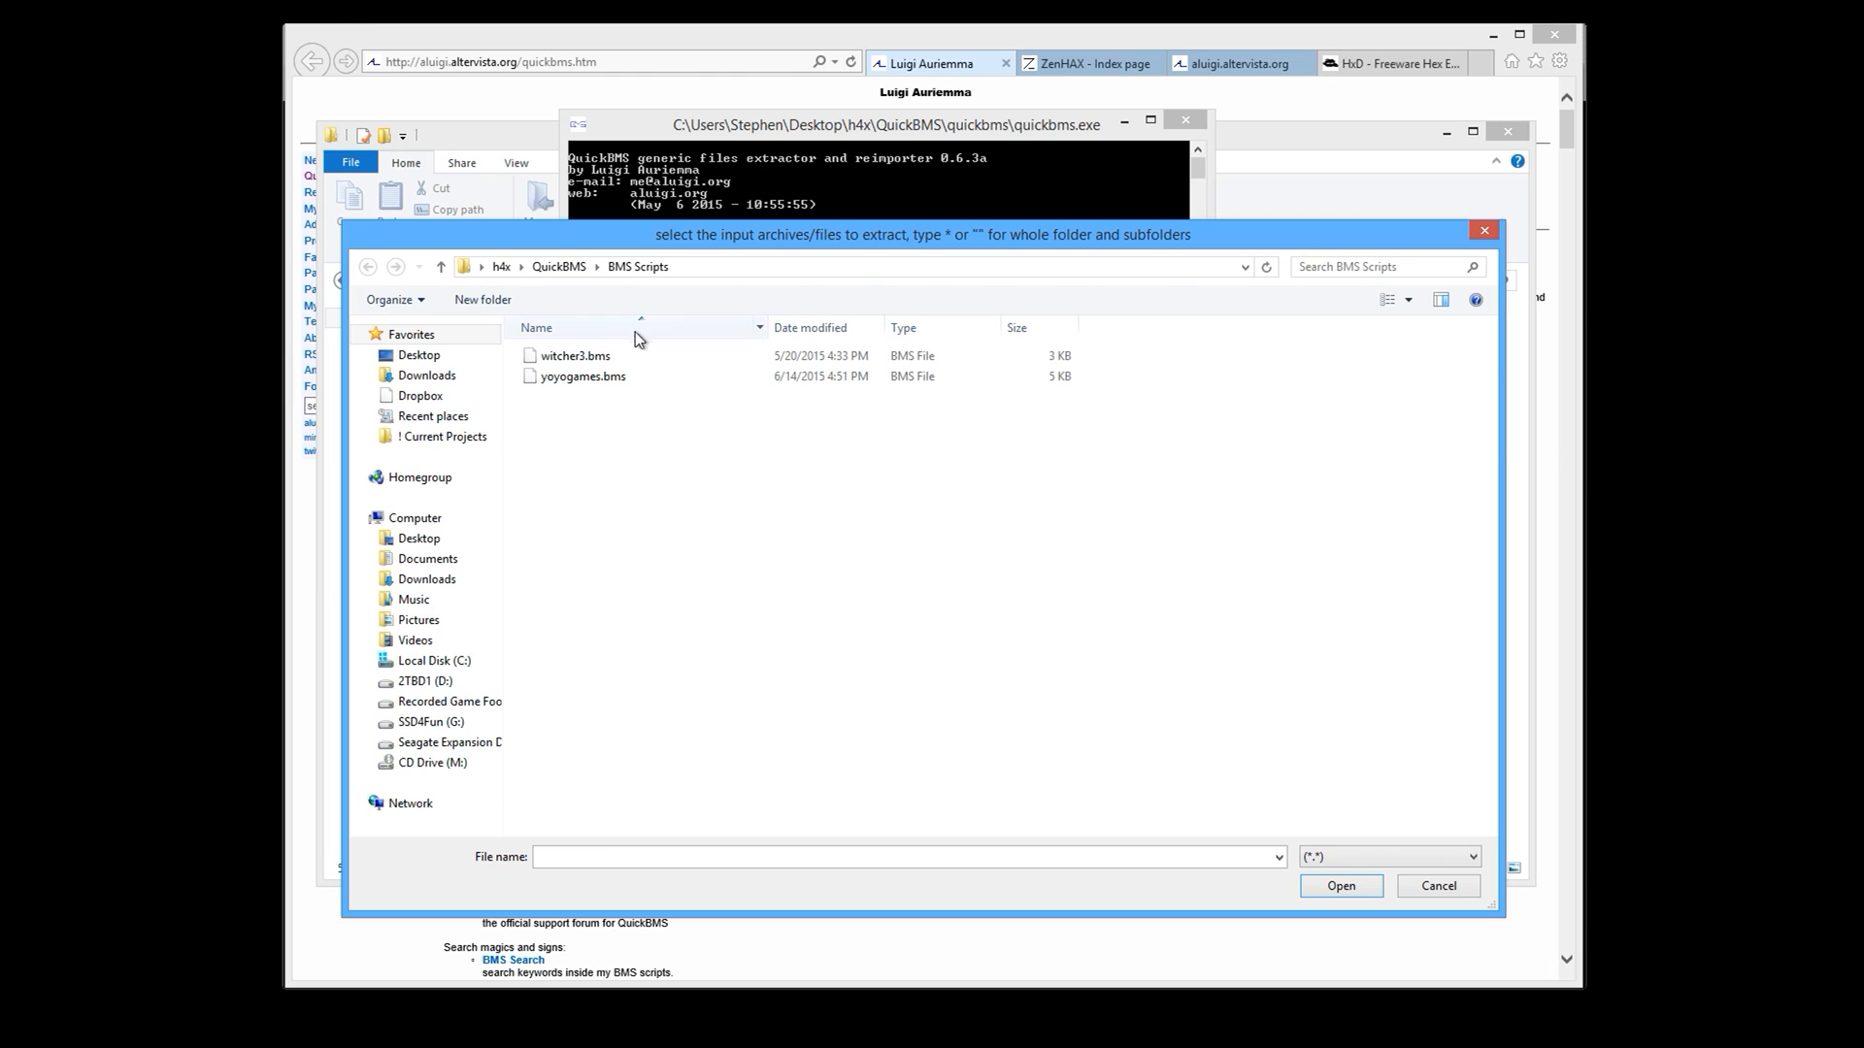
mouse_move(726, 240)
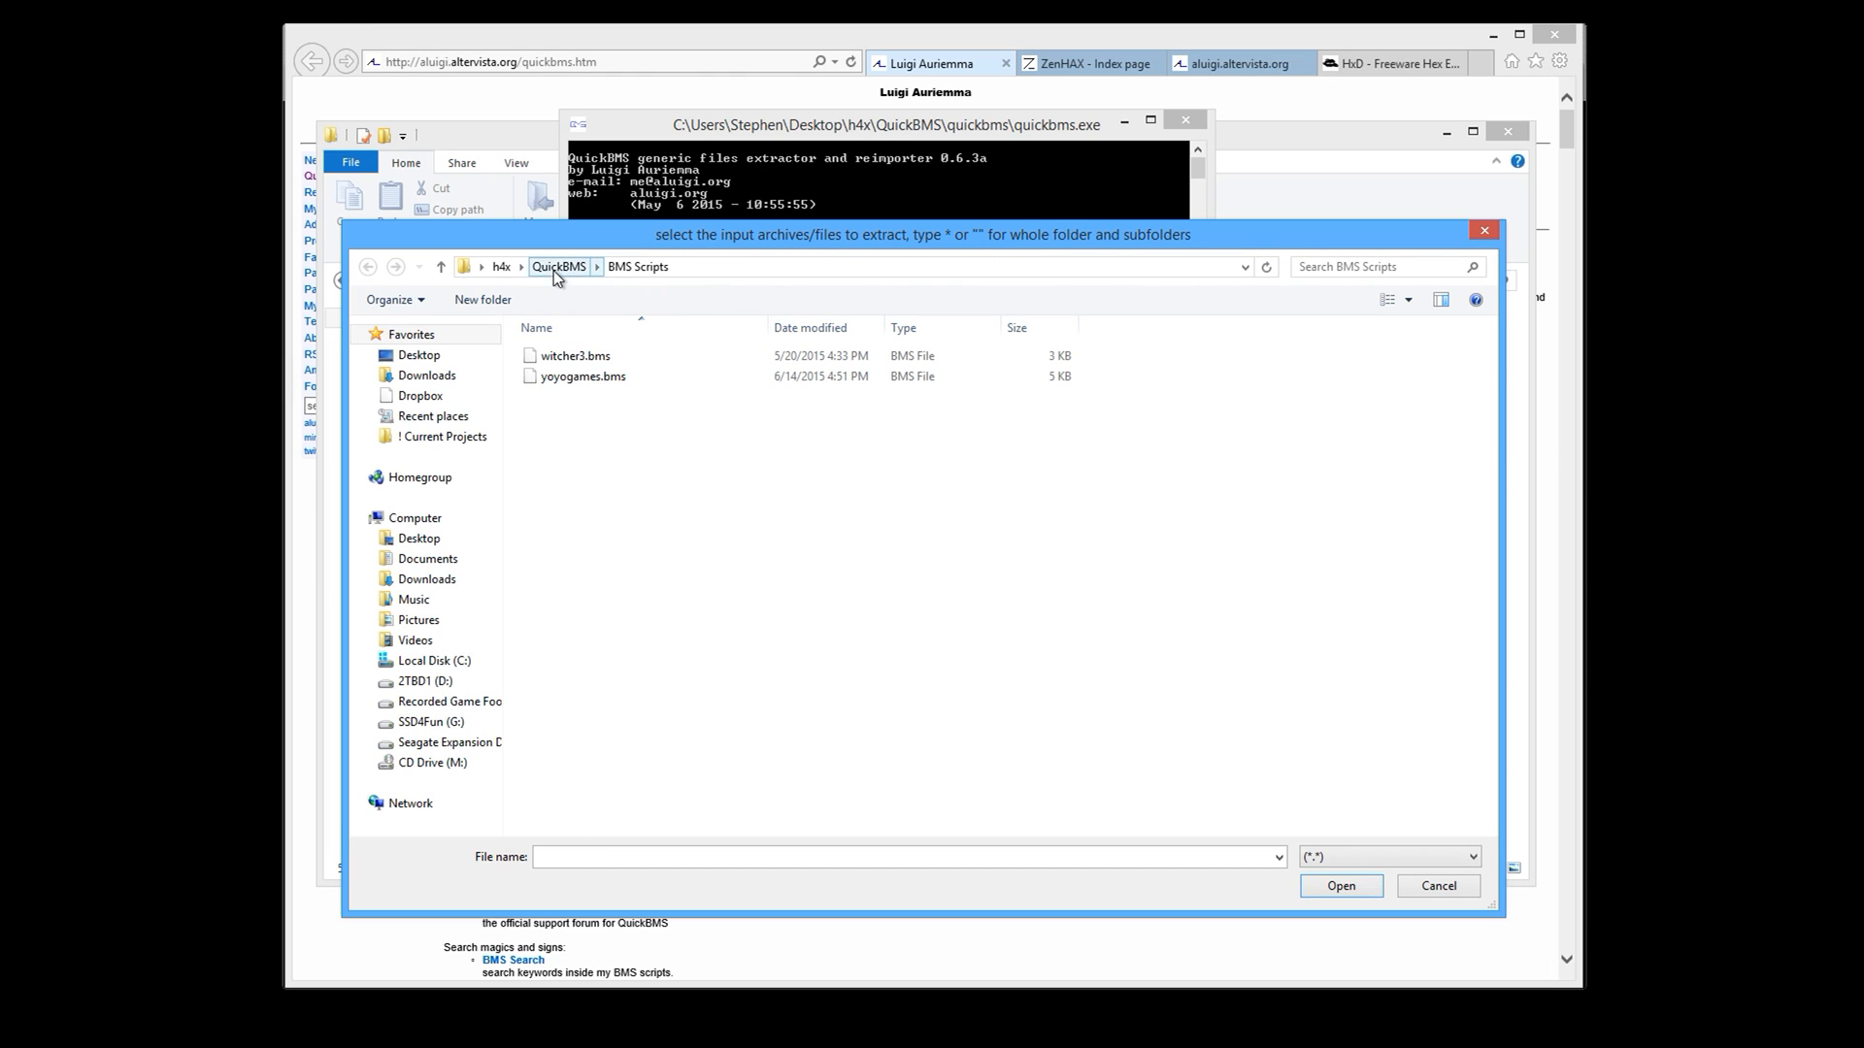
click(560, 265)
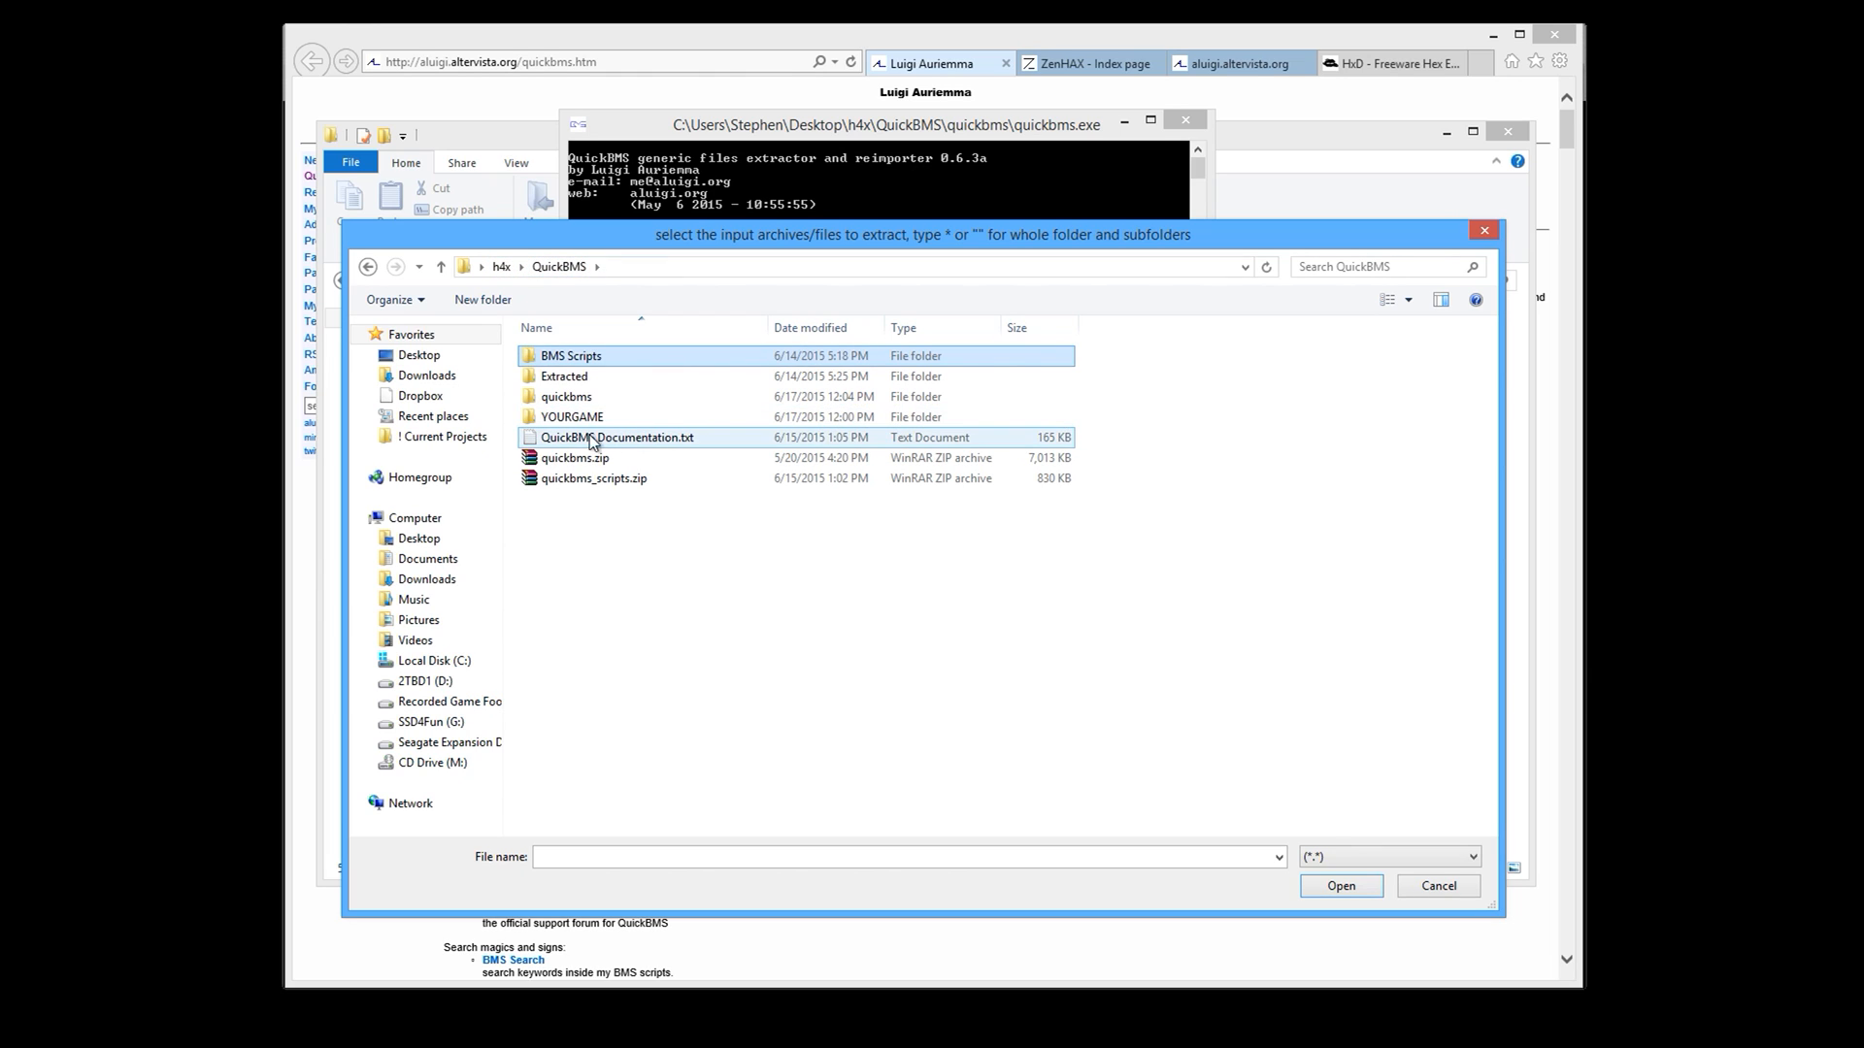
mouse_move(571, 417)
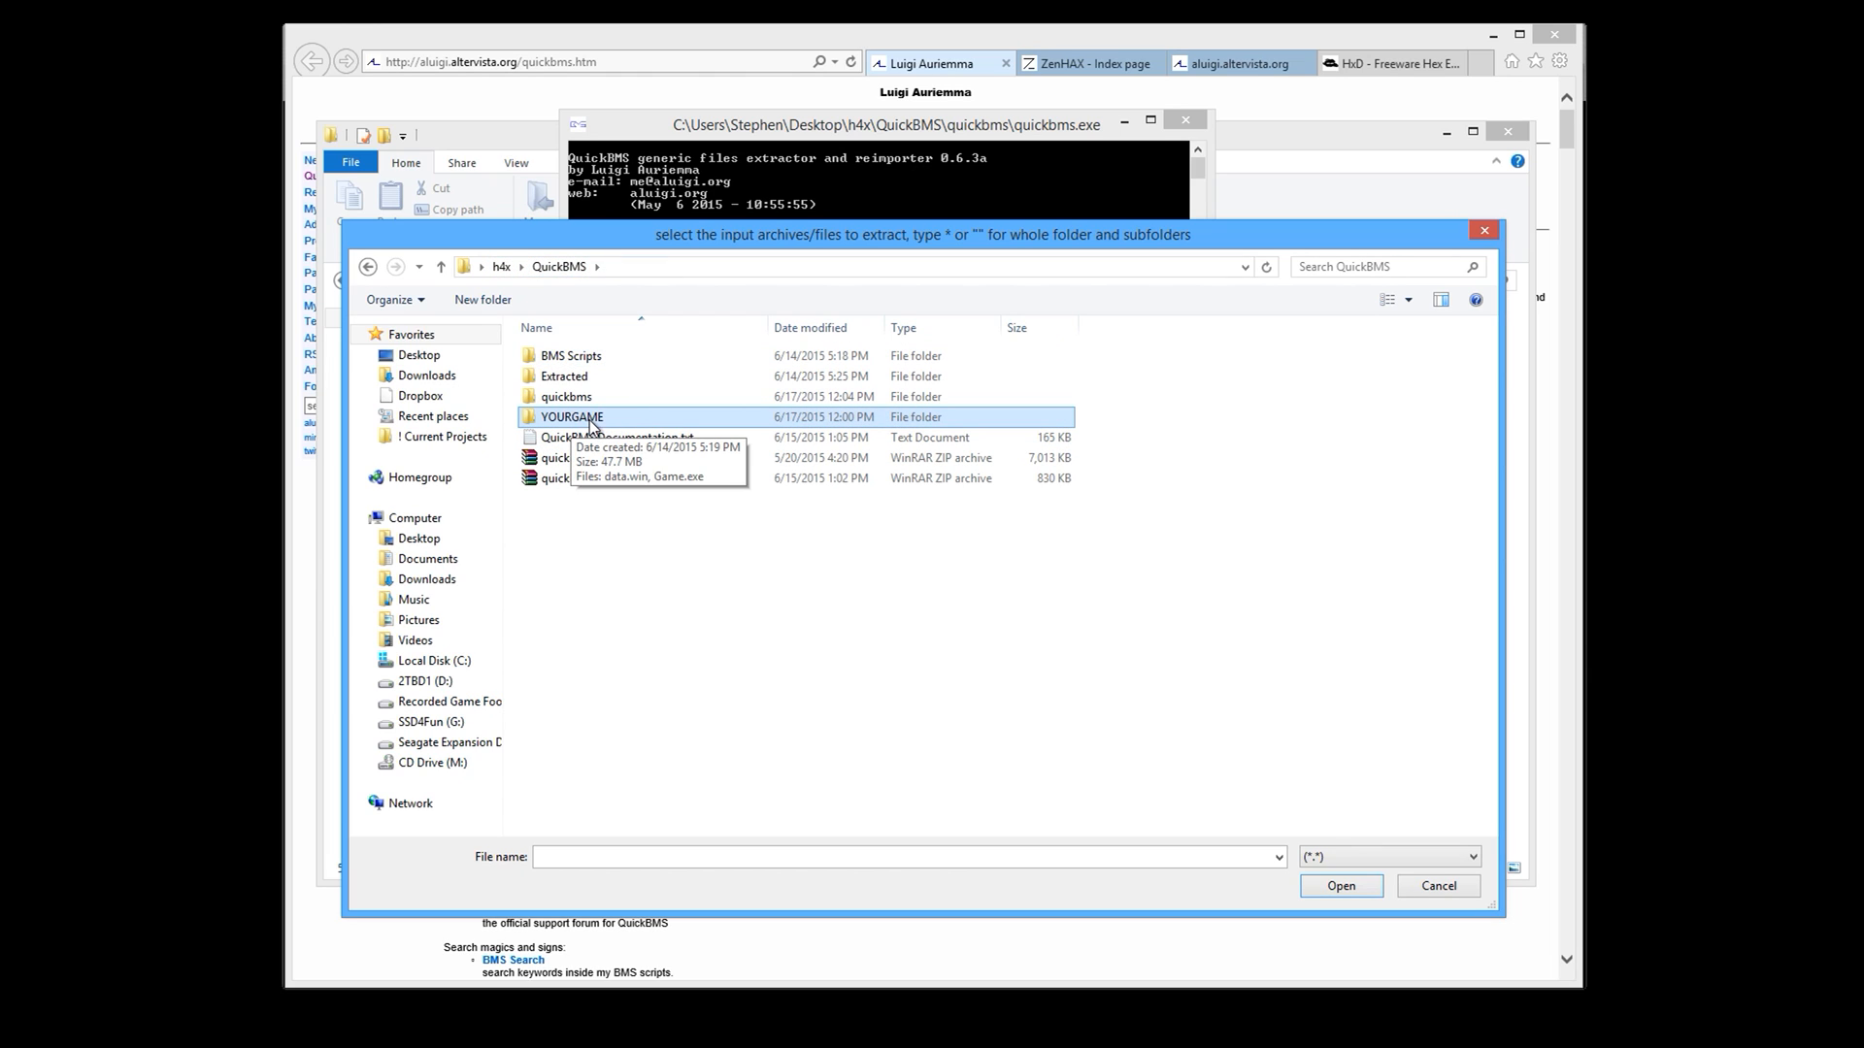
double_click(570, 416)
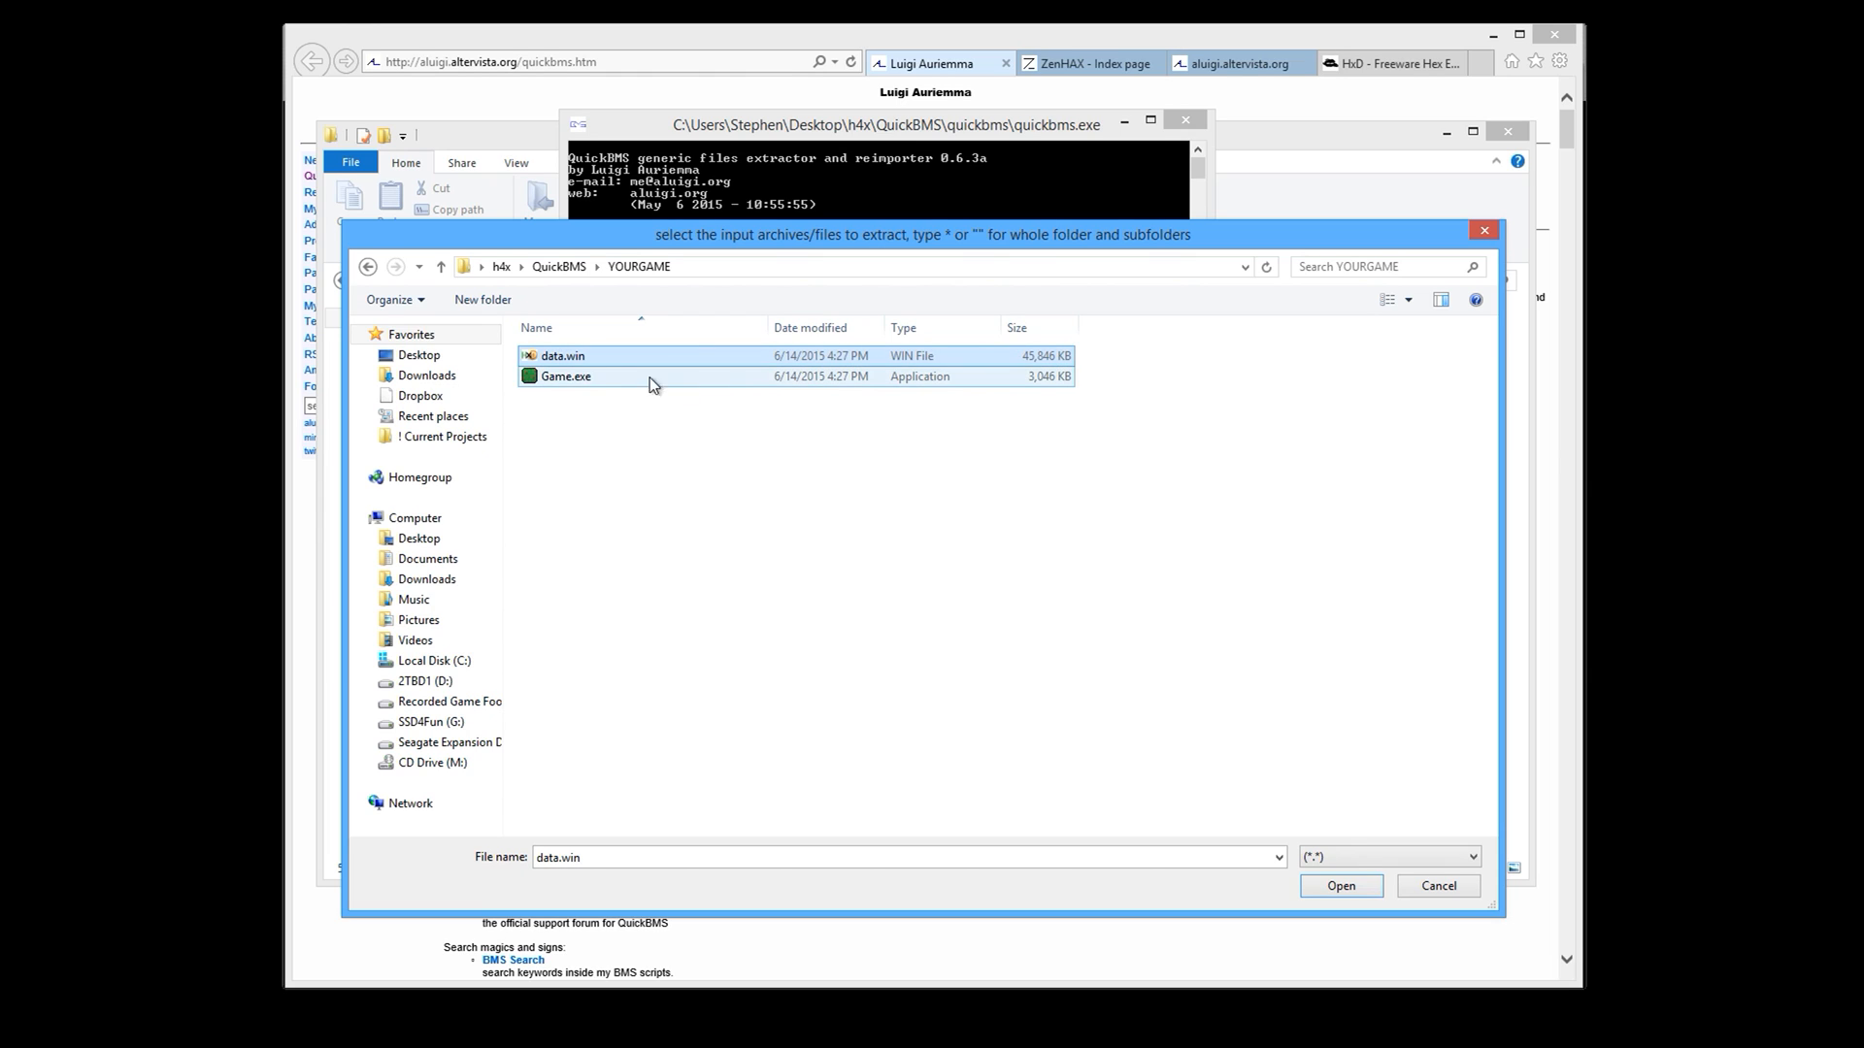
mouse_move(848, 565)
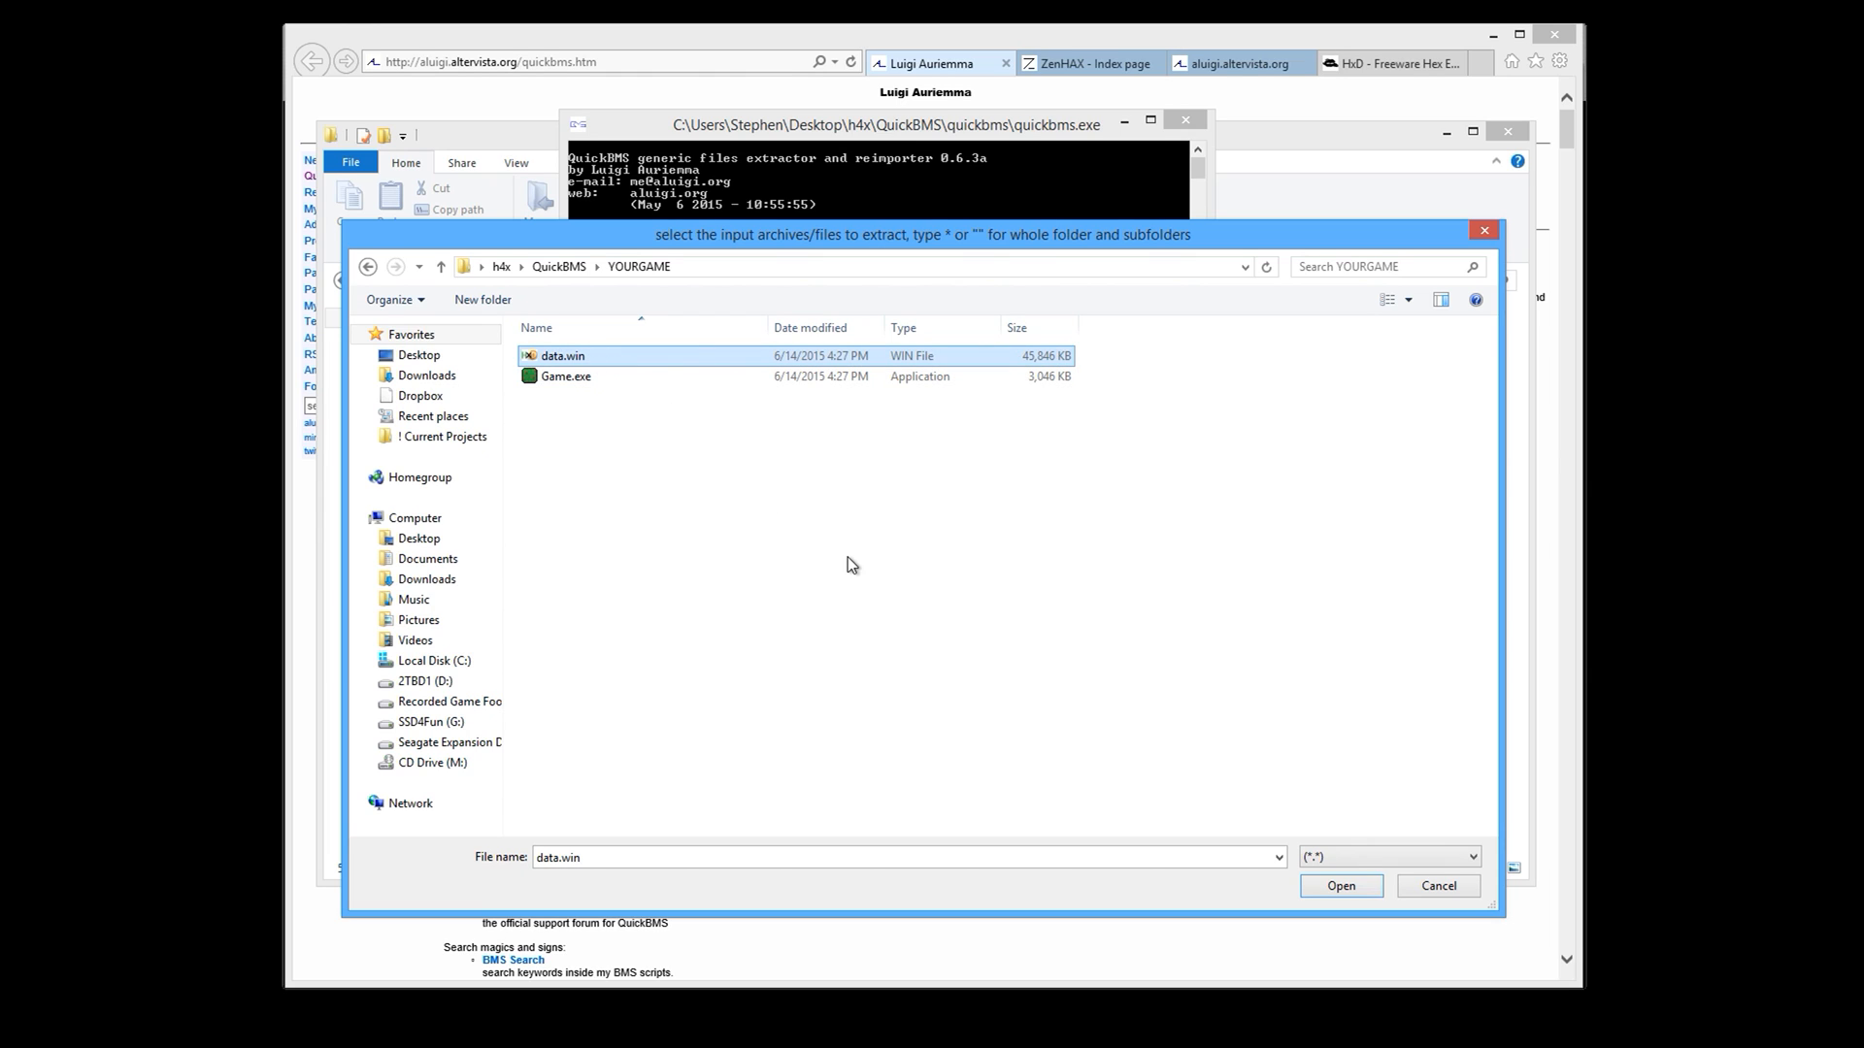
mouse_move(582, 365)
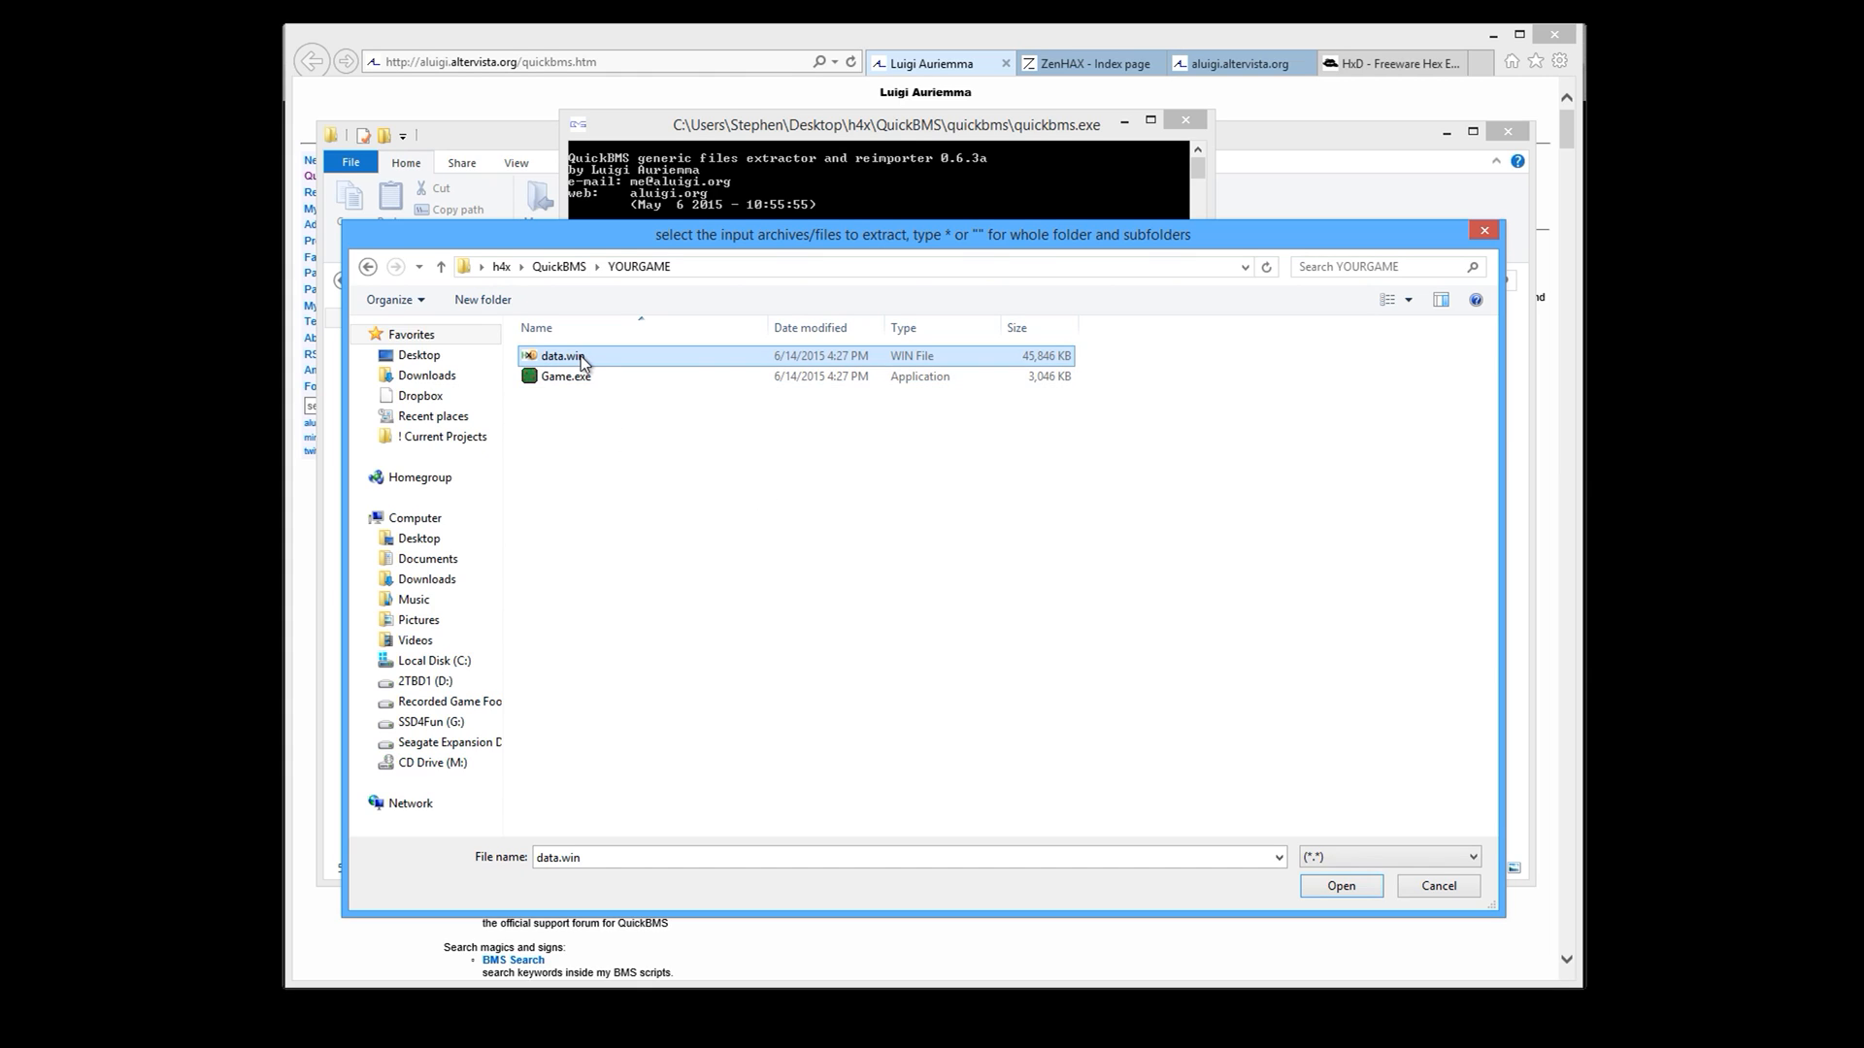
mouse_move(842, 479)
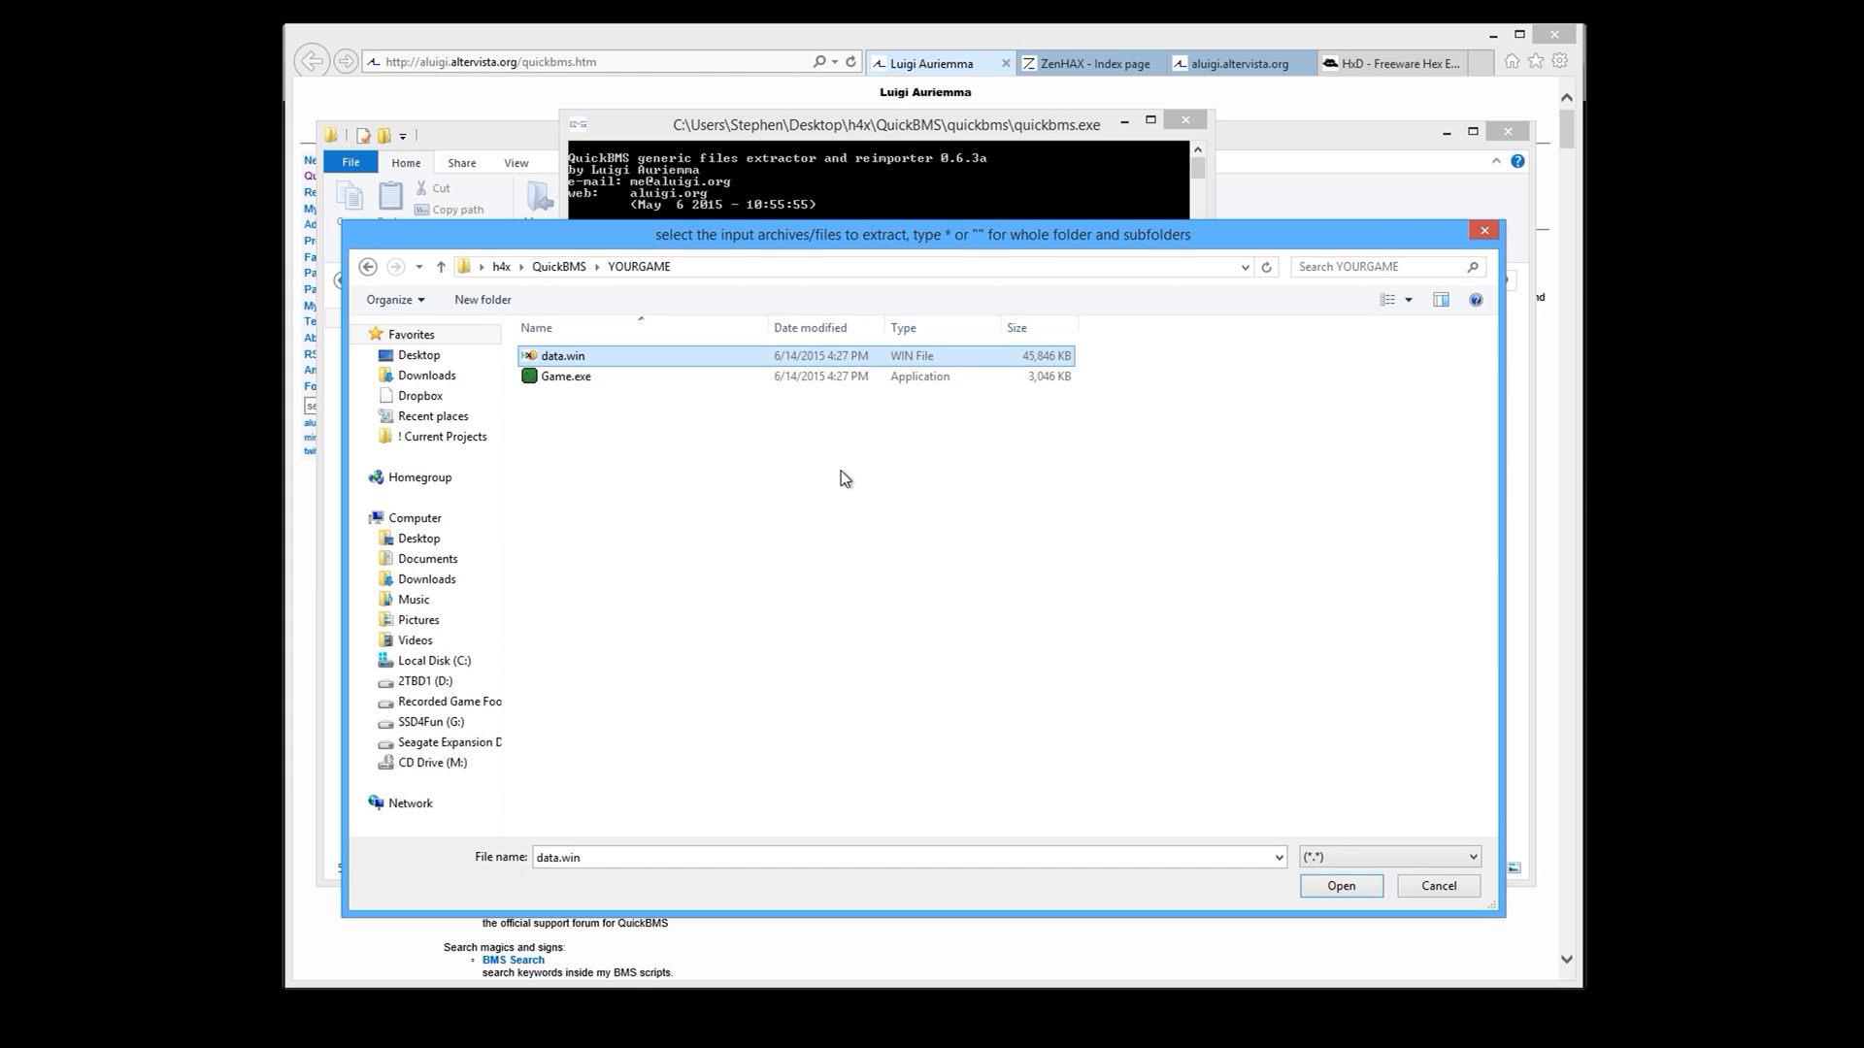
mouse_move(574, 393)
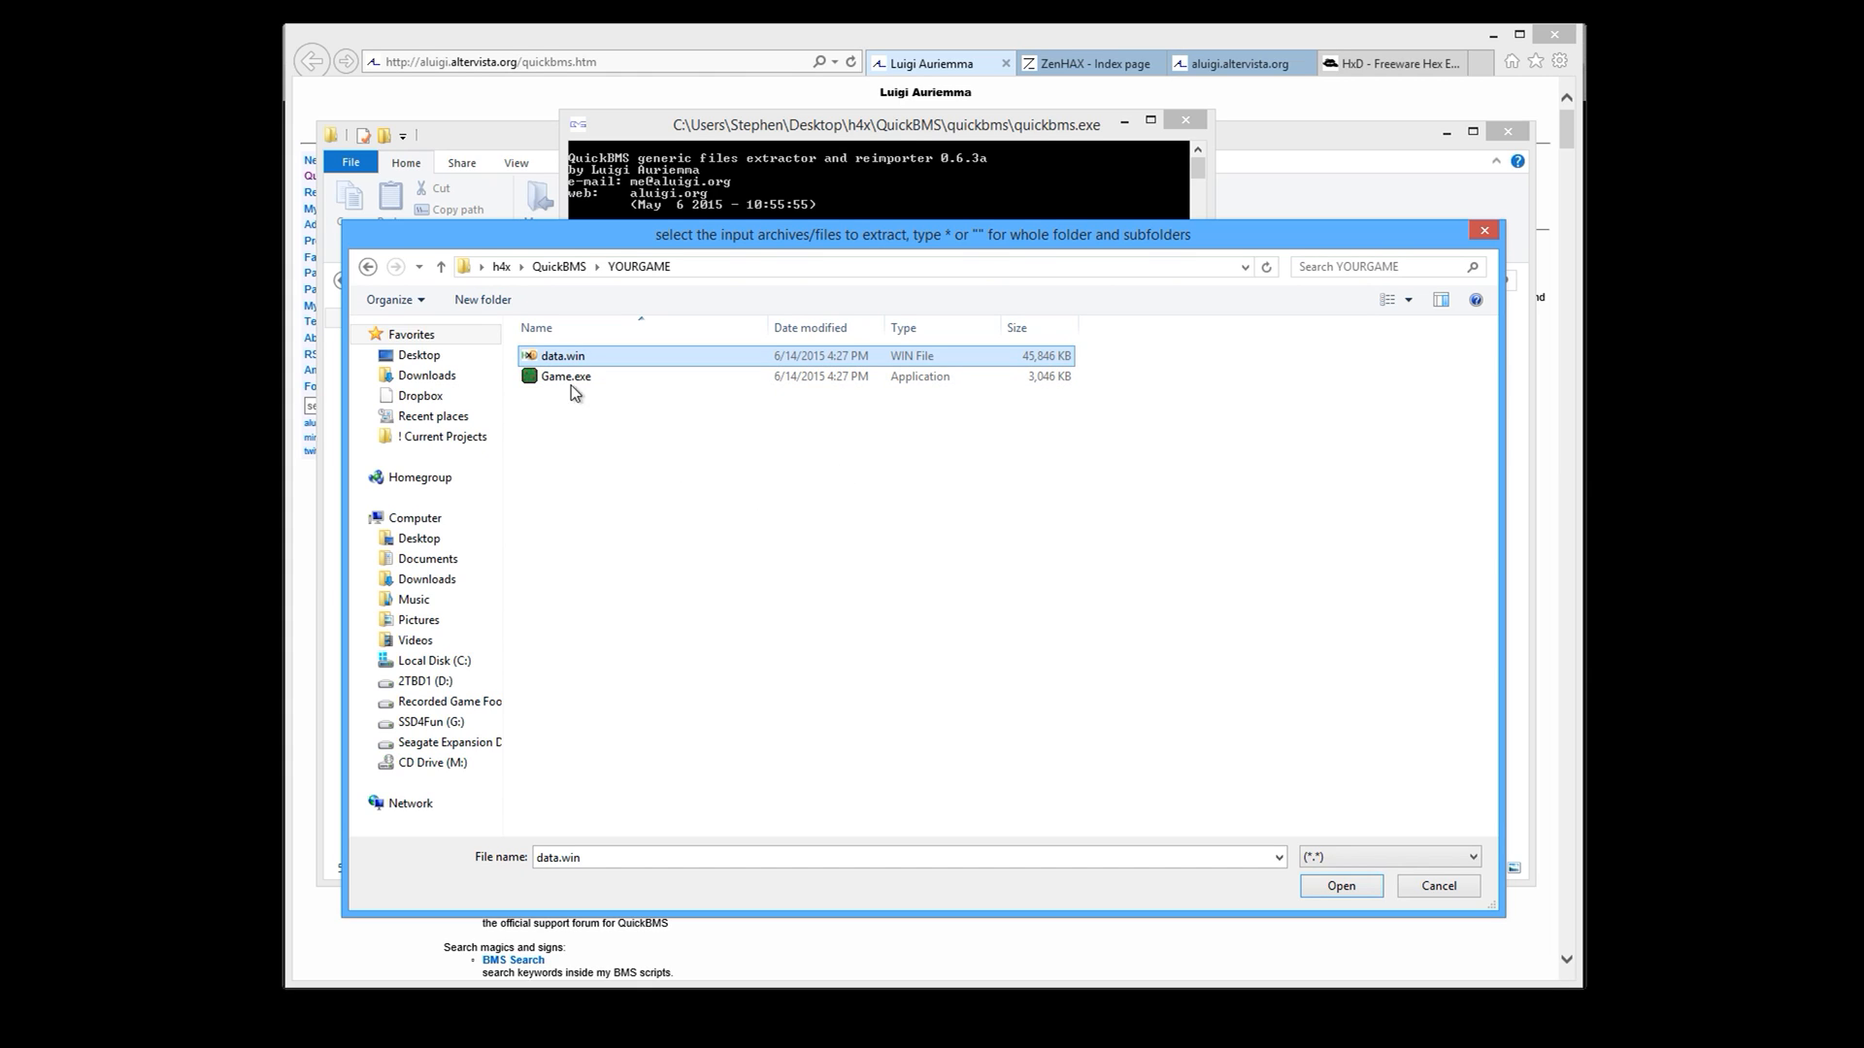
mouse_move(559, 356)
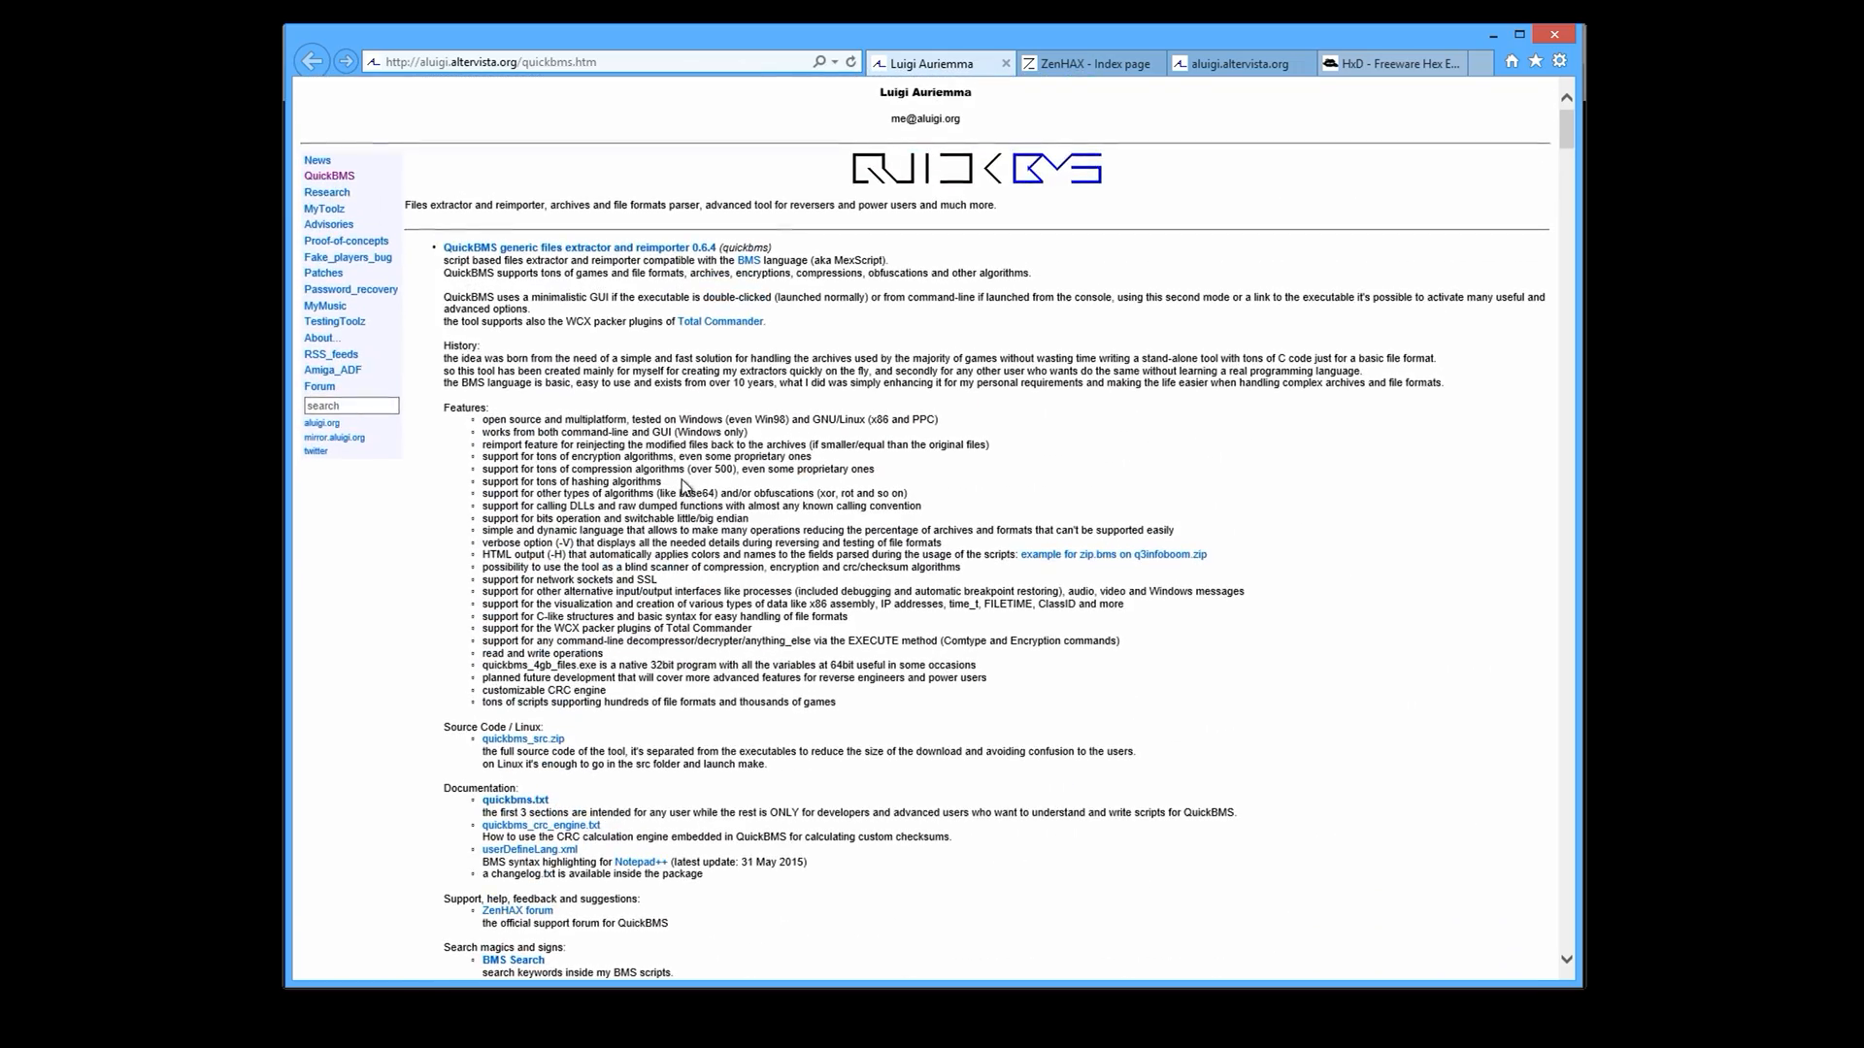
Jump to the BMS Search section, glance at the HxD tab, then return to the QuickBMS page.
scroll(down, 3)
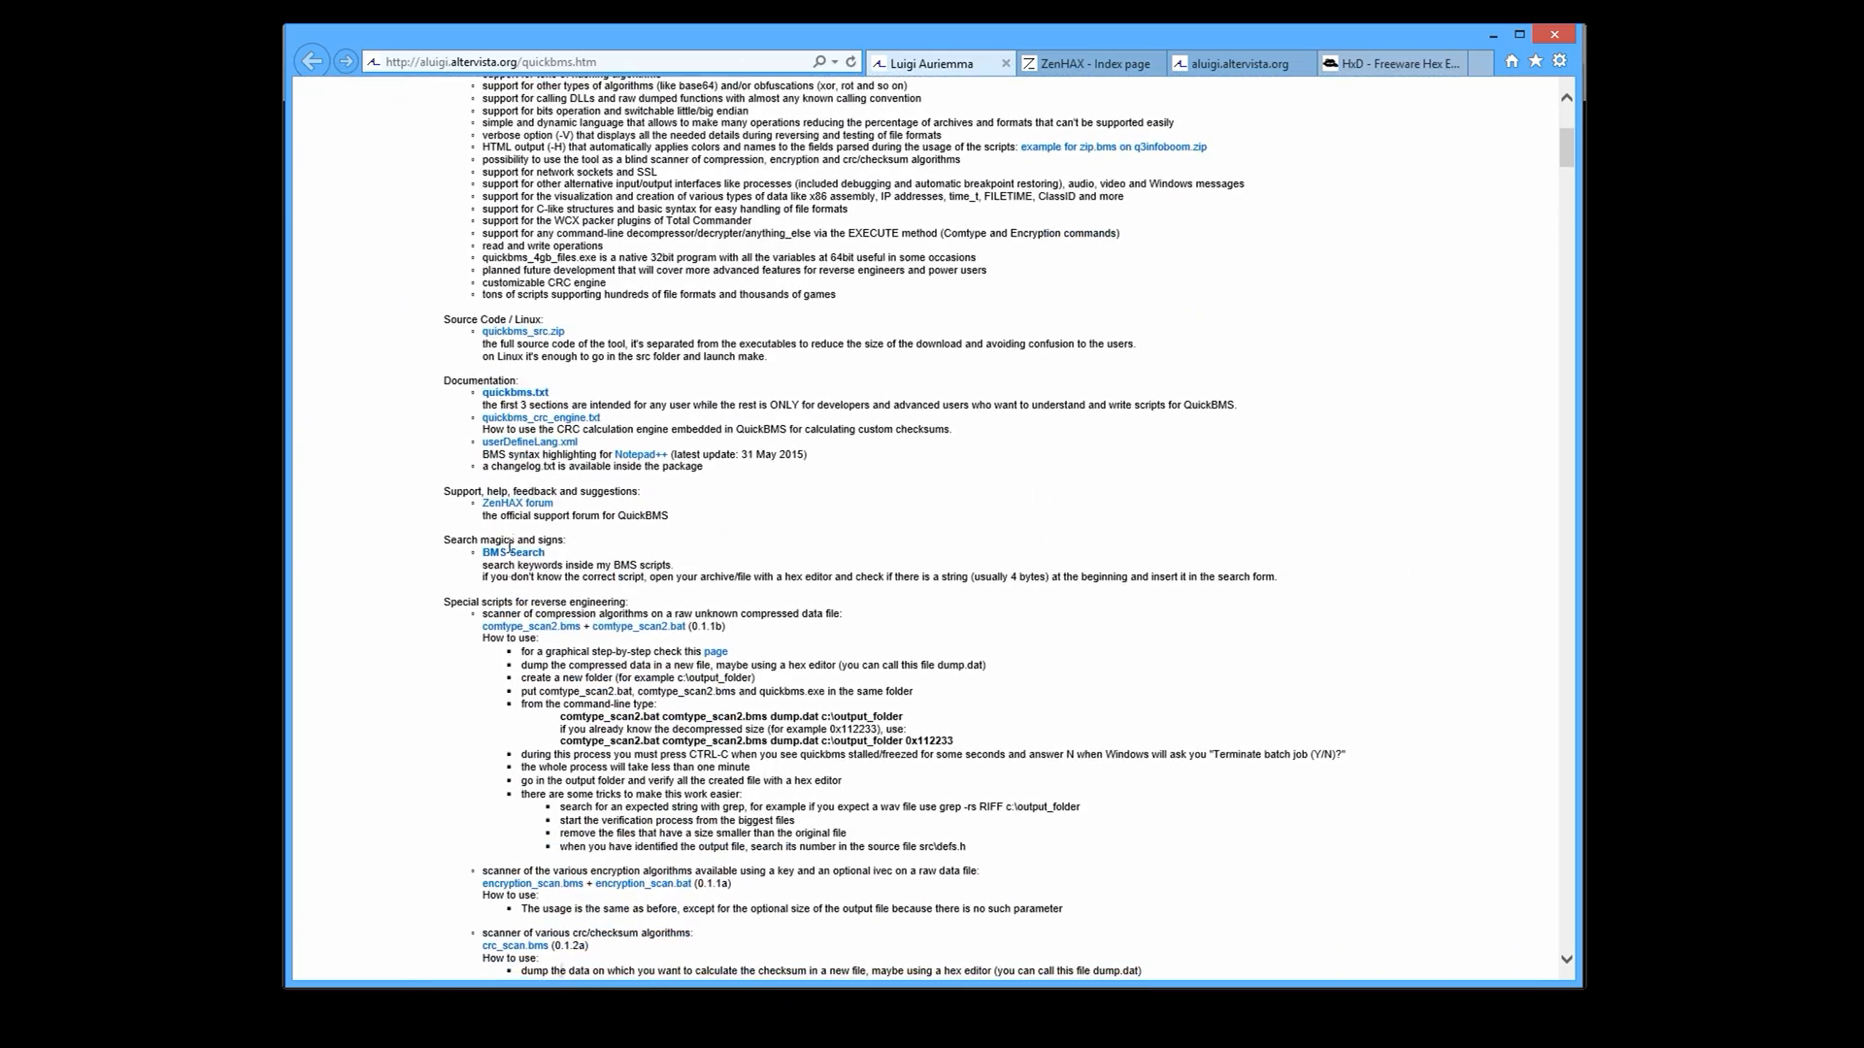
mouse_move(513, 552)
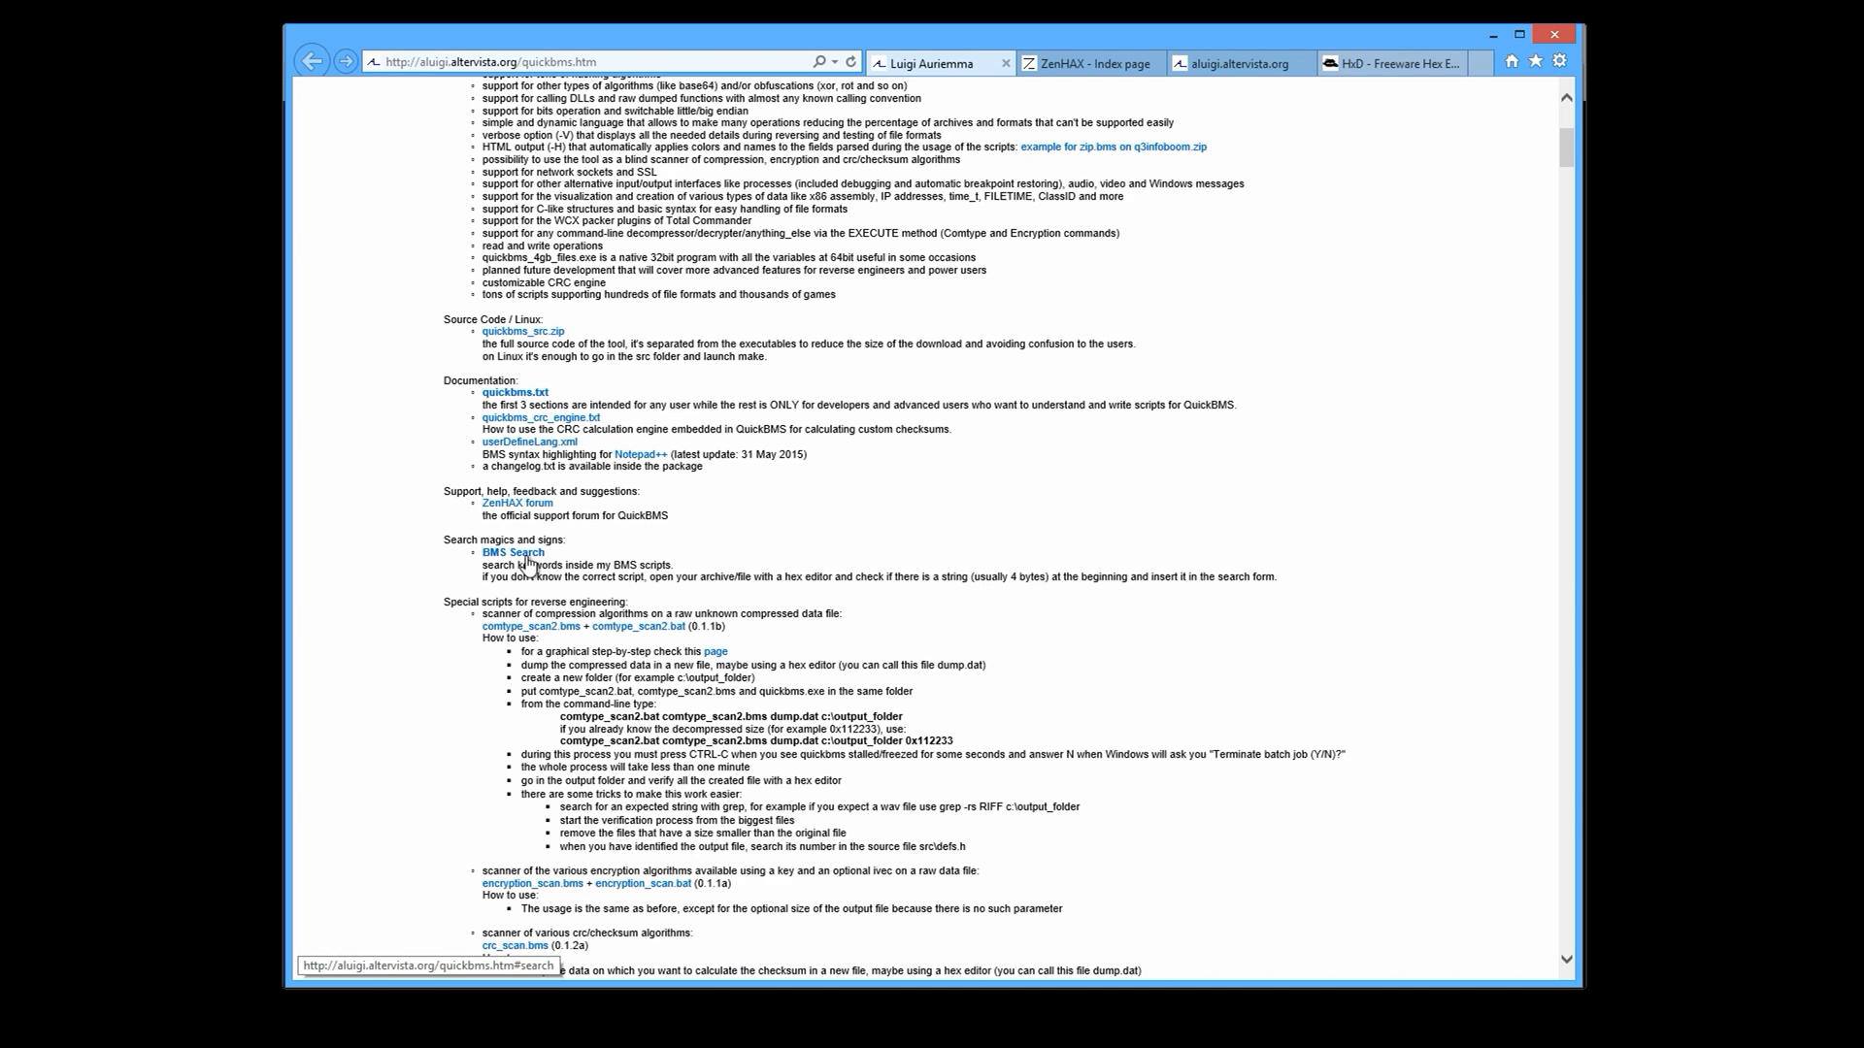
click(514, 552)
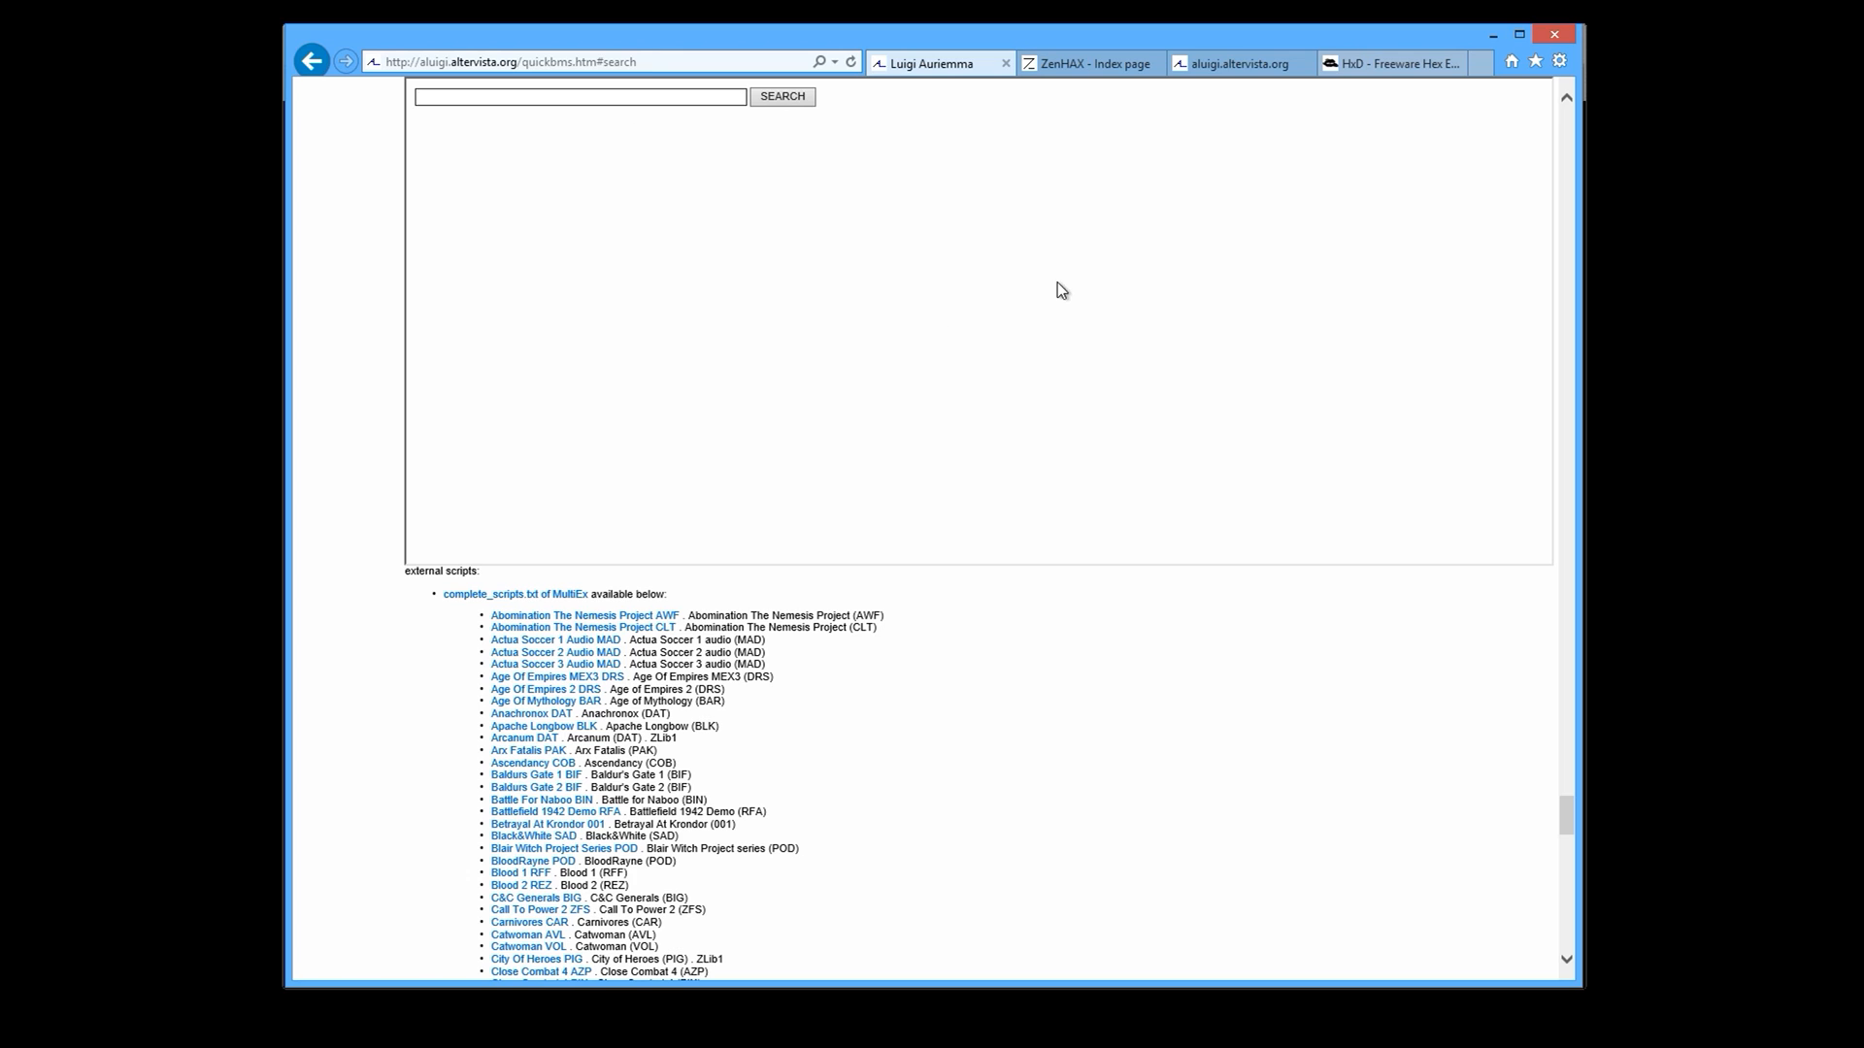
click(1386, 63)
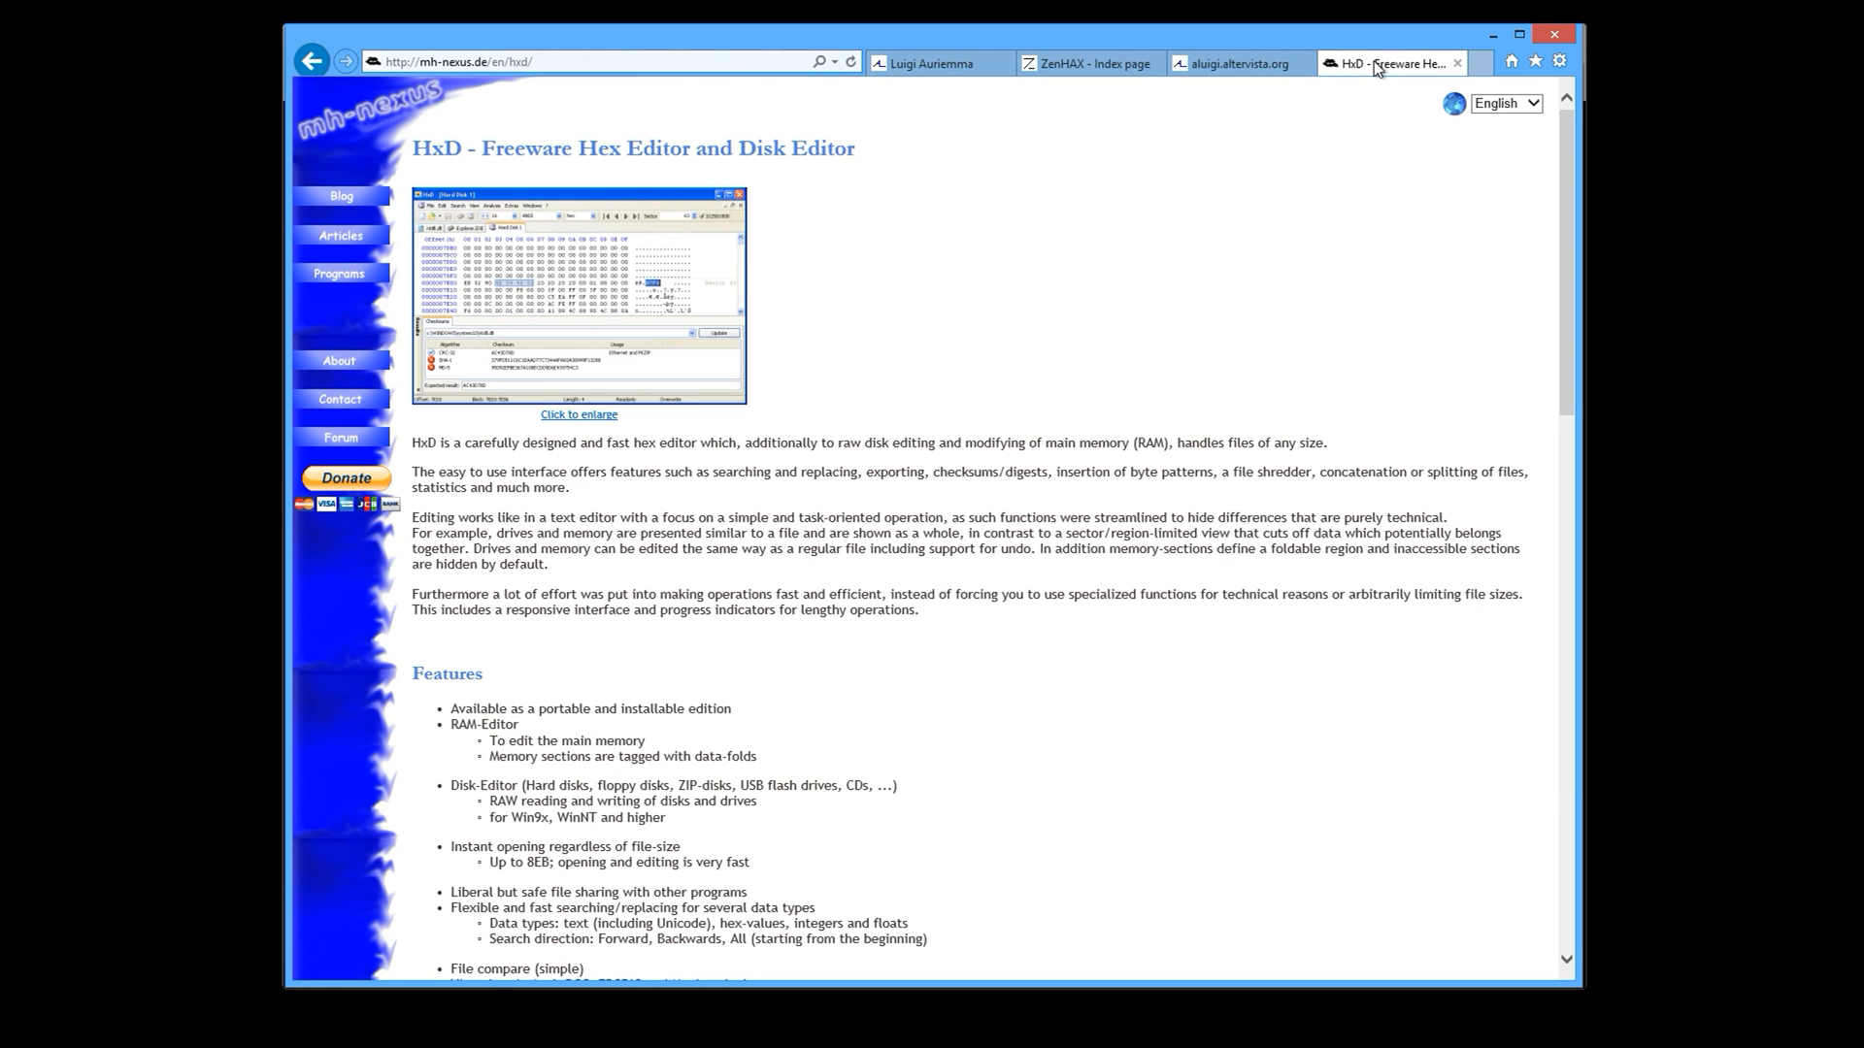
click(937, 64)
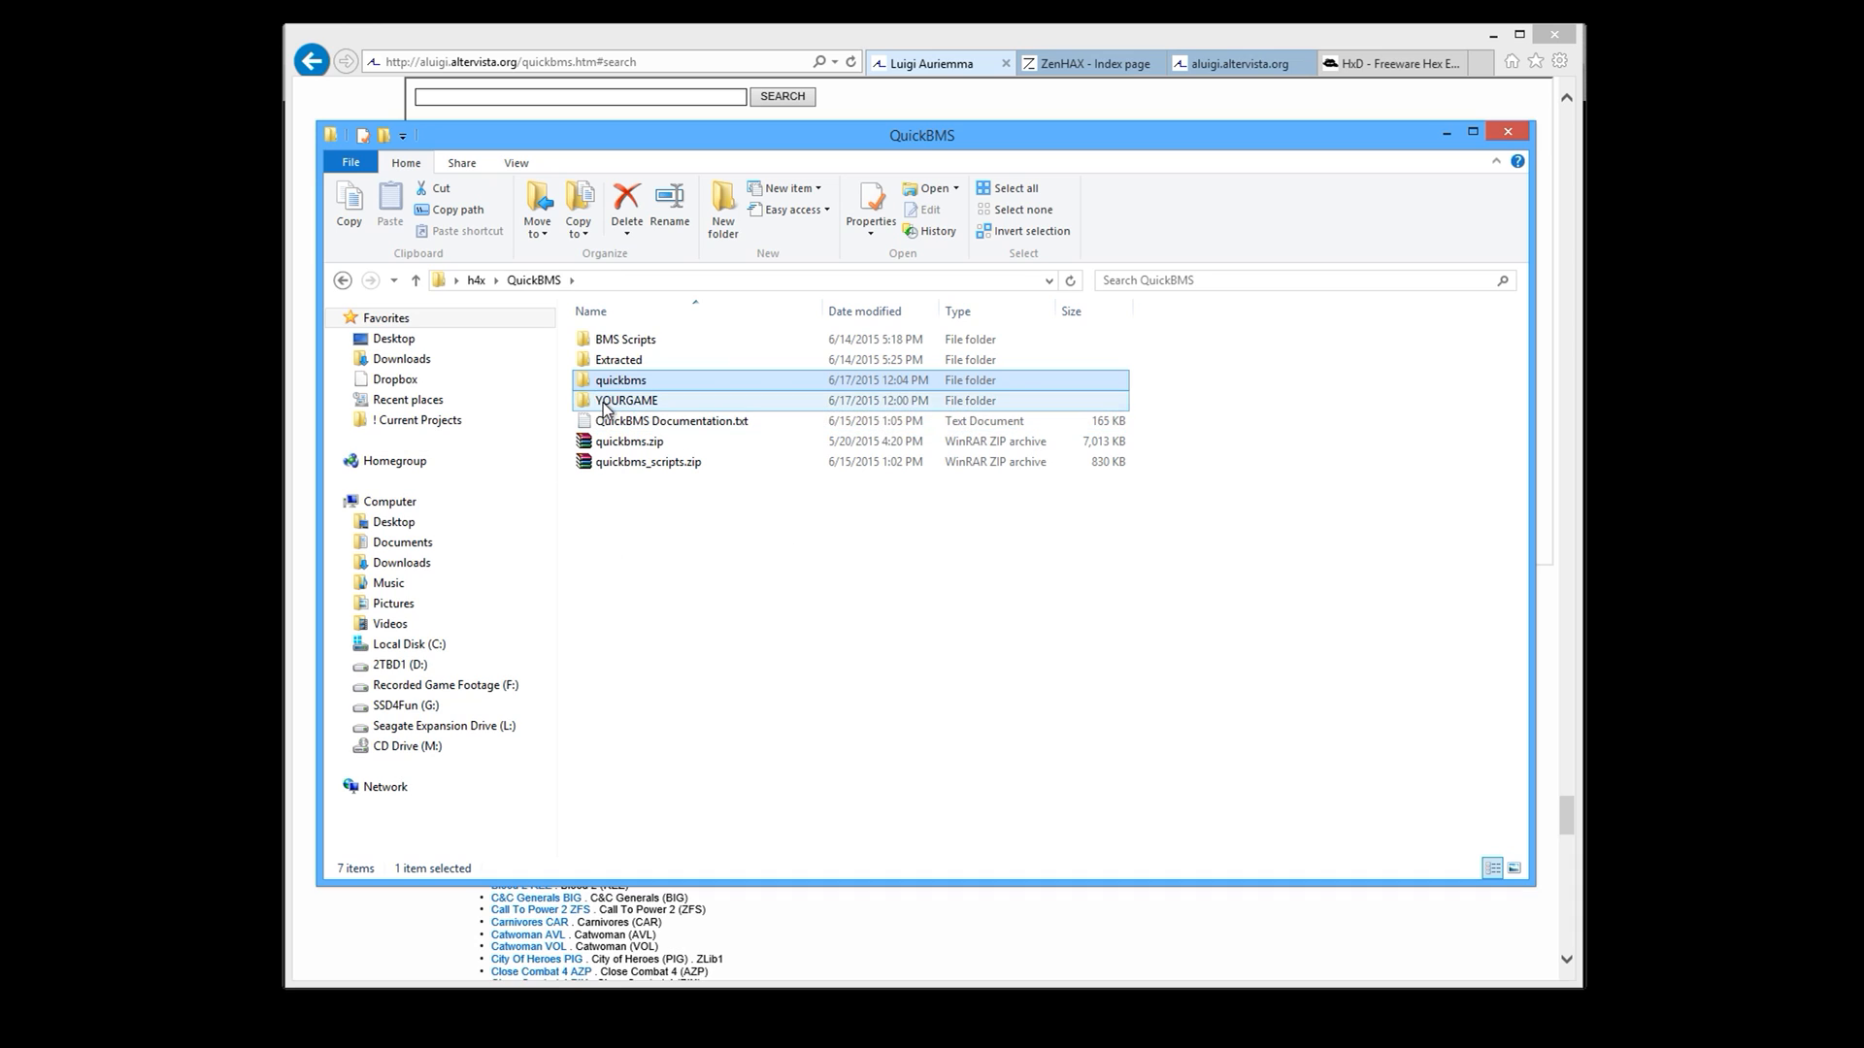
Open data.win from YOURGAME with HxD Hex Editor via Open with to see its FORM header.
double_click(627, 401)
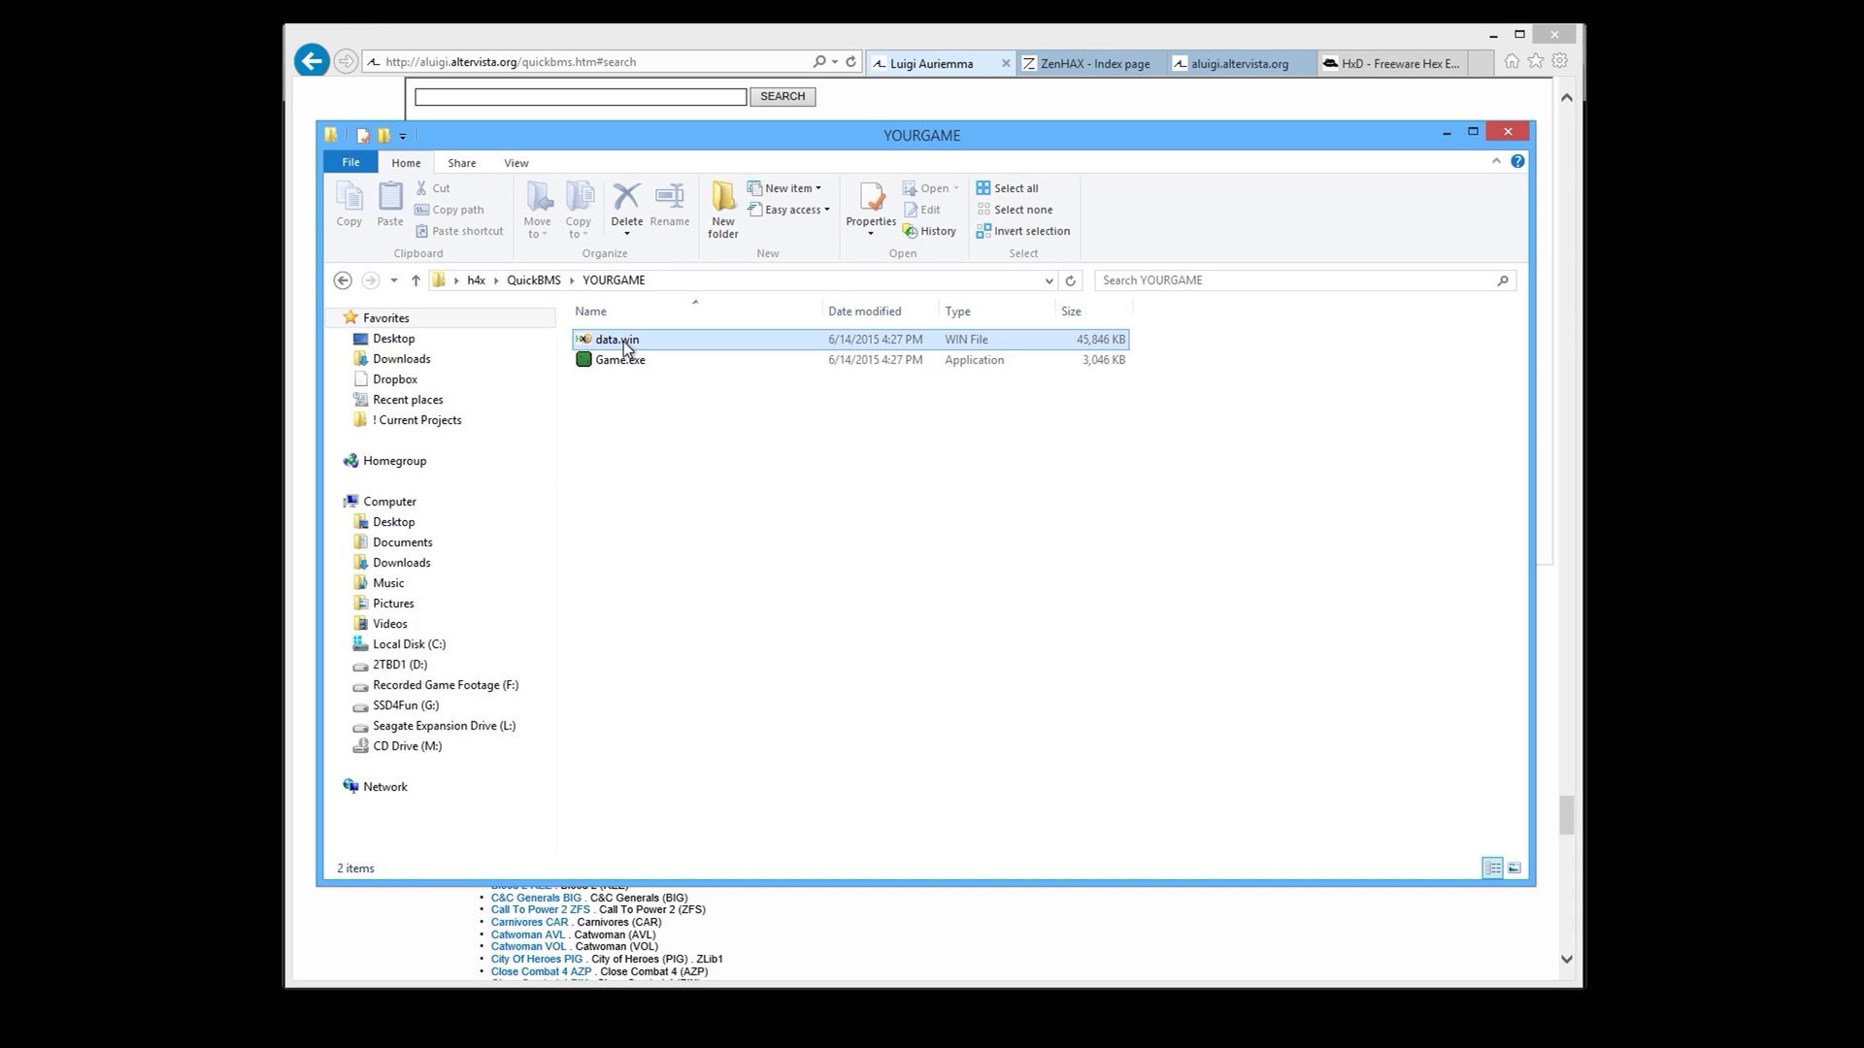
right_click(617, 340)
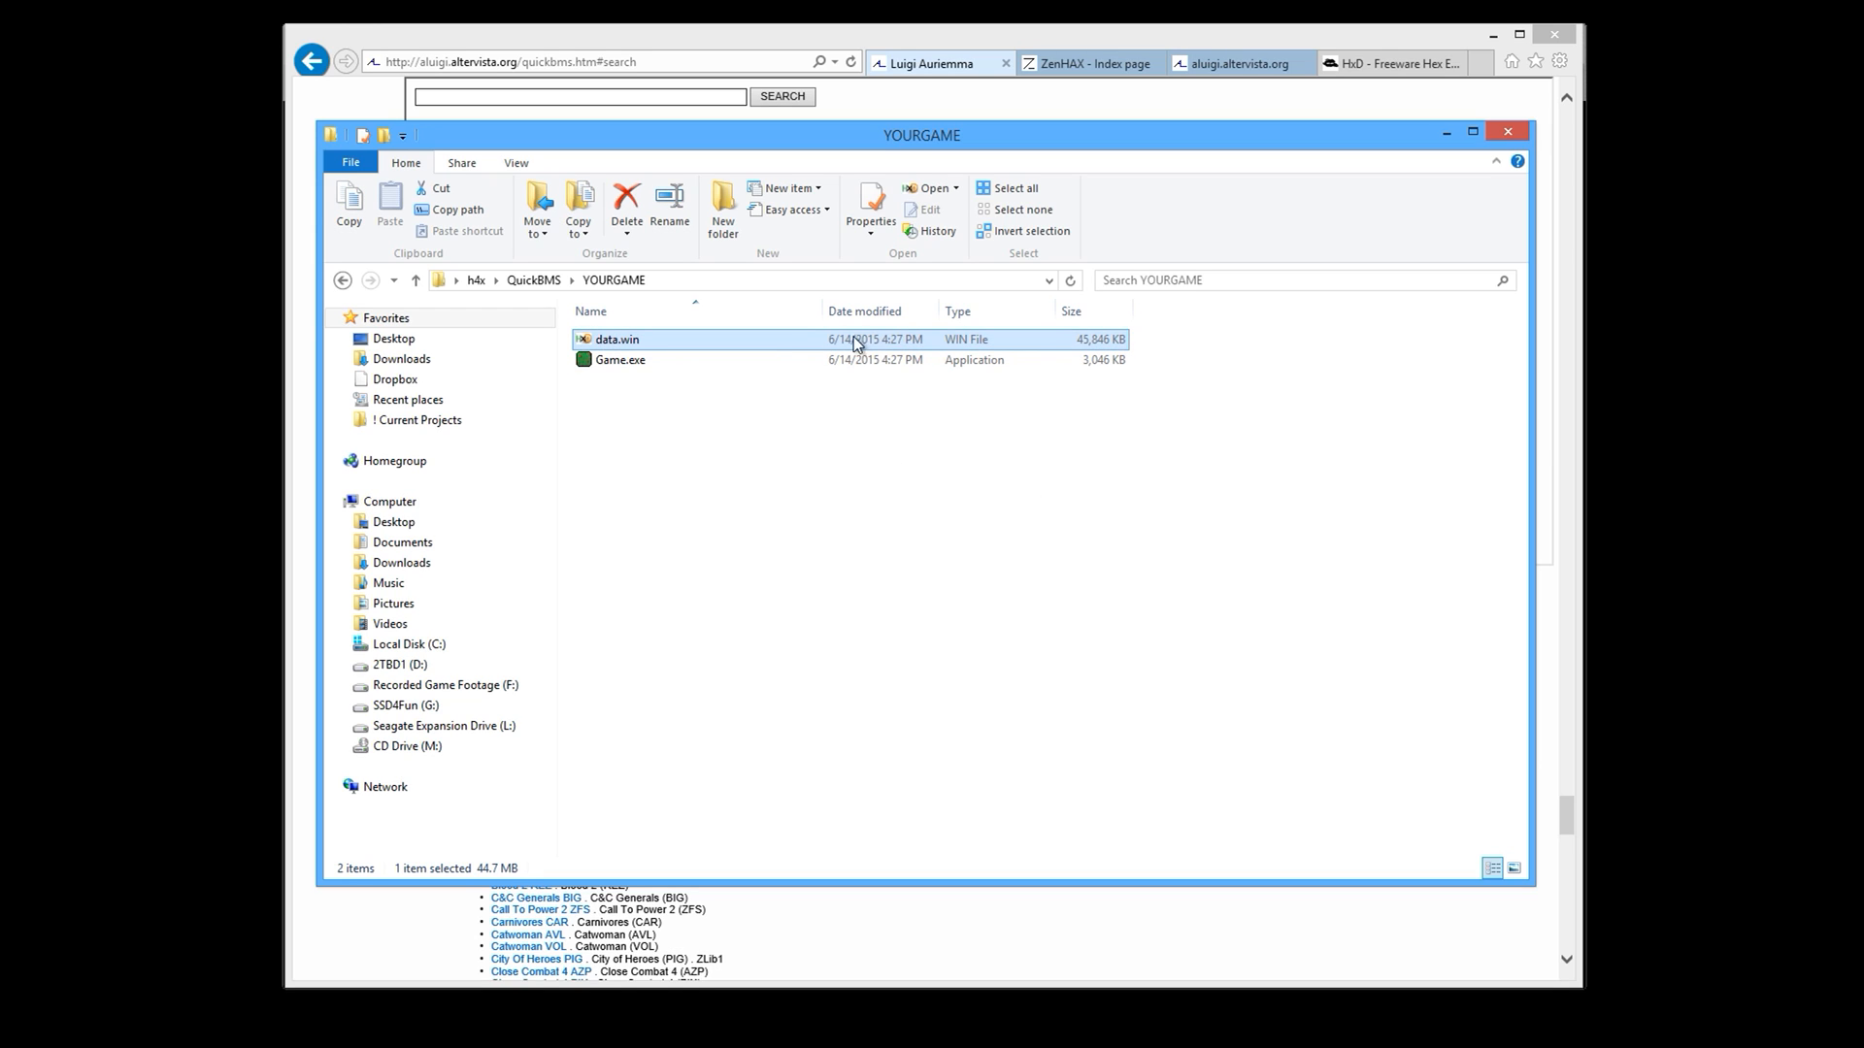
right_click(617, 339)
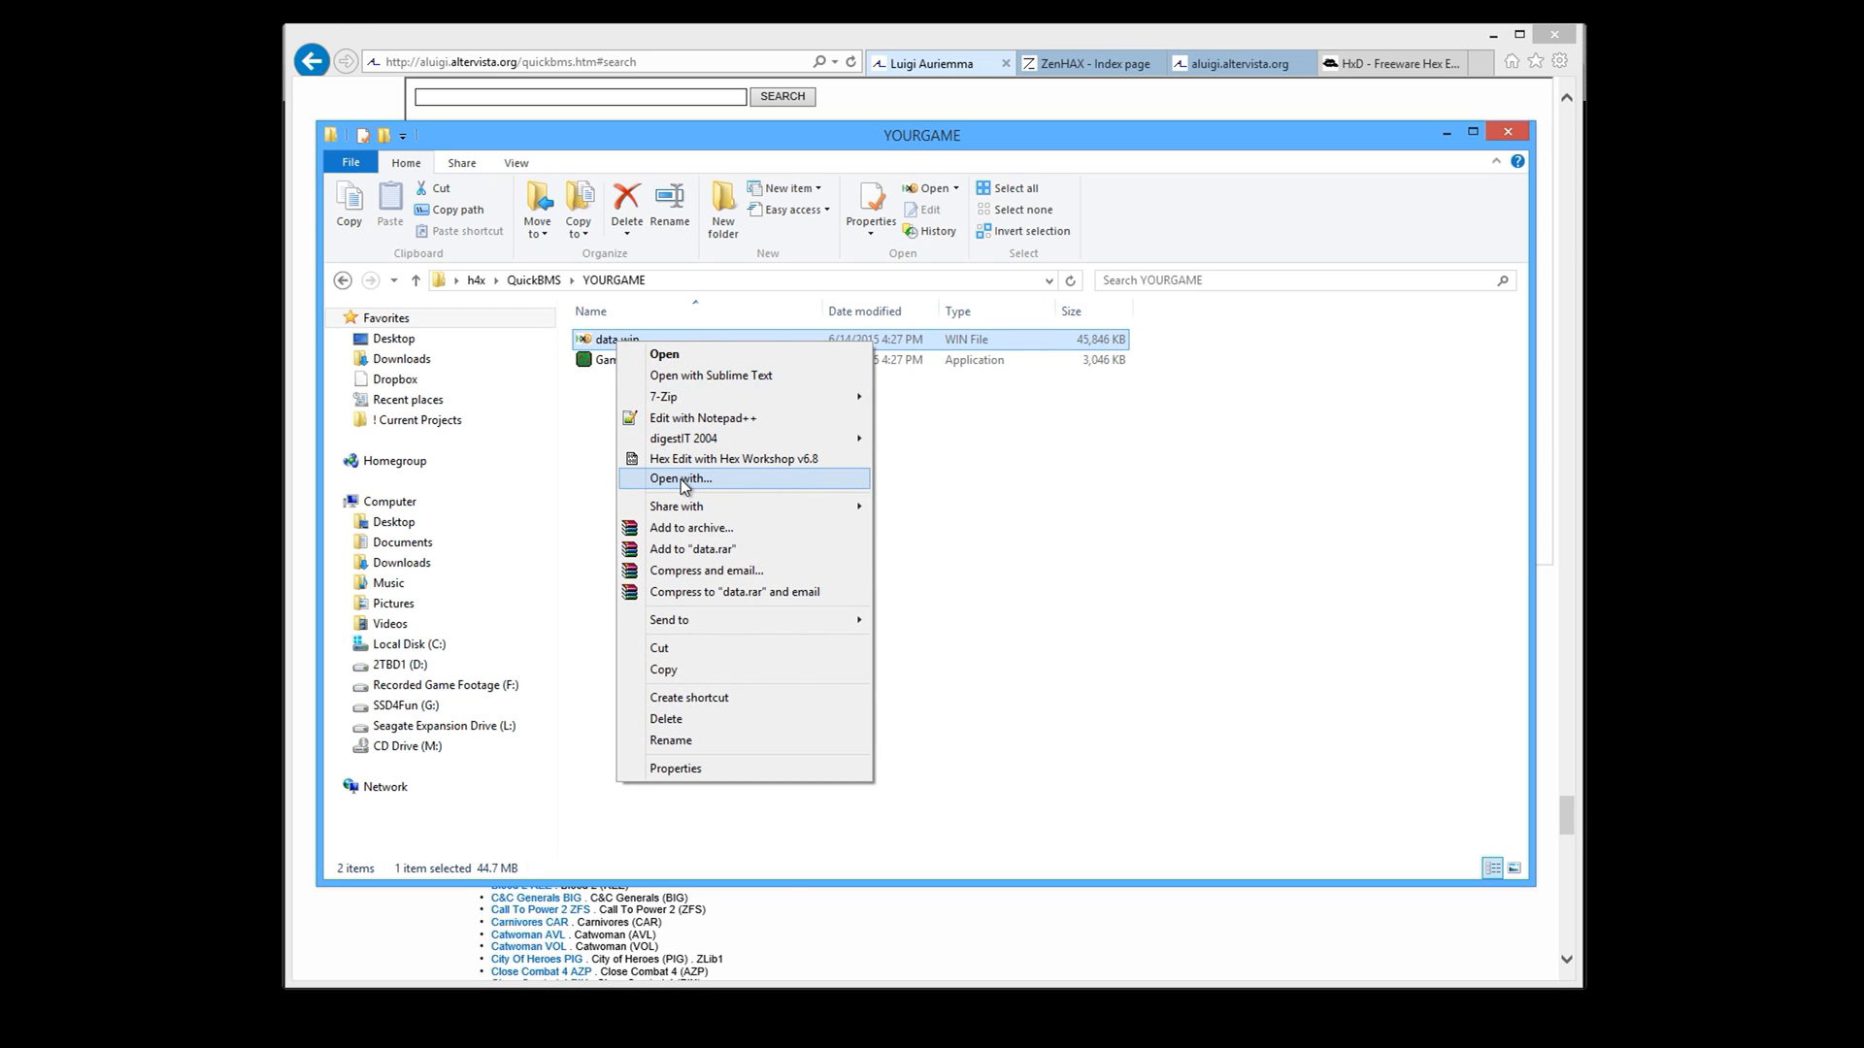
click(679, 477)
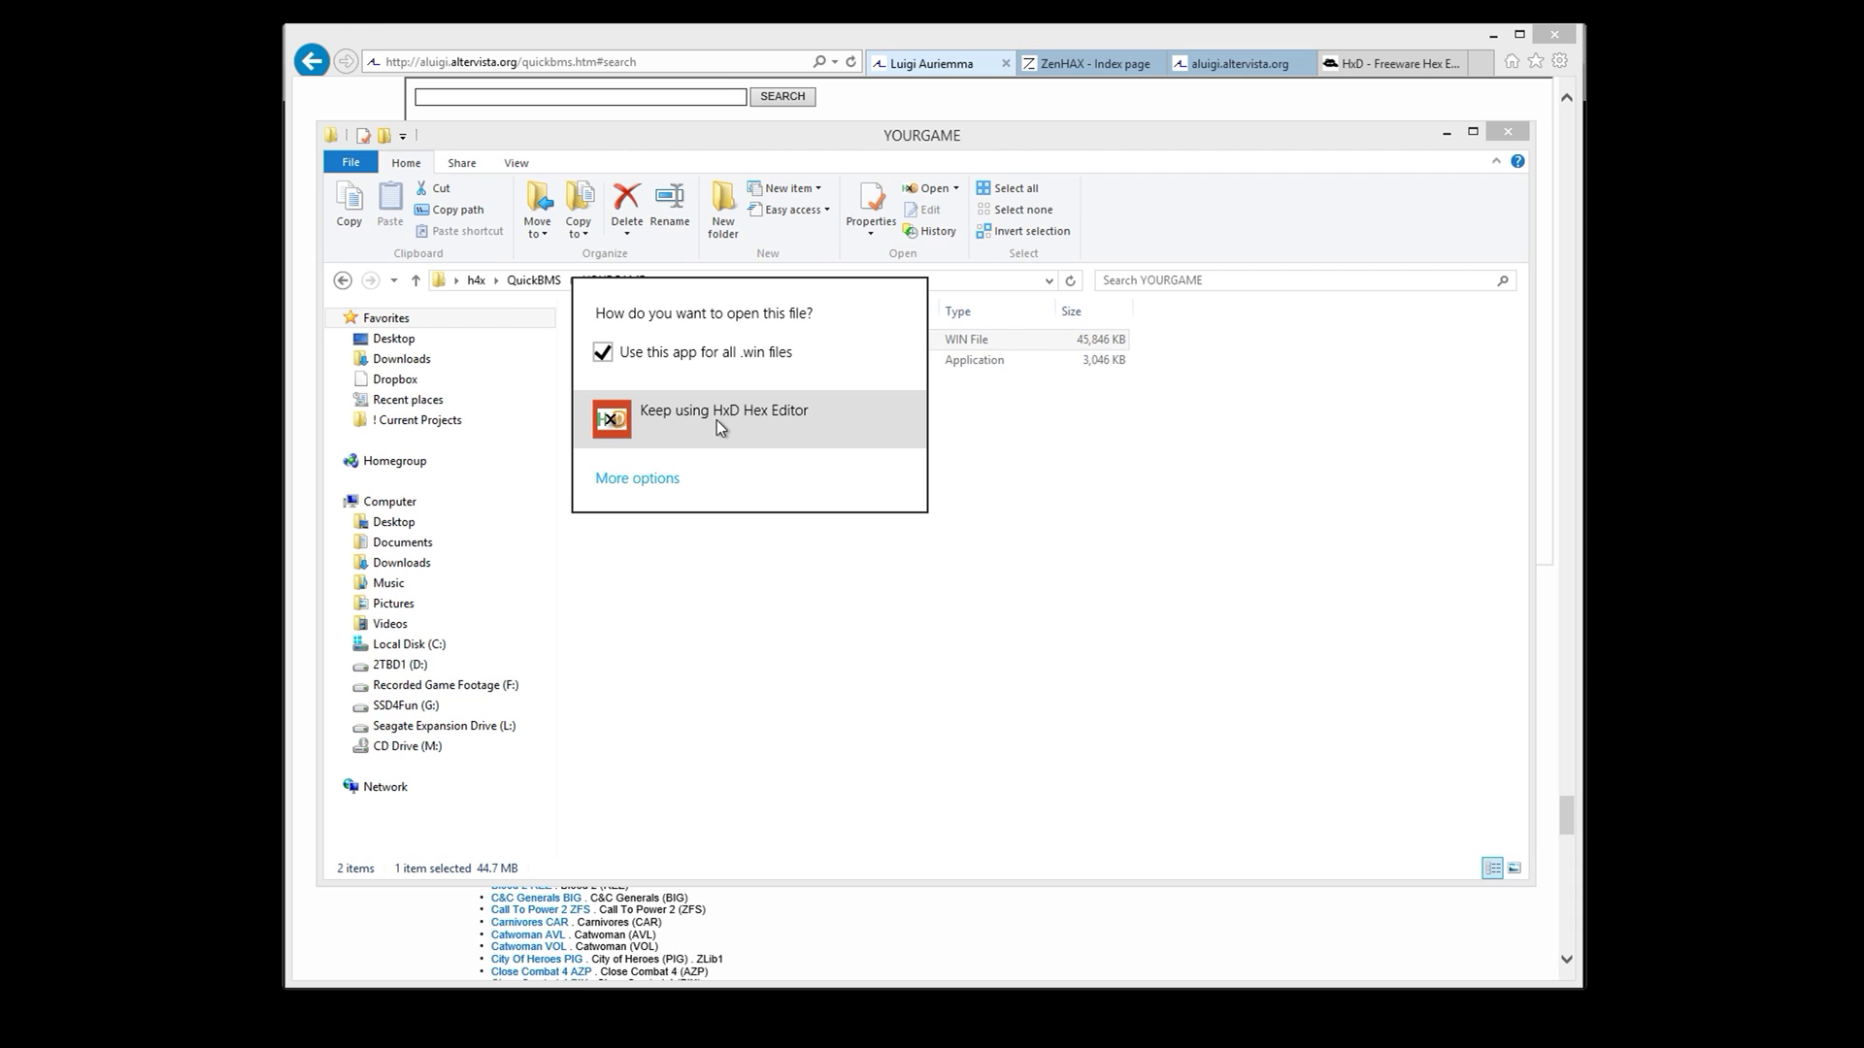
mouse_move(704, 435)
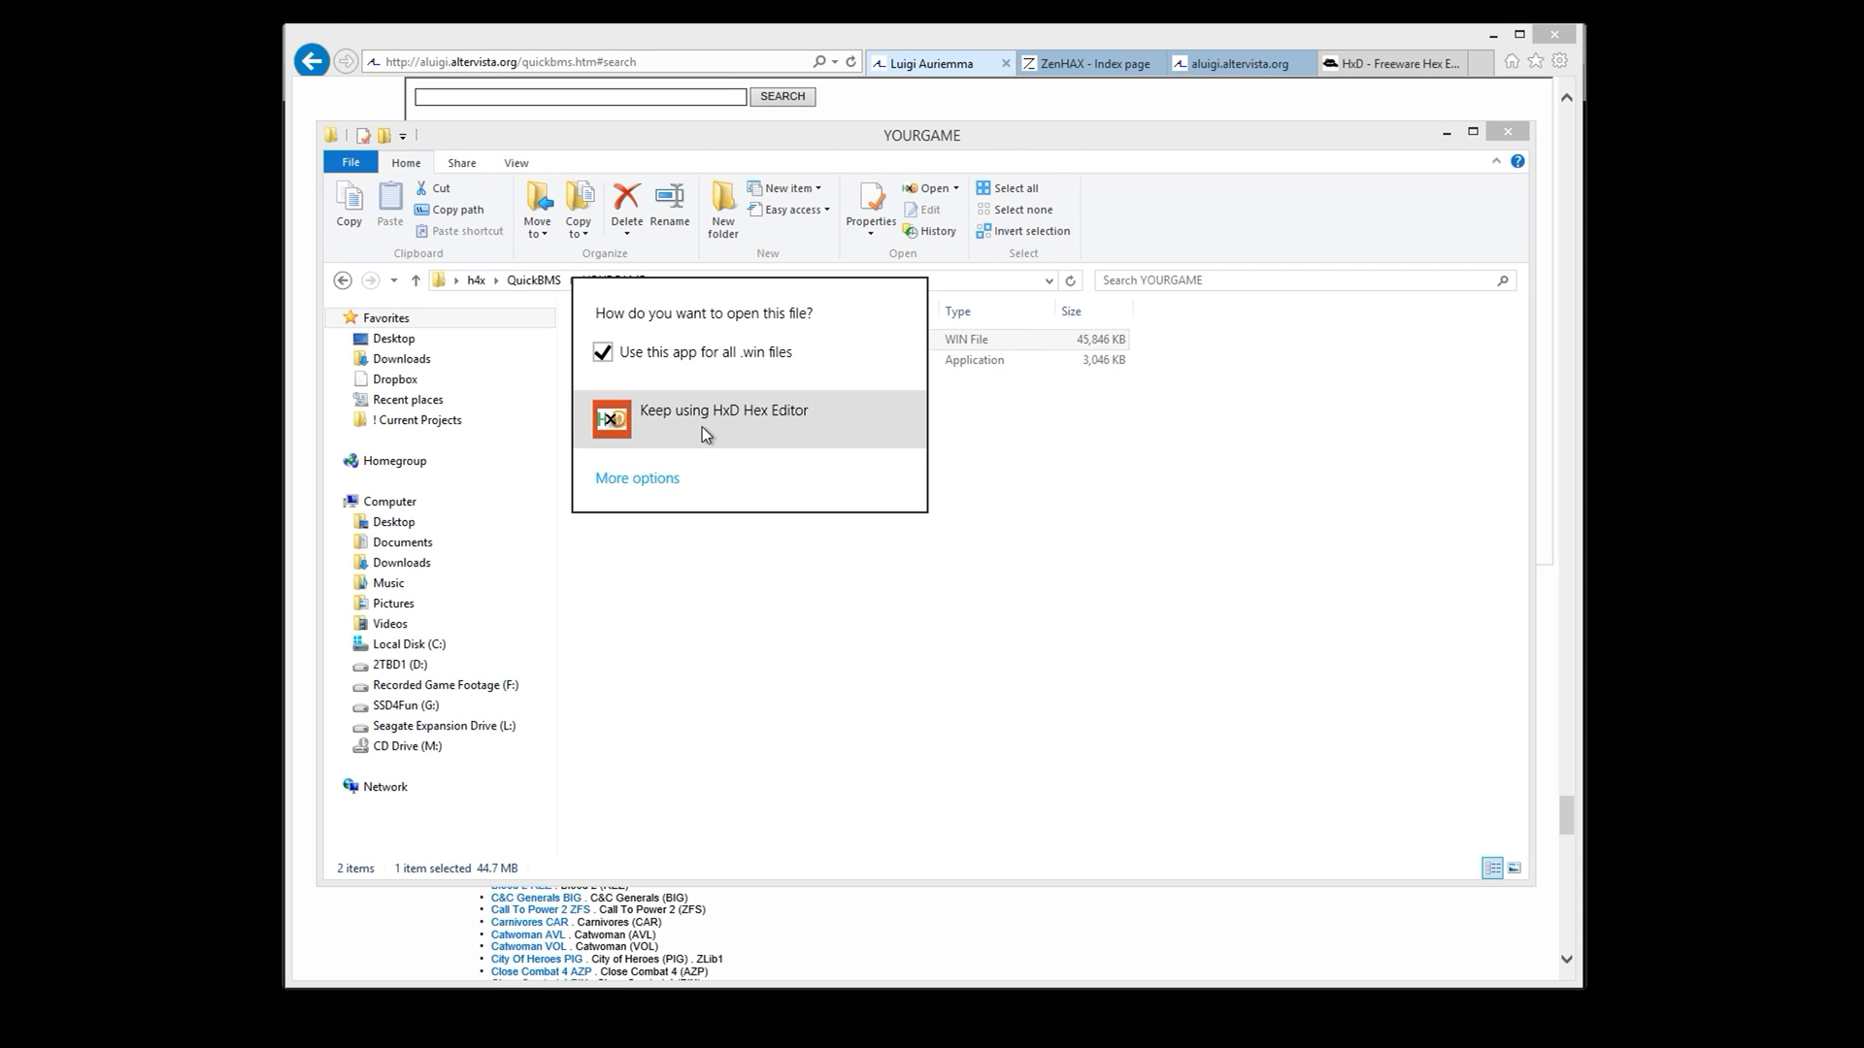
click(723, 409)
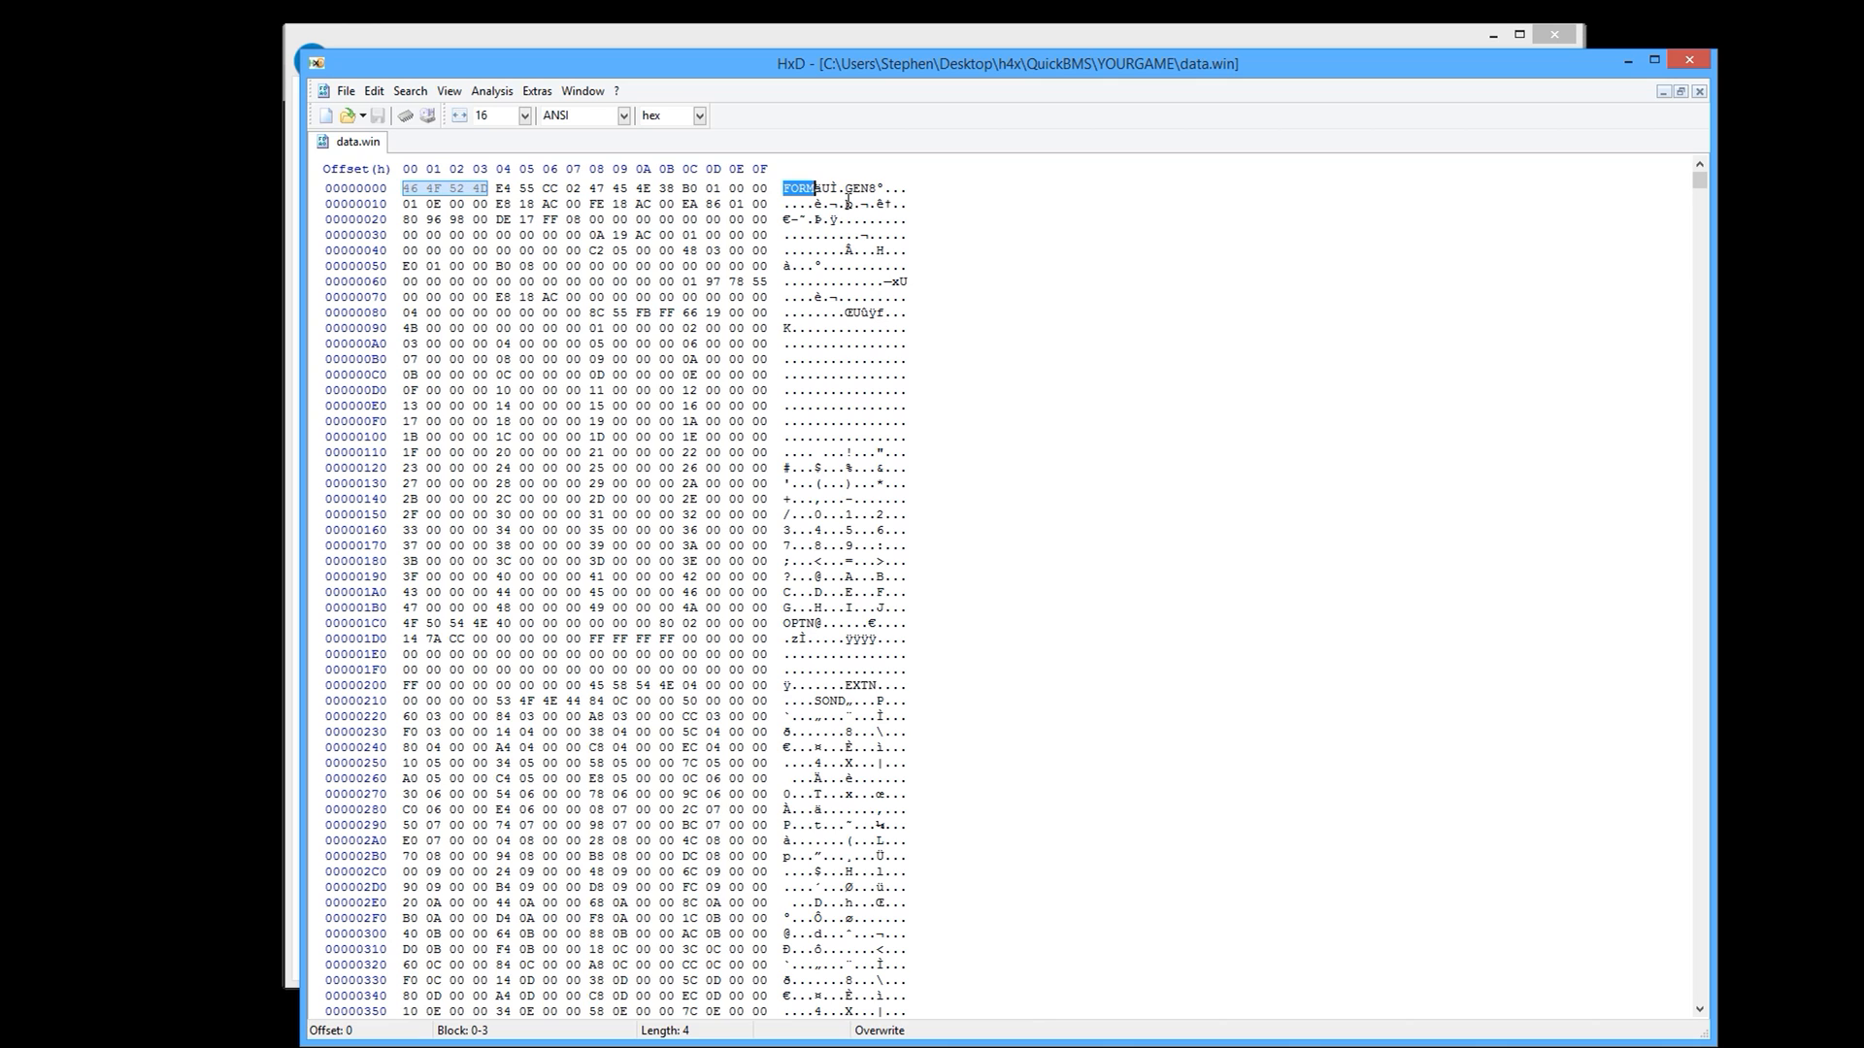
mouse_move(1688, 60)
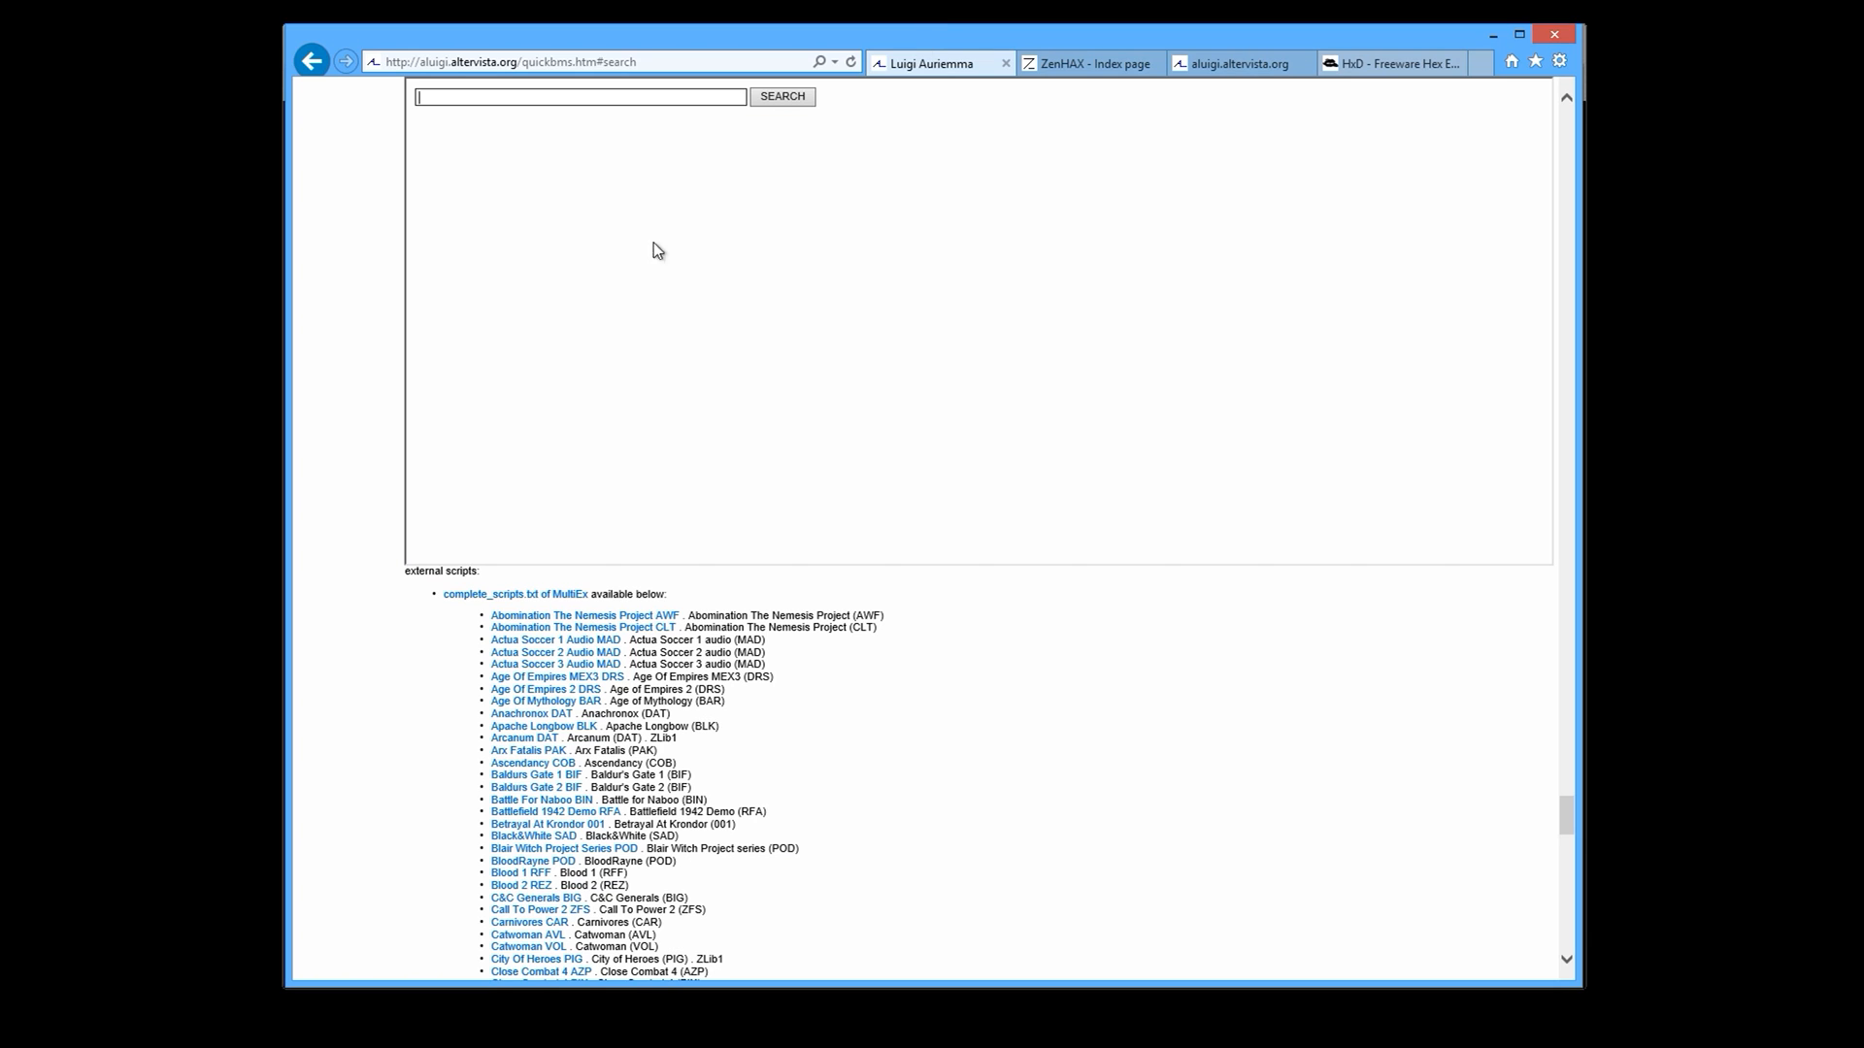
Search BMS scripts for FORM and scroll the results to yoyogames.bms, highlighting 'data.win'.
scroll(up, 3)
text(FORM)
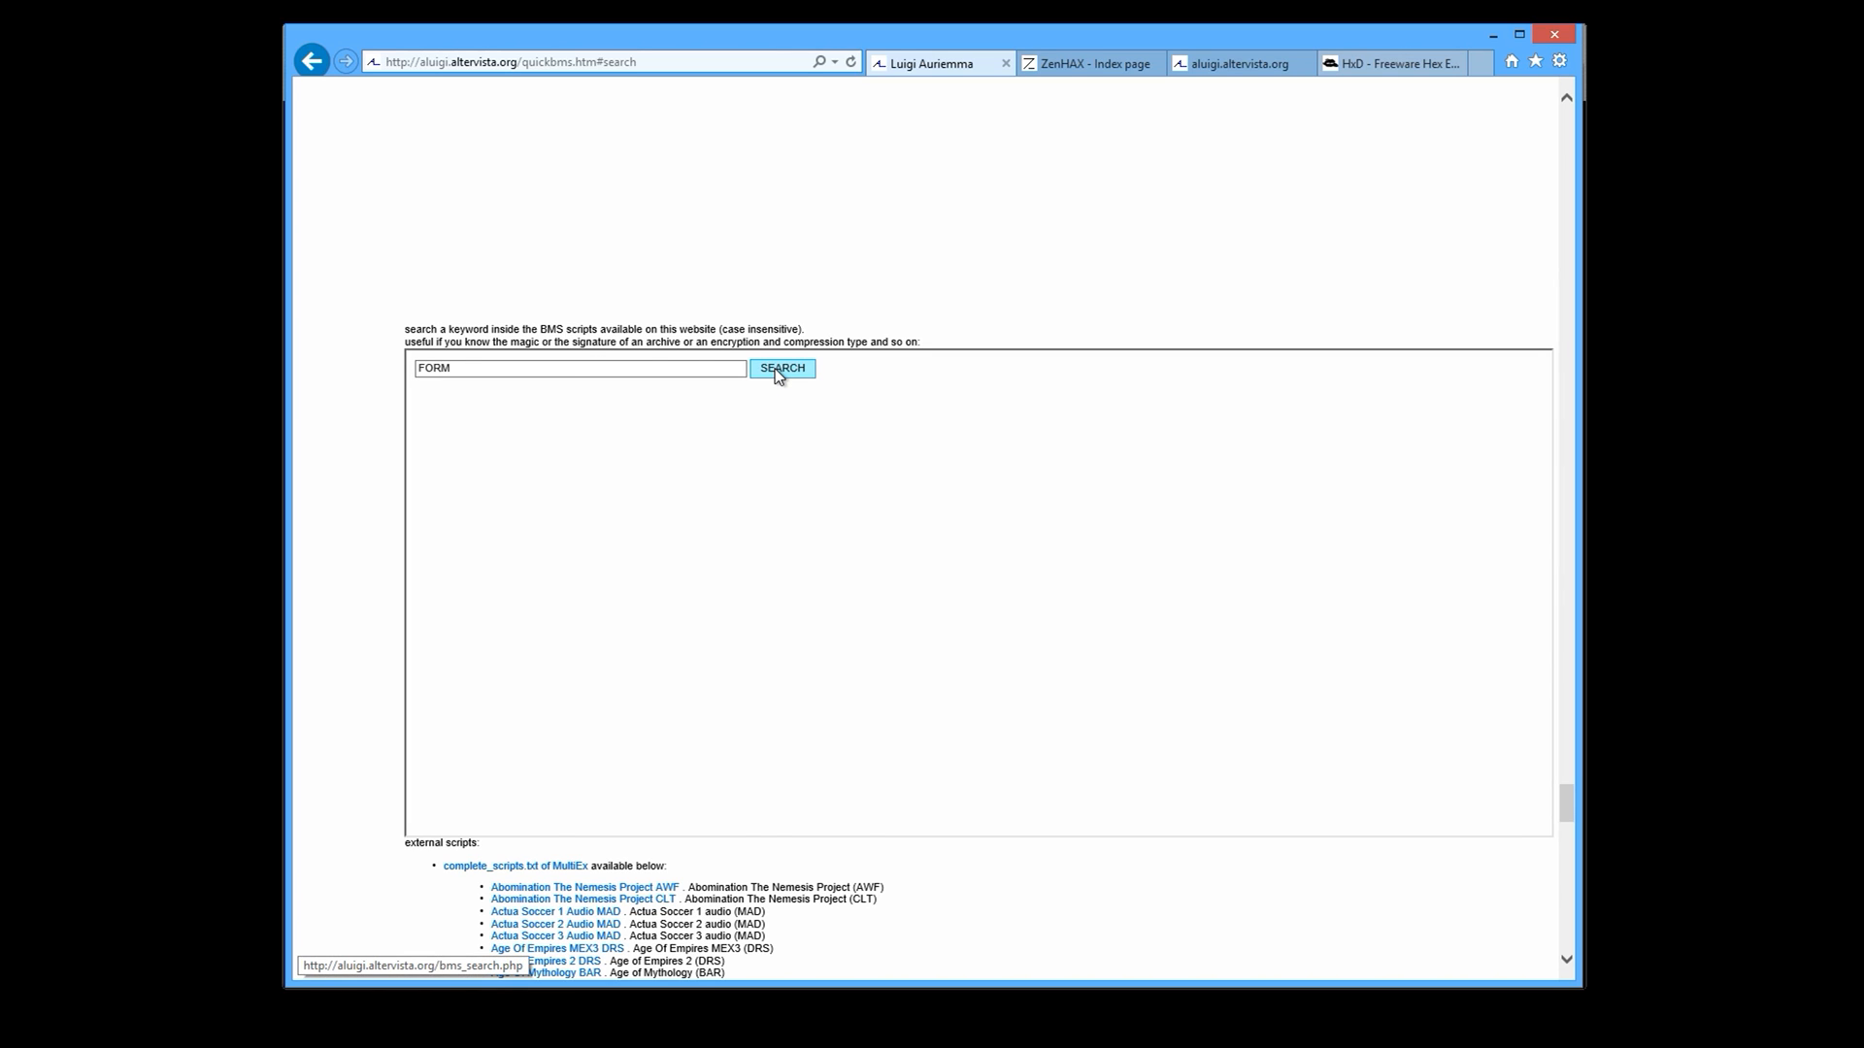
click(781, 367)
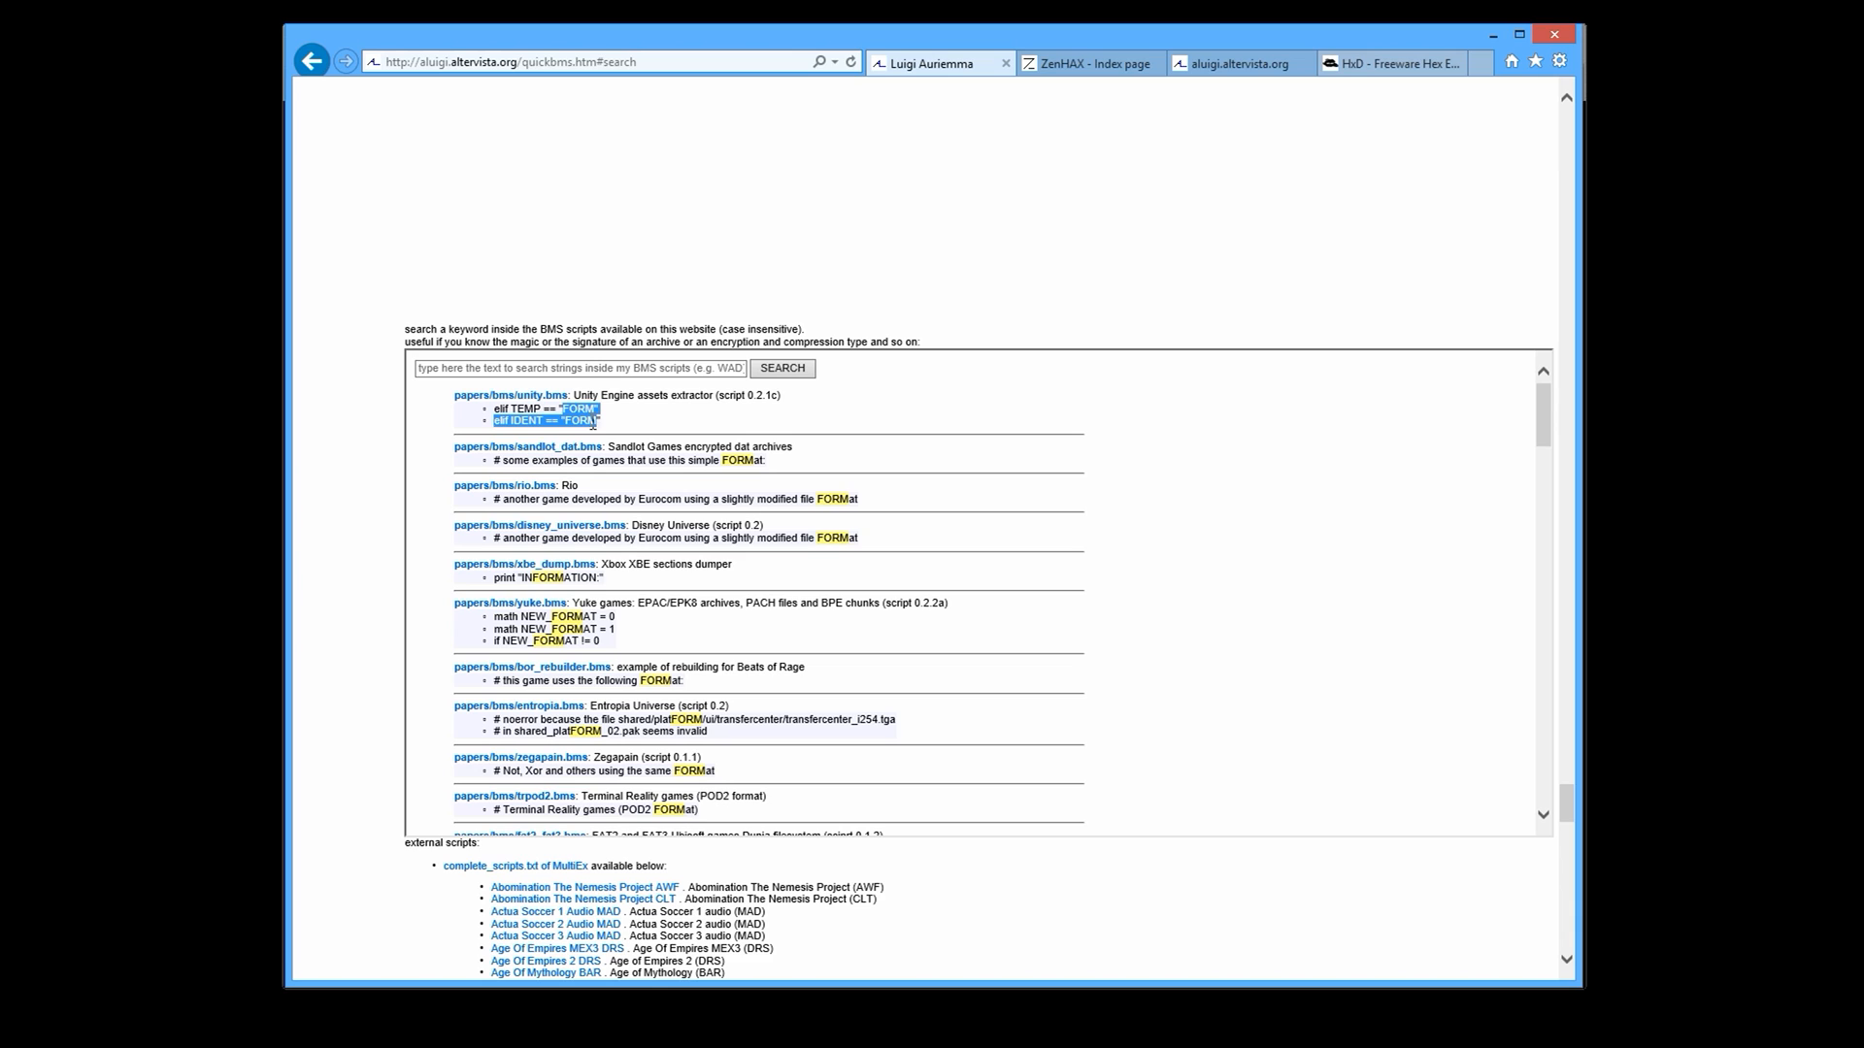
scroll(down, 3)
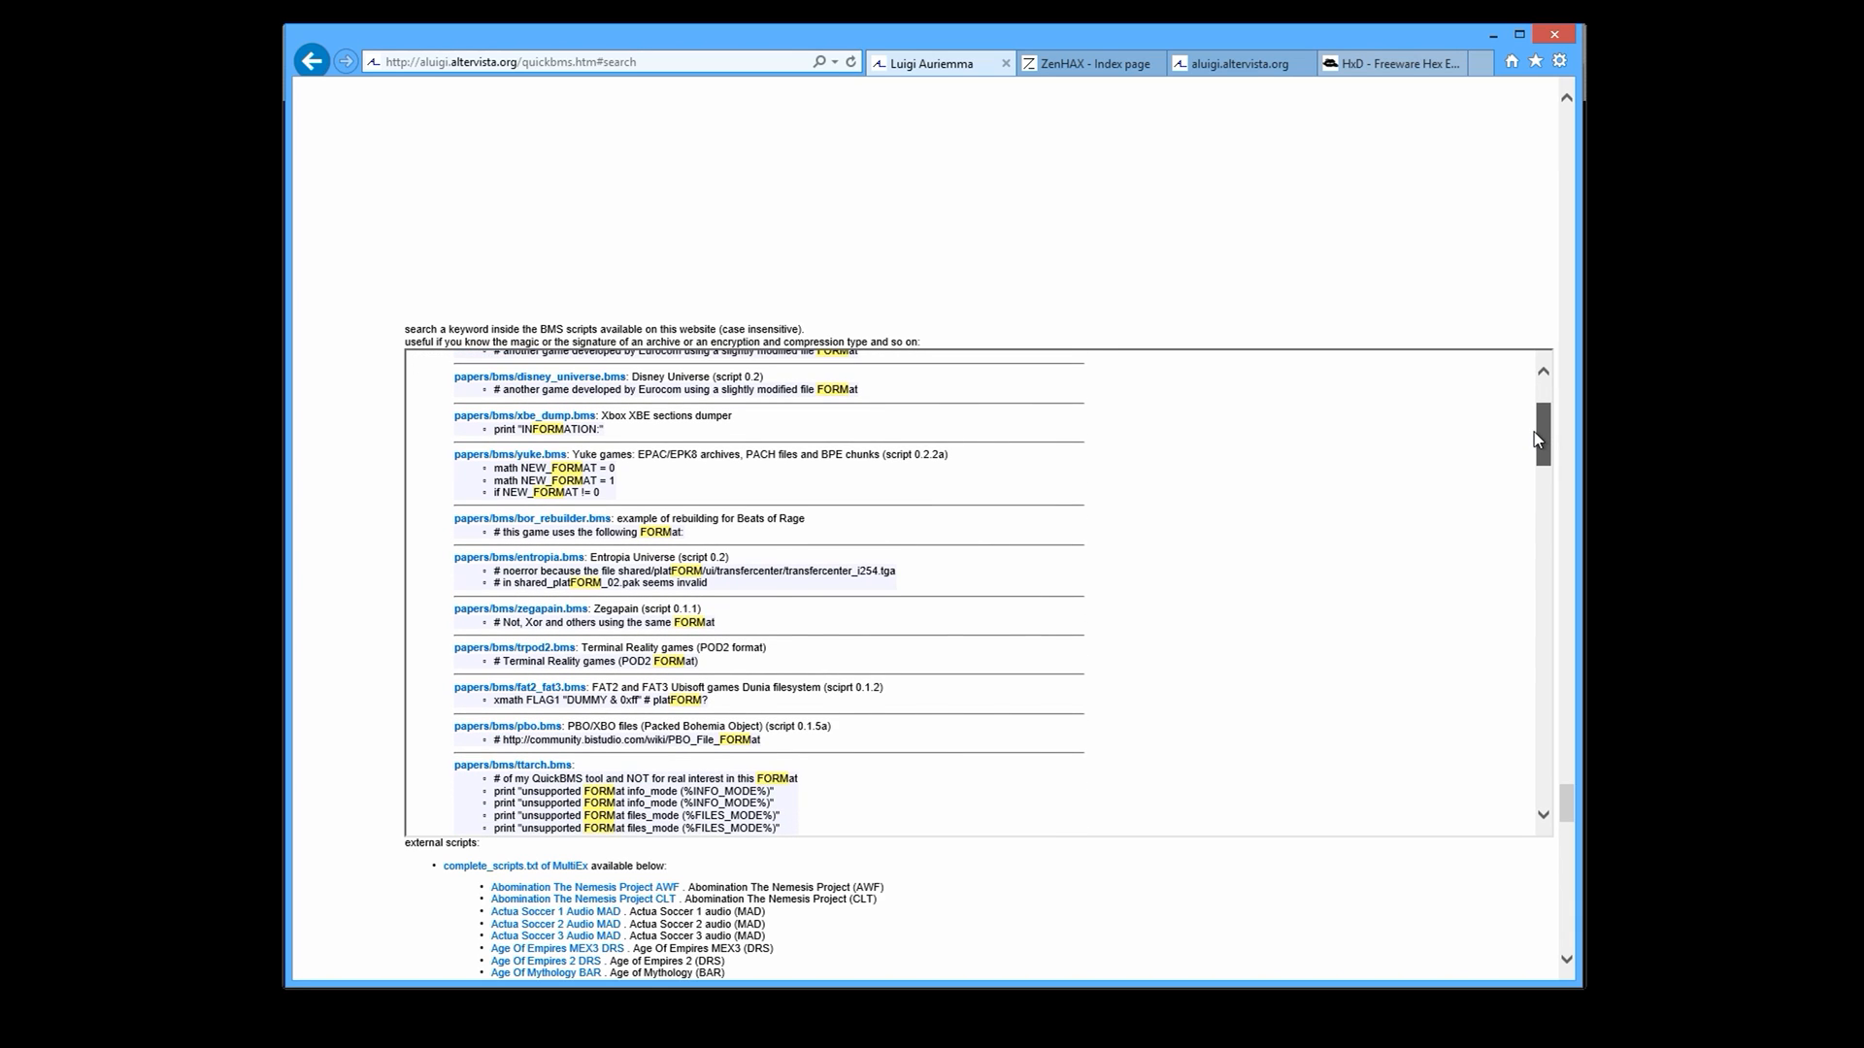
scroll(down, 3)
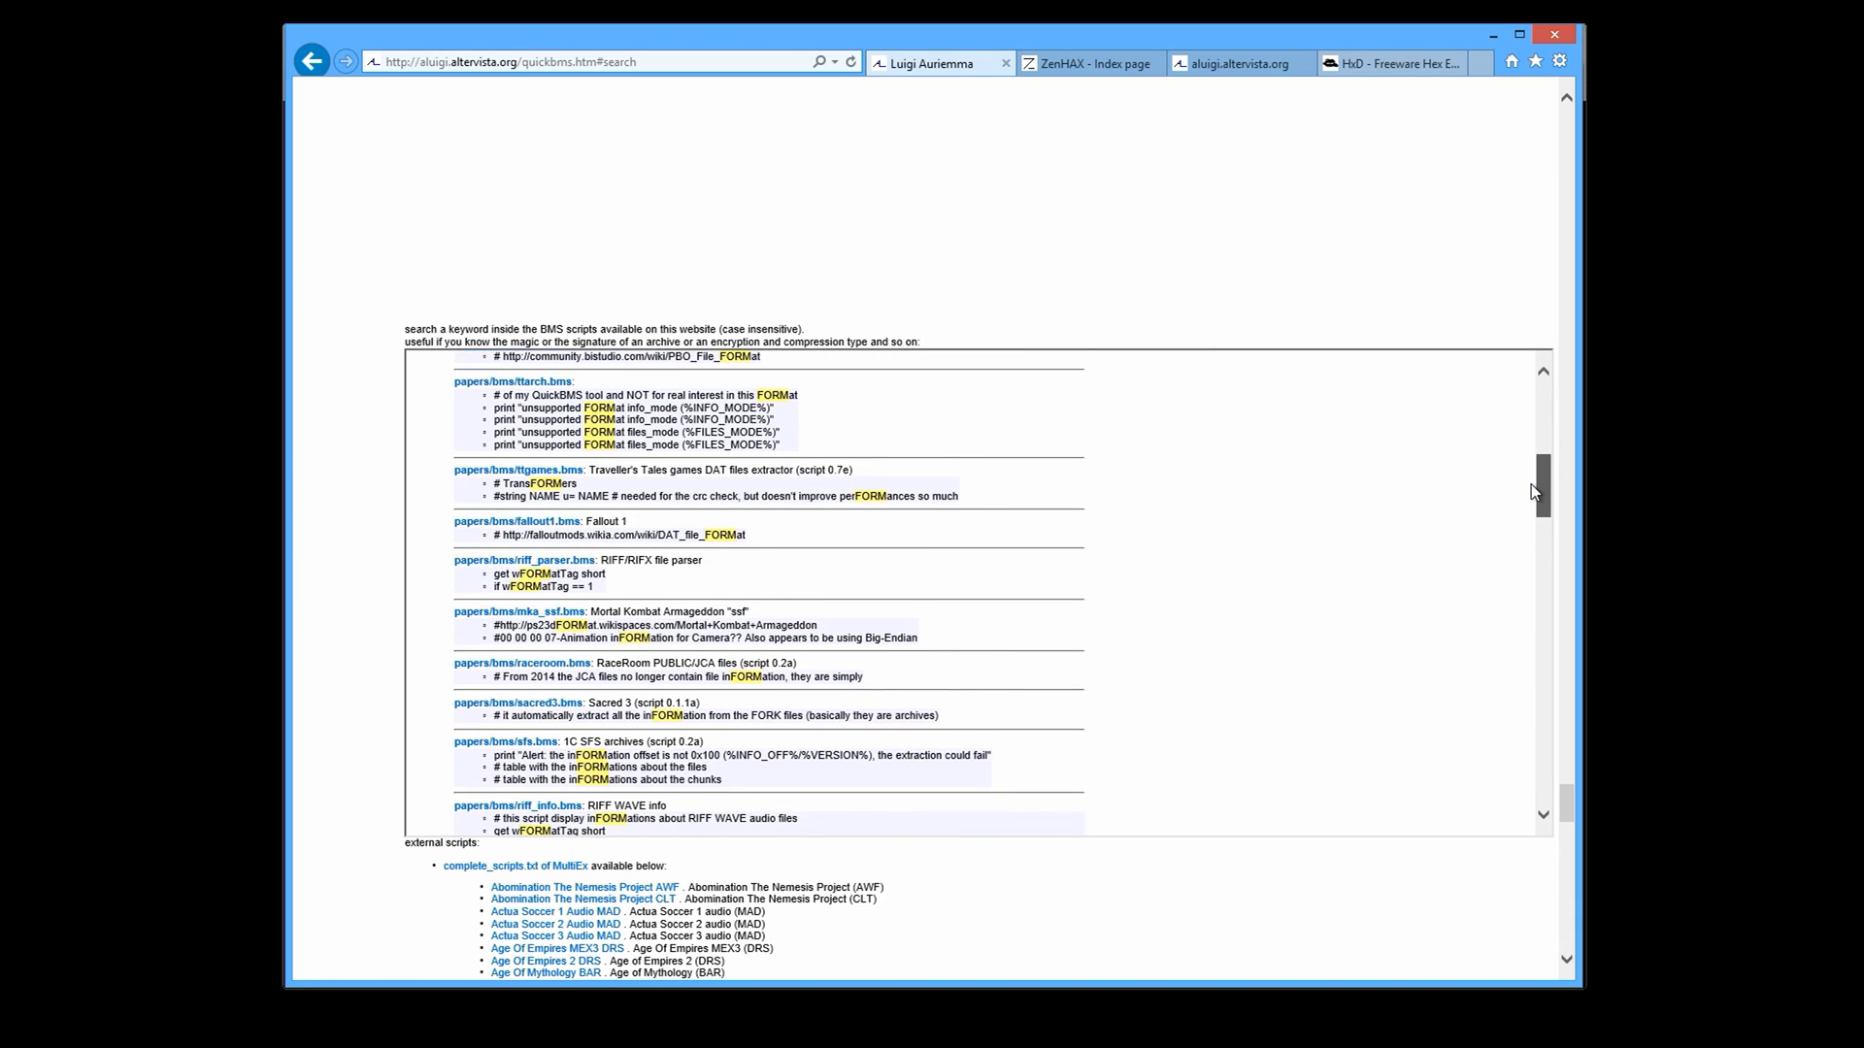
scroll(down, 3)
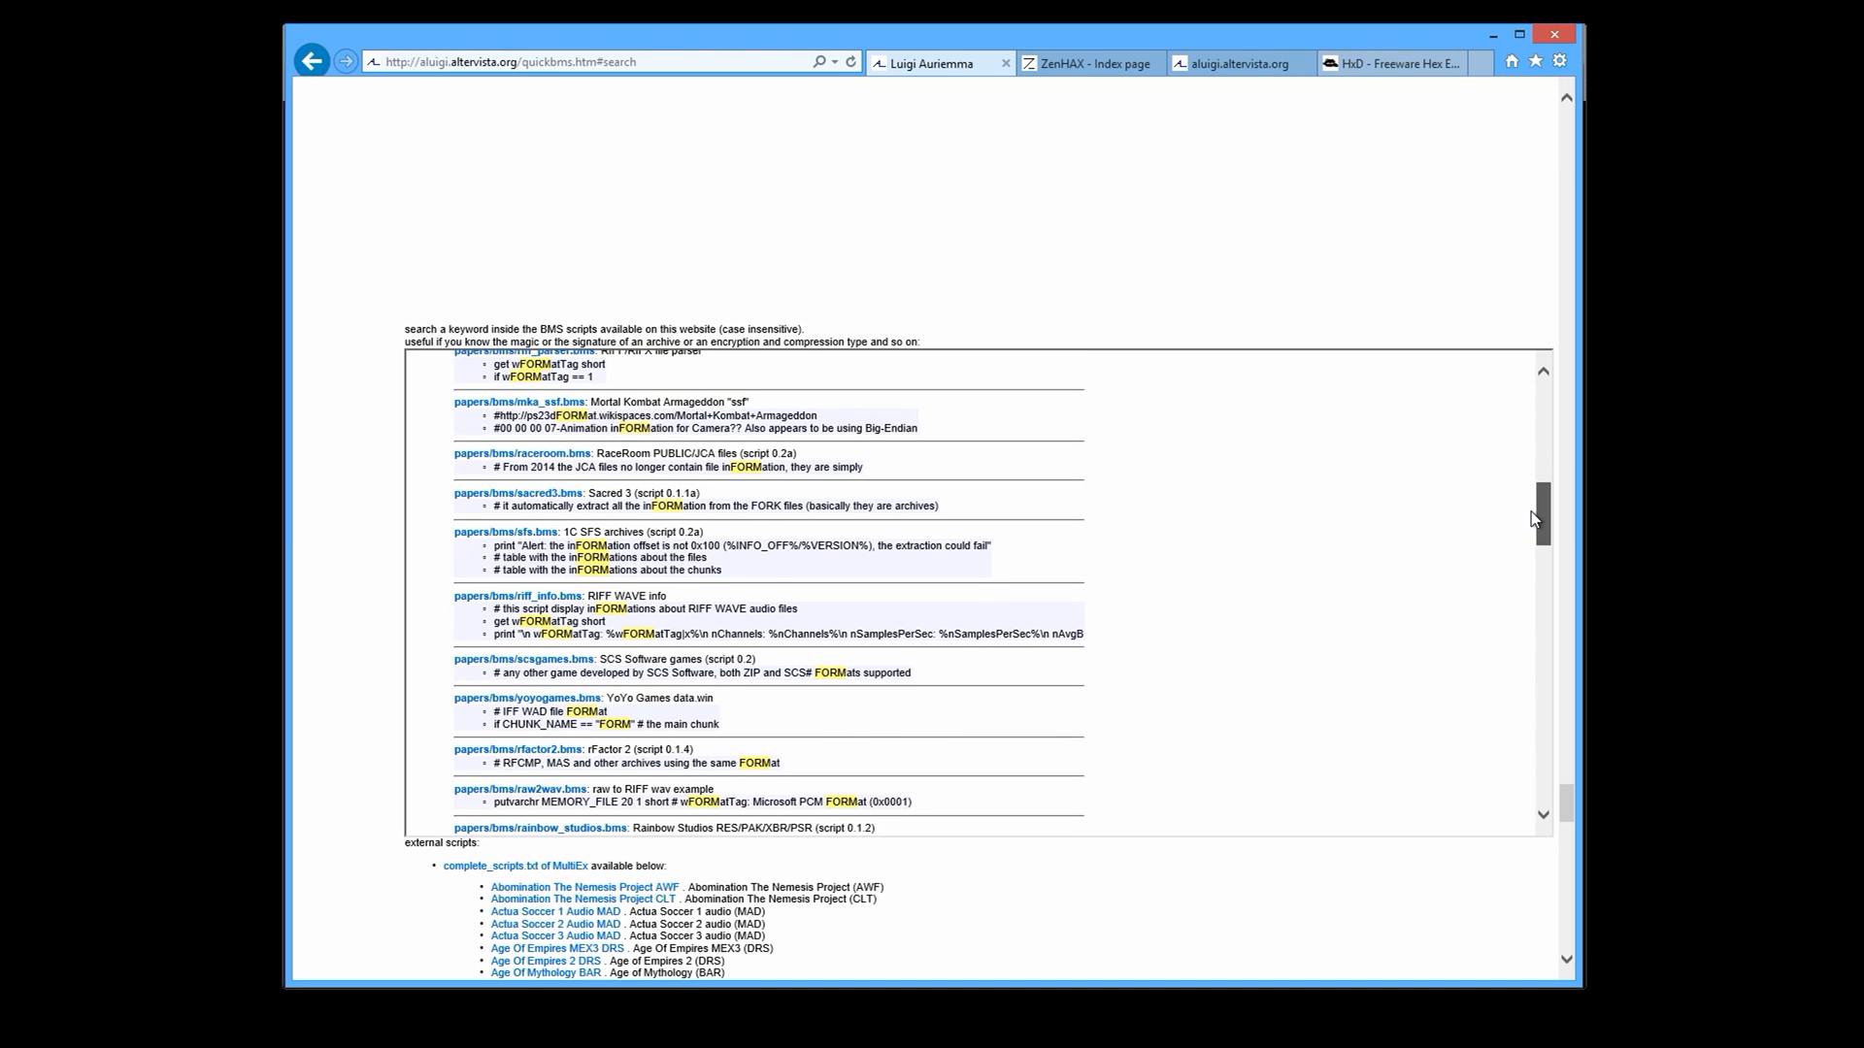
scroll(down, 3)
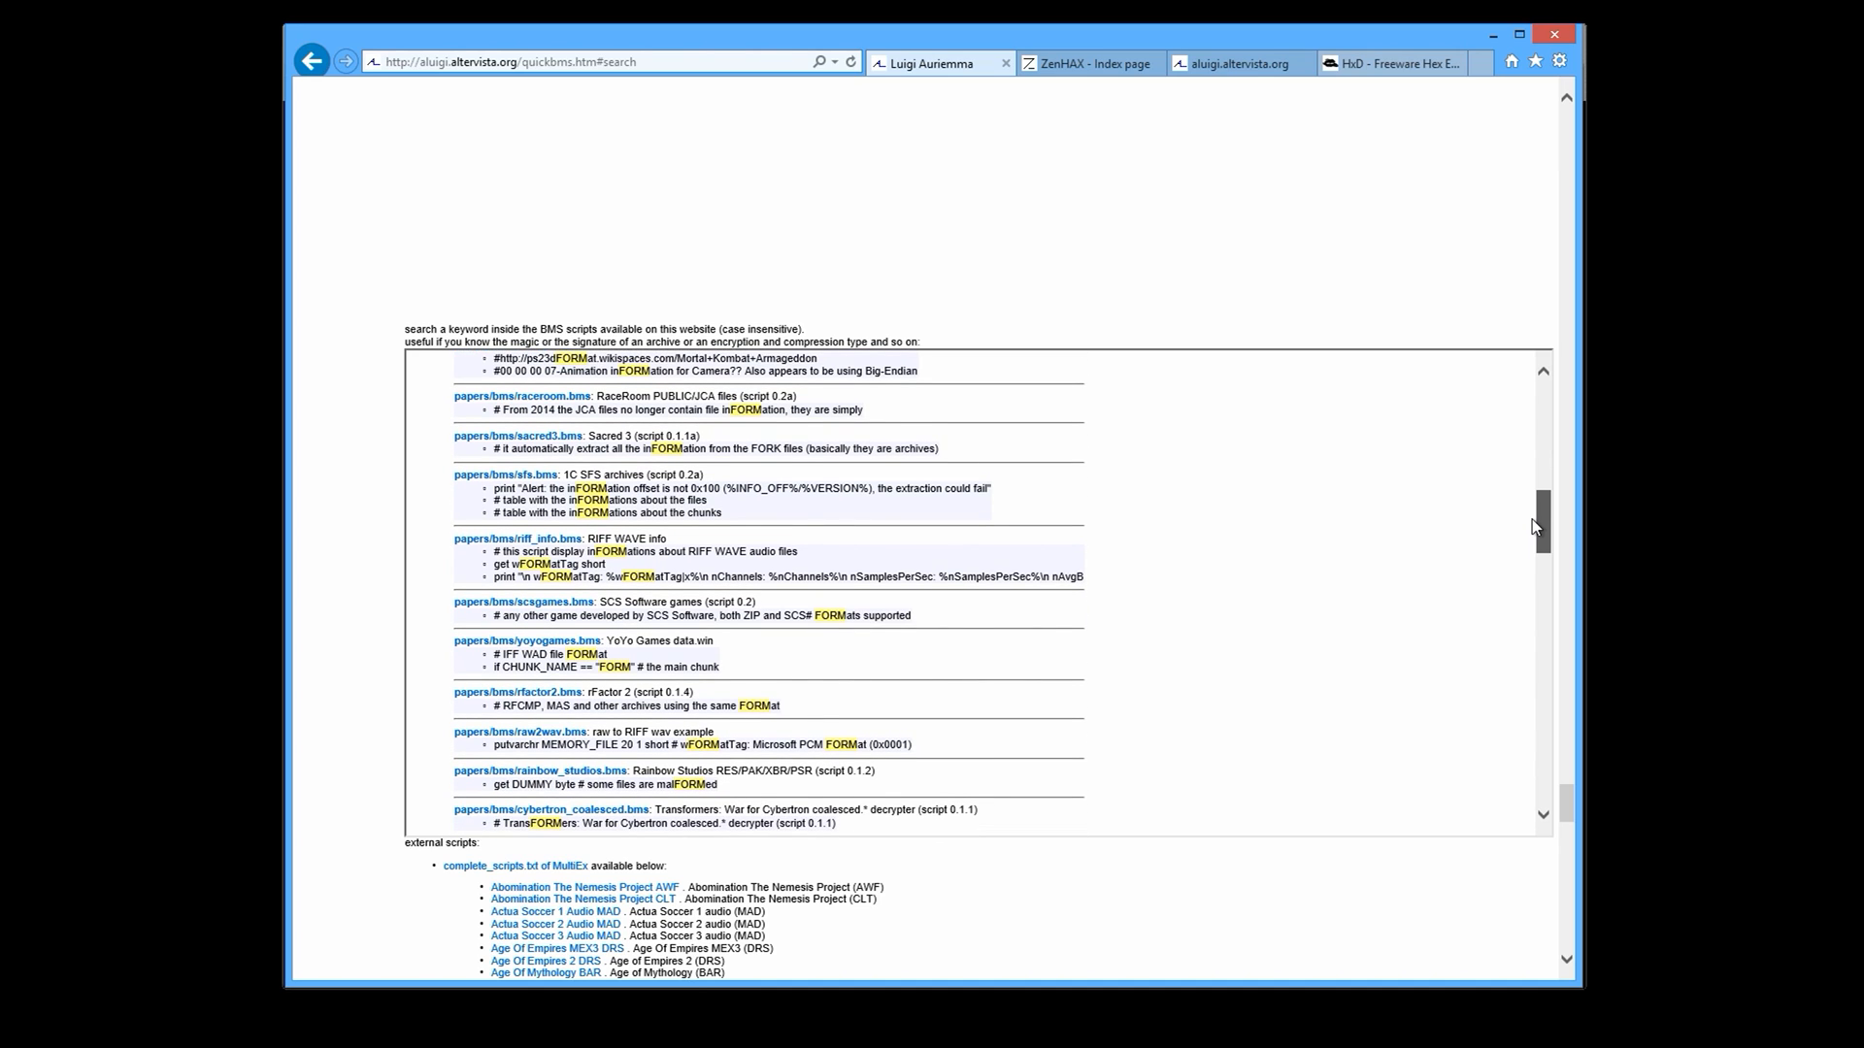
scroll(down, 3)
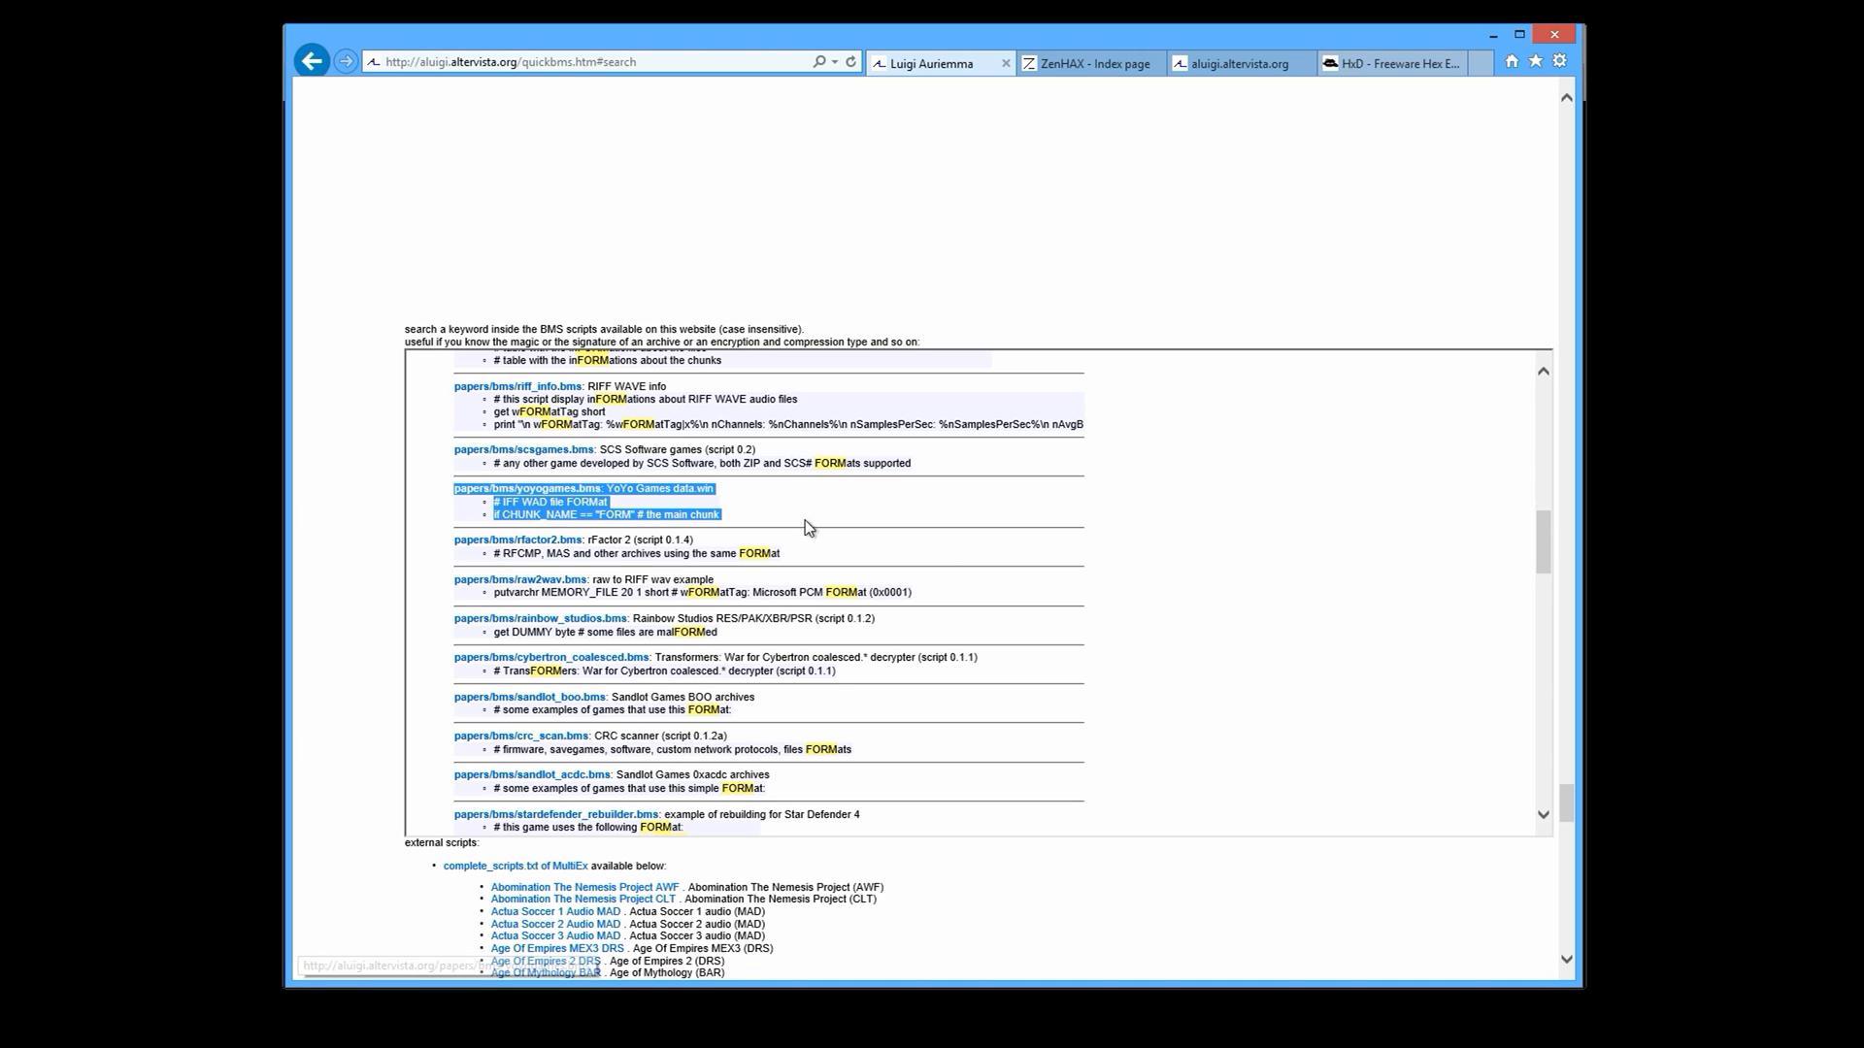
click(808, 528)
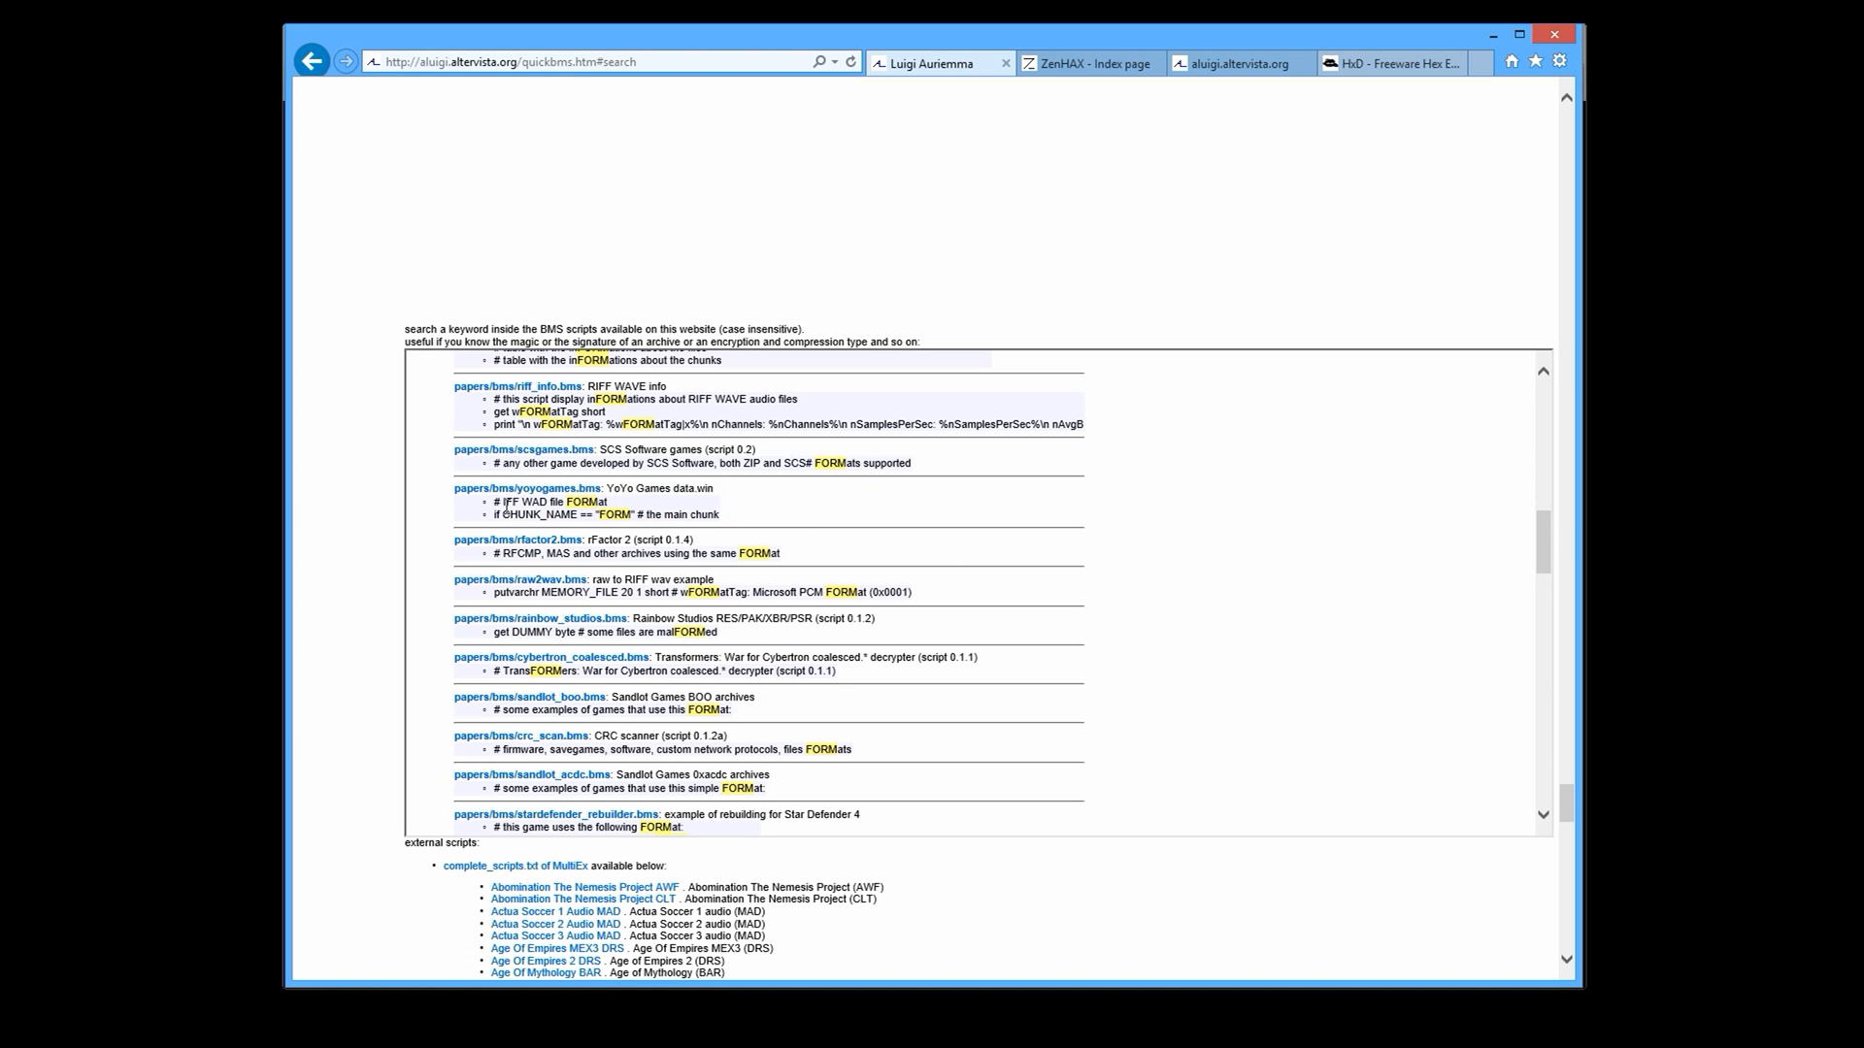
mouse_move(748, 513)
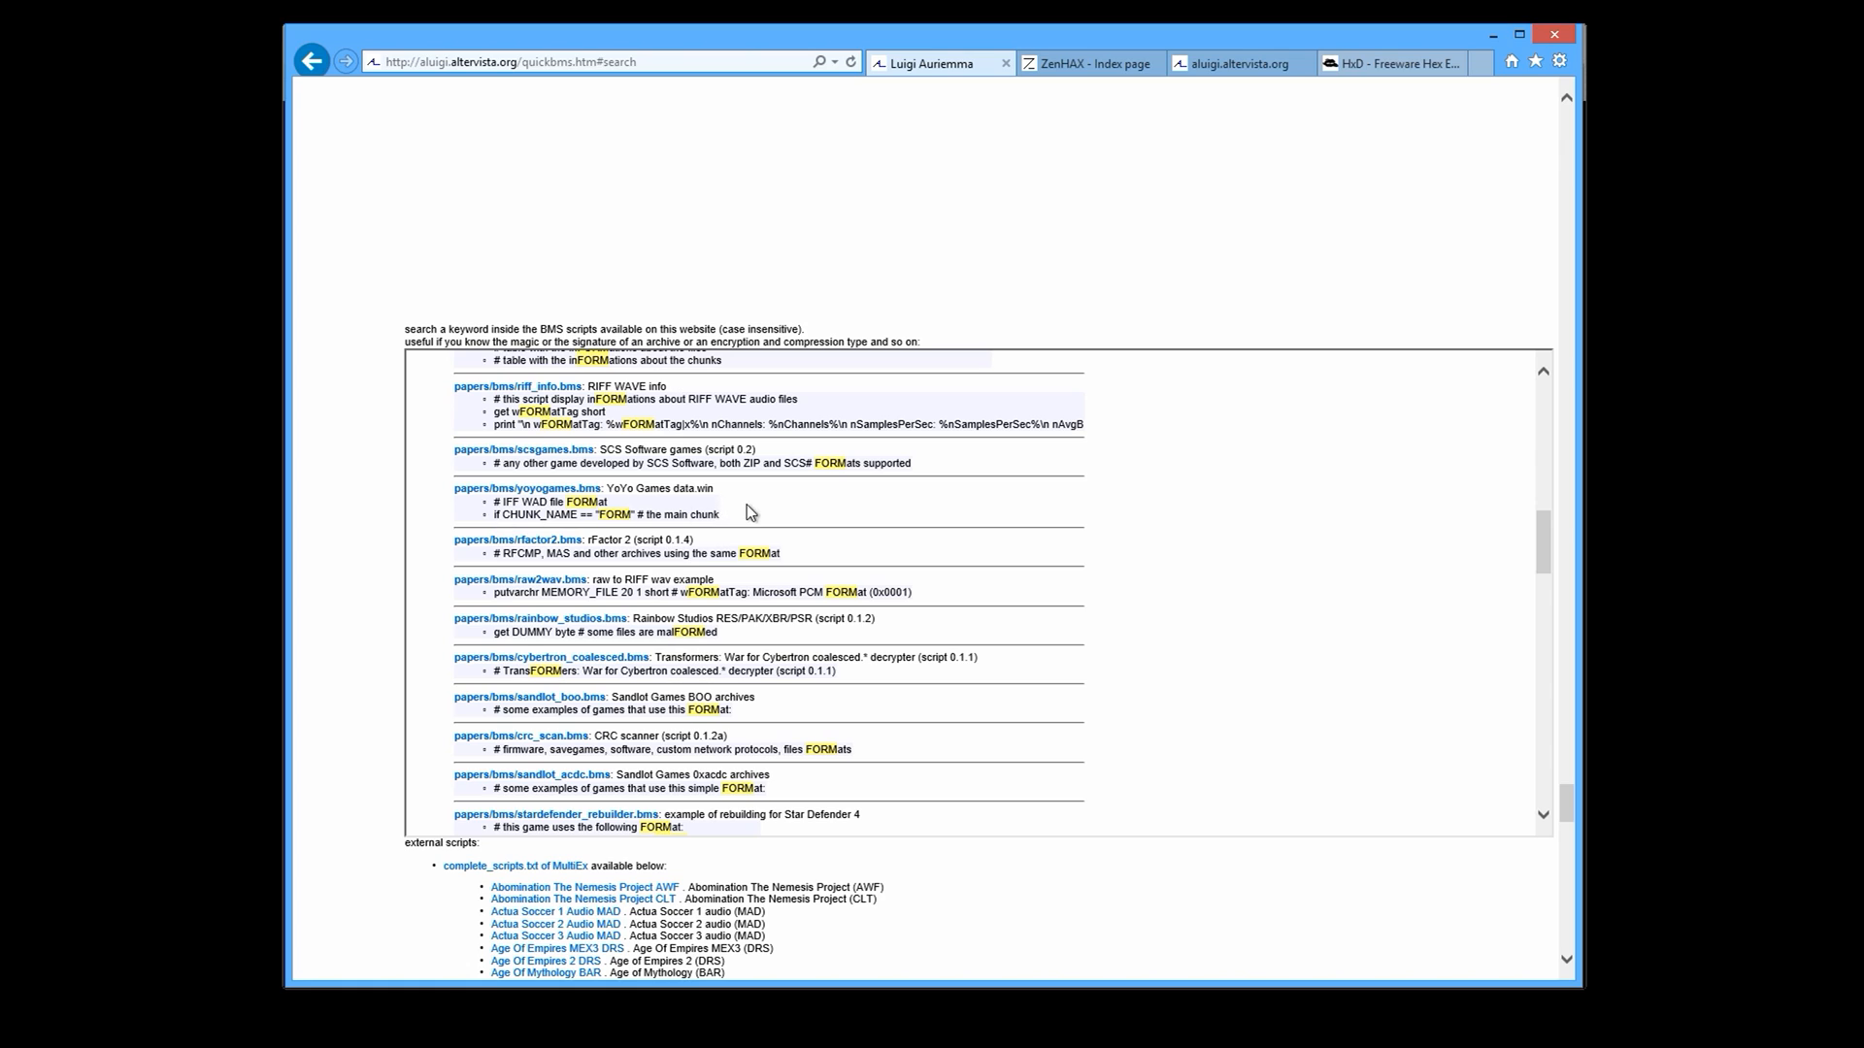
double_click(693, 488)
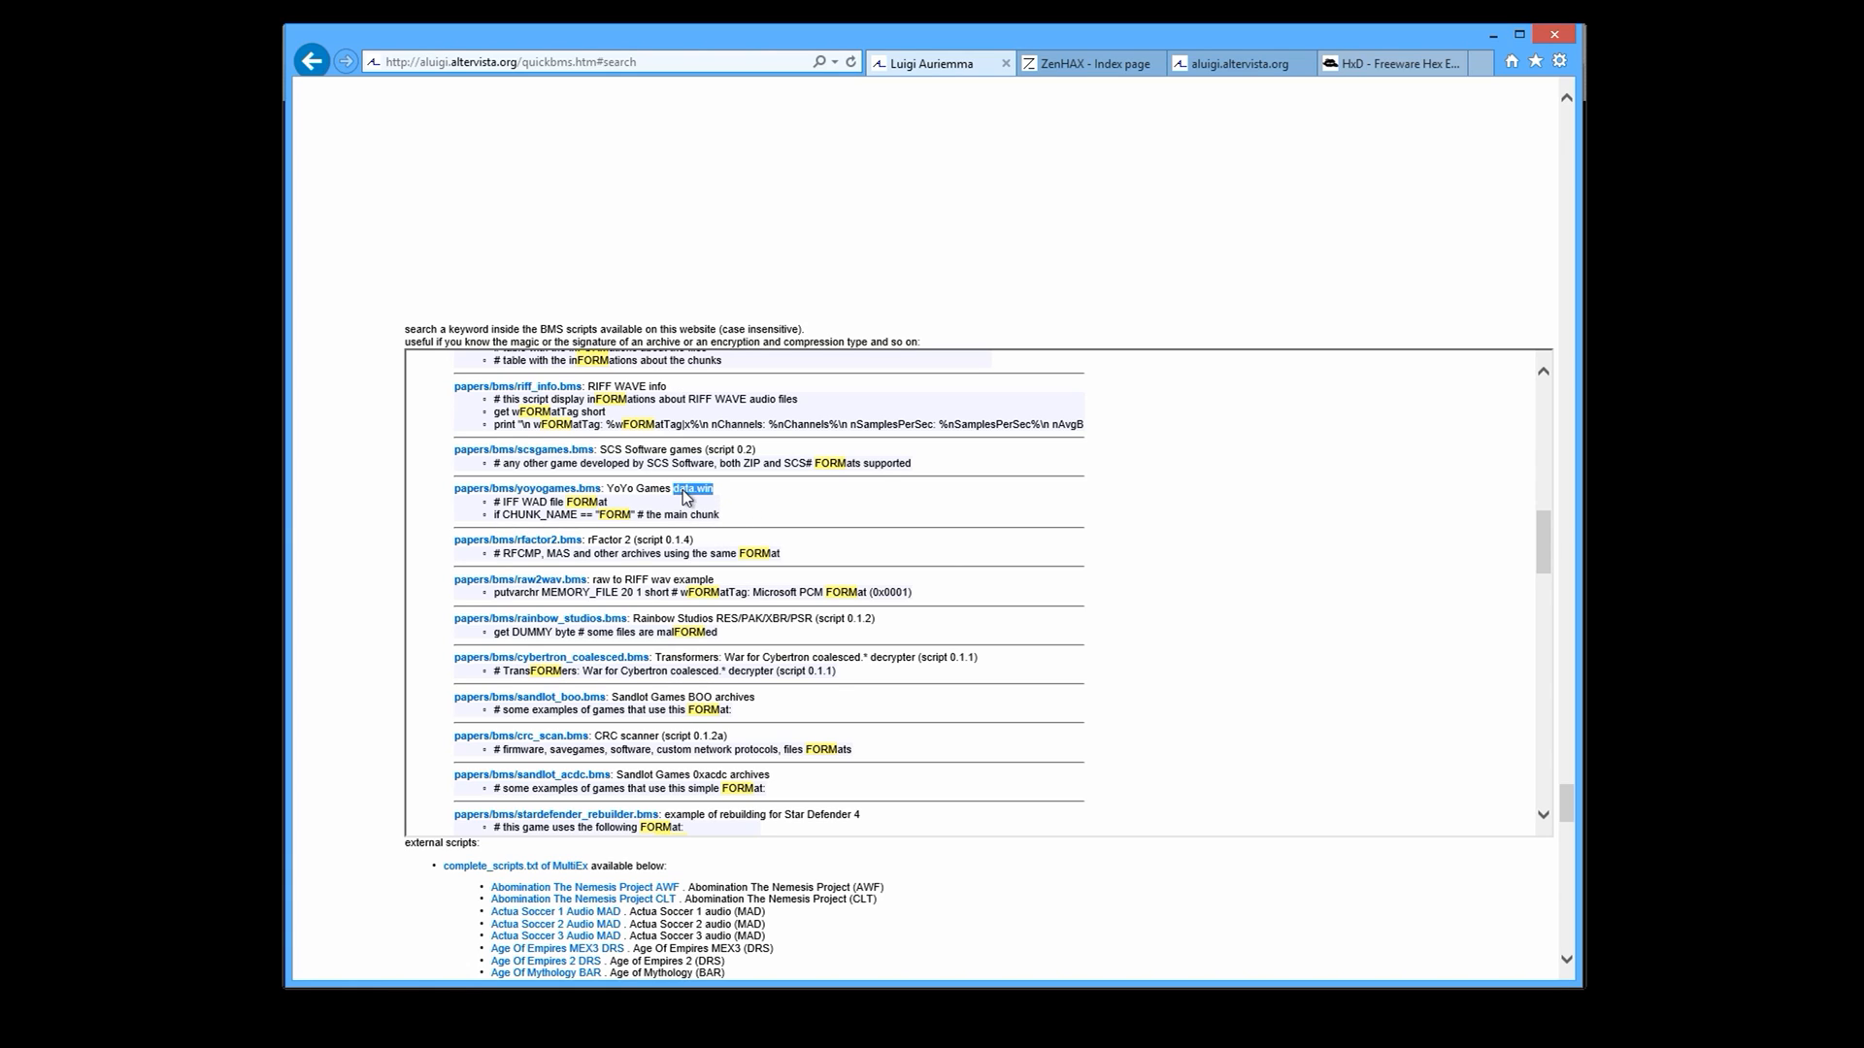
mouse_move(566, 496)
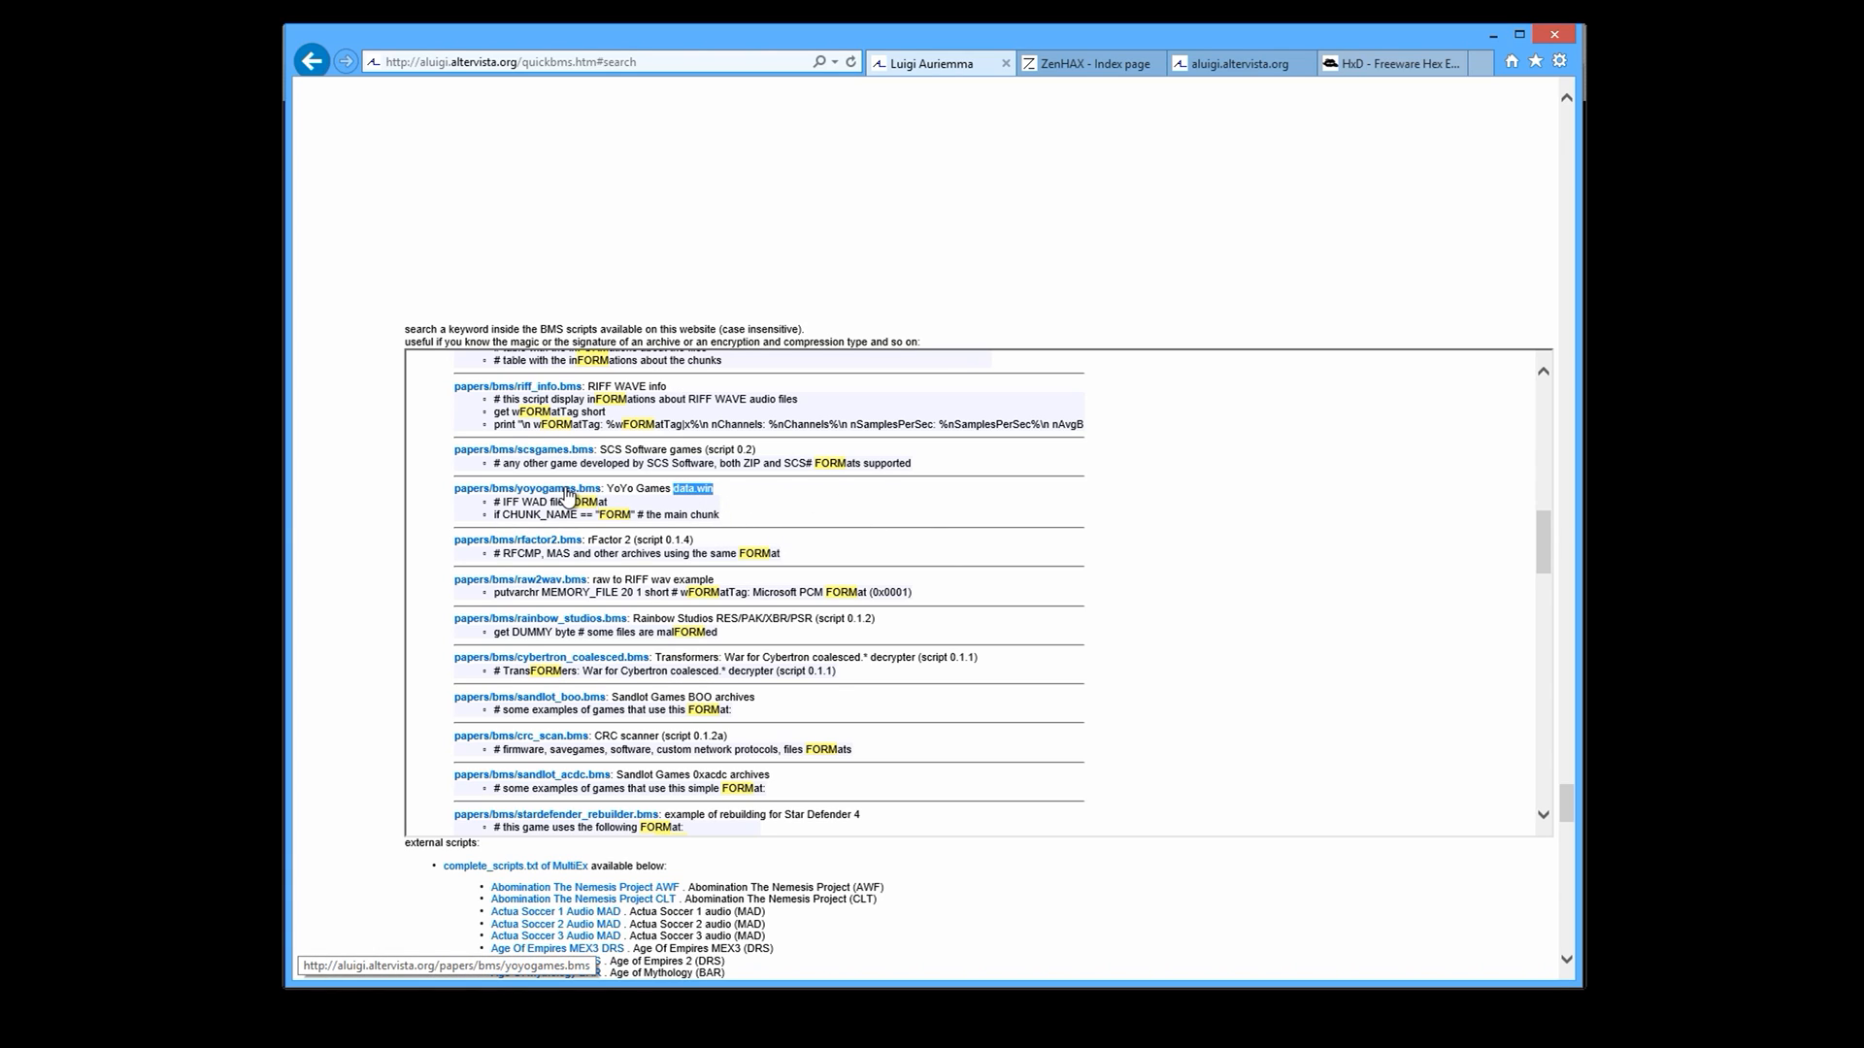
mouse_move(584, 481)
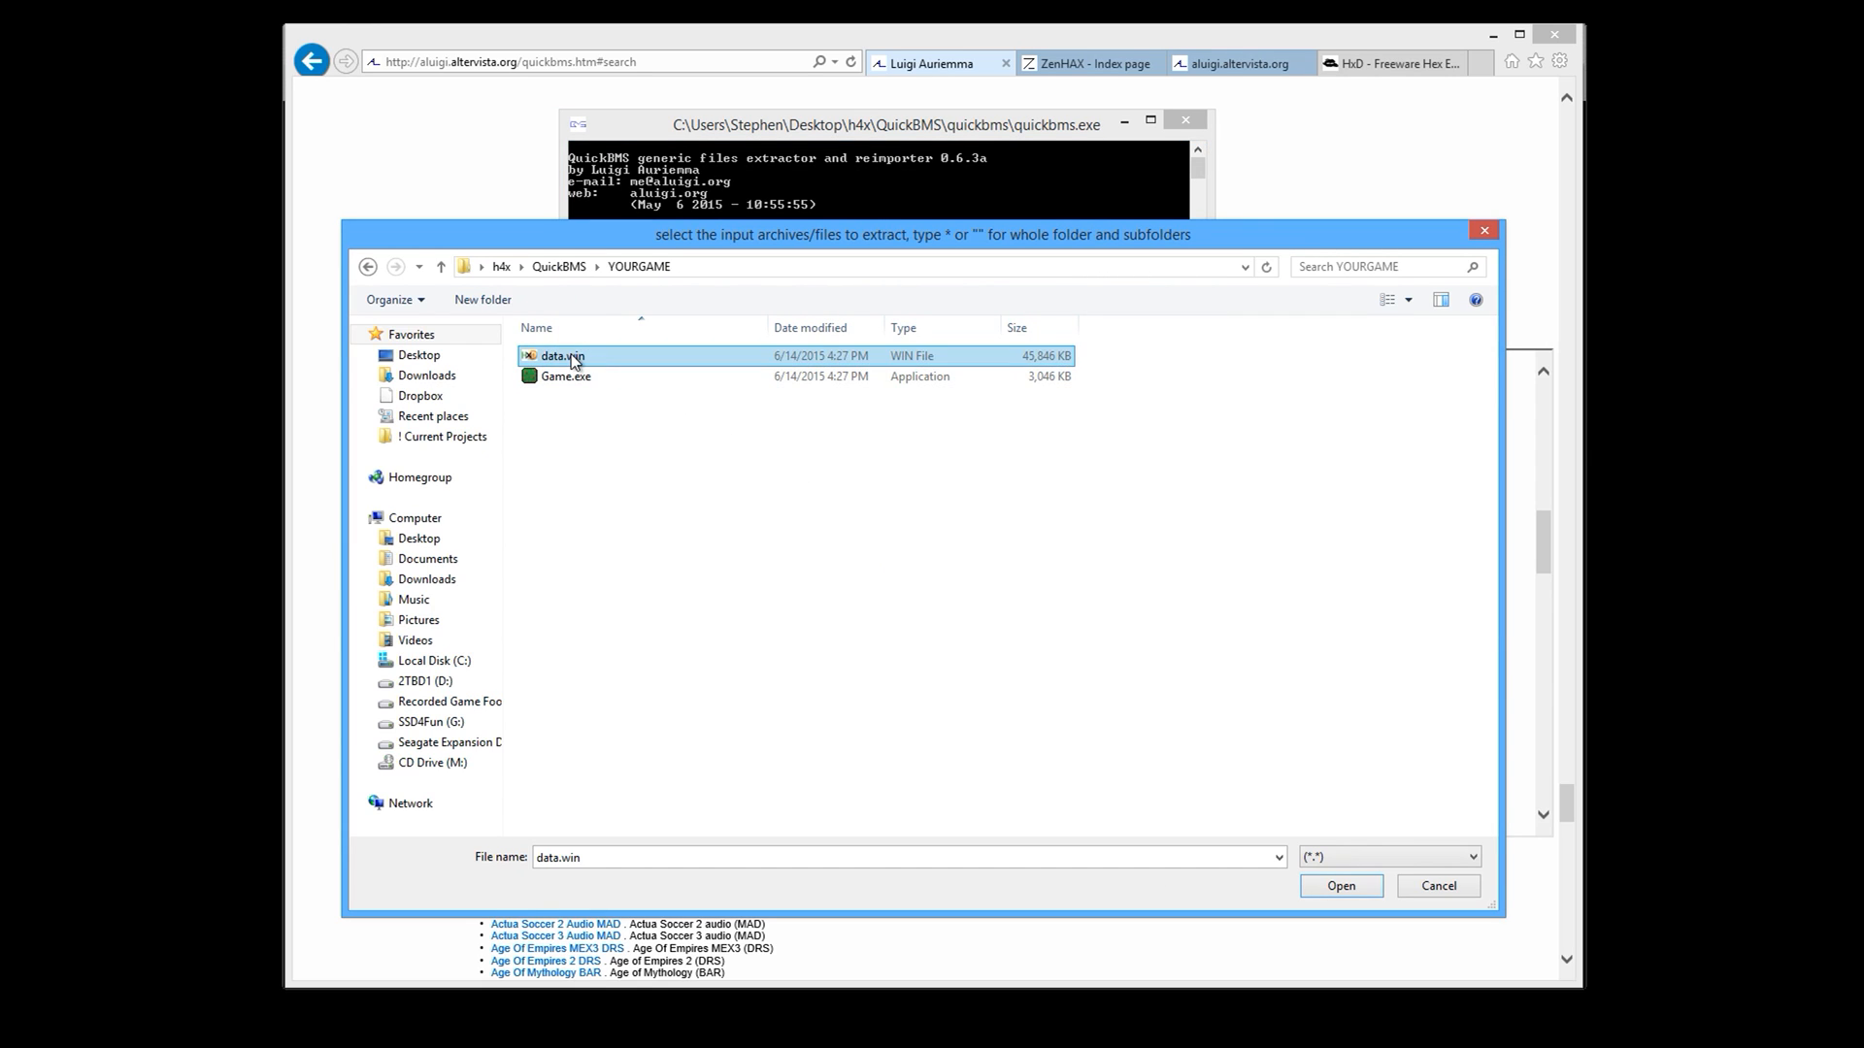
mouse_move(561, 356)
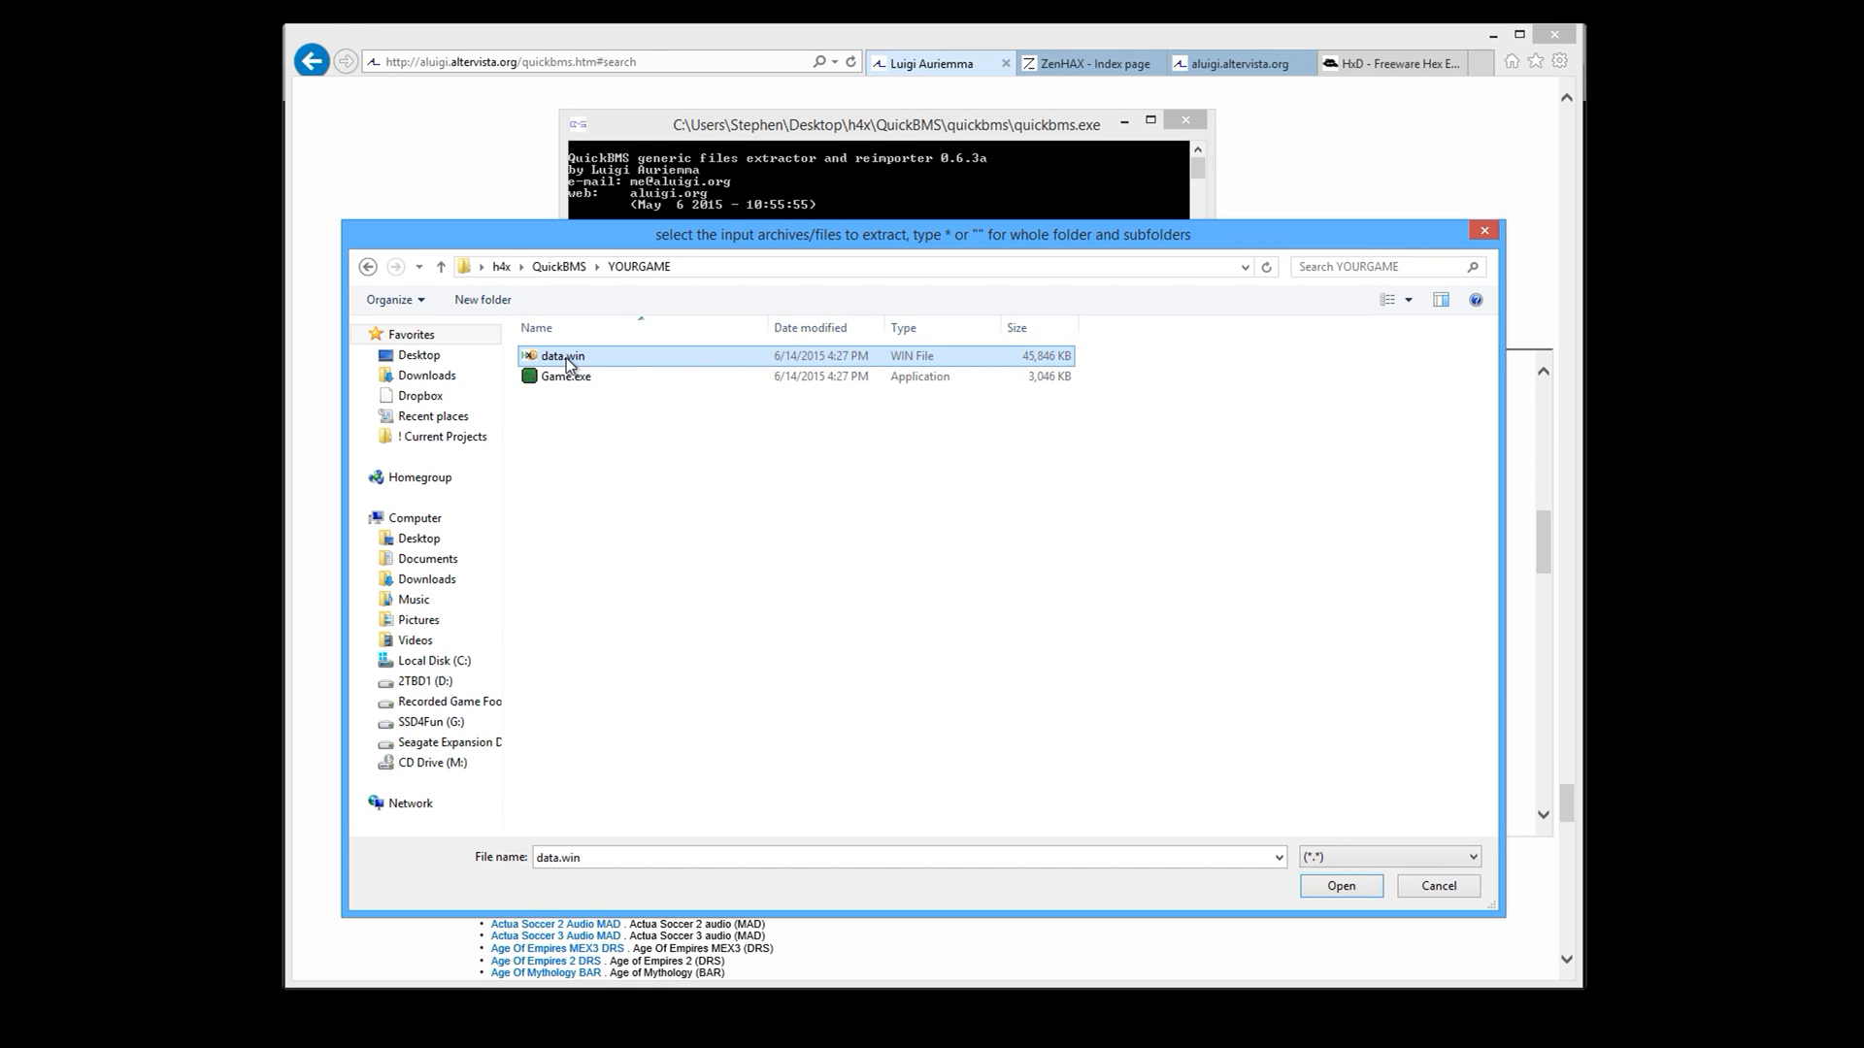
Confirm data.win as input, create an 'Output' folder in YOURGAME, and save it as destination.
click(1340, 885)
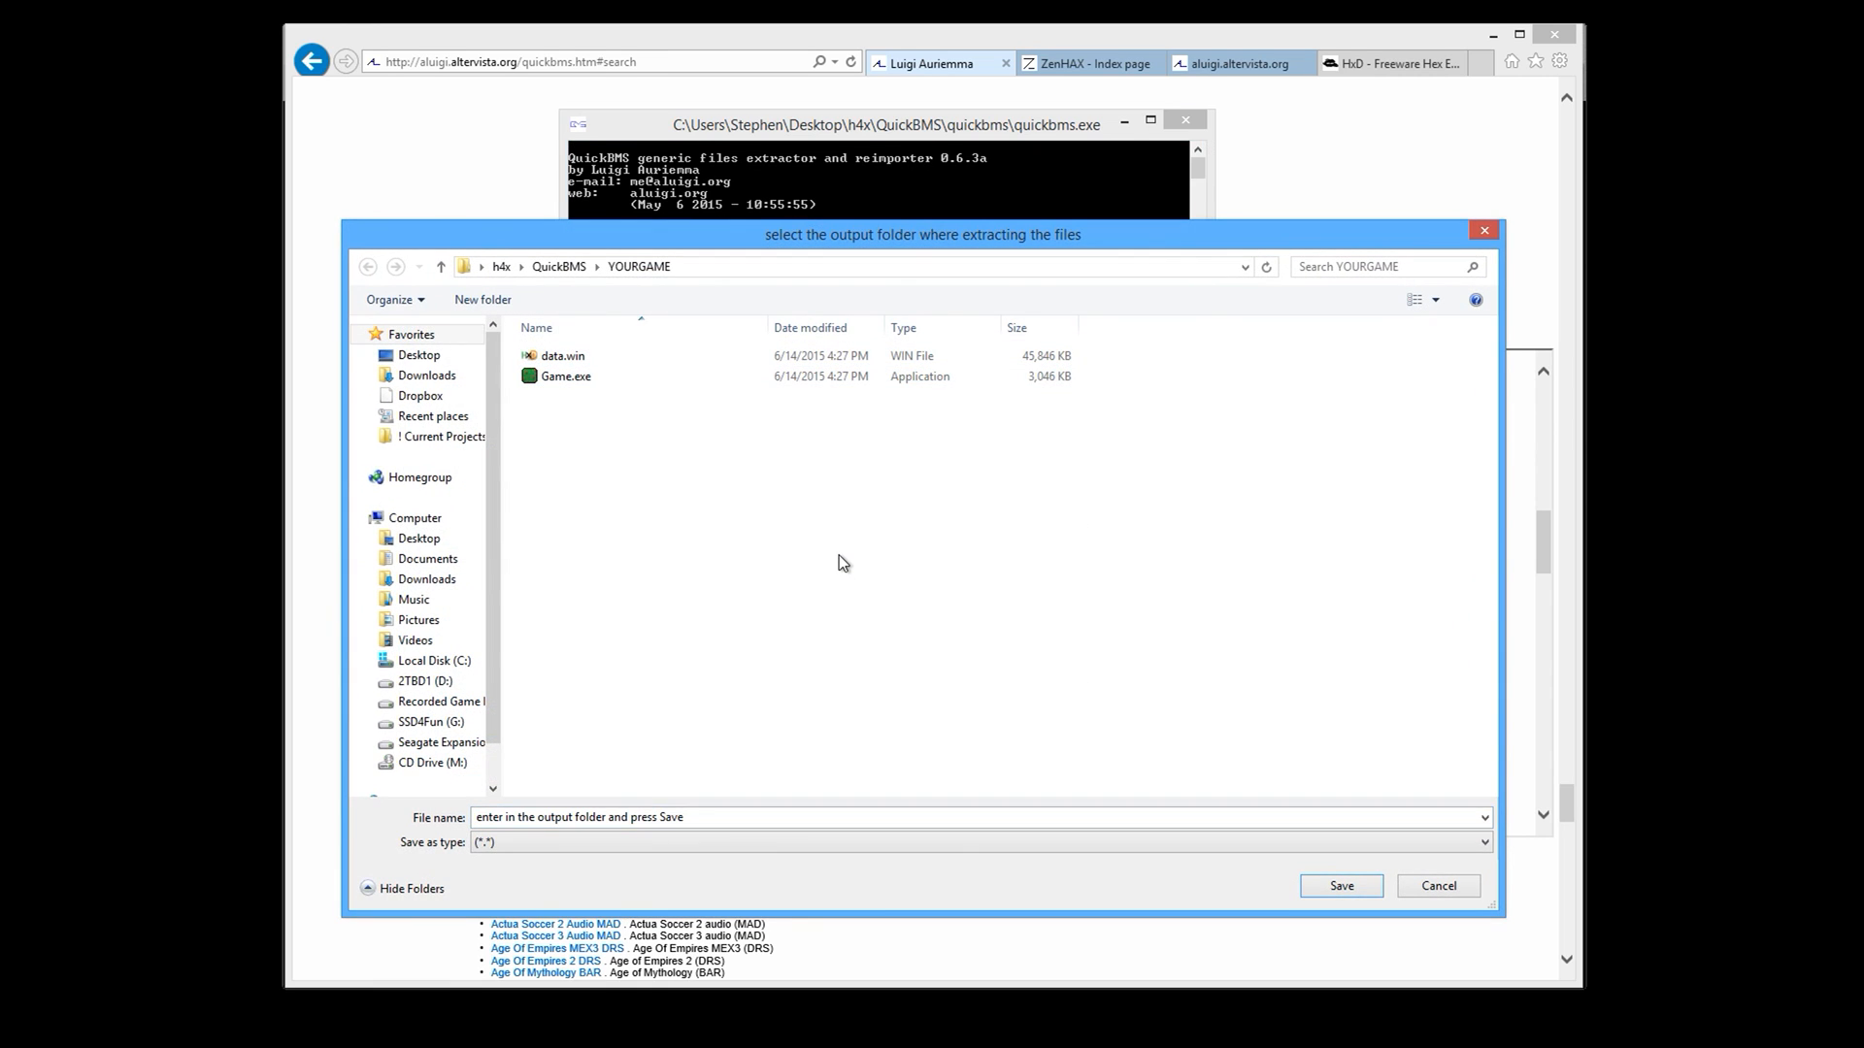
right_click(841, 561)
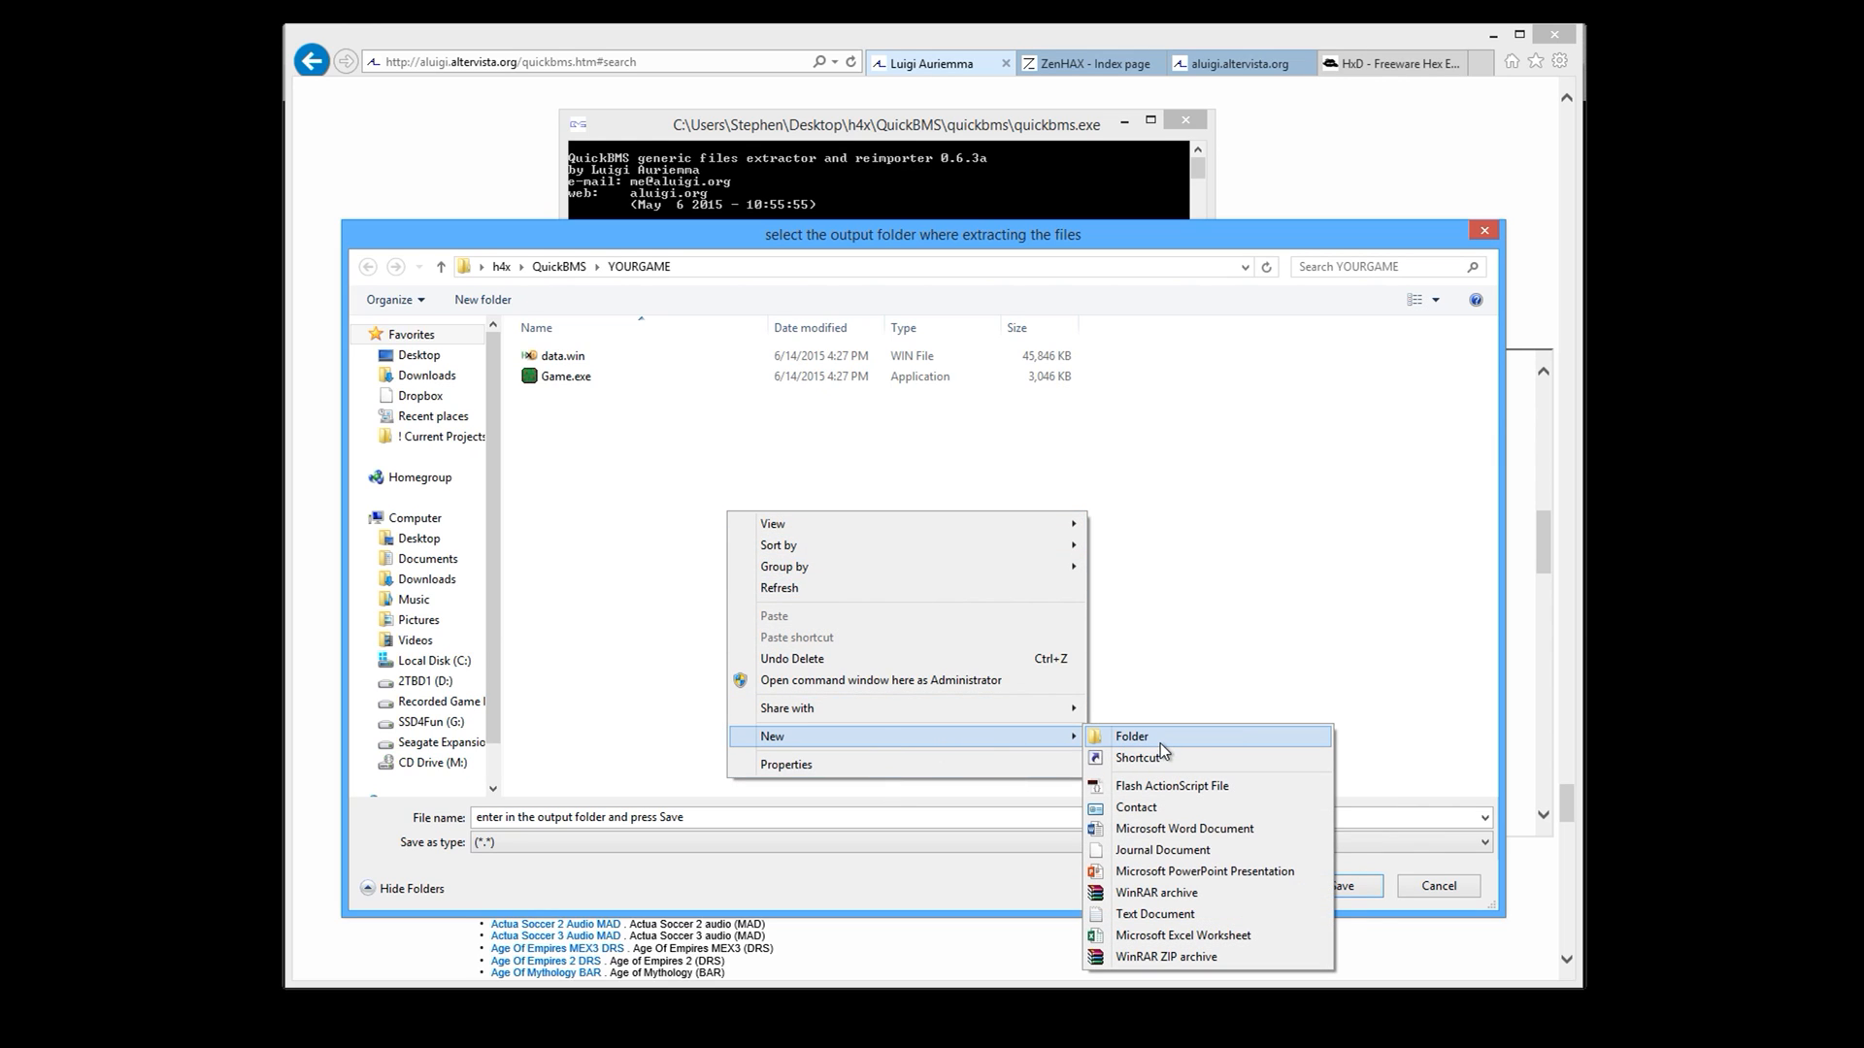
click(1130, 735)
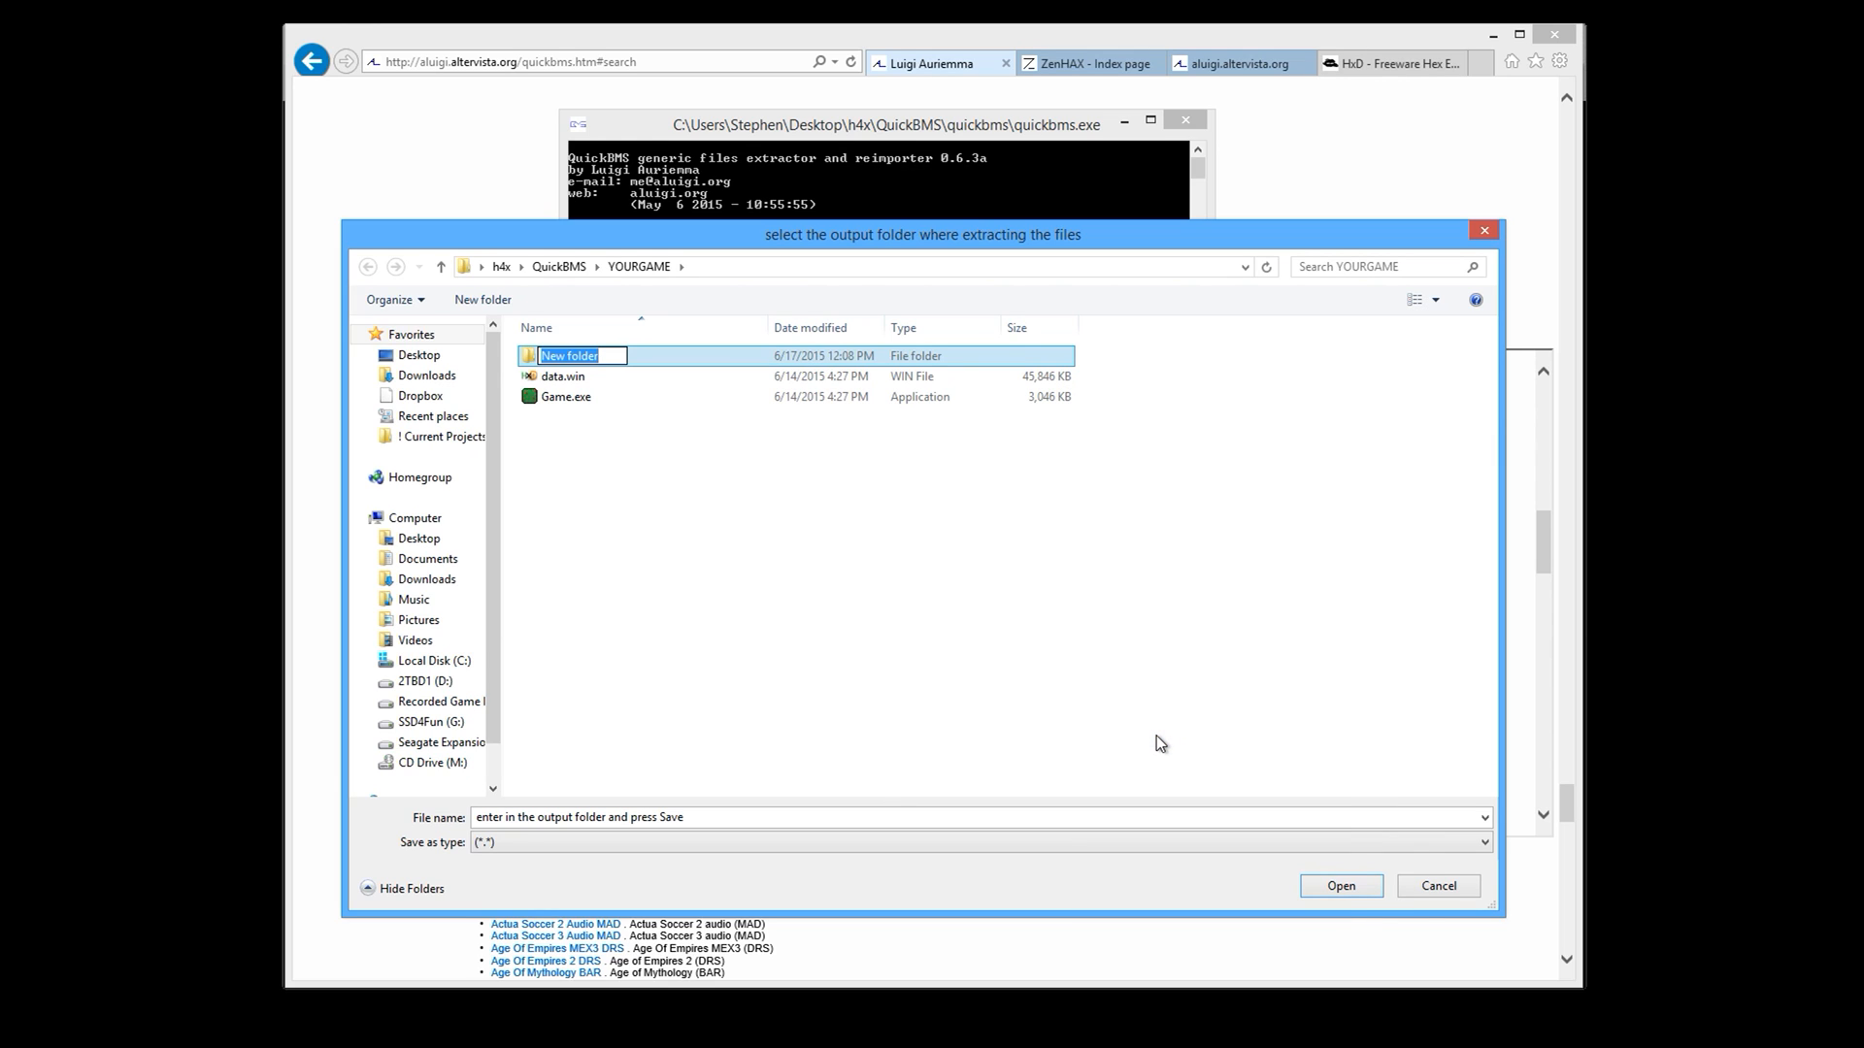
text(Output)
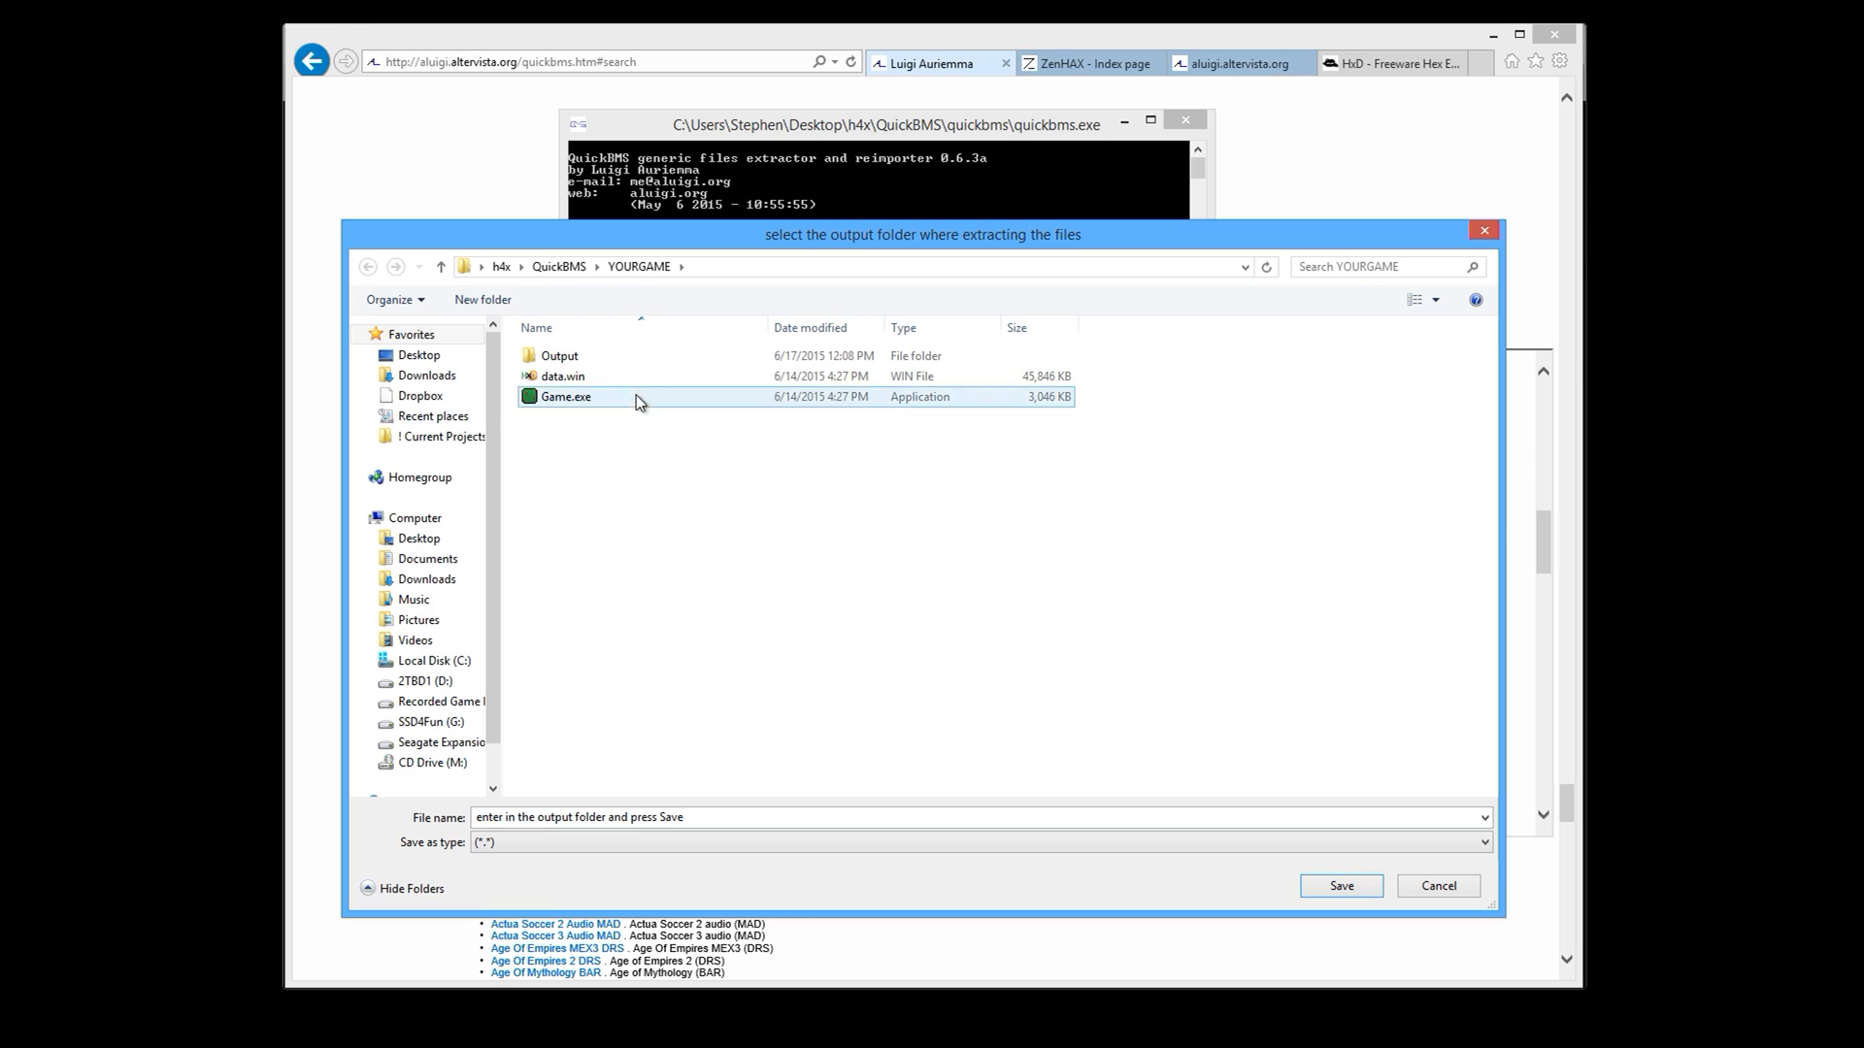
double_click(559, 354)
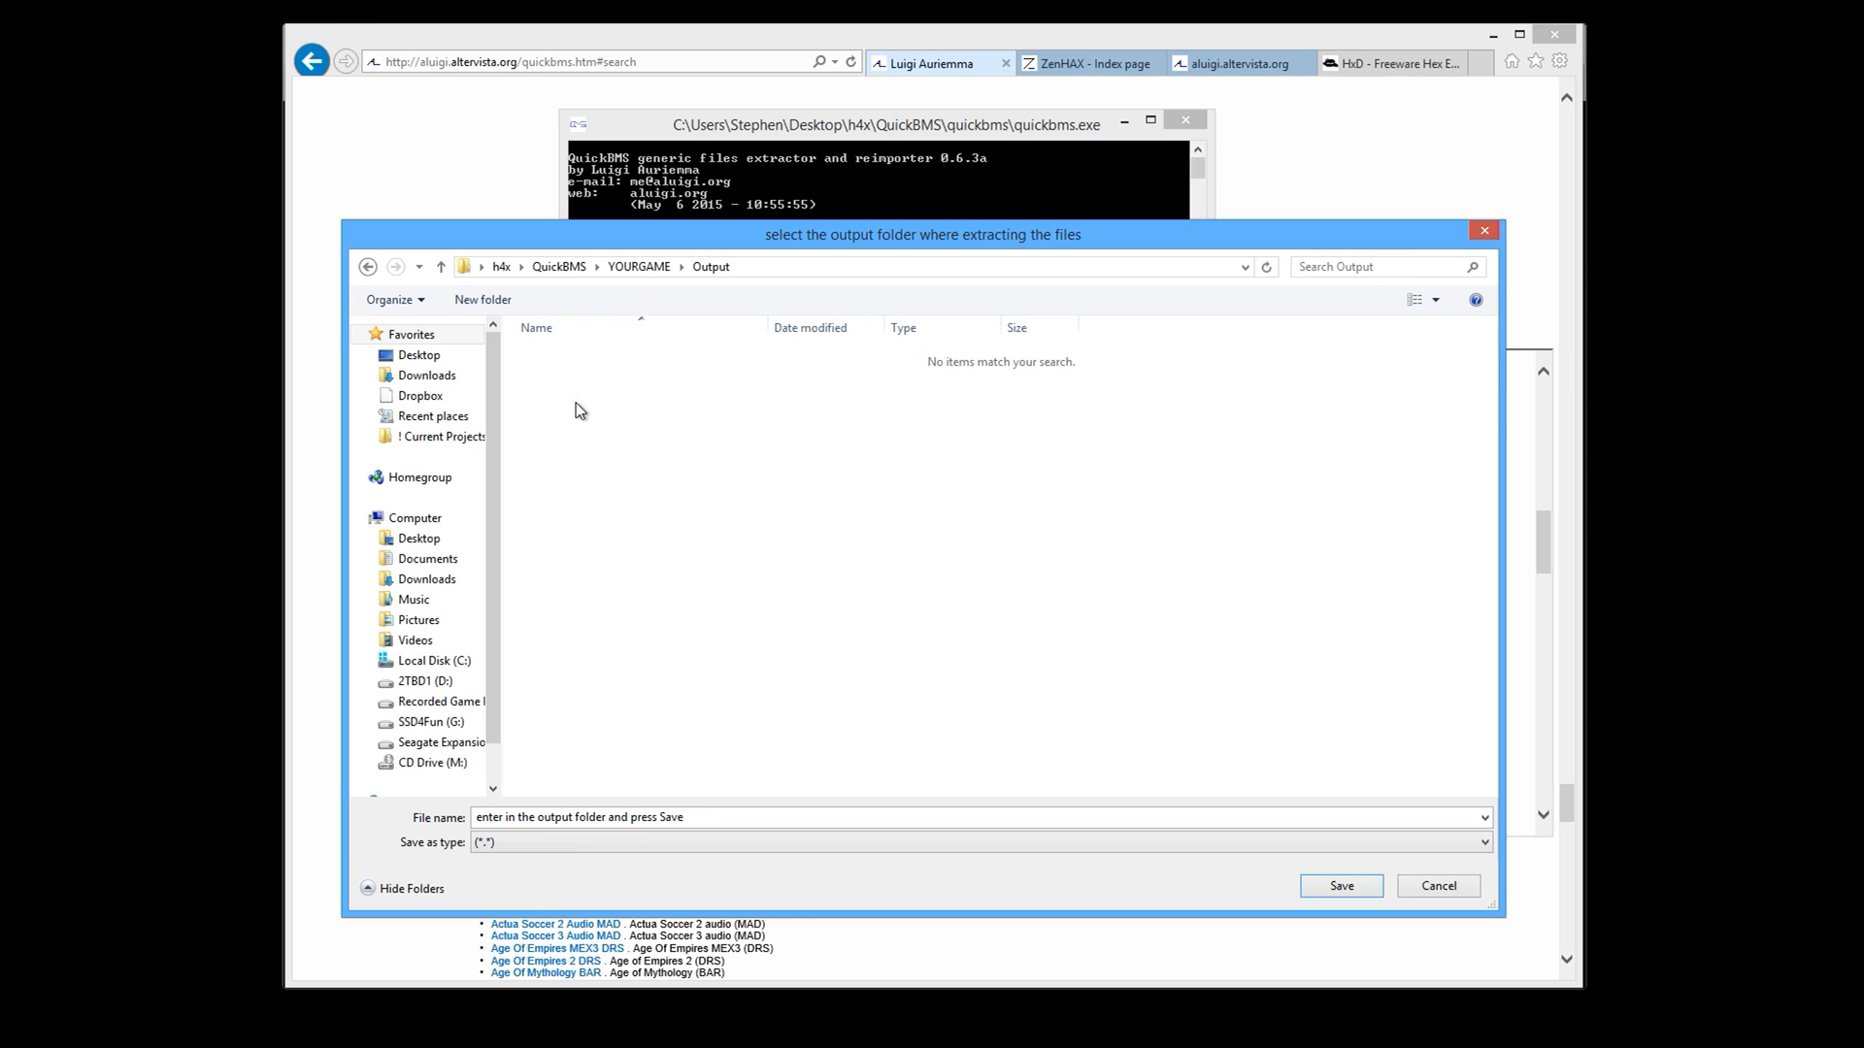
mouse_move(1154, 501)
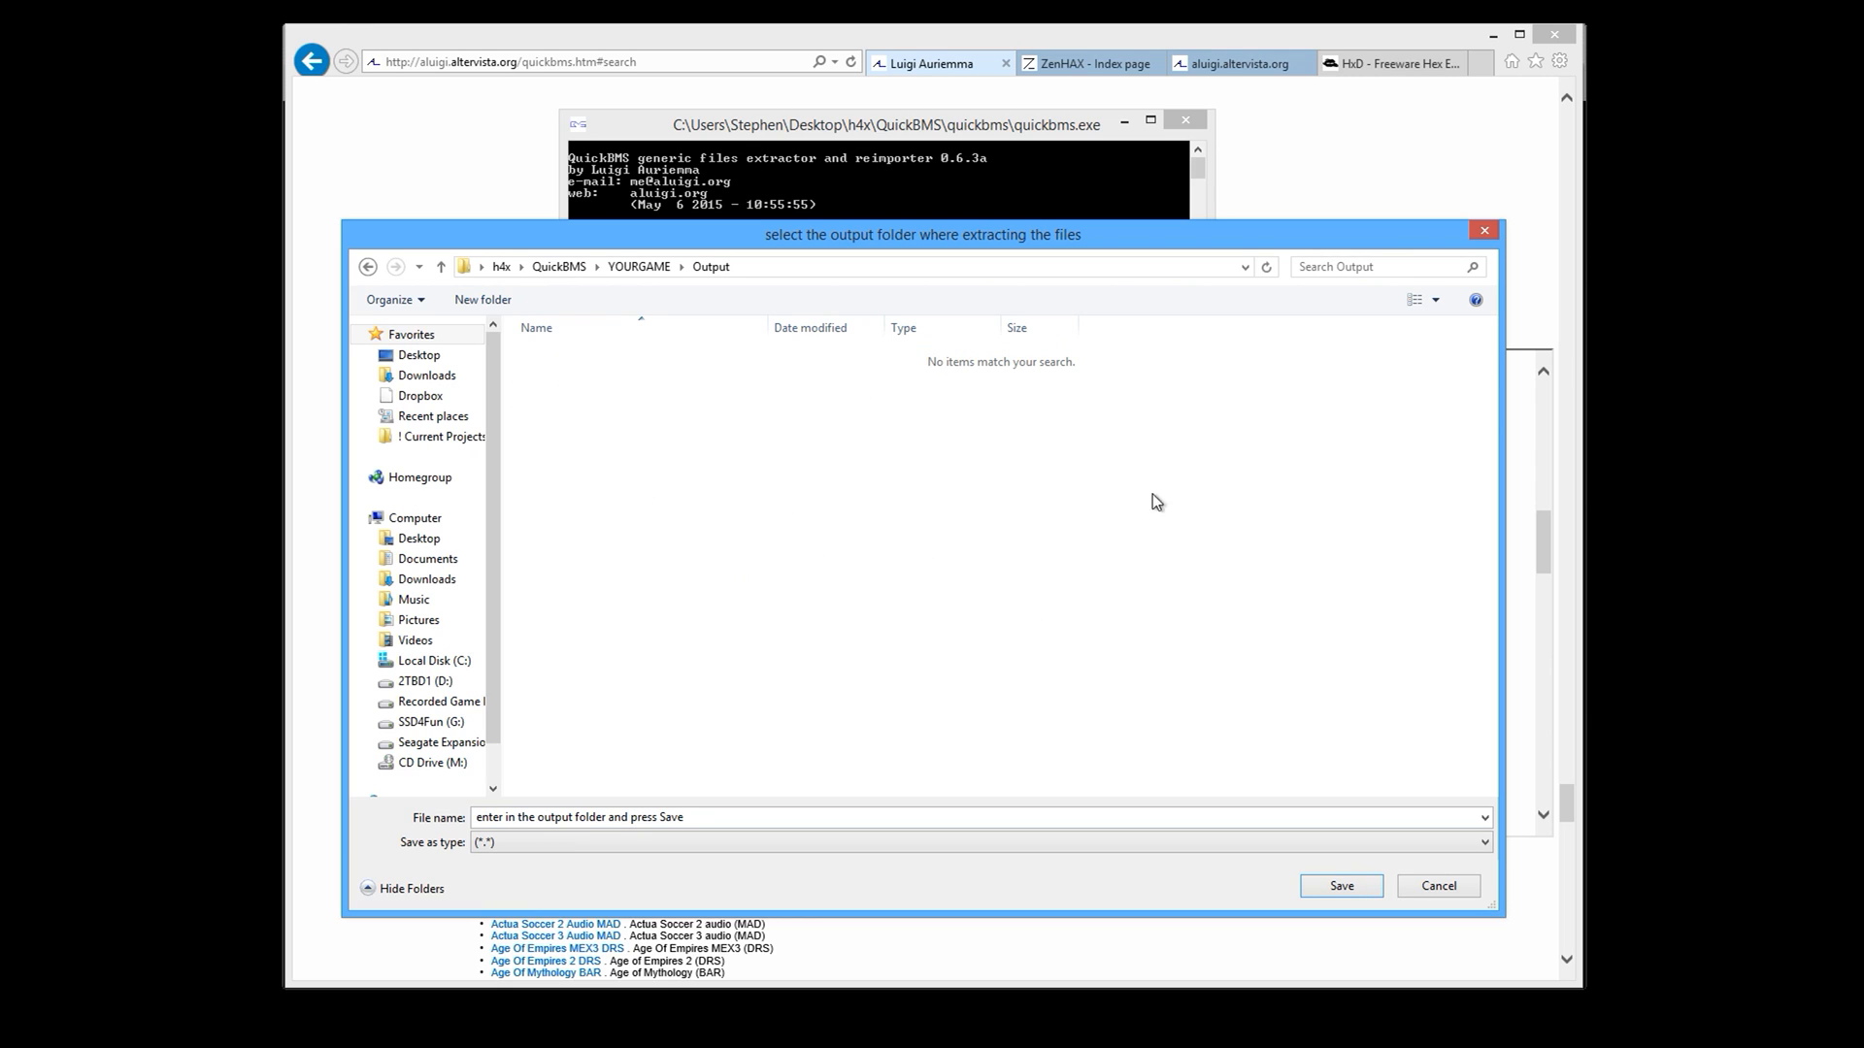
click(1340, 886)
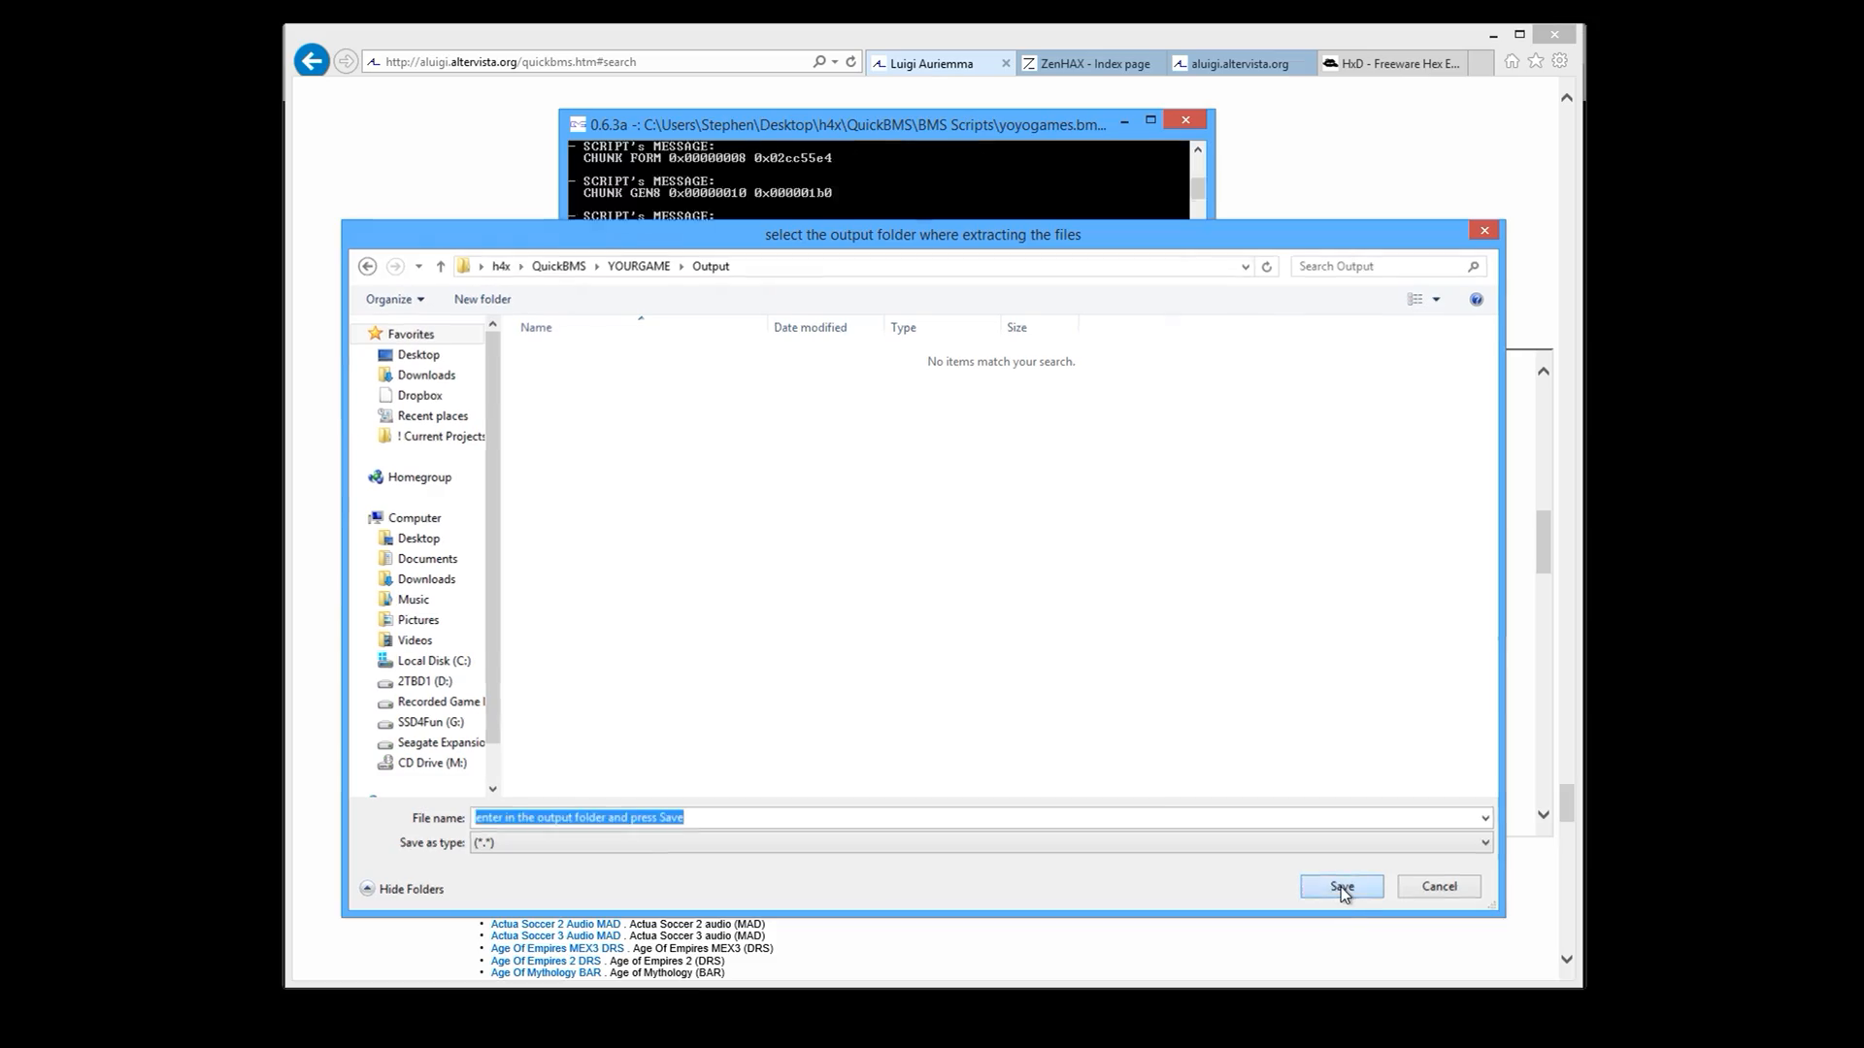
Bring the QuickBMS console forward and watch extraction finish with 6714 files found.
click(1339, 886)
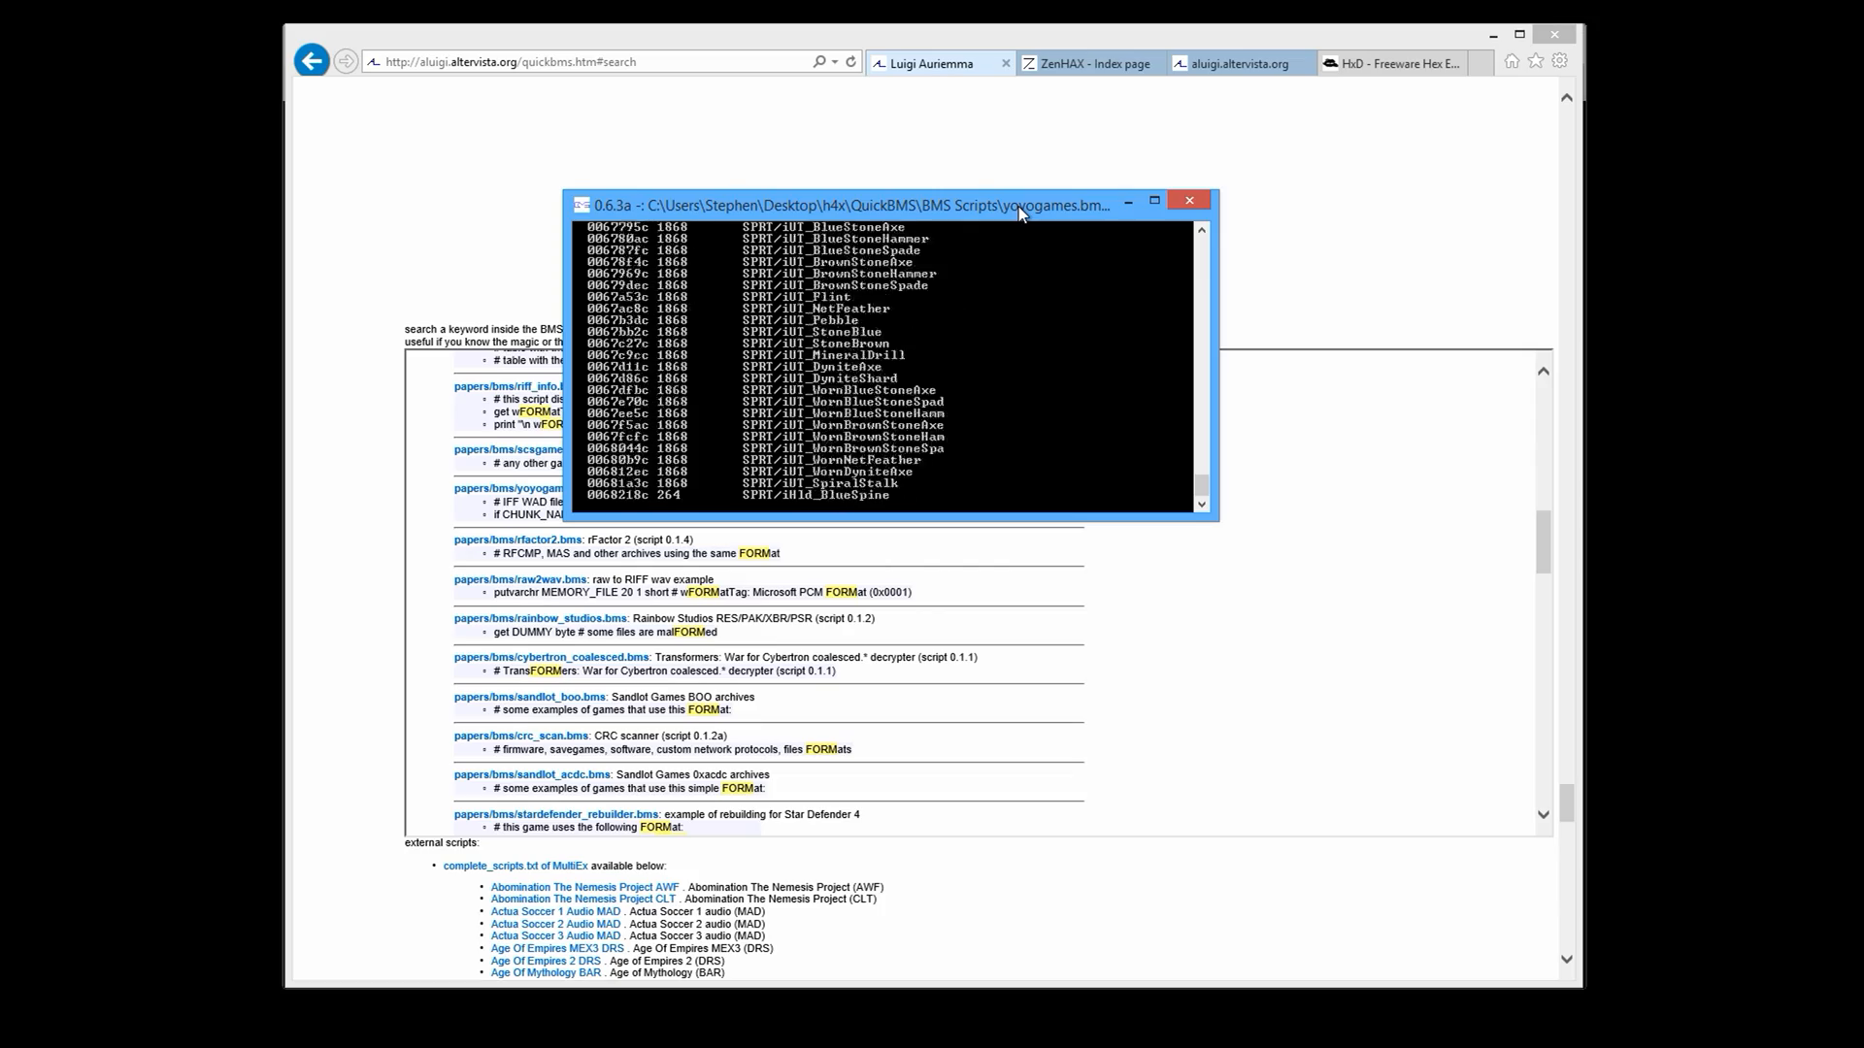
scroll(down, 3)
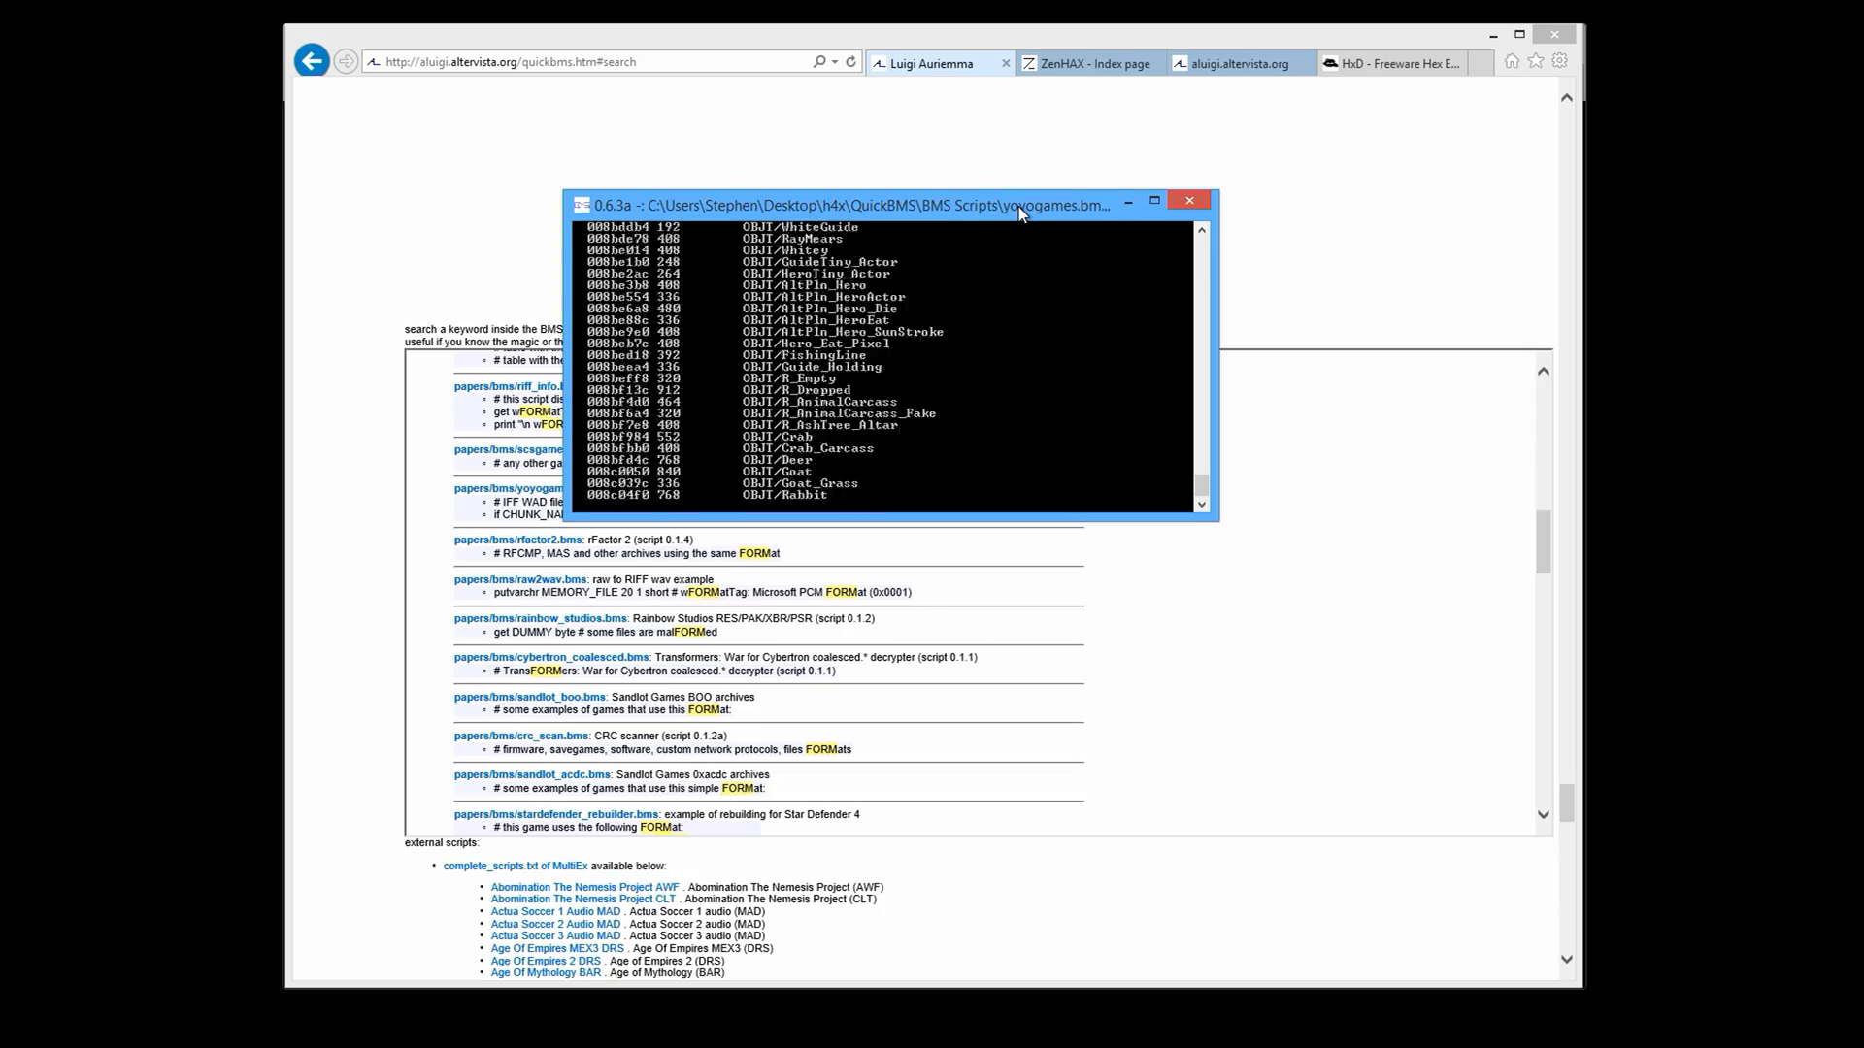
scroll(down, 3)
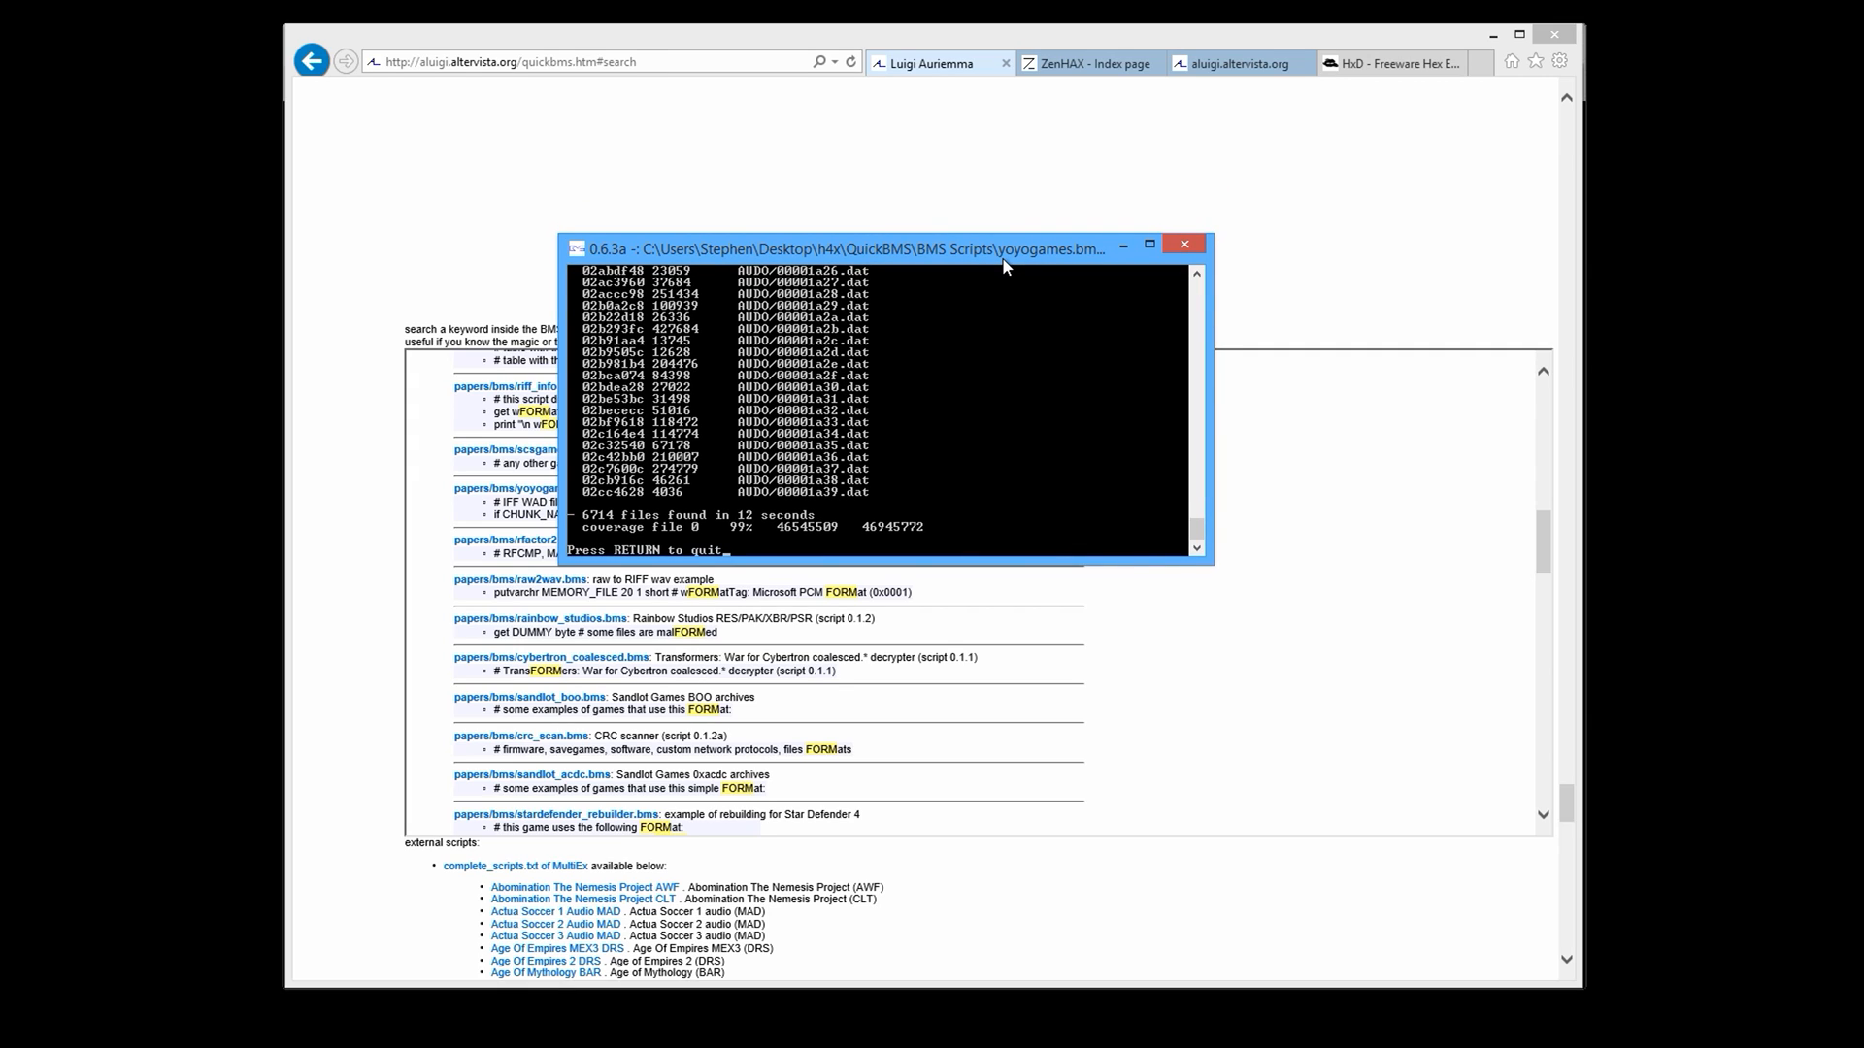
Switch to the ZenHAX forum tab to view the board index.
click(1084, 63)
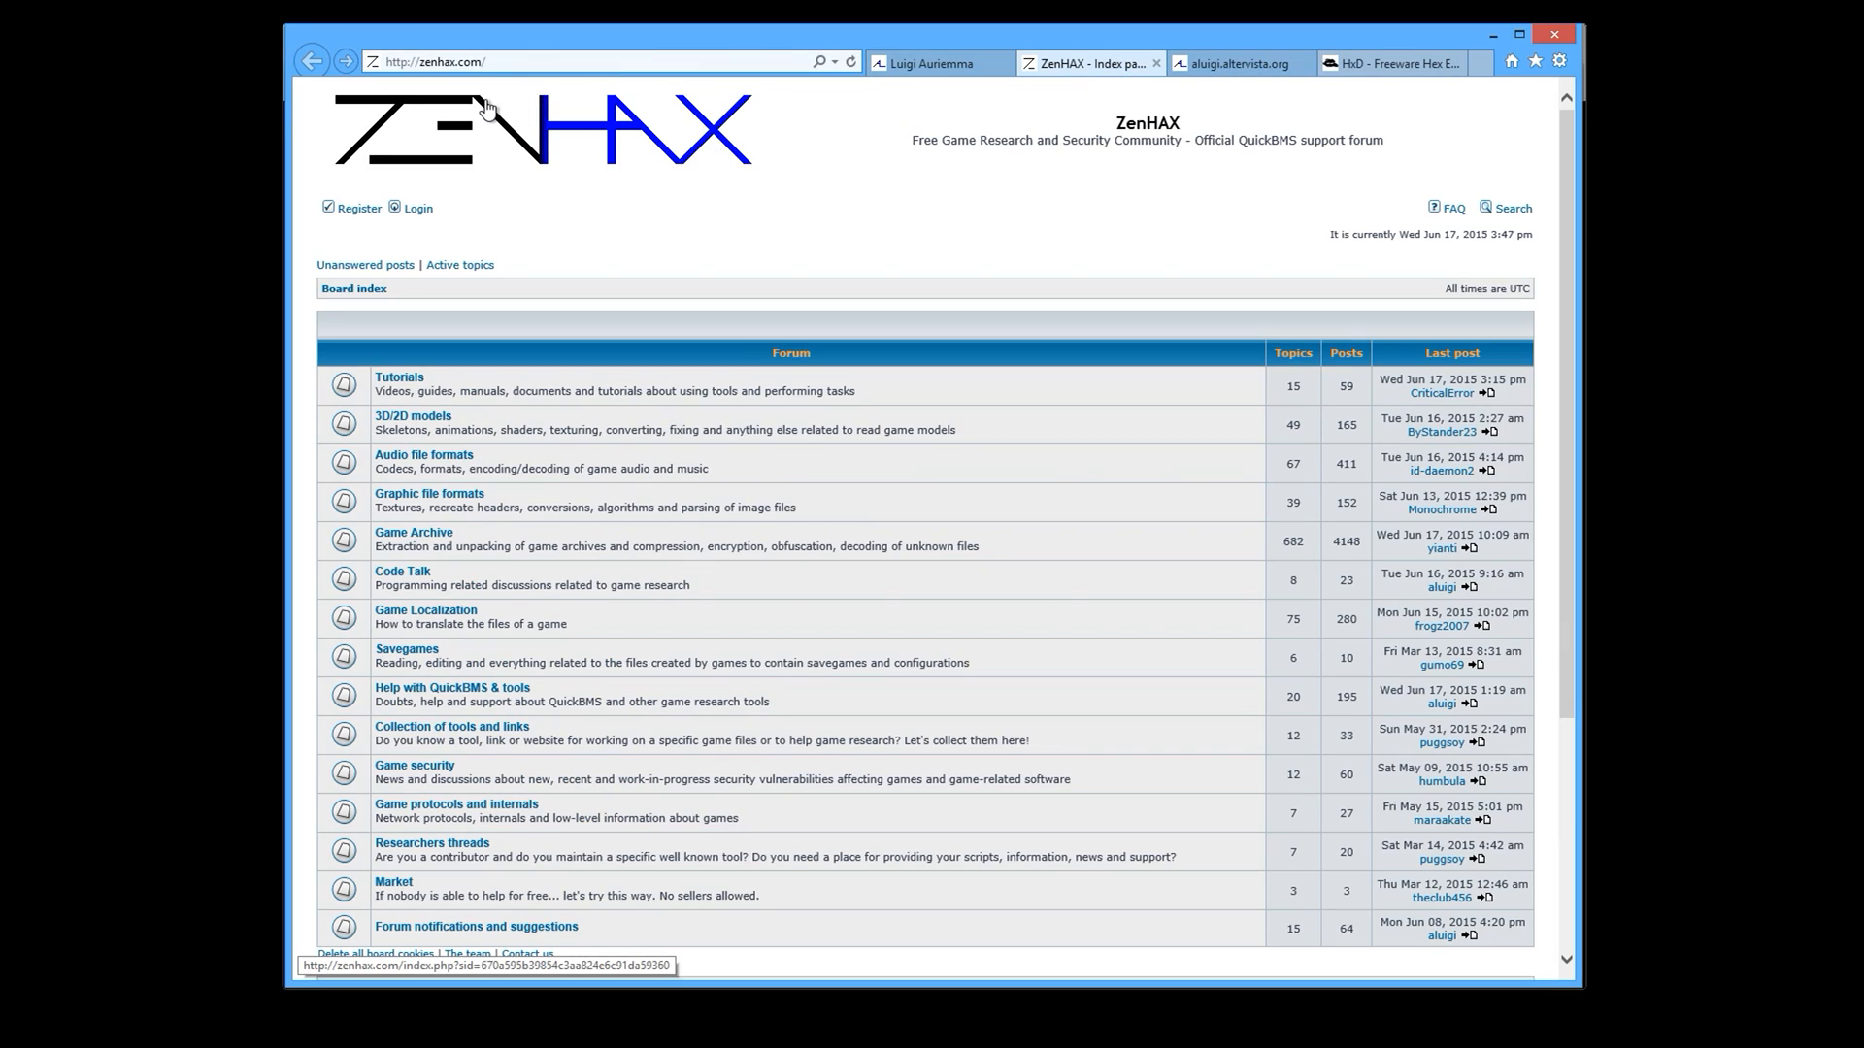
mouse_move(544, 641)
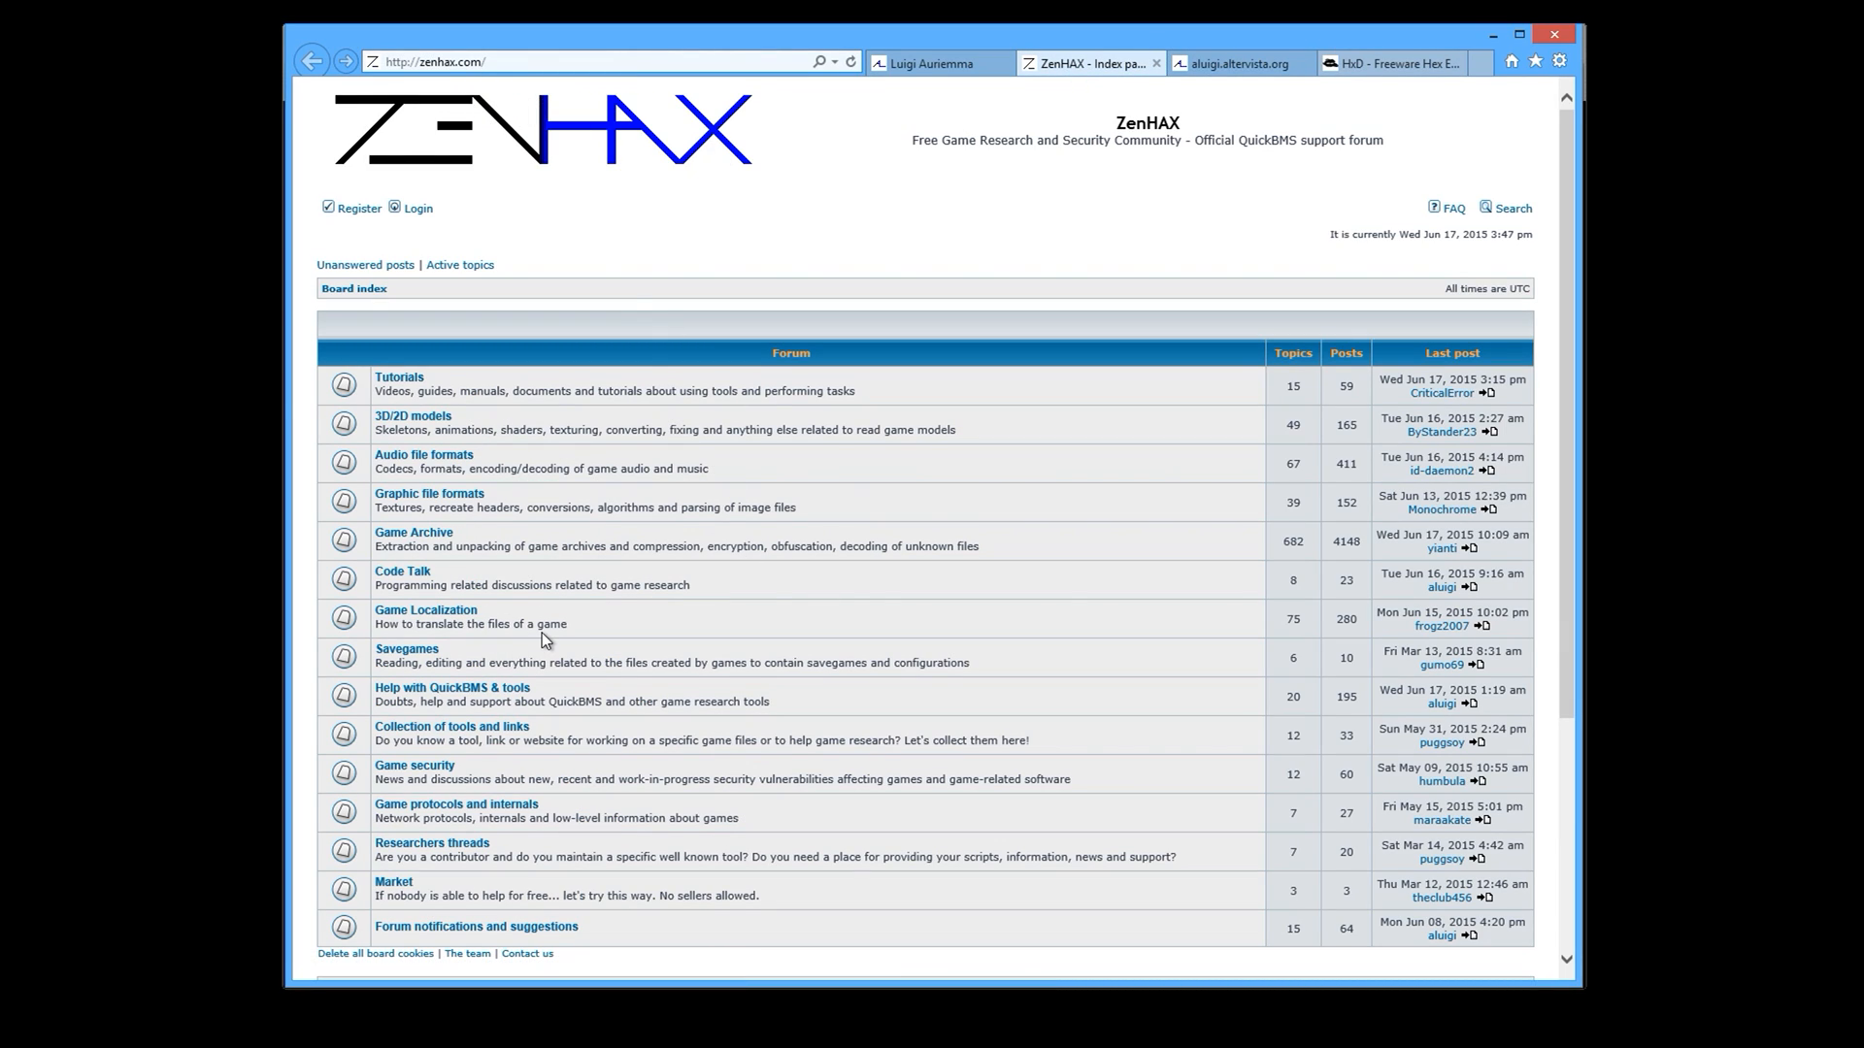
mouse_move(424, 609)
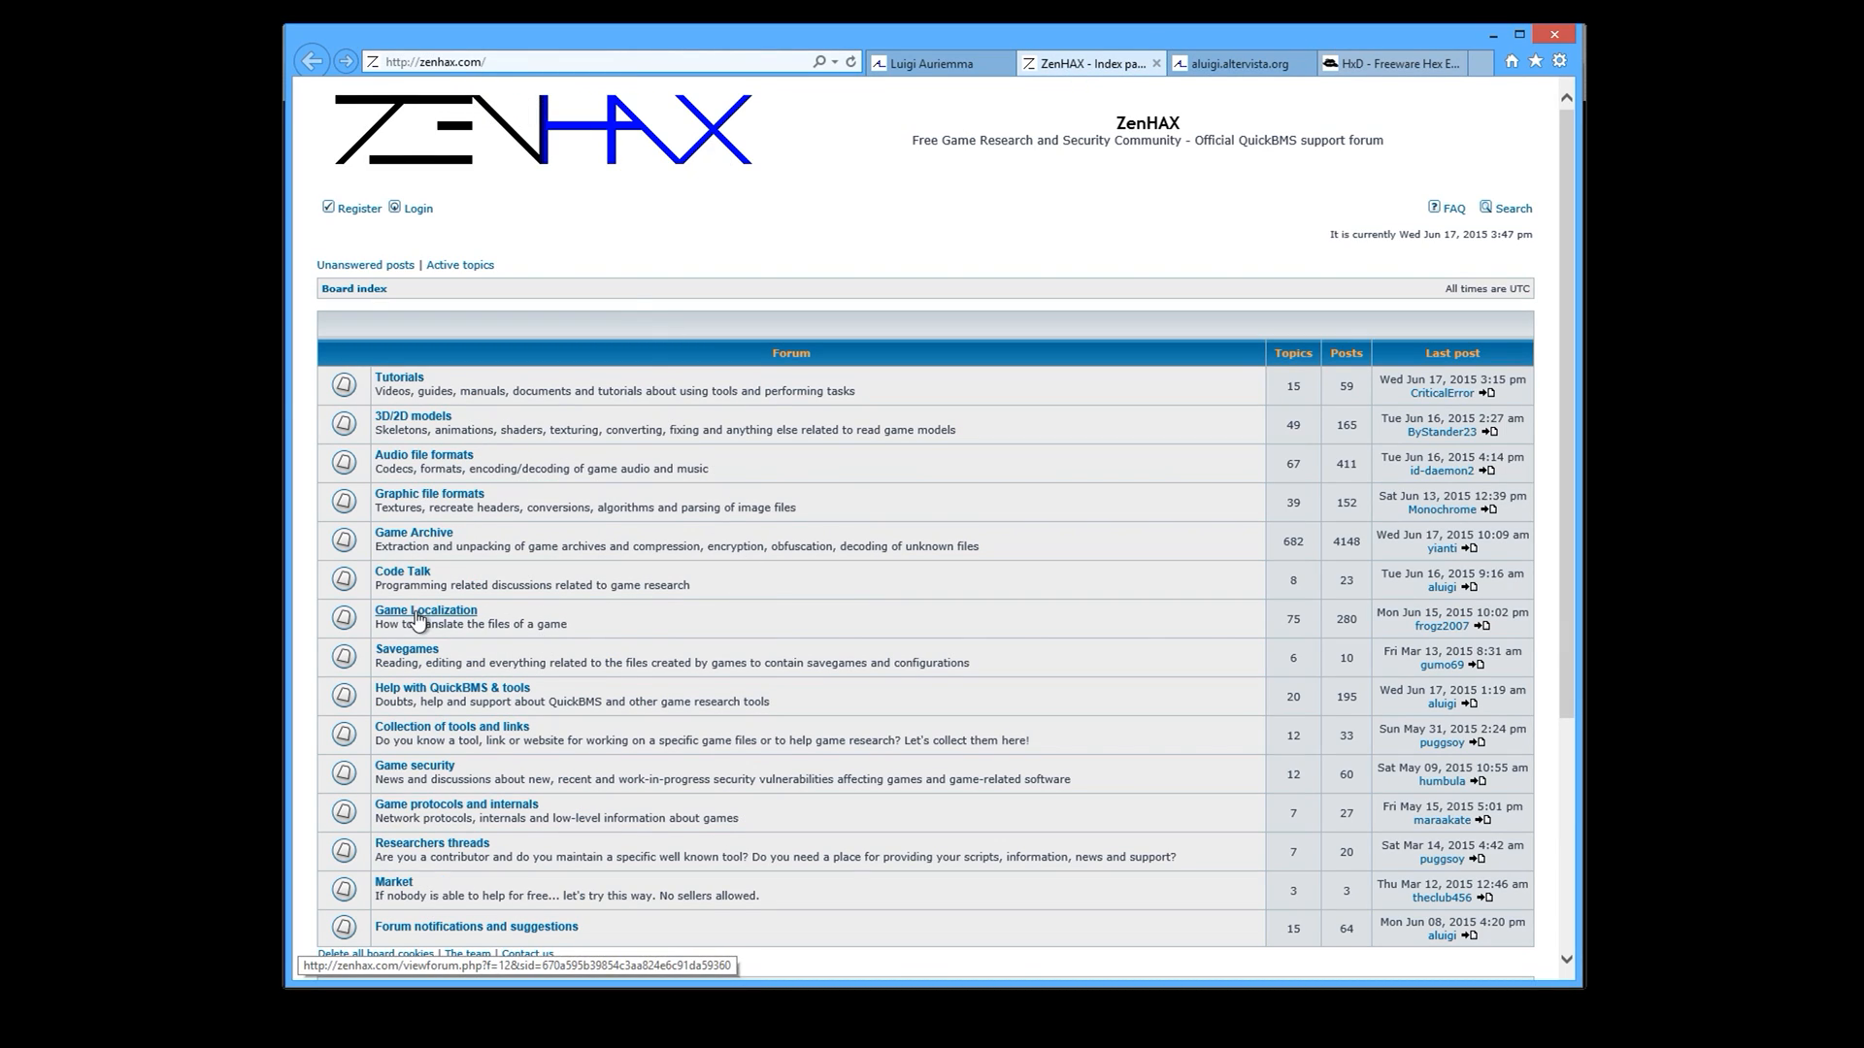
mouse_move(1040, 224)
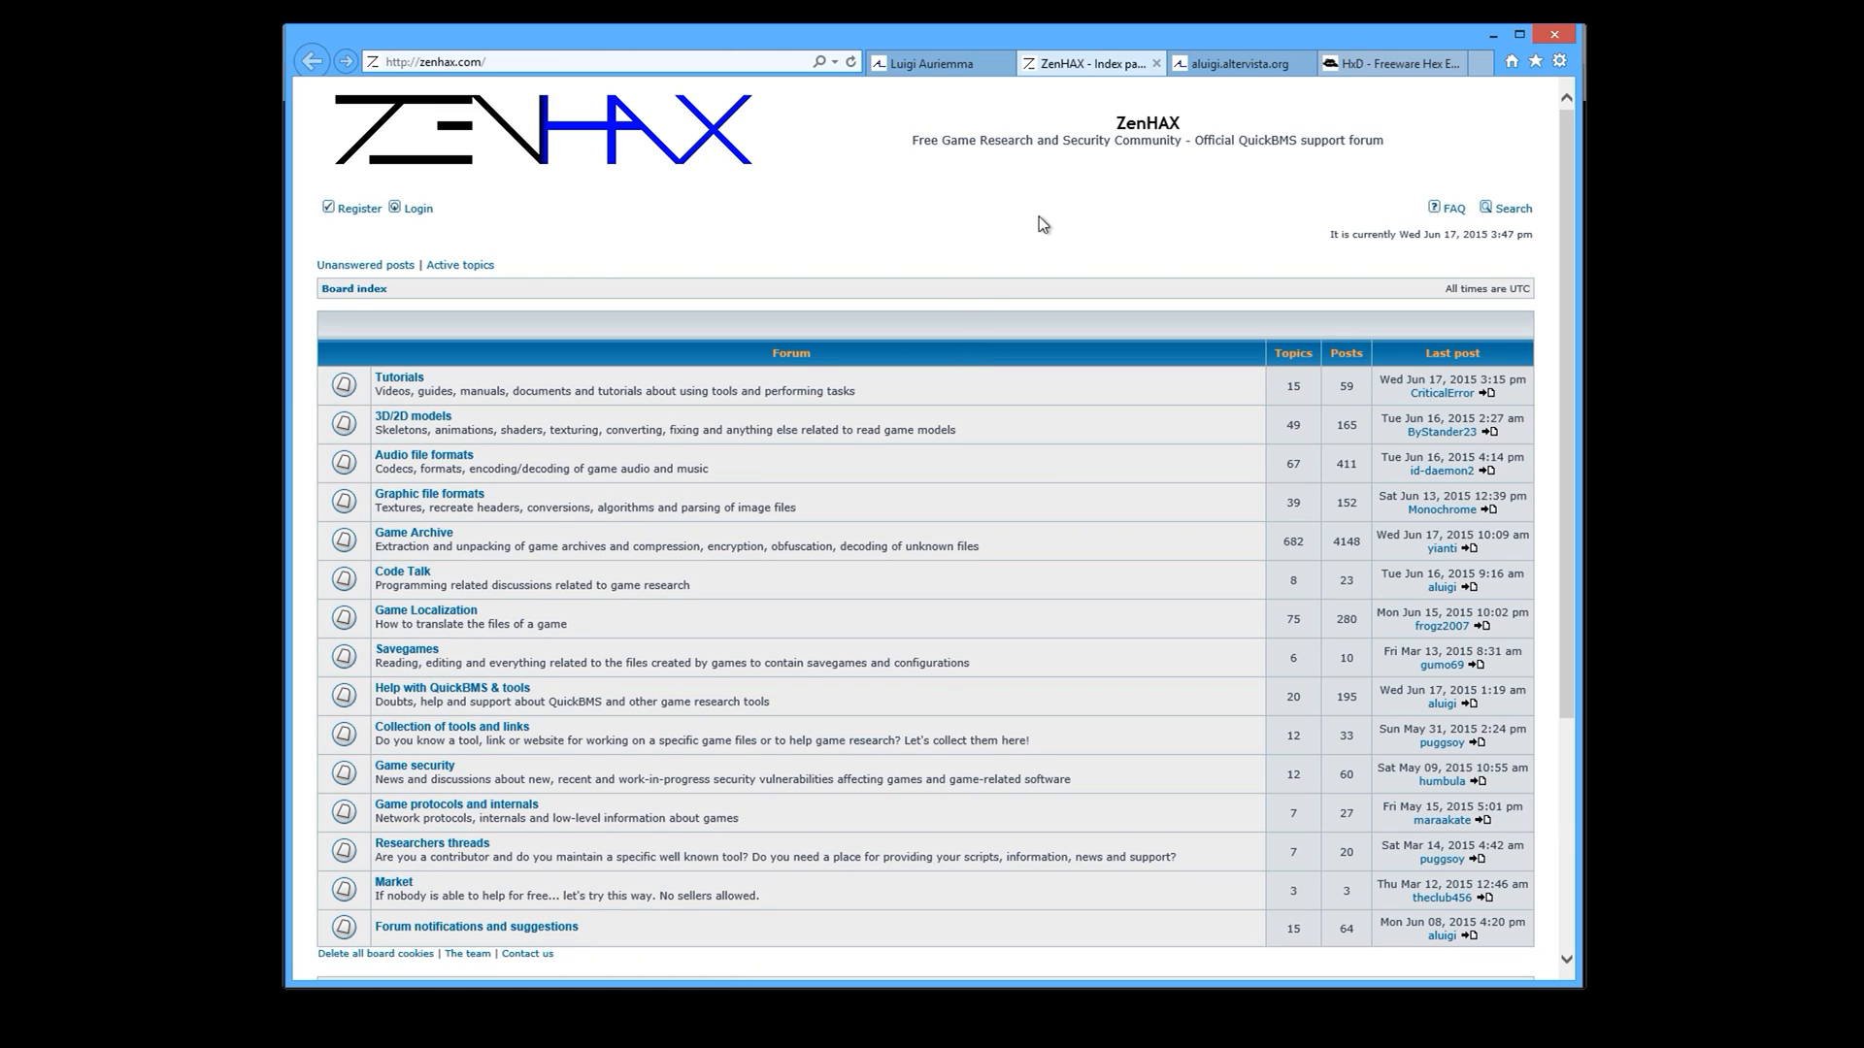
mouse_move(895, 418)
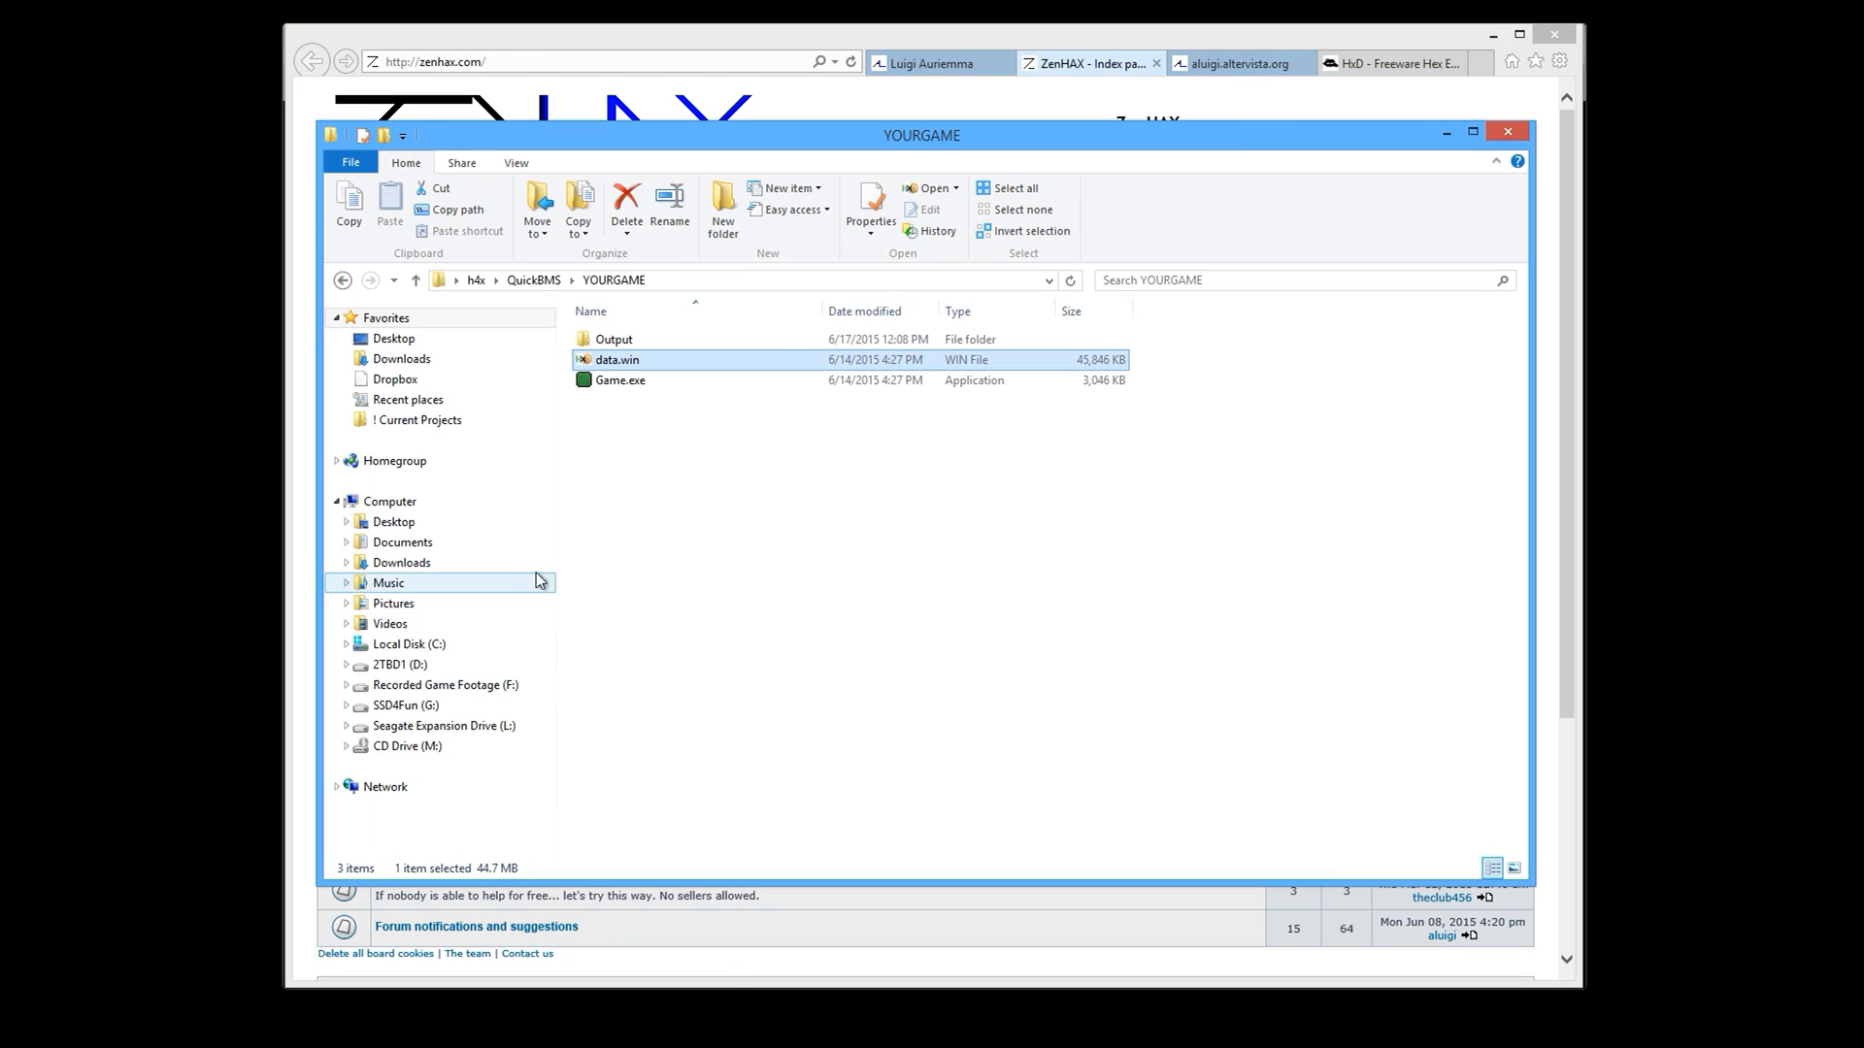
Open Output then AUDO, and select the extracted 000019eb.ogg audio file.
double_click(614, 339)
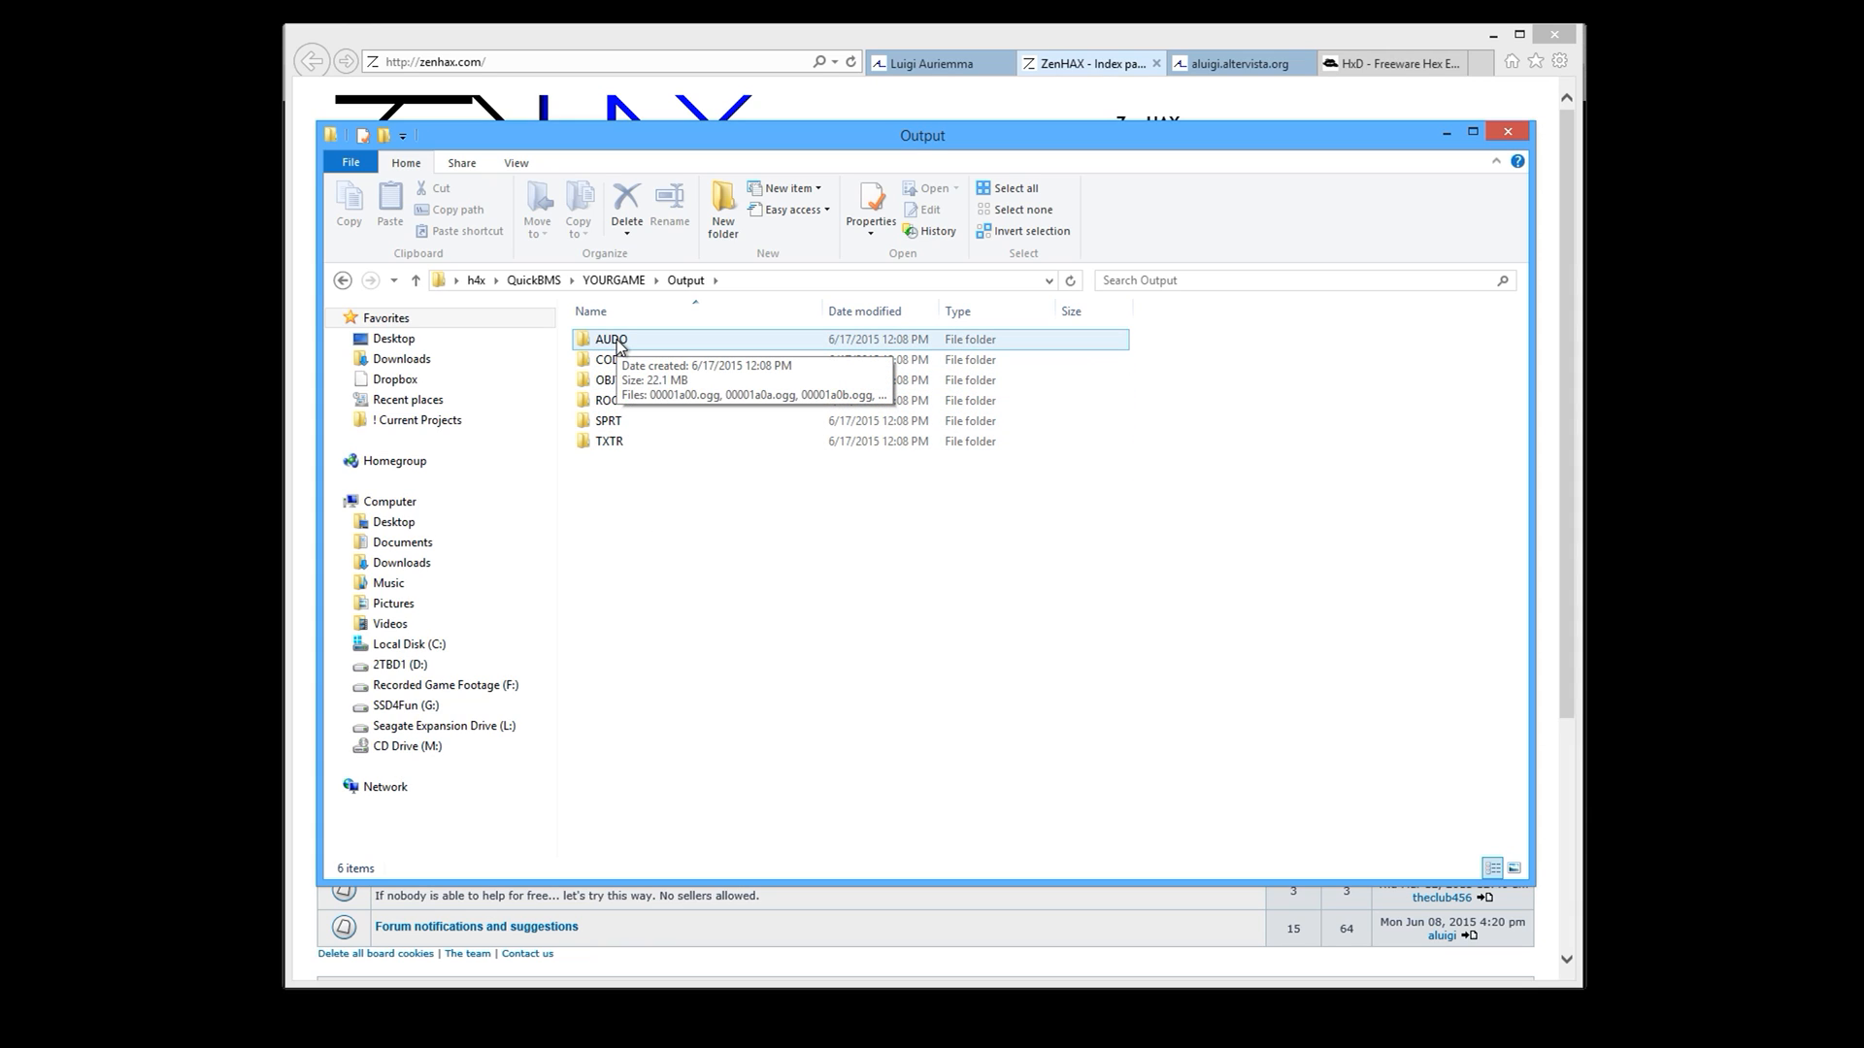
double_click(611, 339)
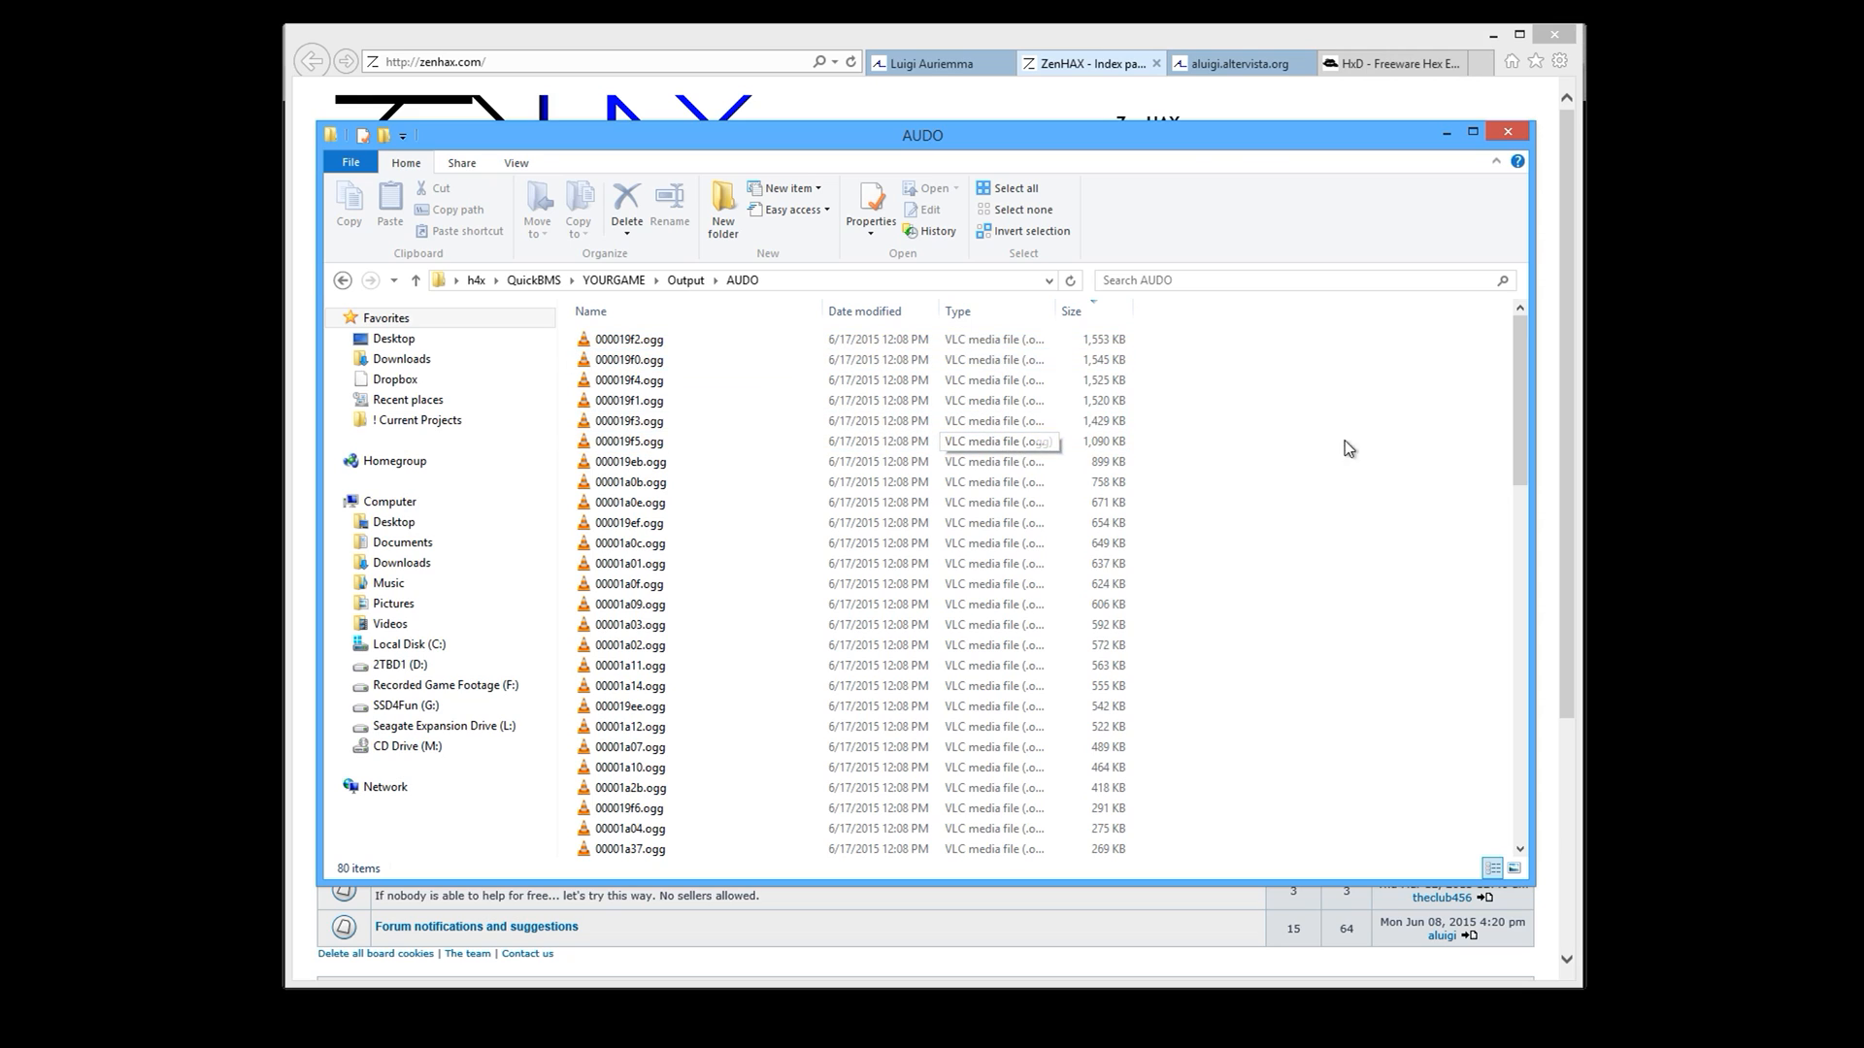
click(630, 523)
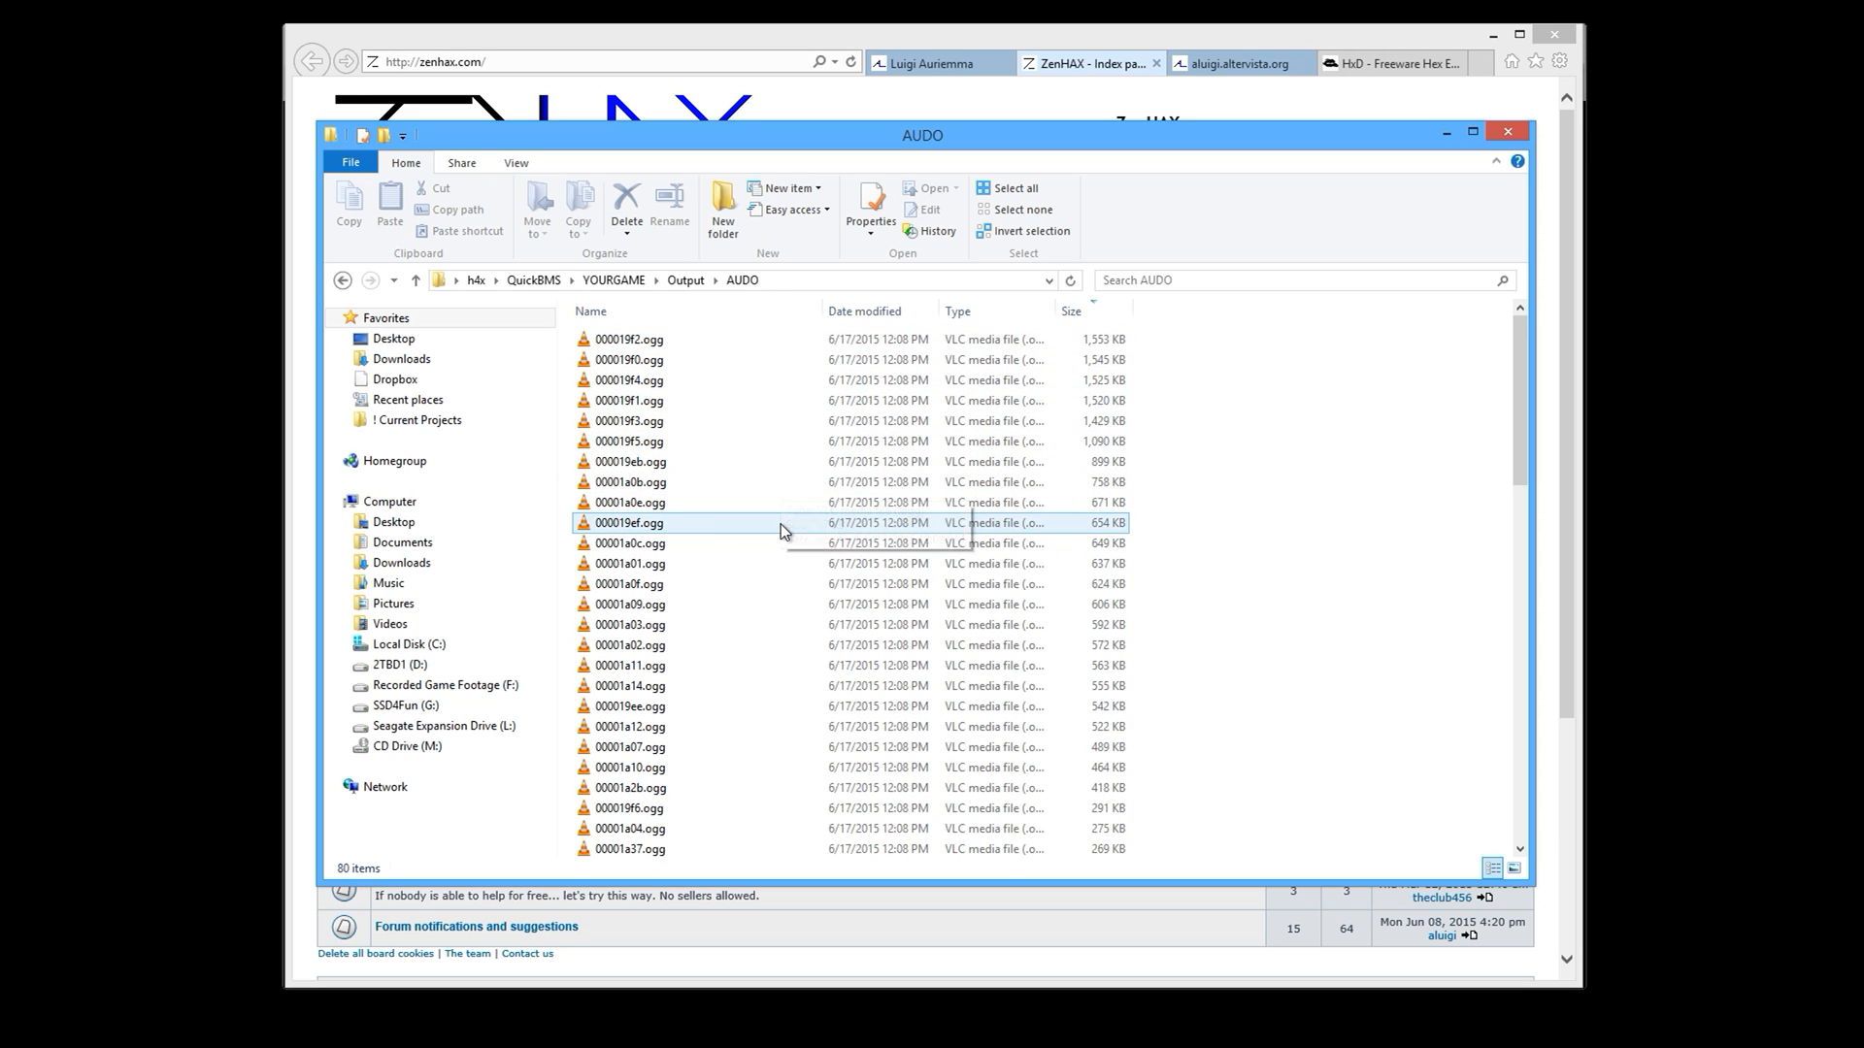
mouse_move(708, 465)
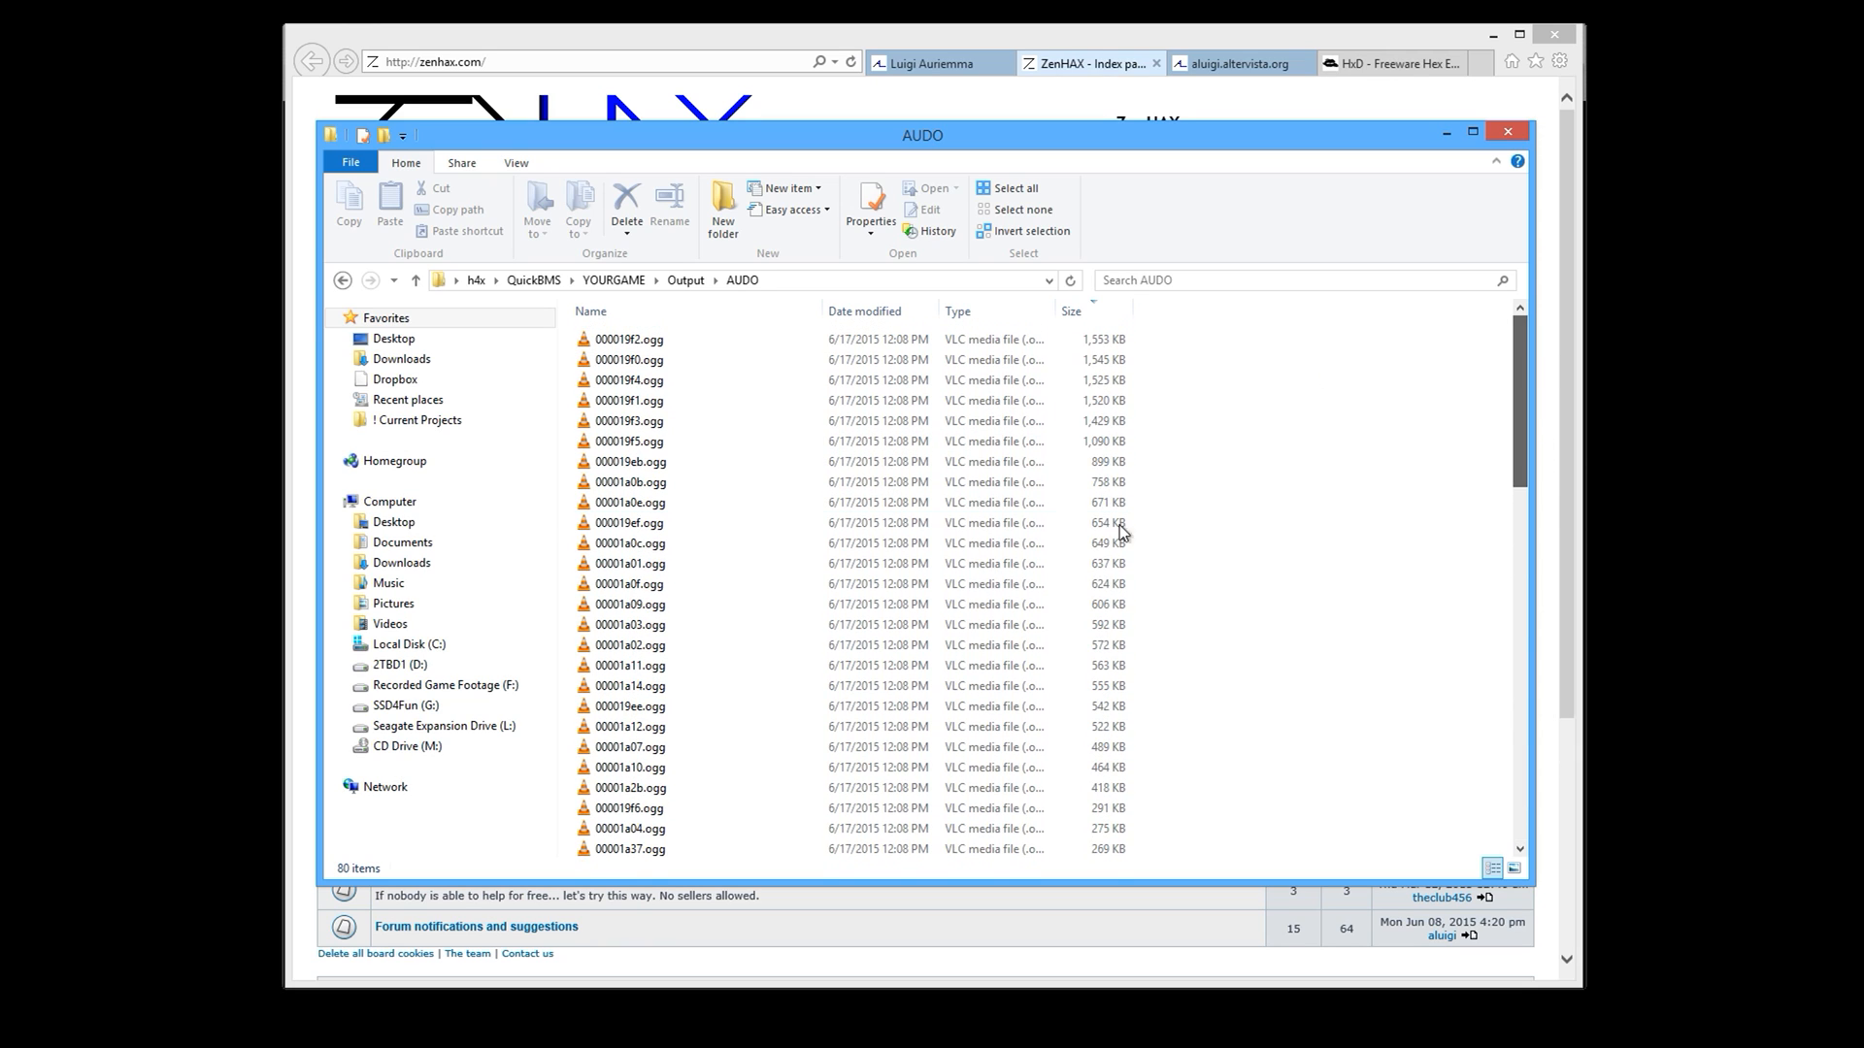
click(630, 461)
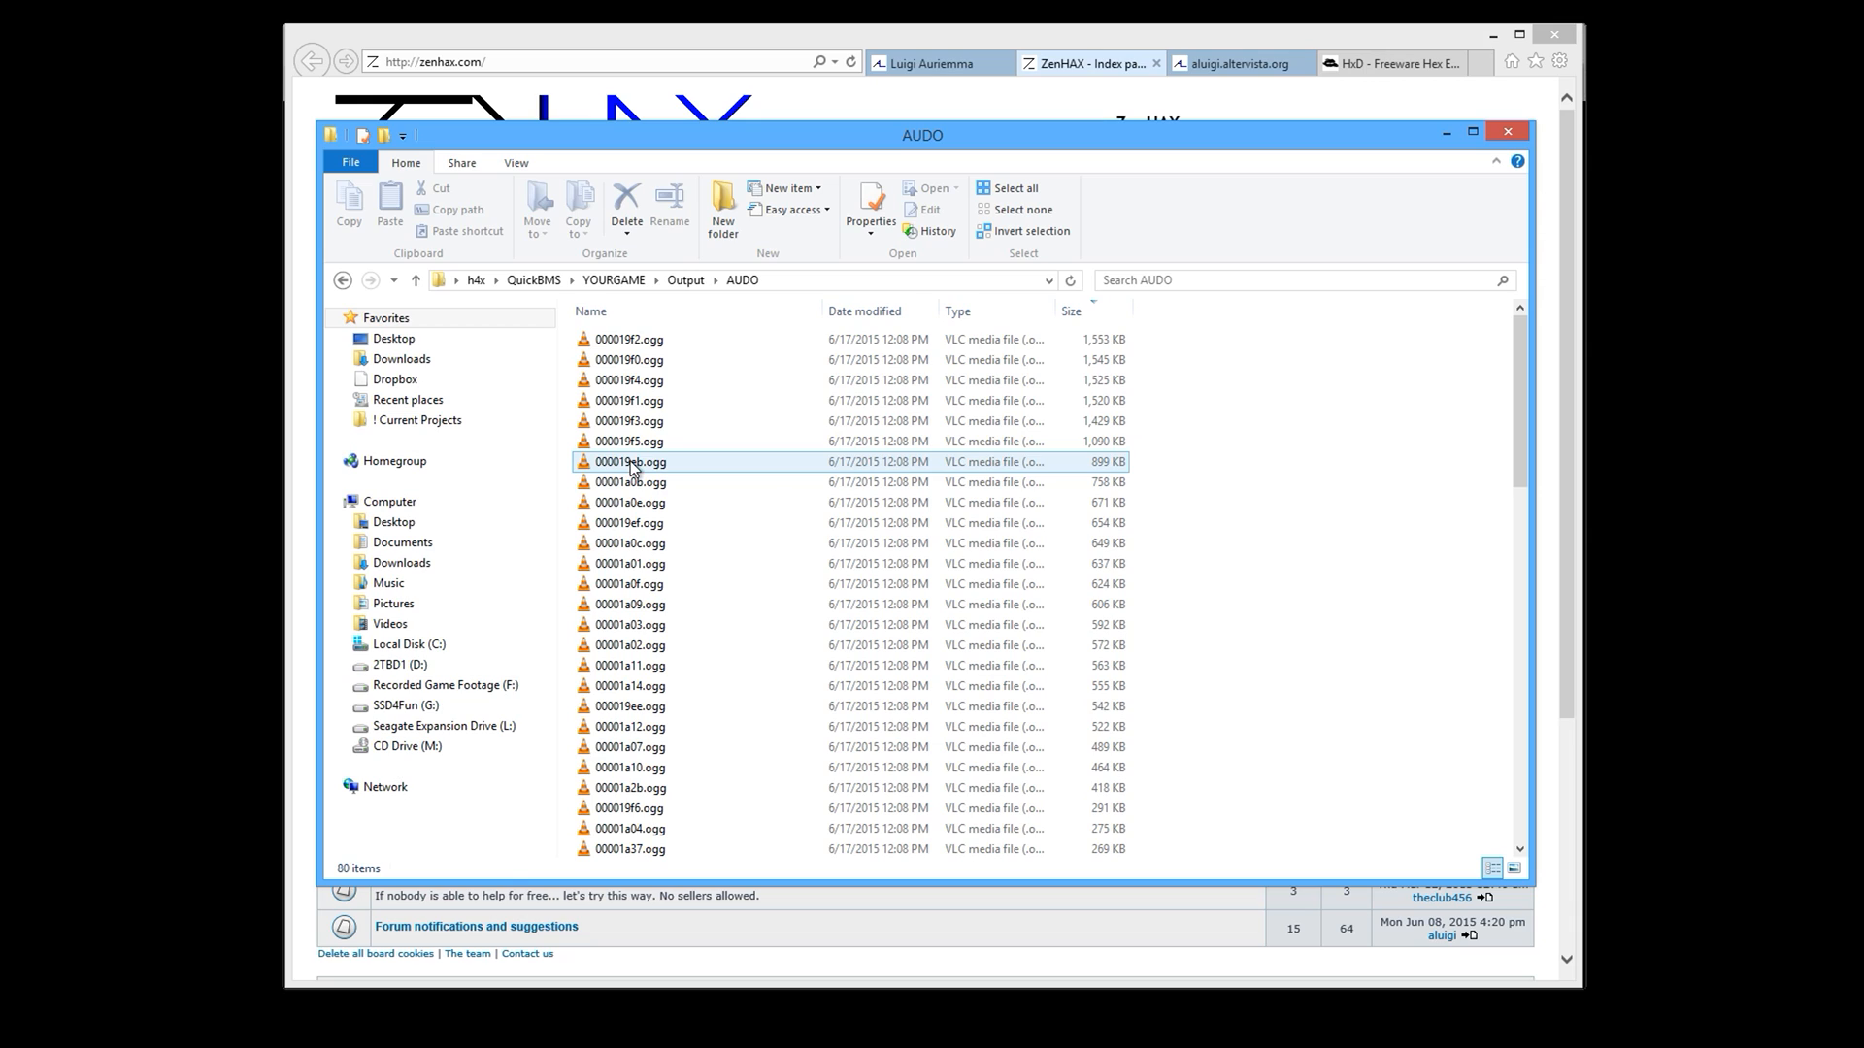
click(630, 461)
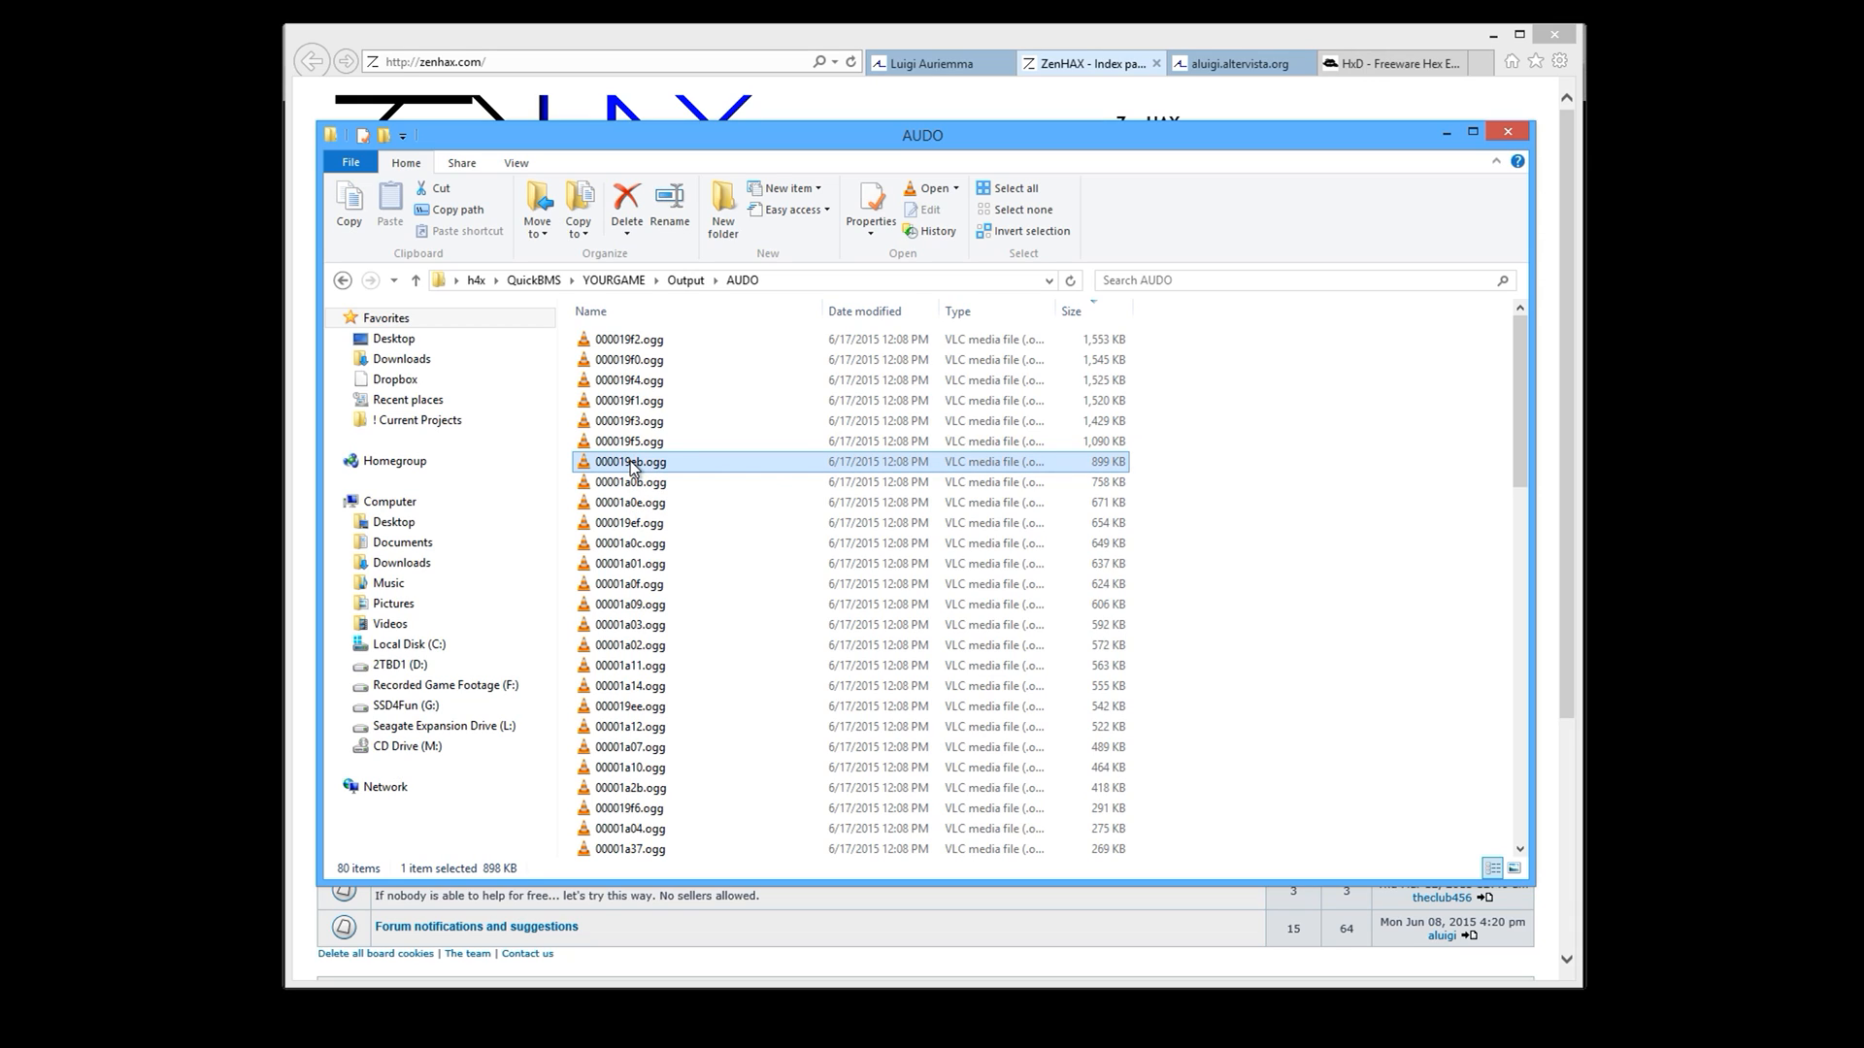
mouse_move(634, 466)
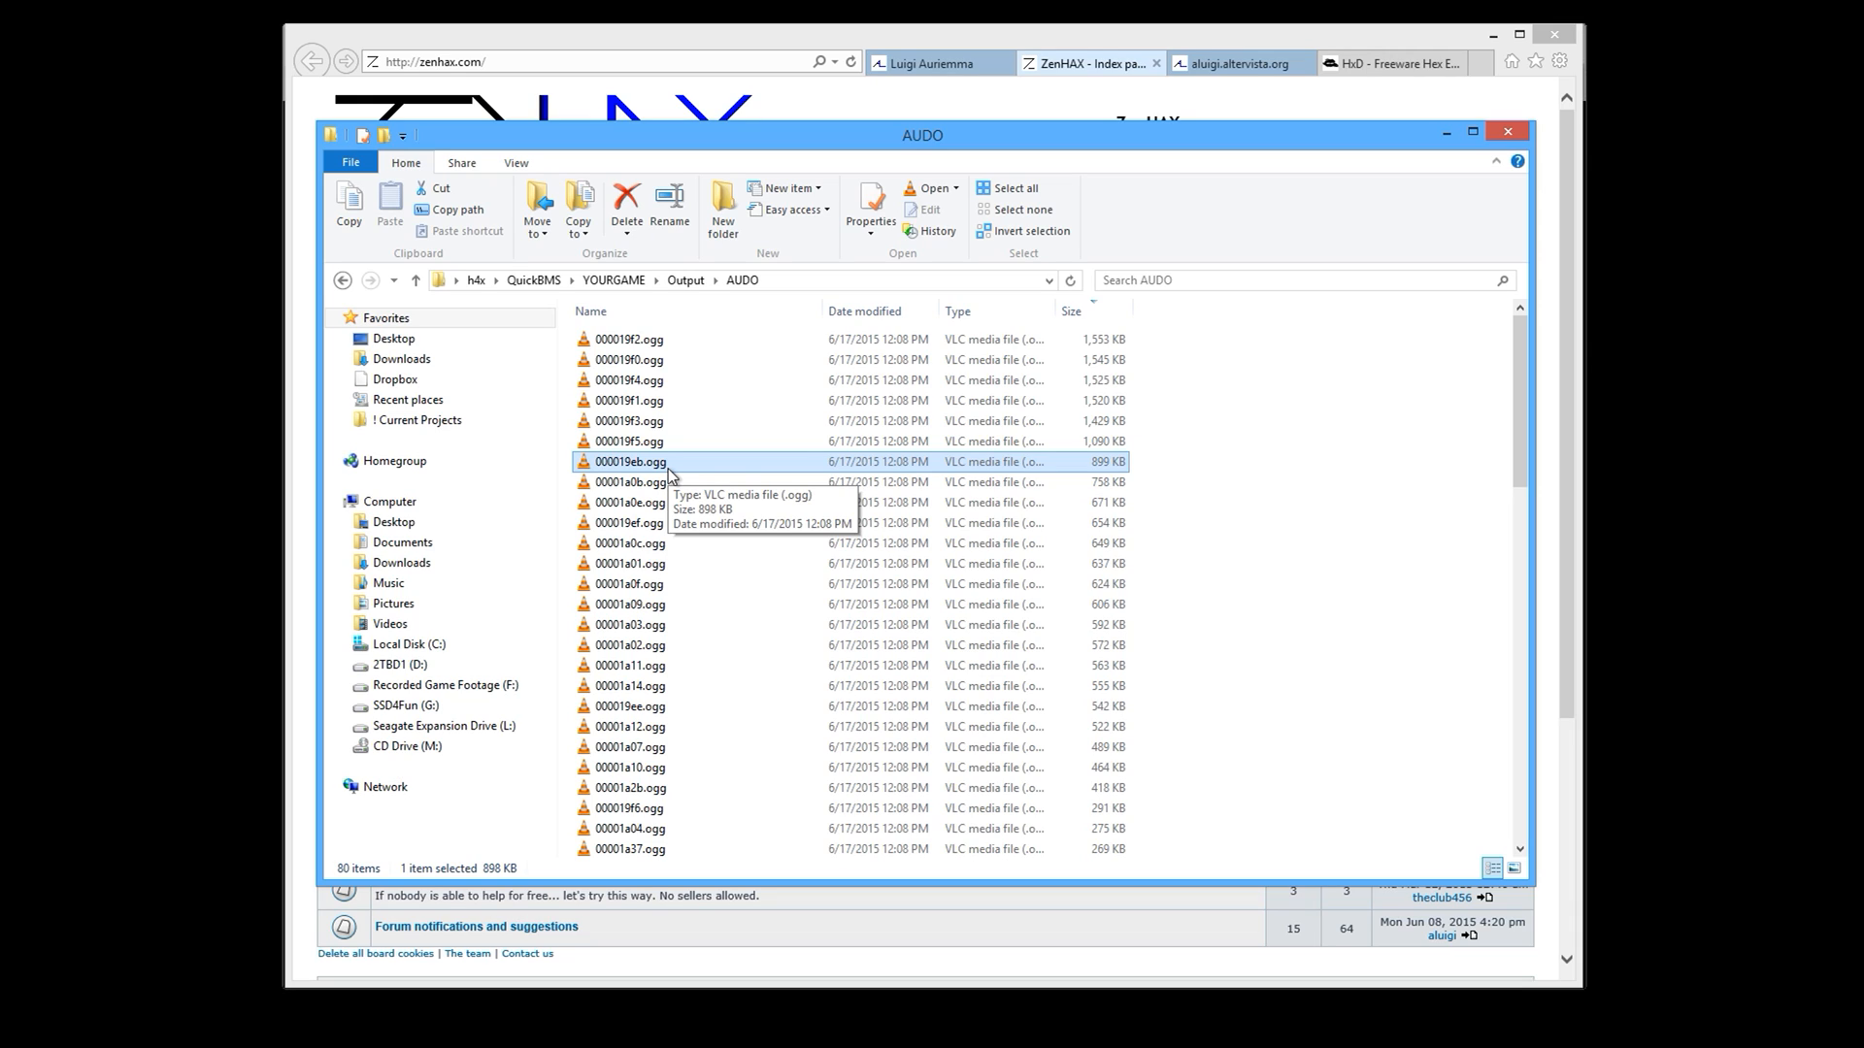
mouse_move(1446, 134)
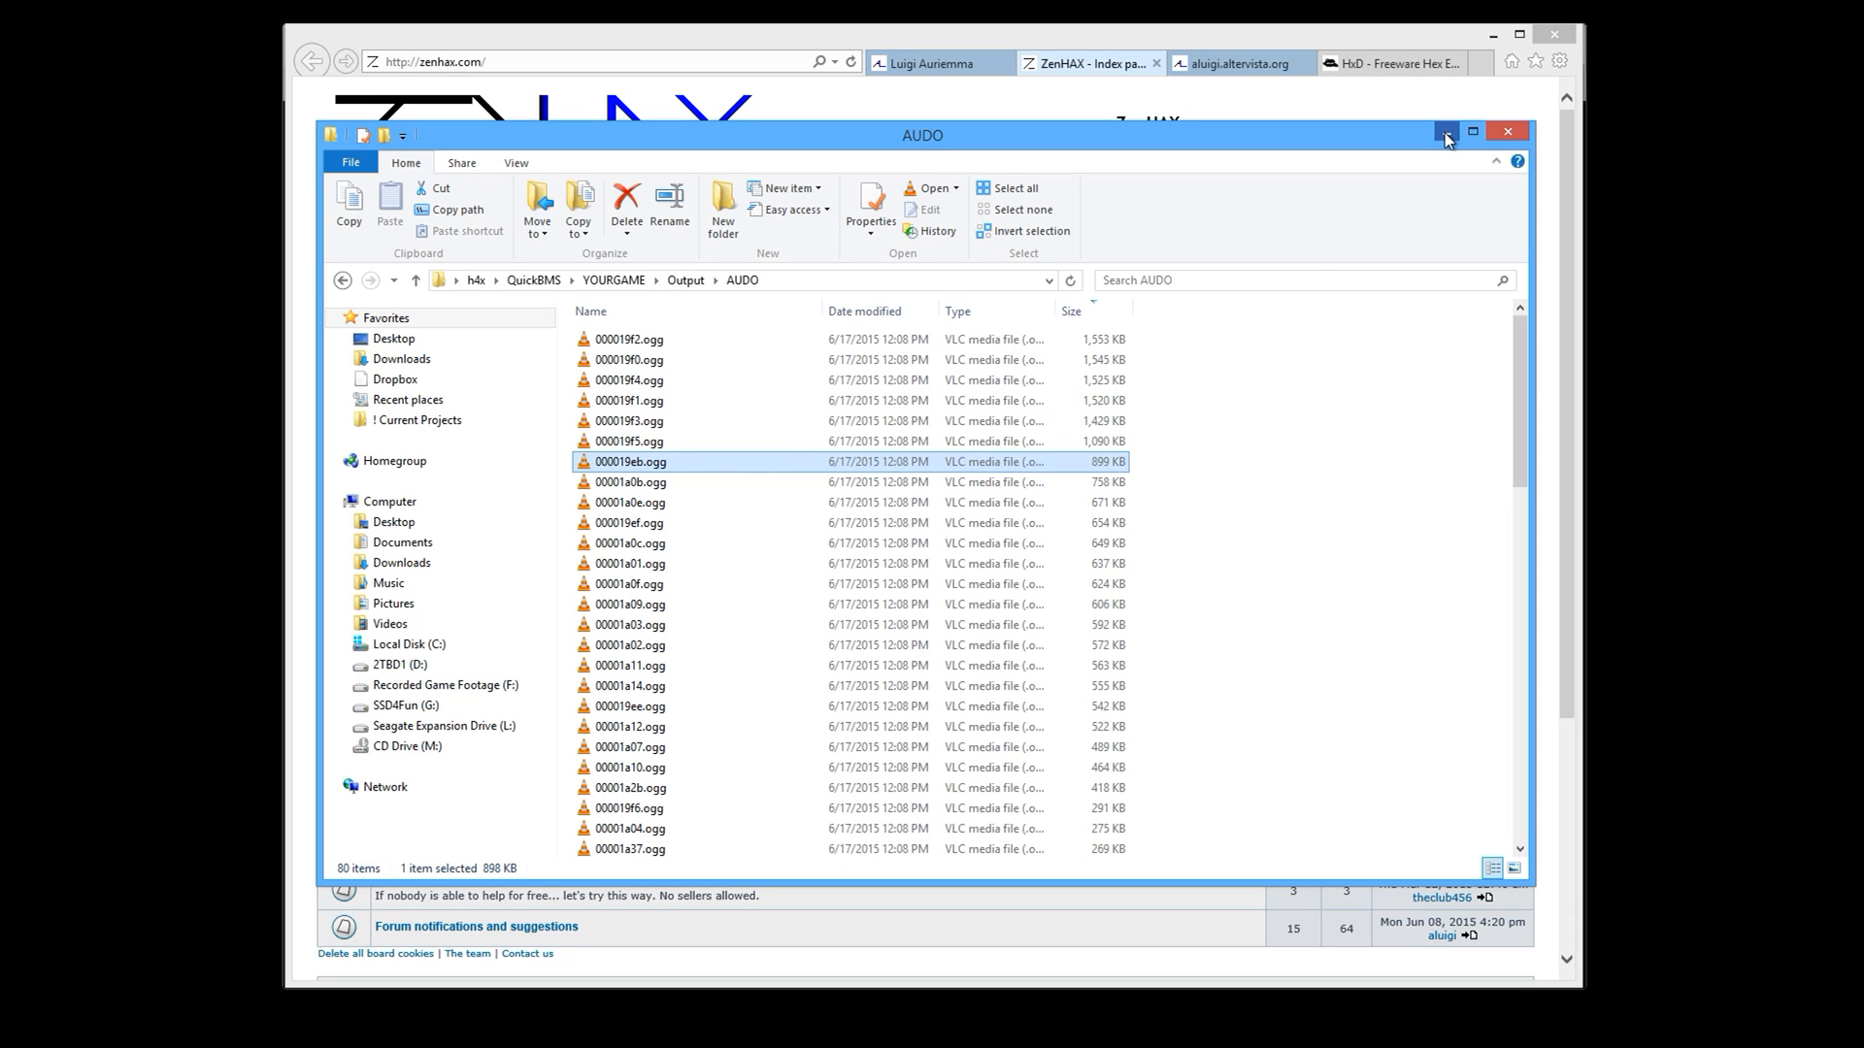
mouse_move(1448, 134)
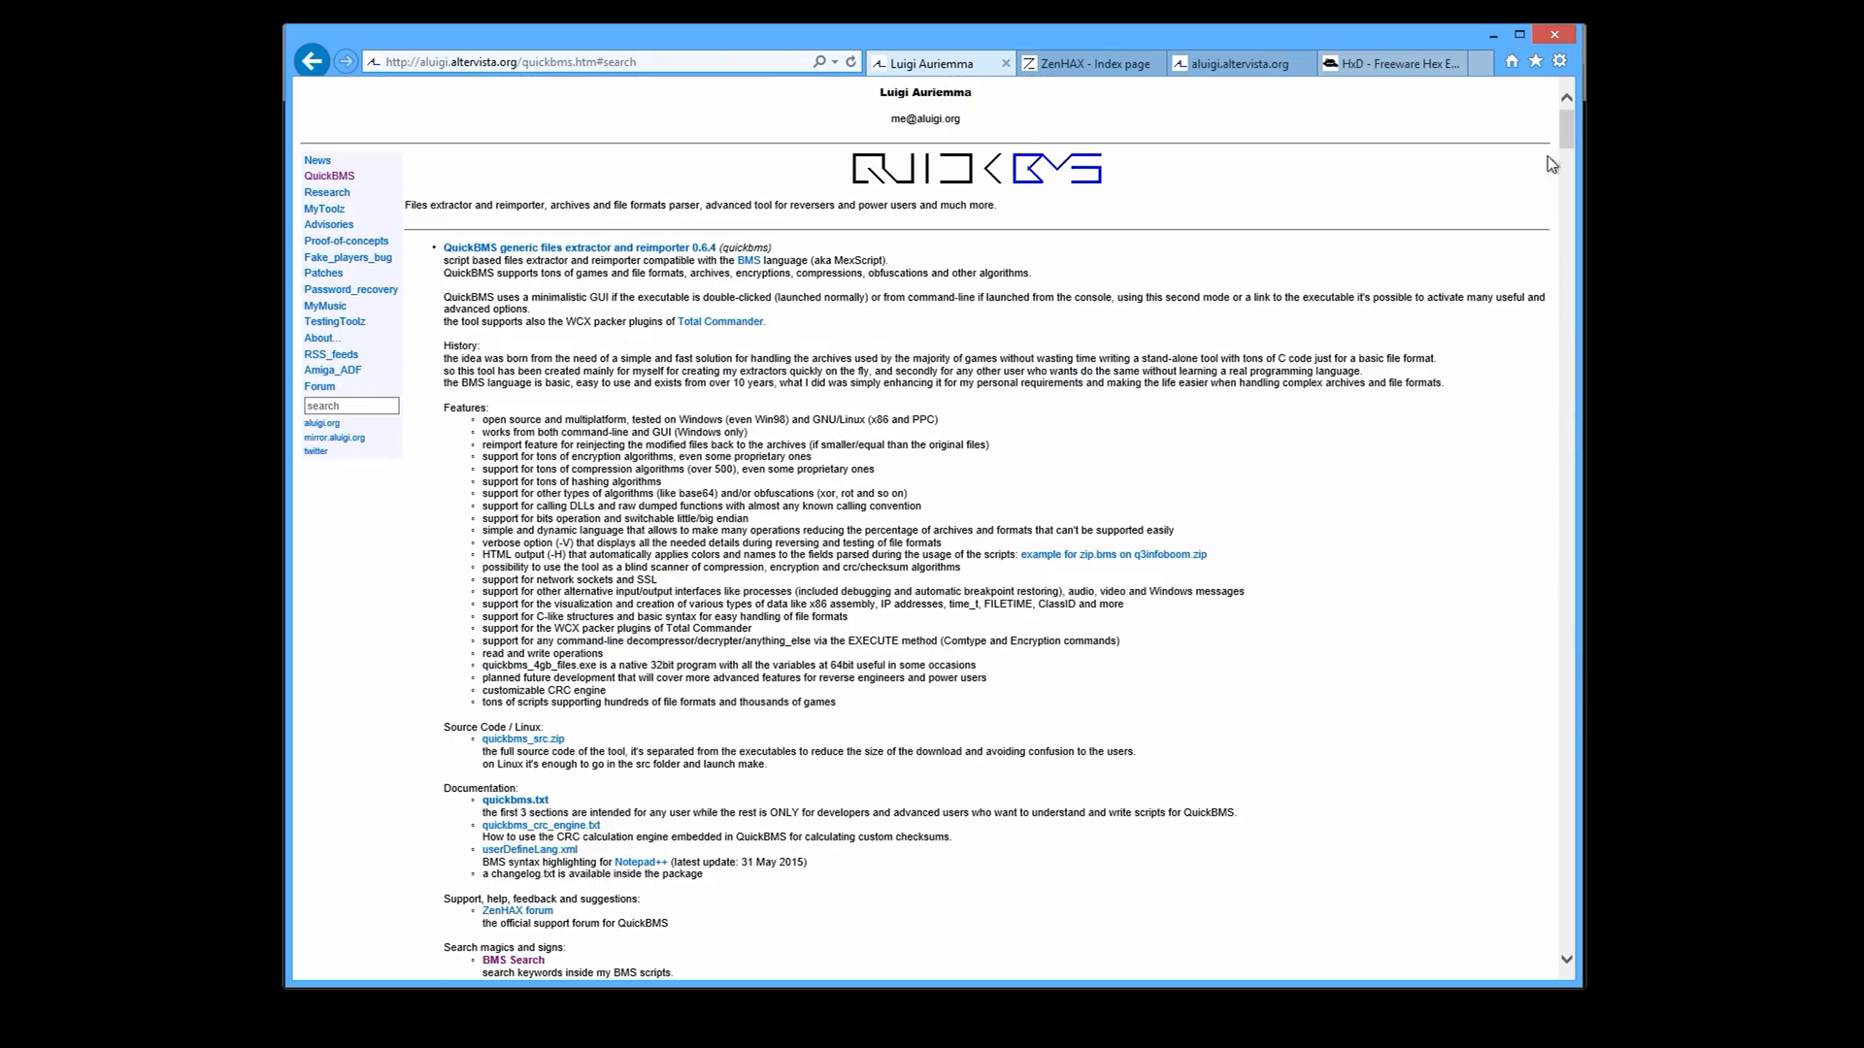
mouse_move(1383, 464)
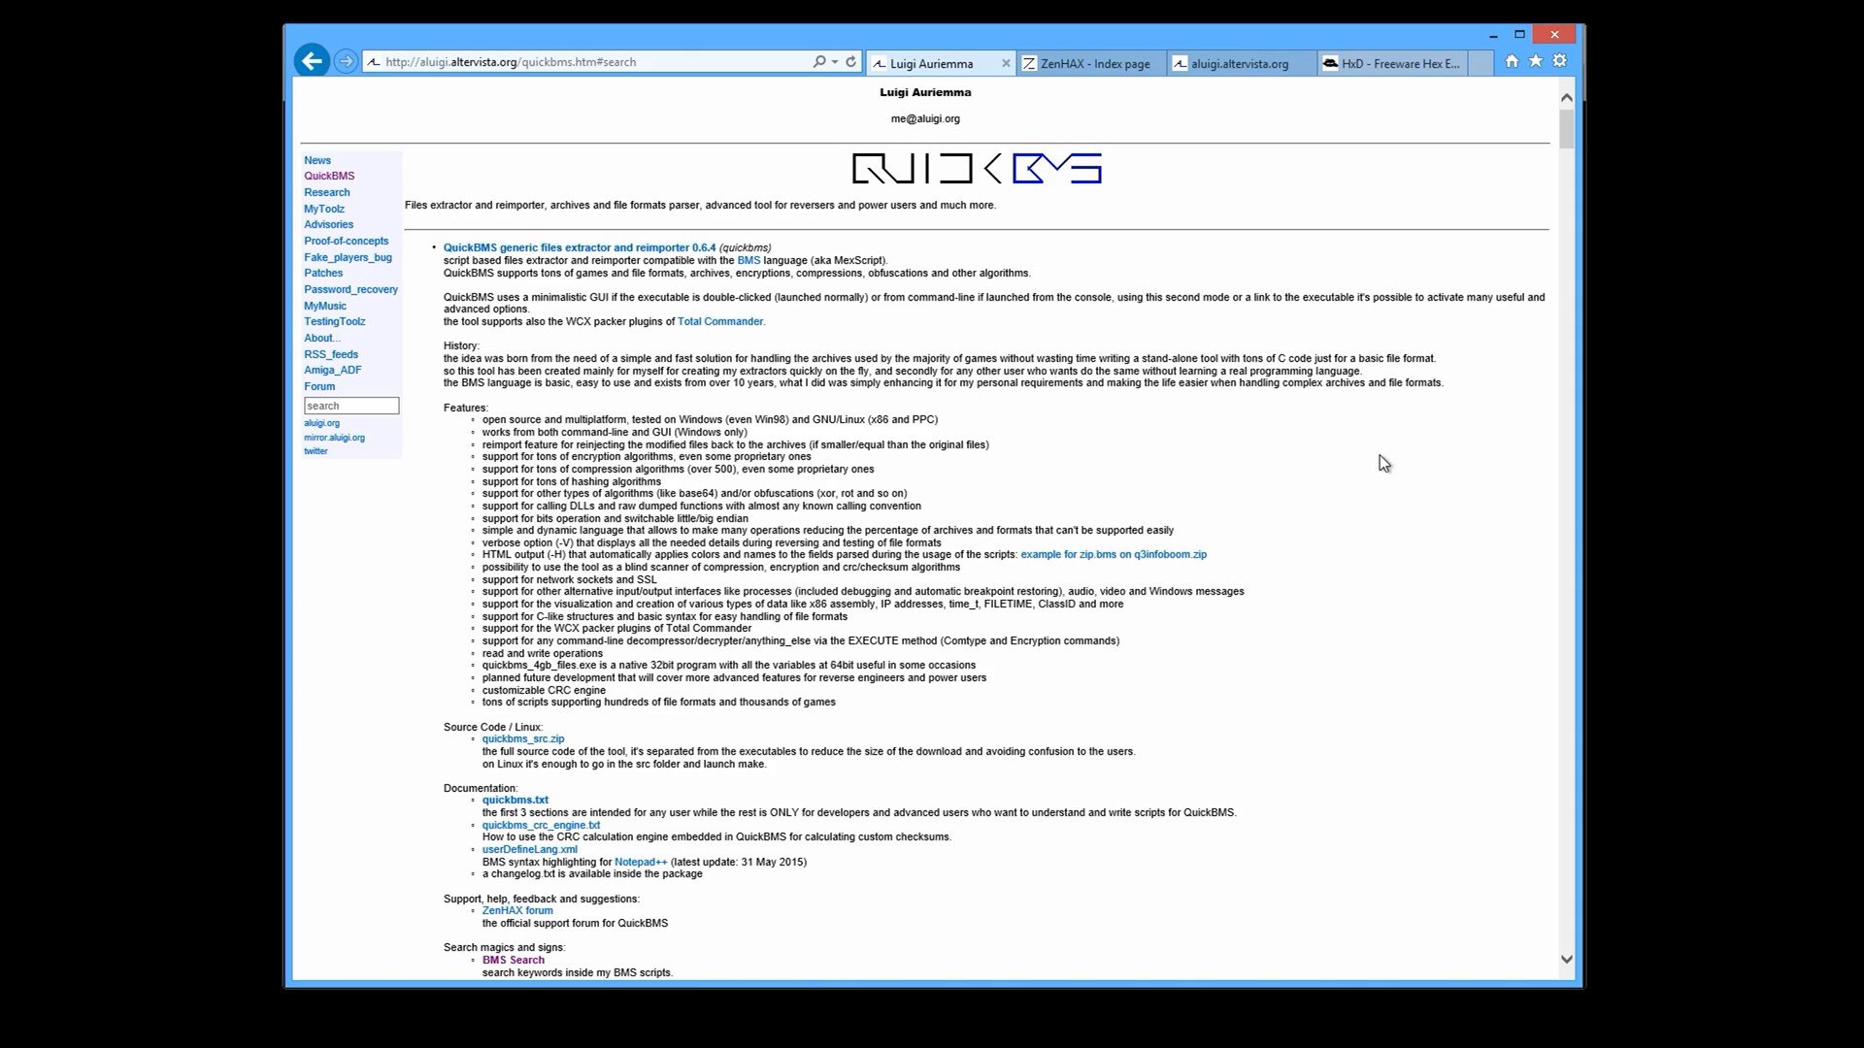
mouse_move(854, 165)
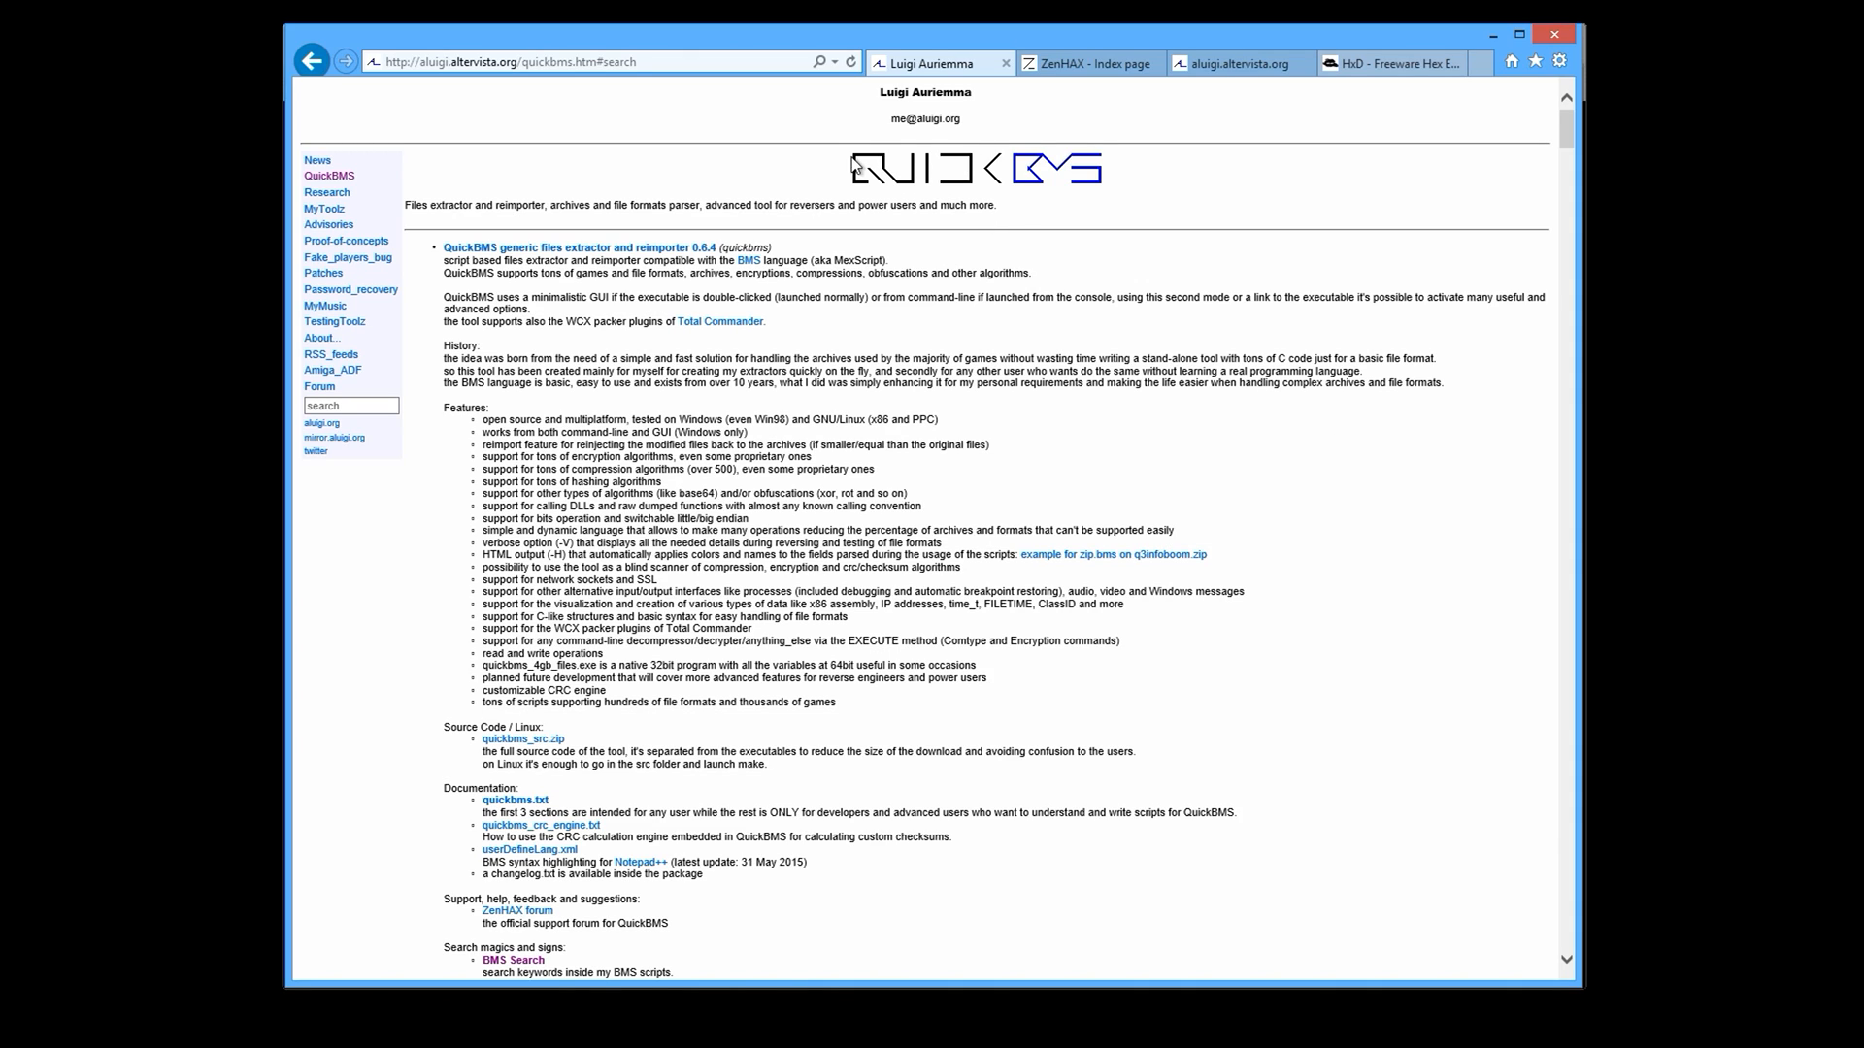
mouse_move(970, 180)
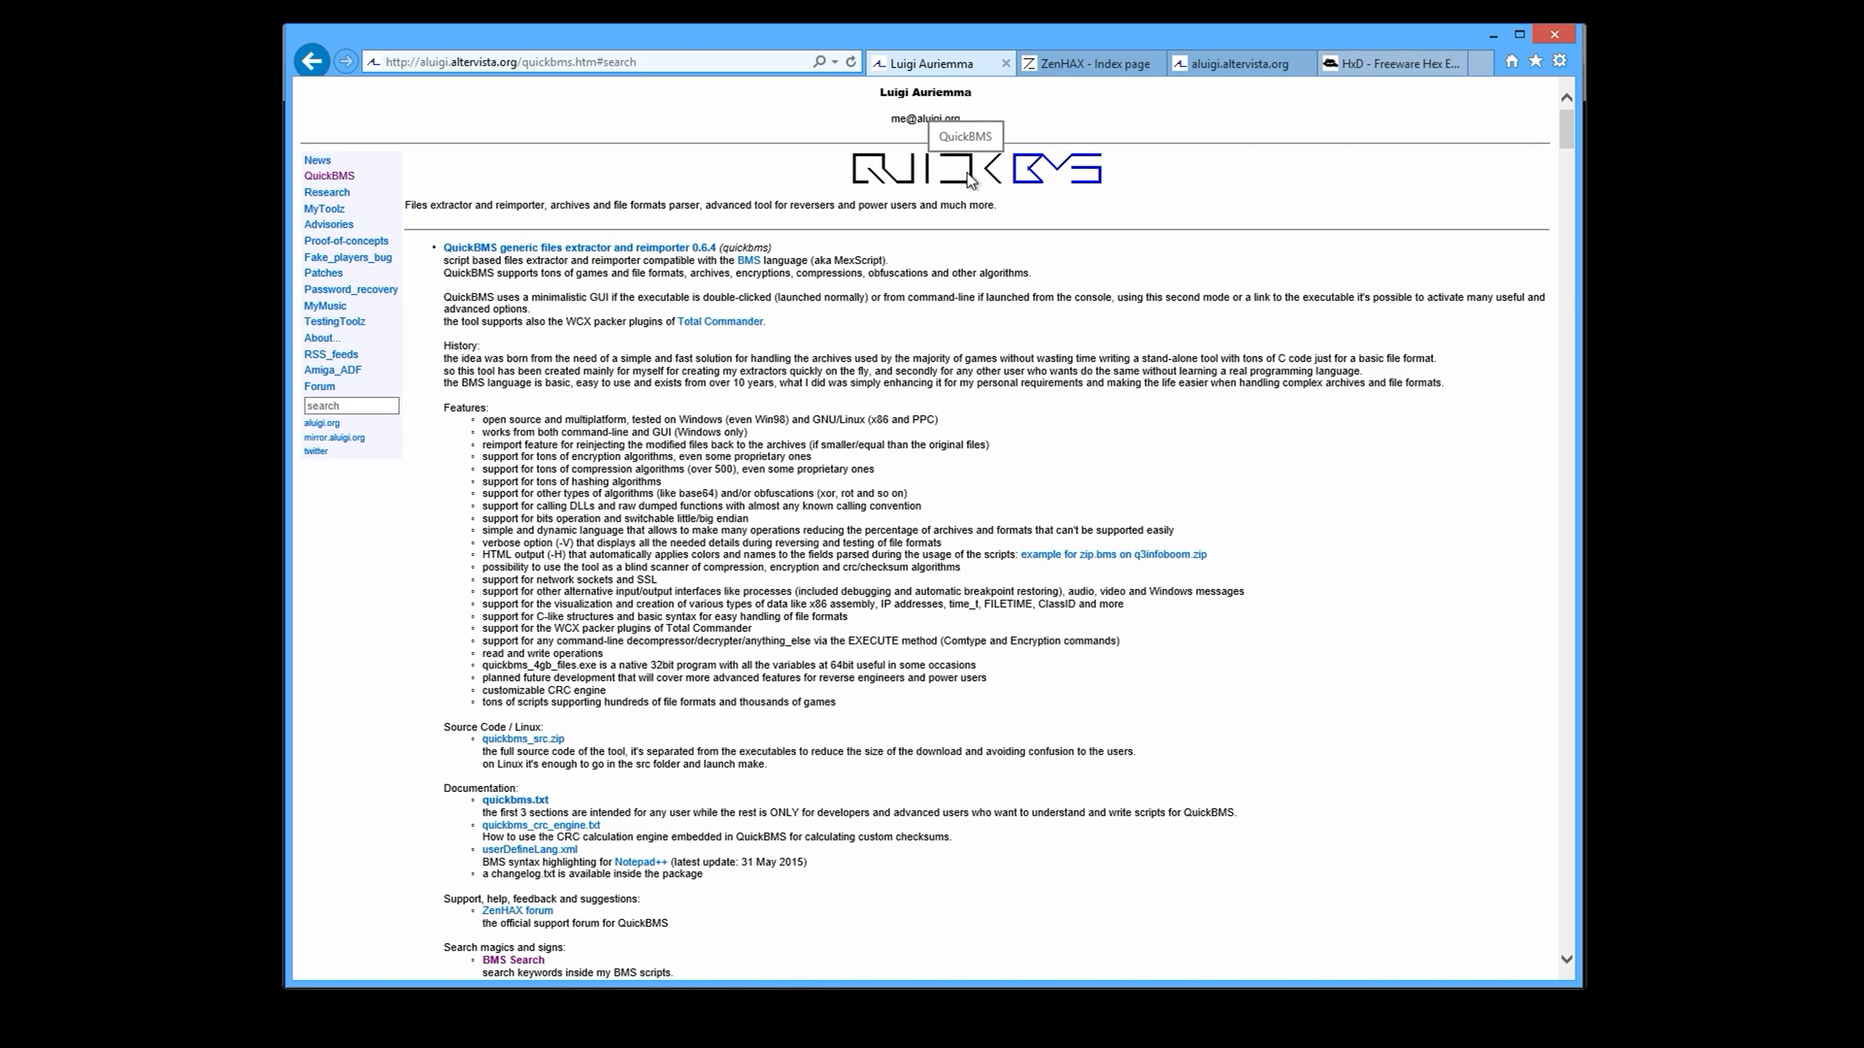
mouse_move(981, 197)
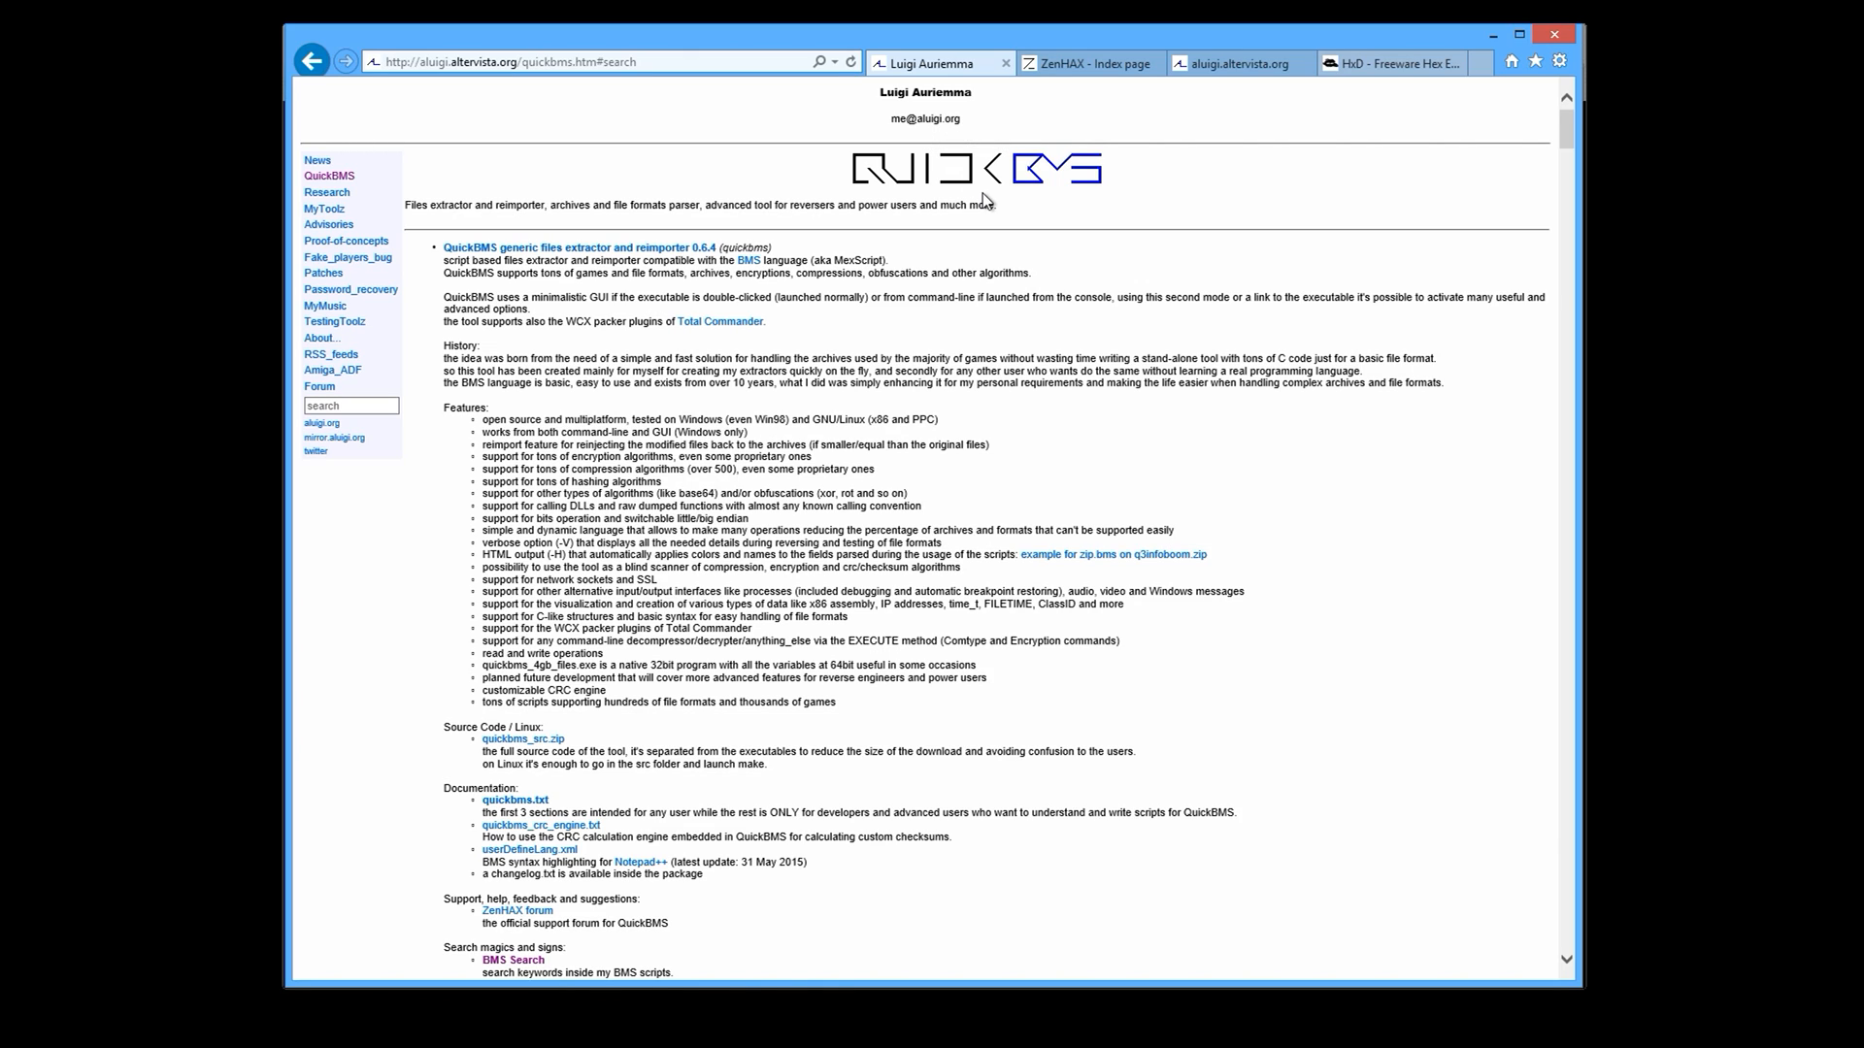
click(1087, 62)
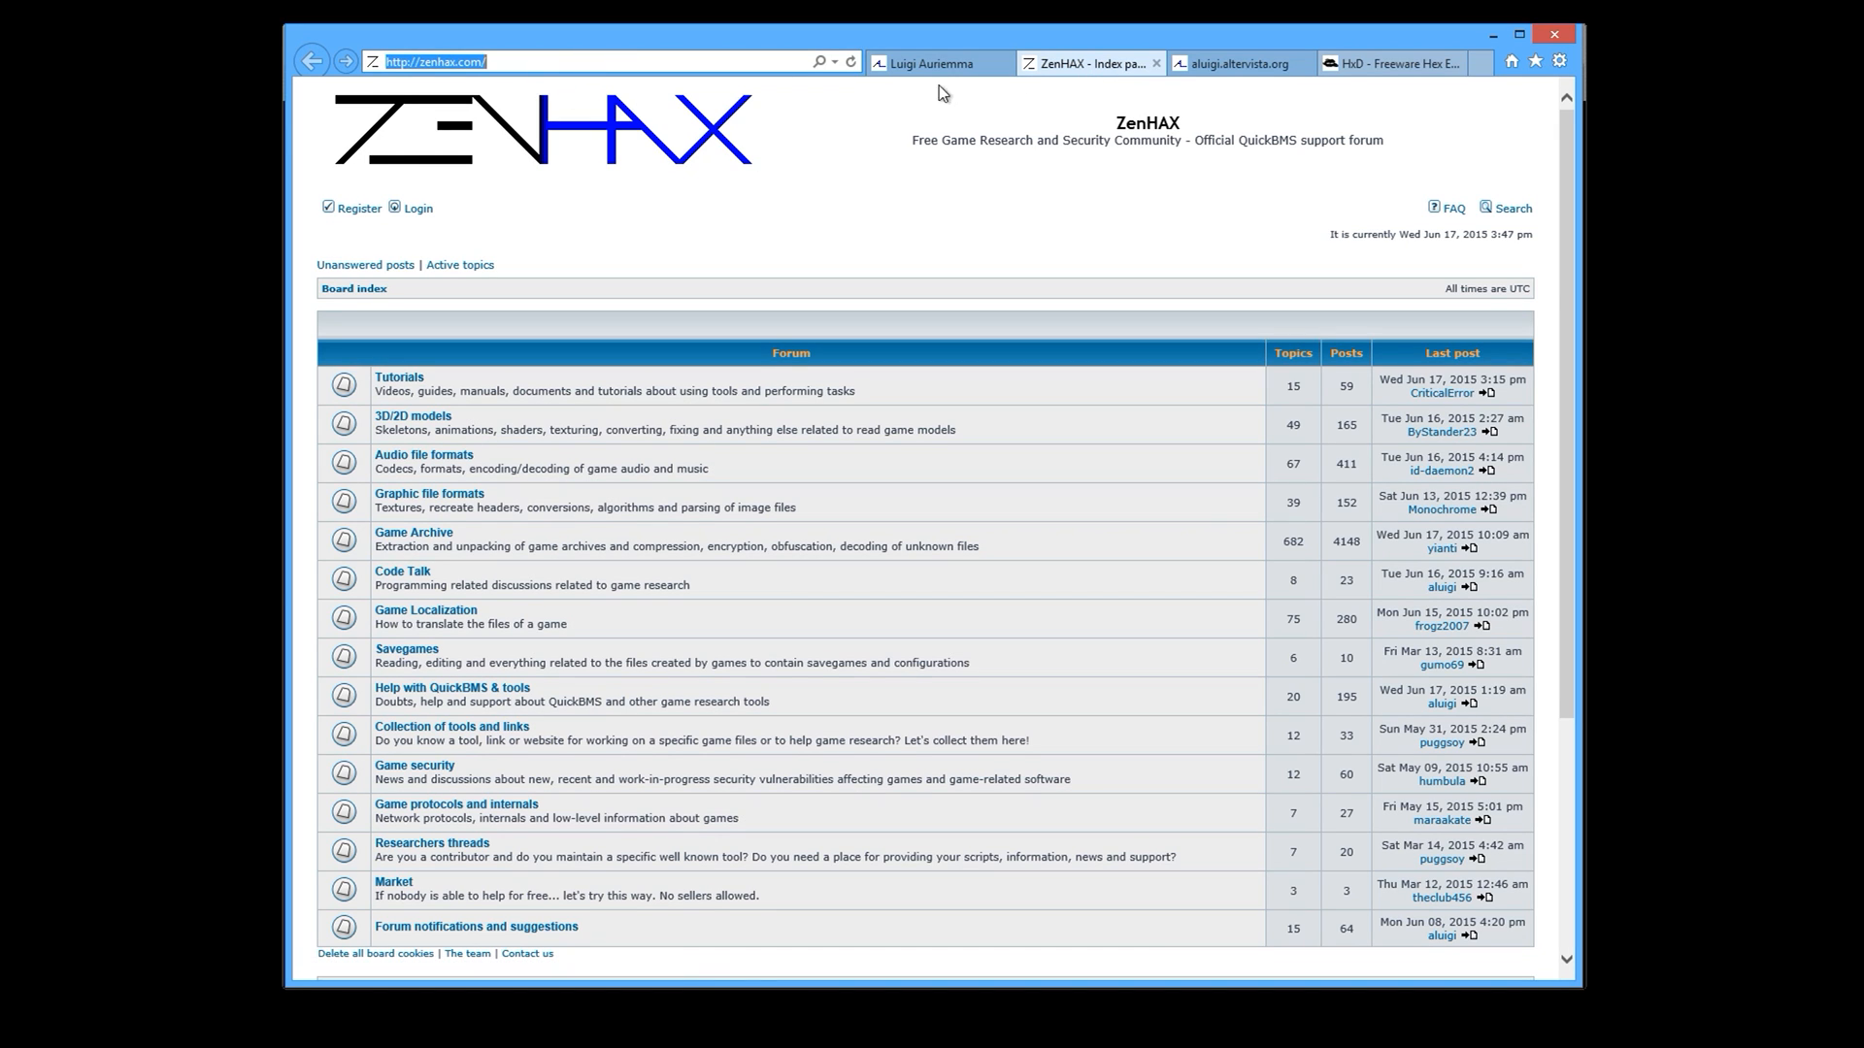
click(933, 63)
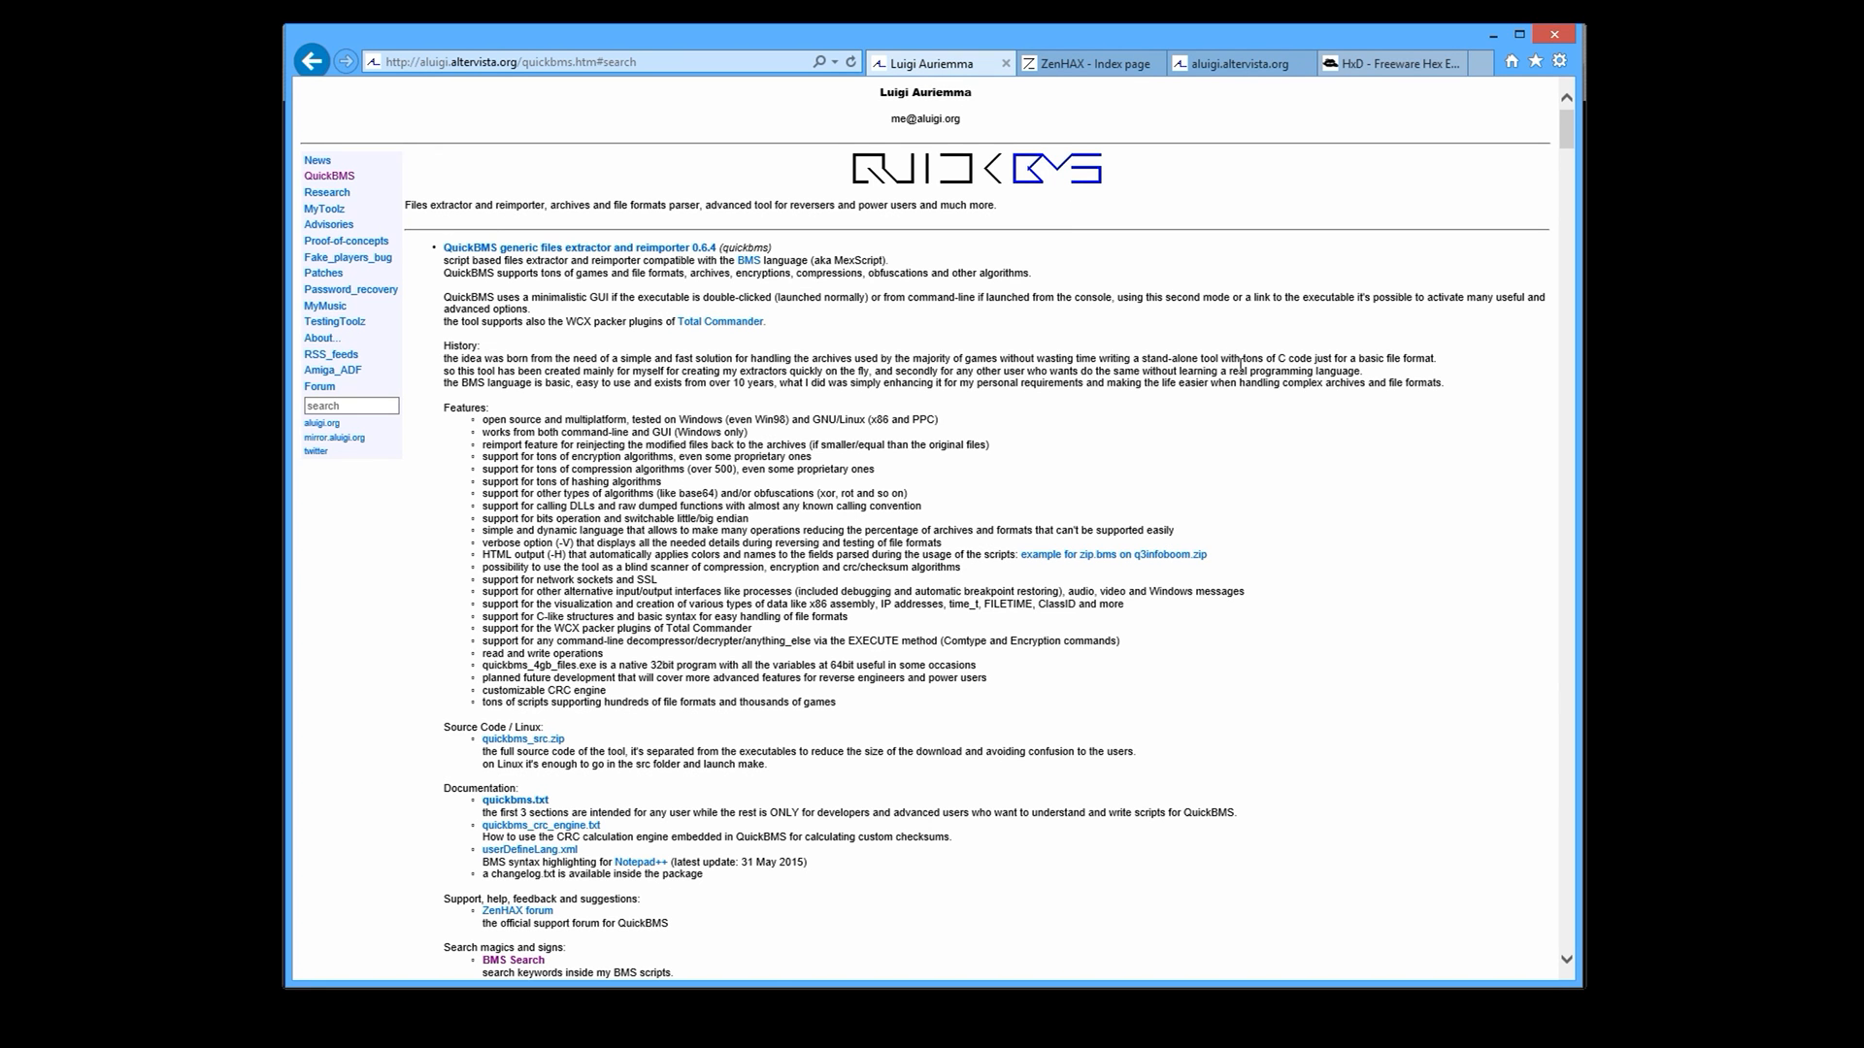